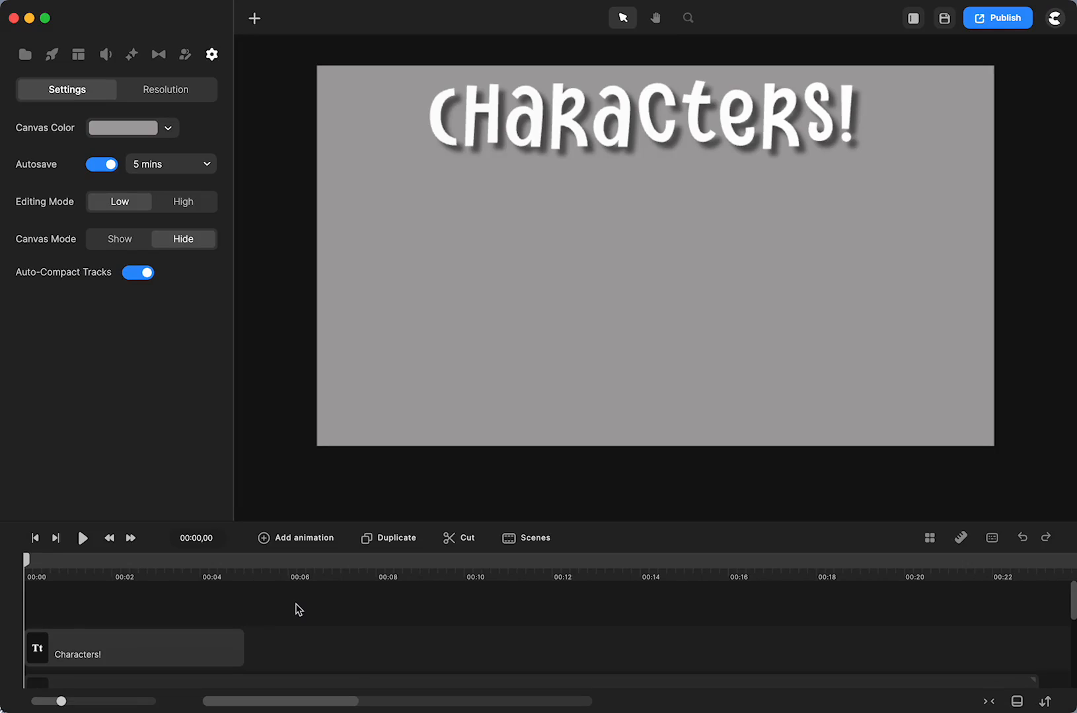
mouse_move(459, 172)
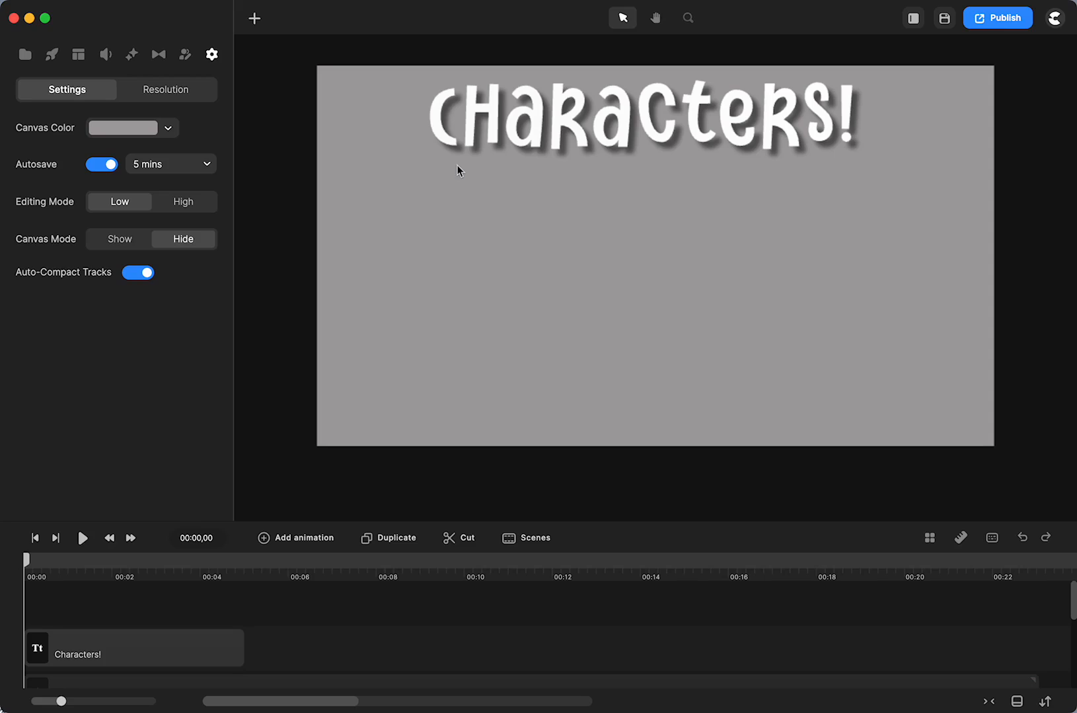
mouse_move(311, 207)
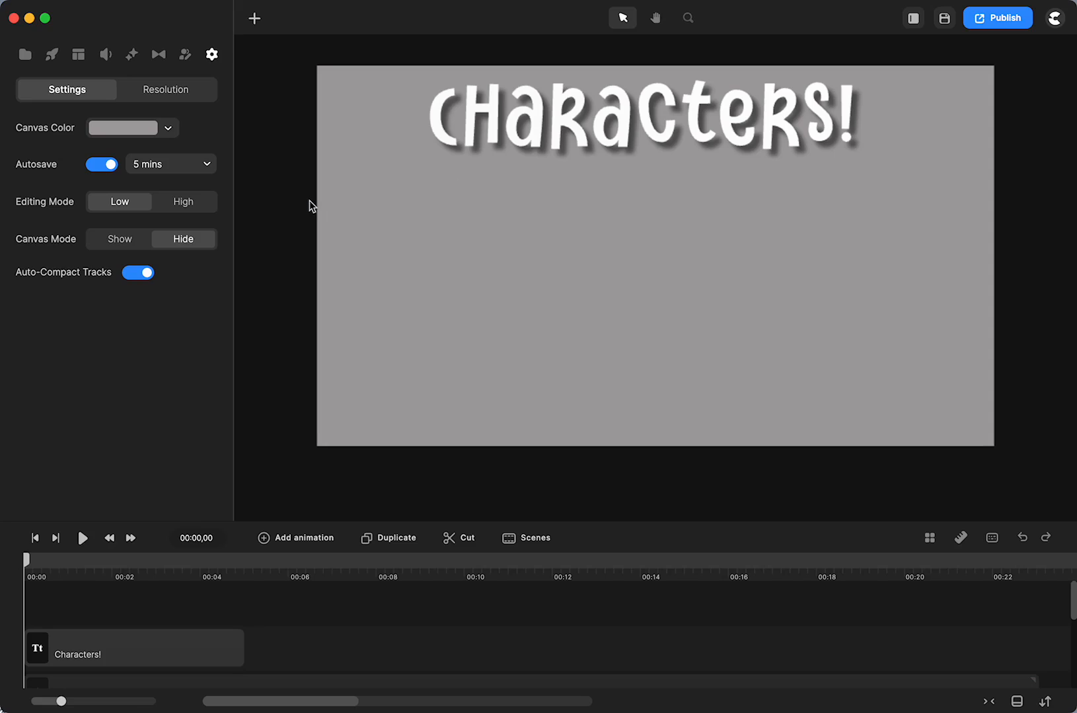
mouse_move(268, 75)
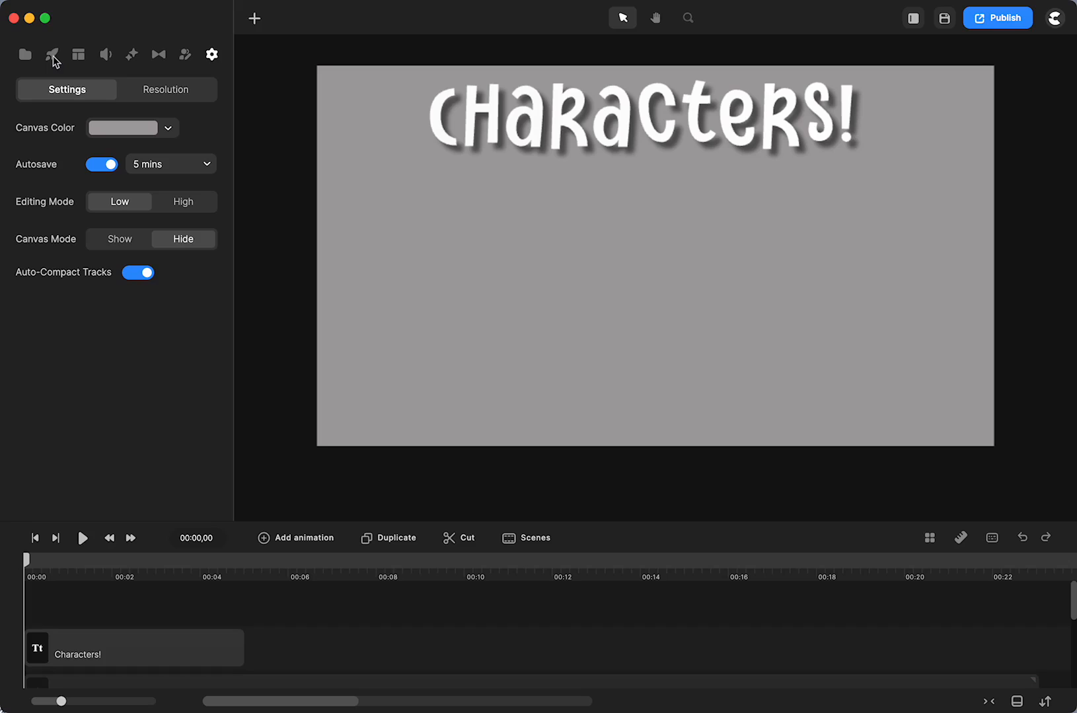
Step: Add Lenka from the Studio characters library and select her on the canvas's right side
left_click(52, 54)
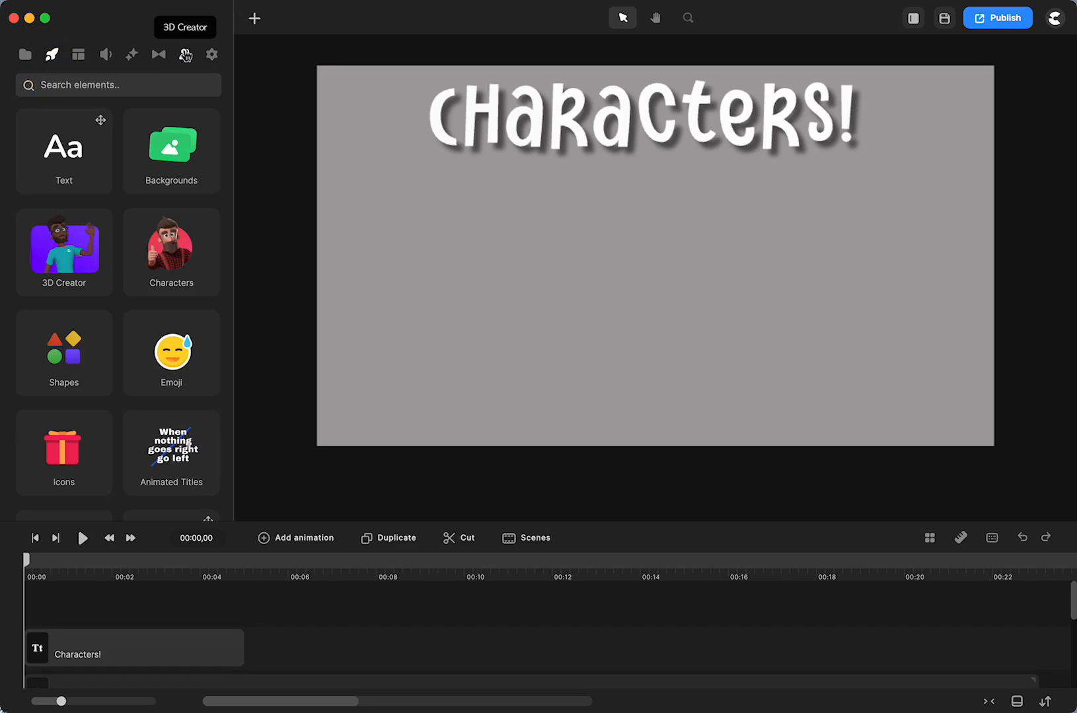
left_click(184, 54)
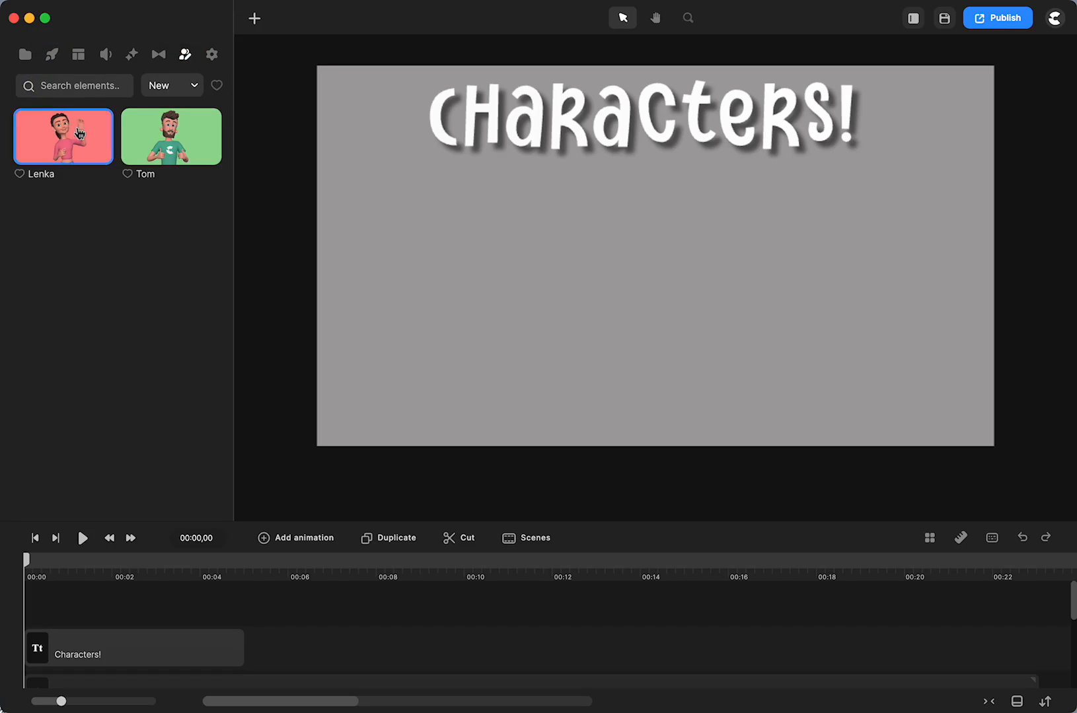
left_click(63, 136)
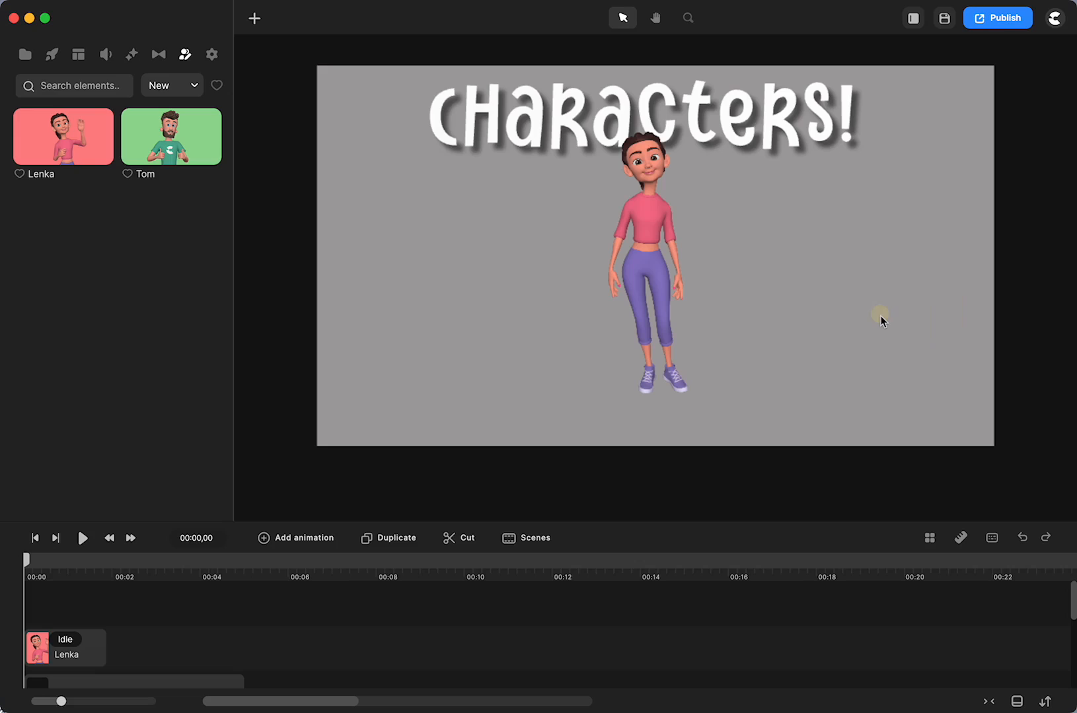
left_click(653, 261)
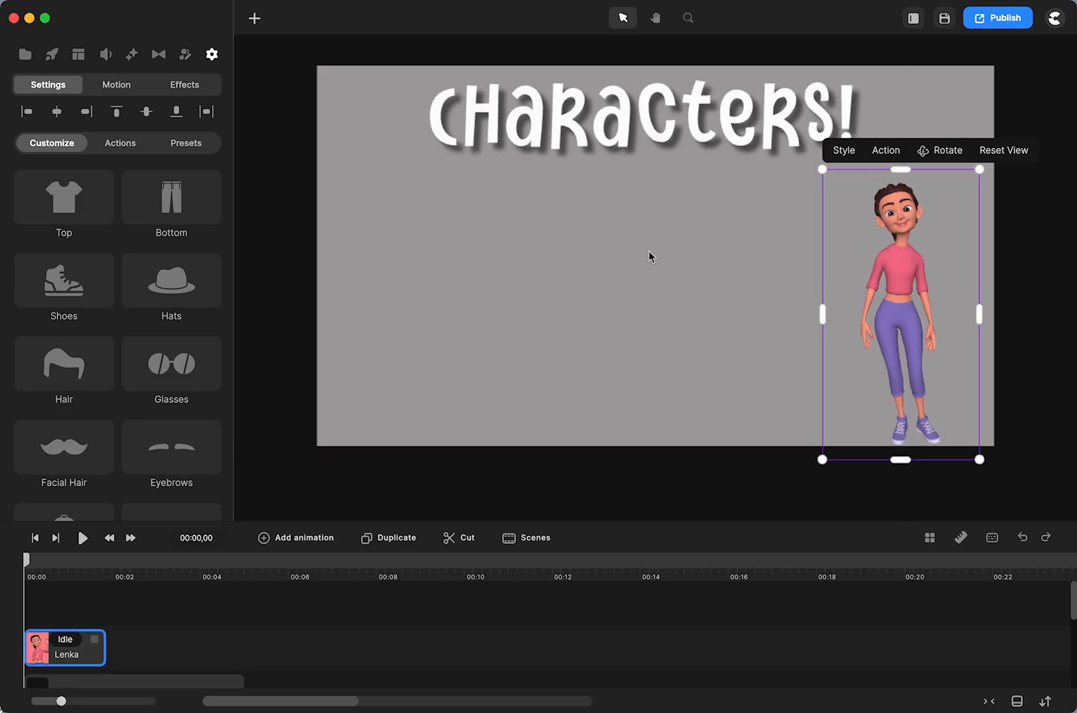
Step: Filter the Studio character library to show only 3D characters
left_click(51, 54)
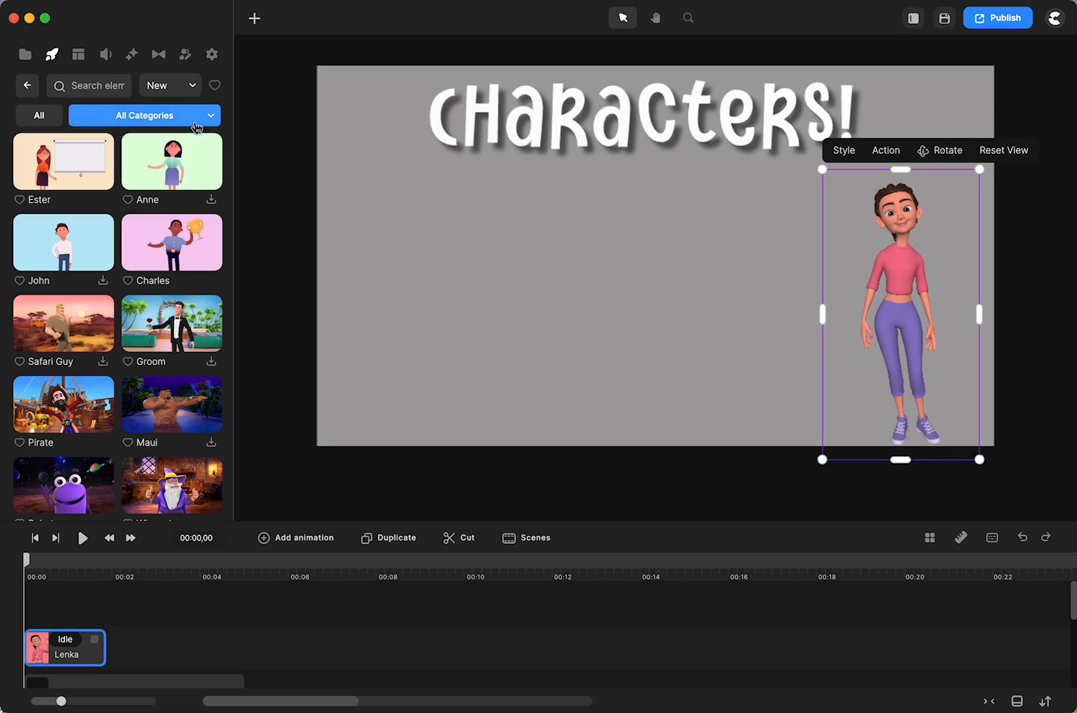
left_click(144, 116)
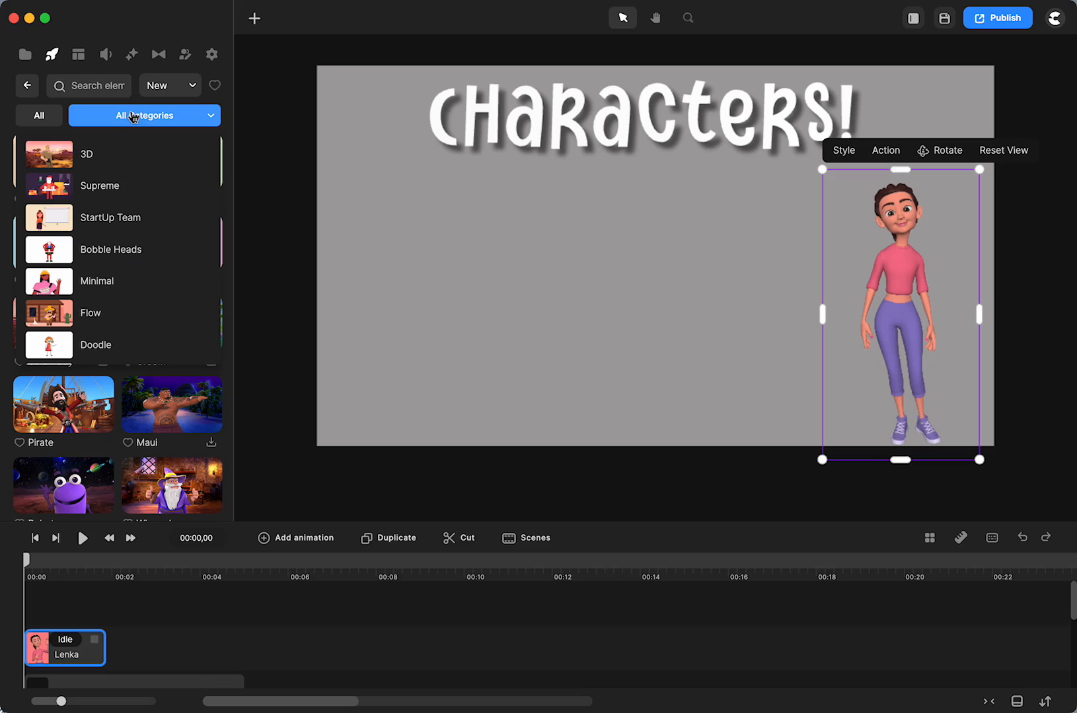
left_click(118, 154)
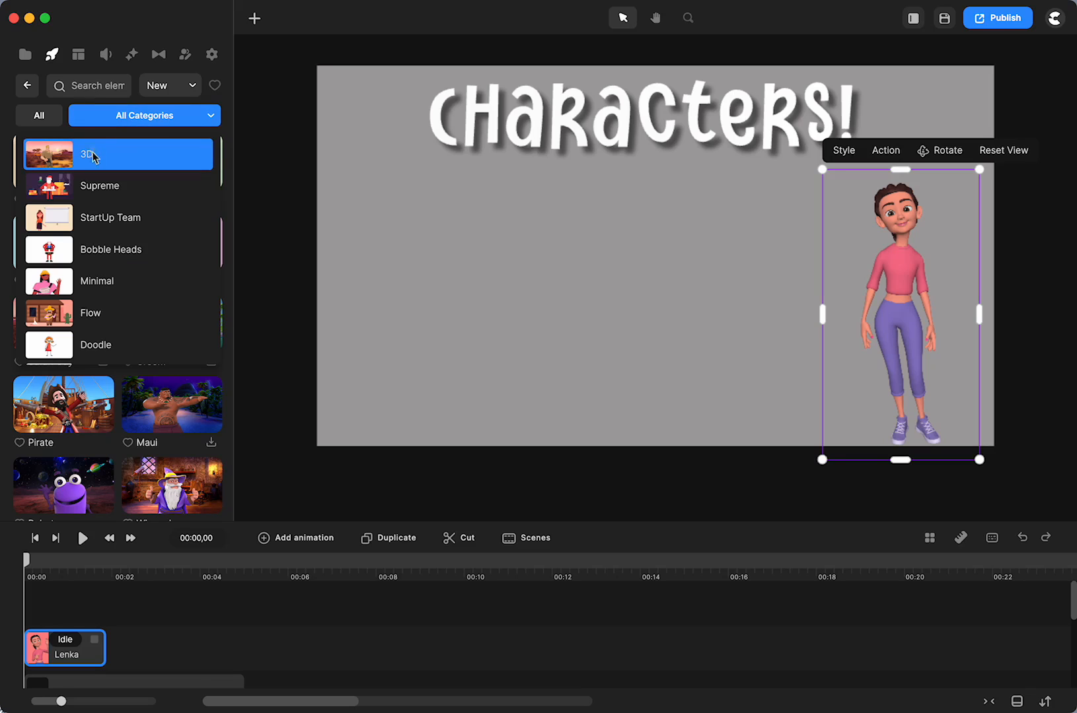
left_click(90, 154)
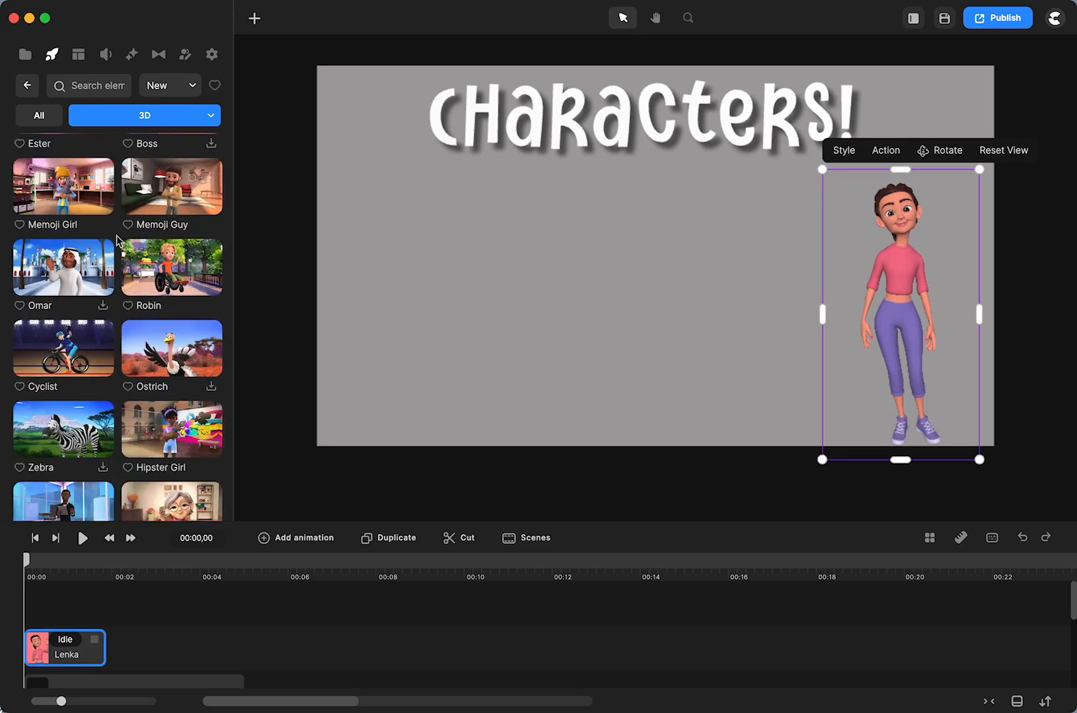
Step: Scroll down the 3D character list to reach Teacher Lady
scroll("down", 3)
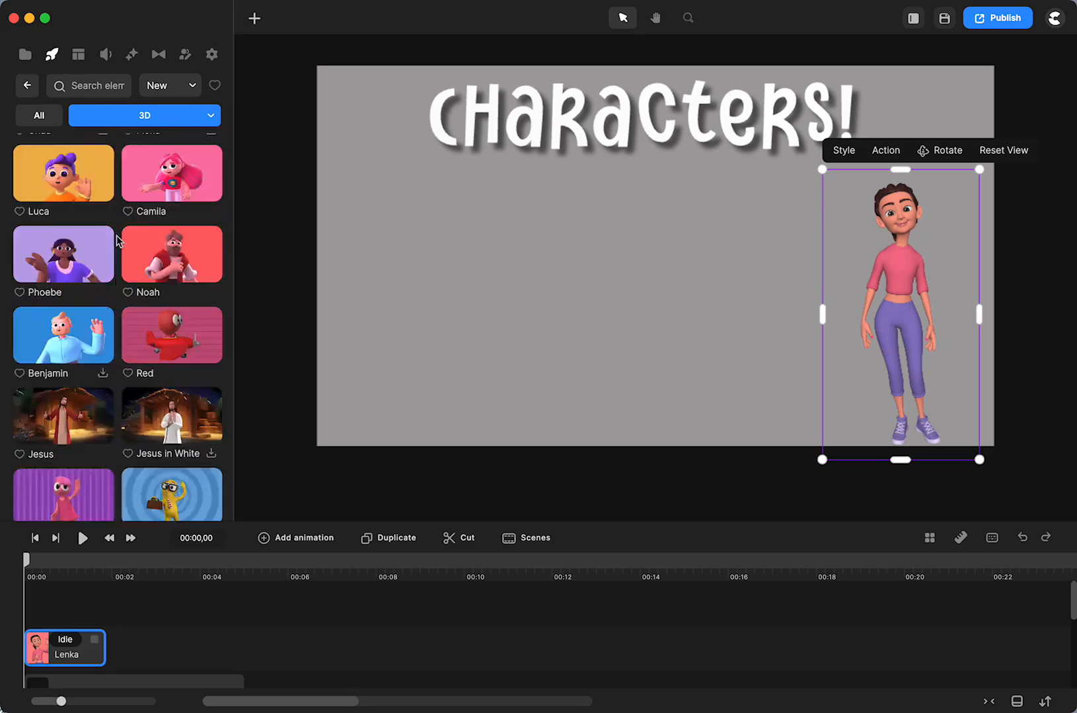
scroll("down", 3)
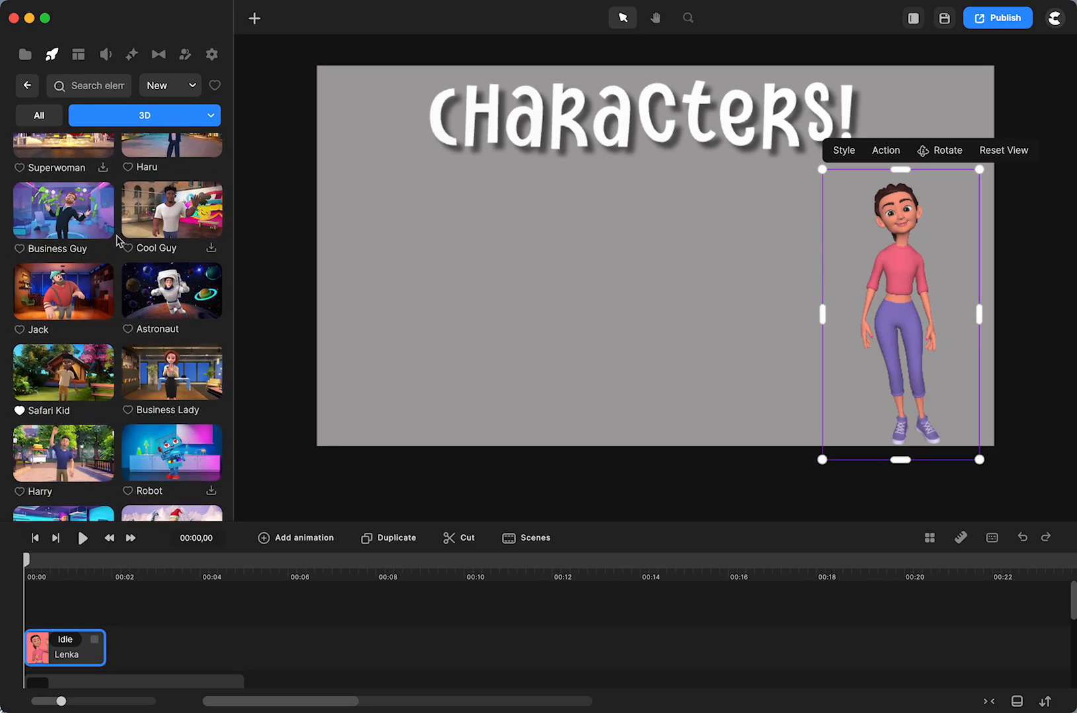
scroll("down", 3)
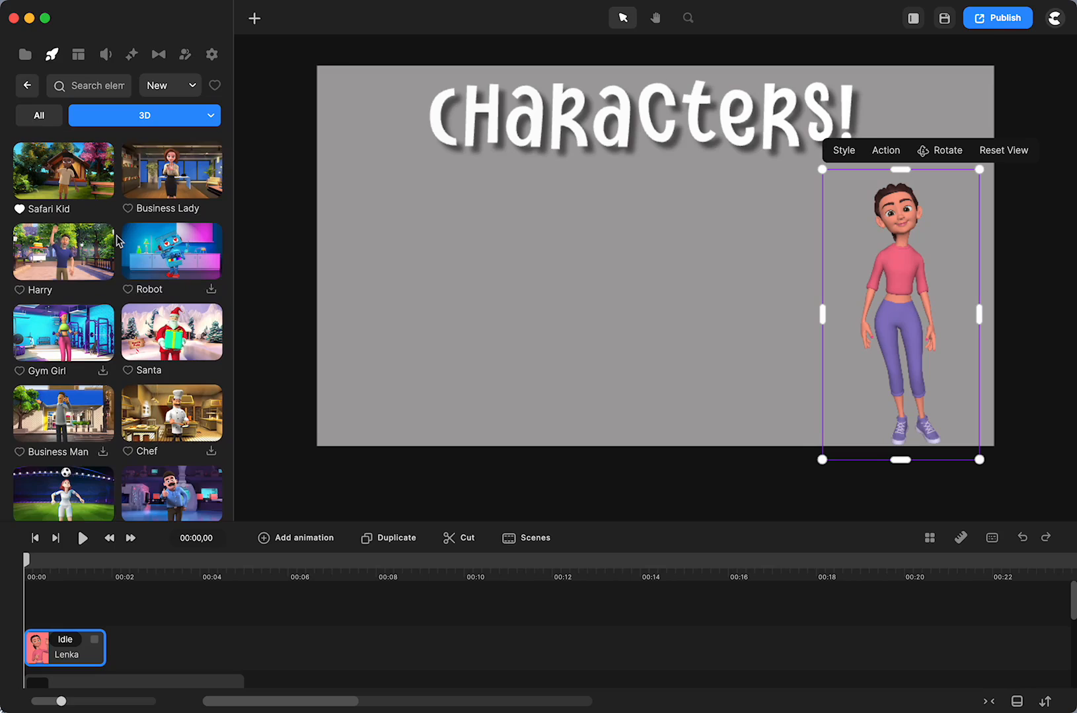
scroll("down", 3)
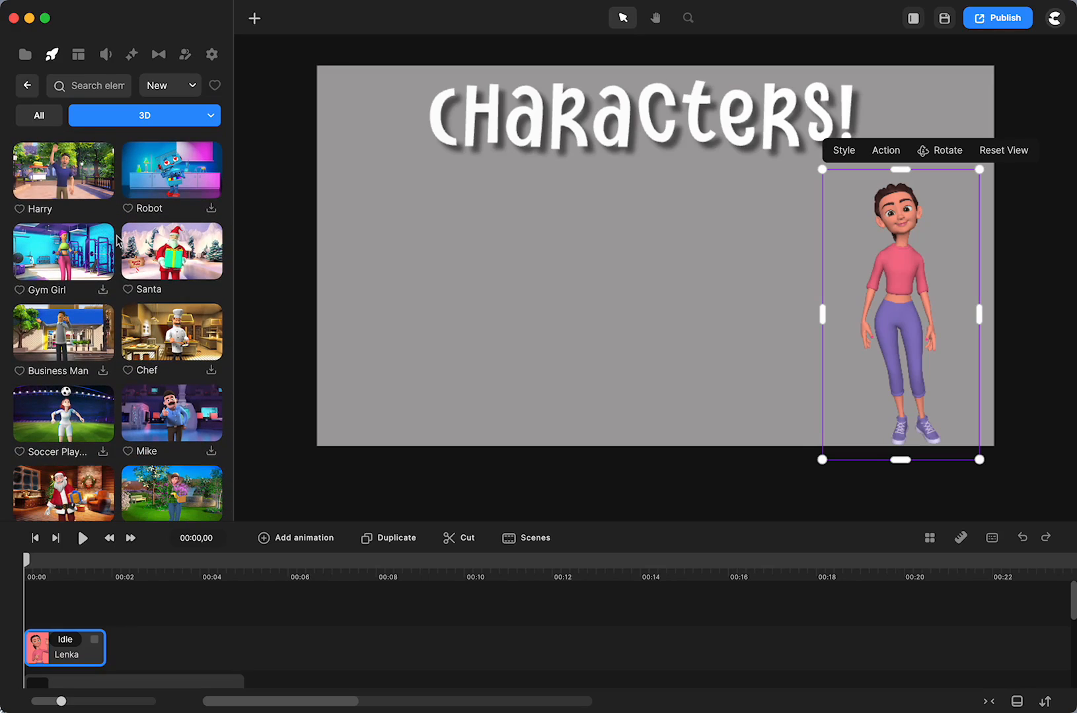
scroll("down", 3)
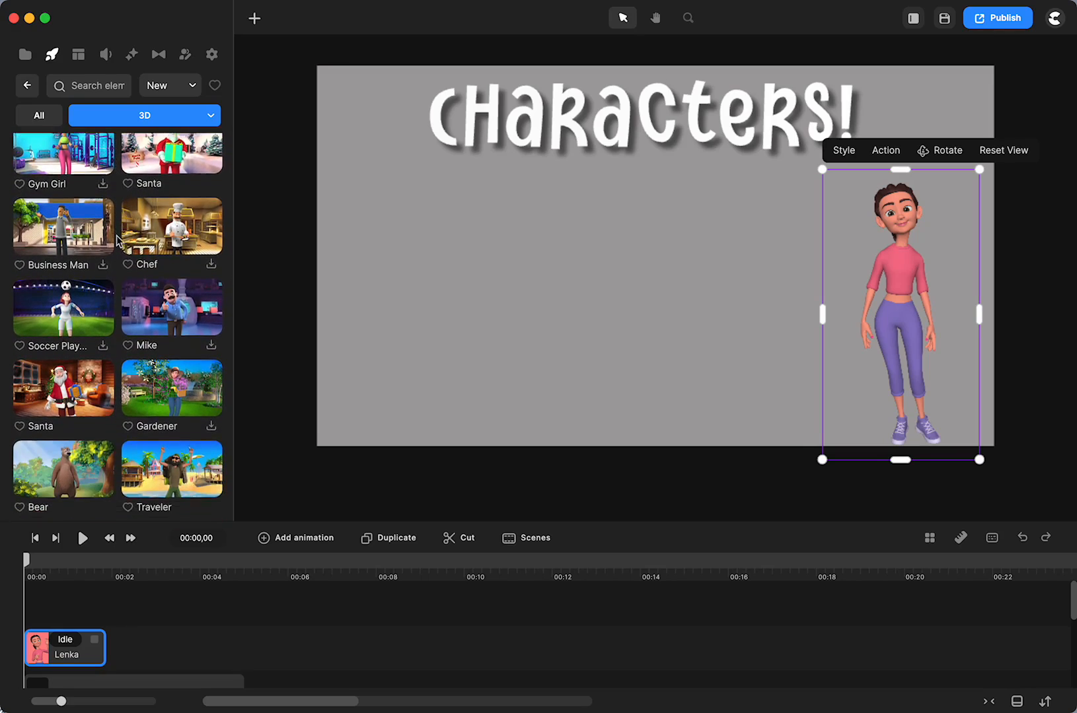
scroll("down", 3)
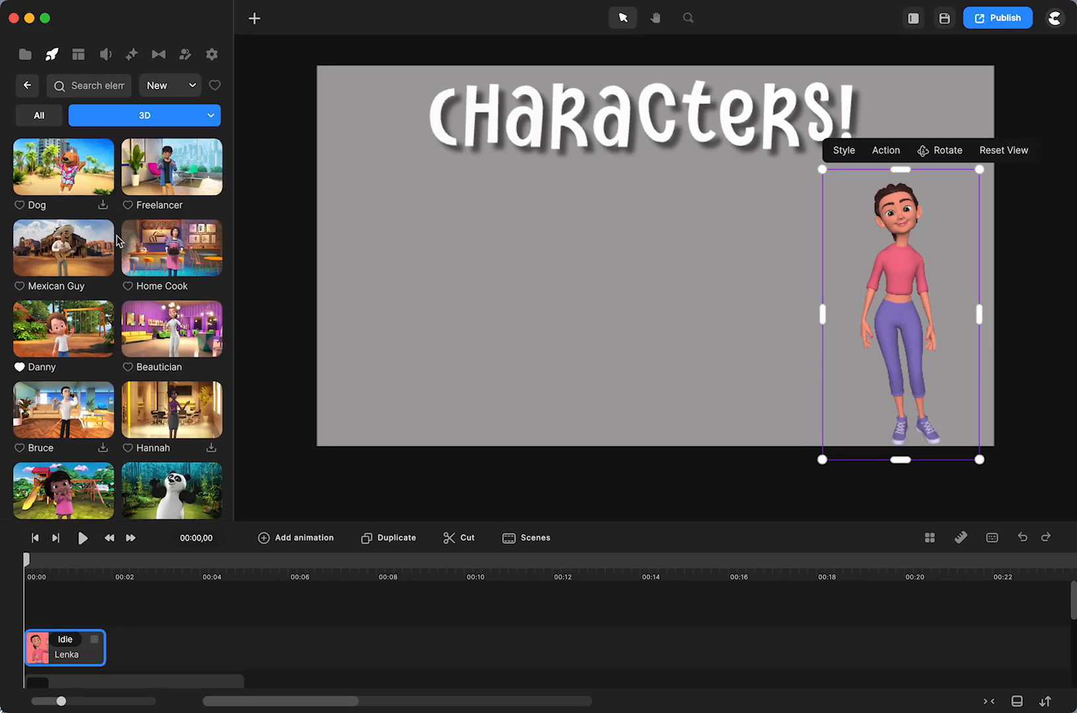
scroll("down", 3)
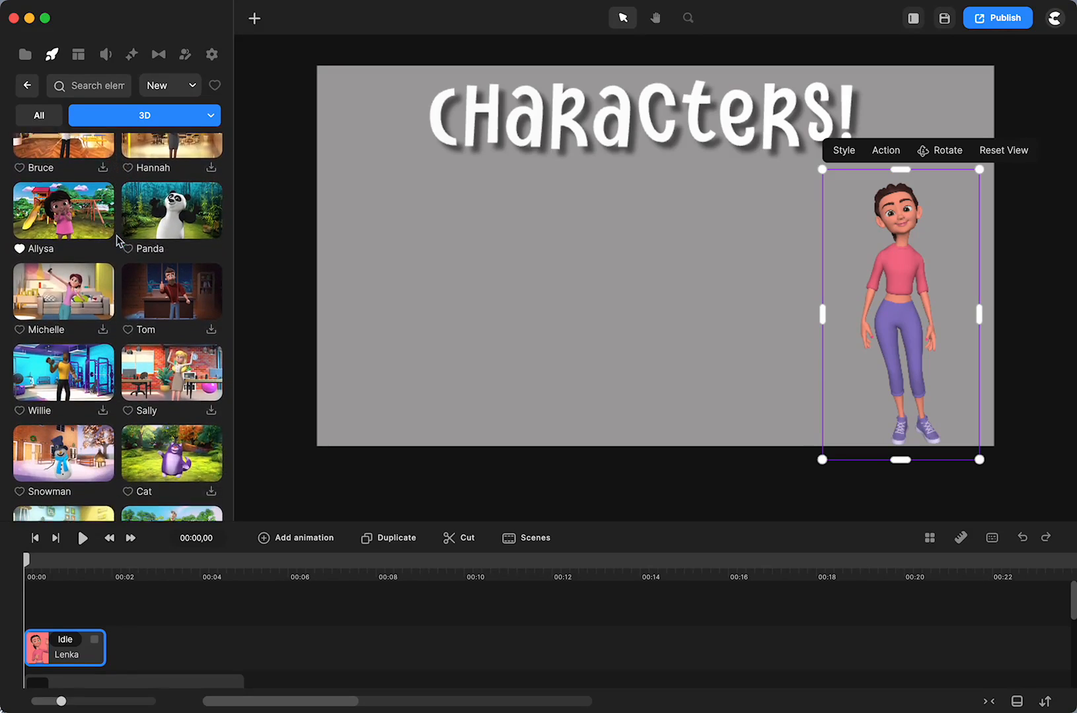
scroll("down", 3)
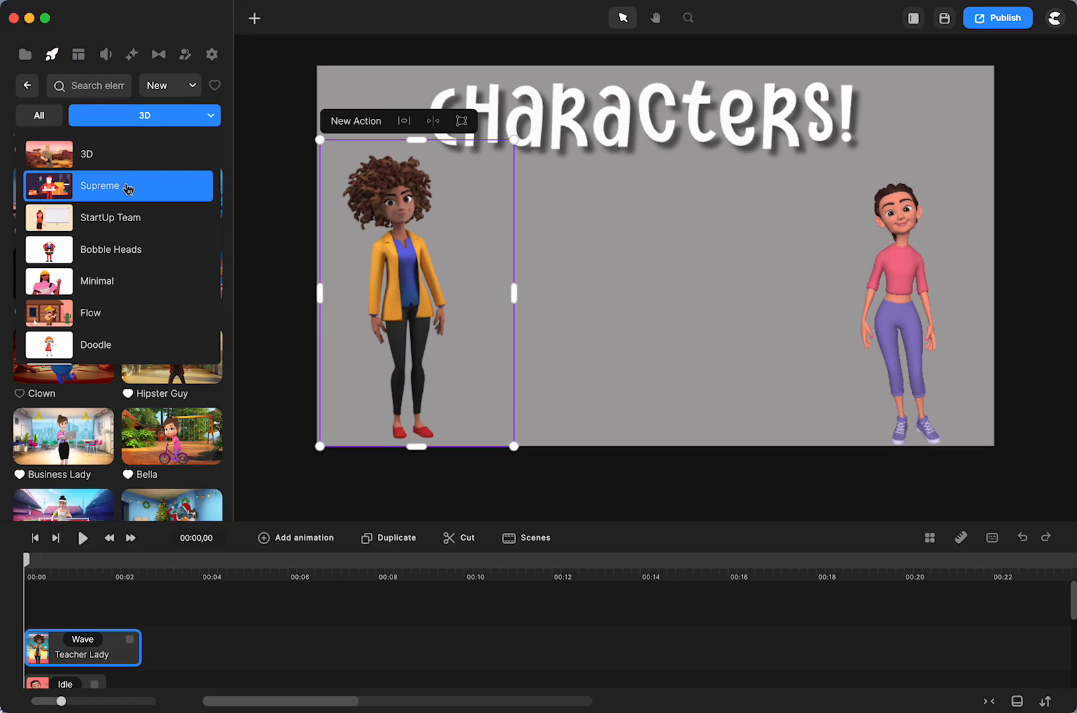
Step: Browse the Supreme and StartUp Team collections, then deselect to show project settings
left_click(101, 186)
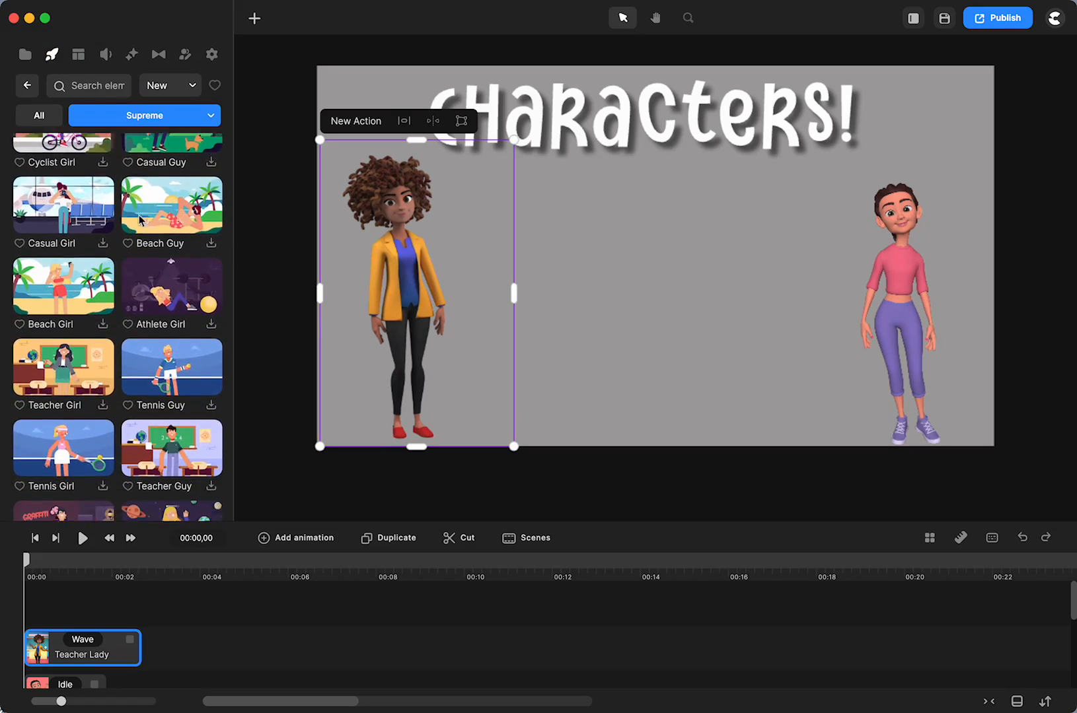
scroll("down", 3)
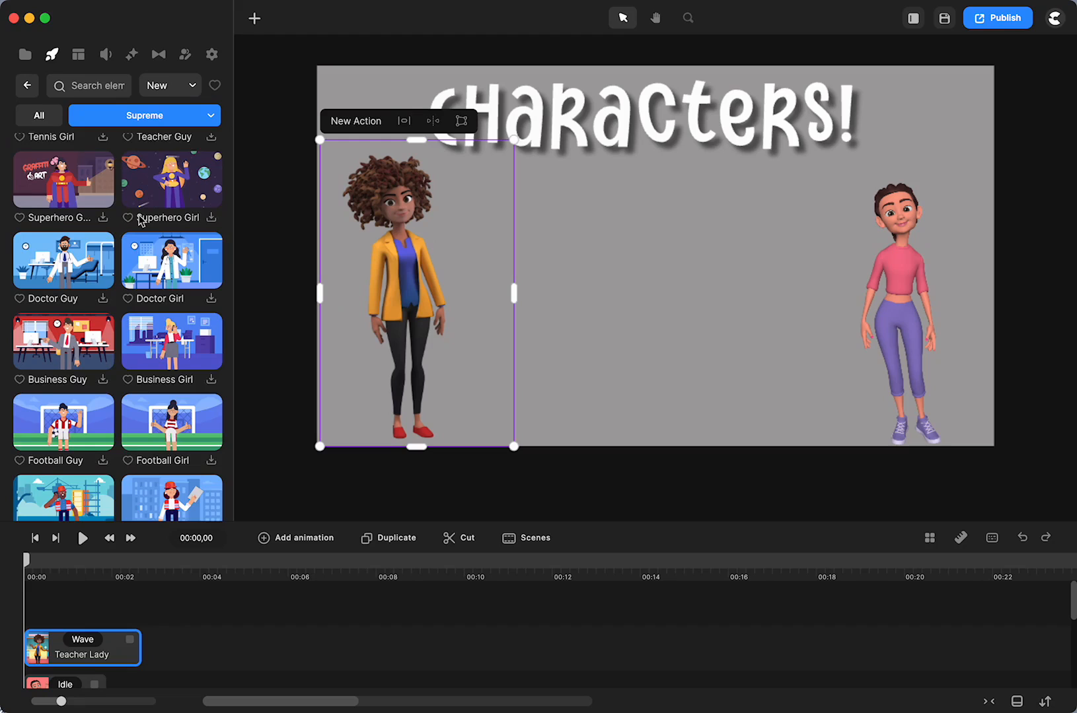
scroll("down", 3)
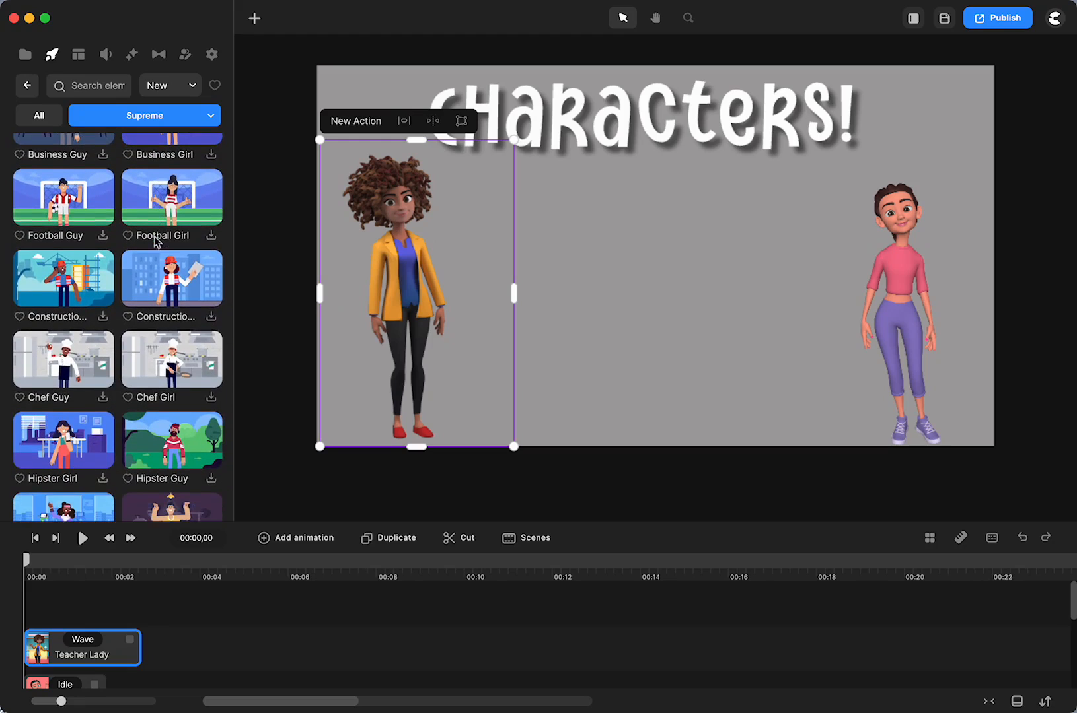
left_click(144, 115)
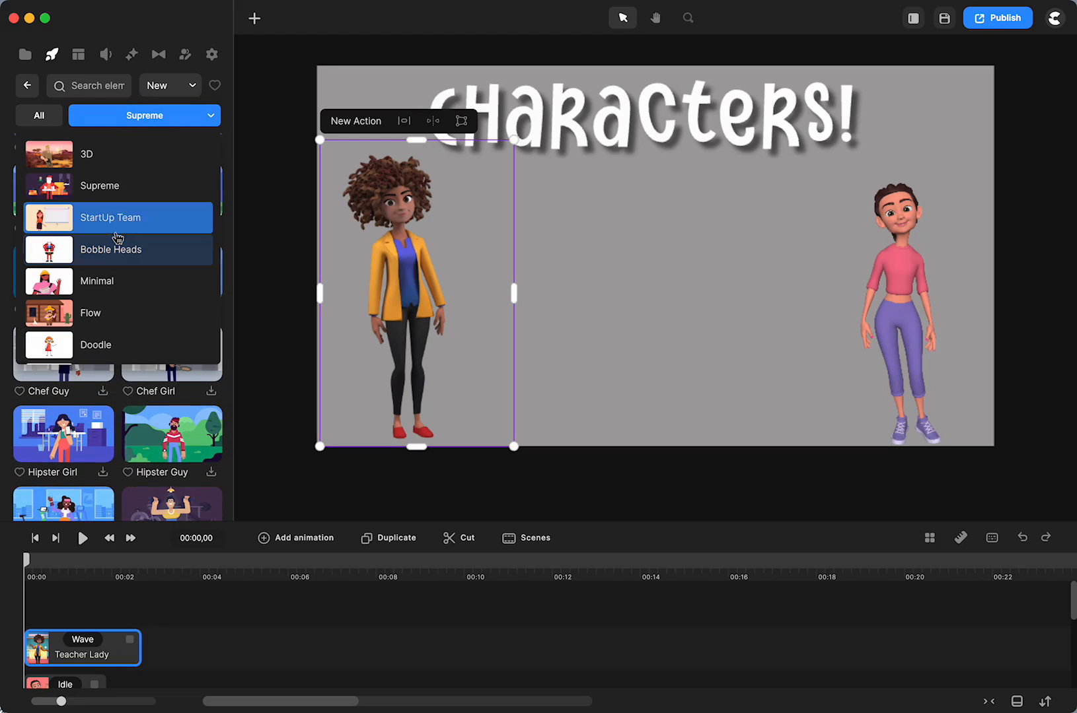
left_click(118, 218)
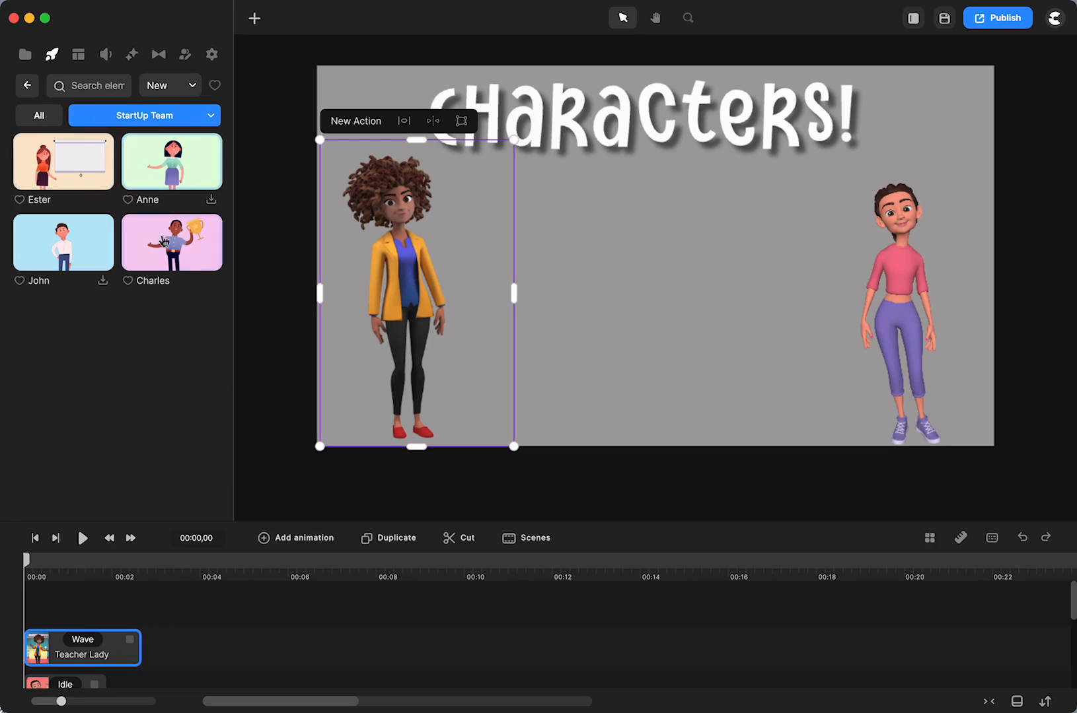
mouse_move(82, 223)
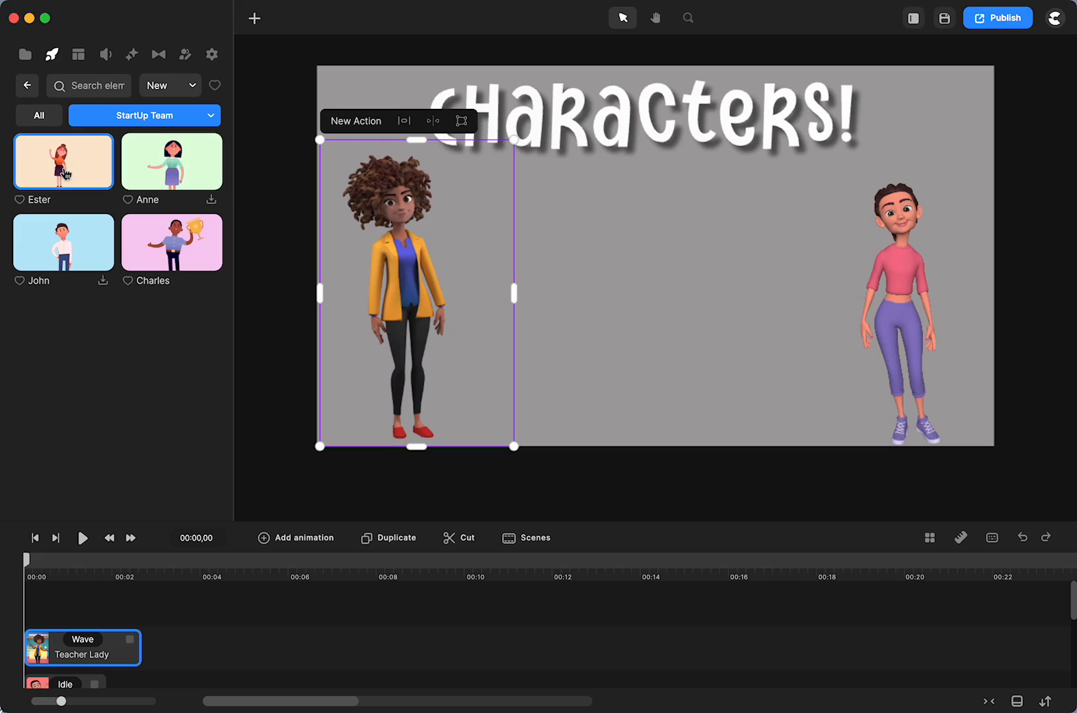
left_click(62, 161)
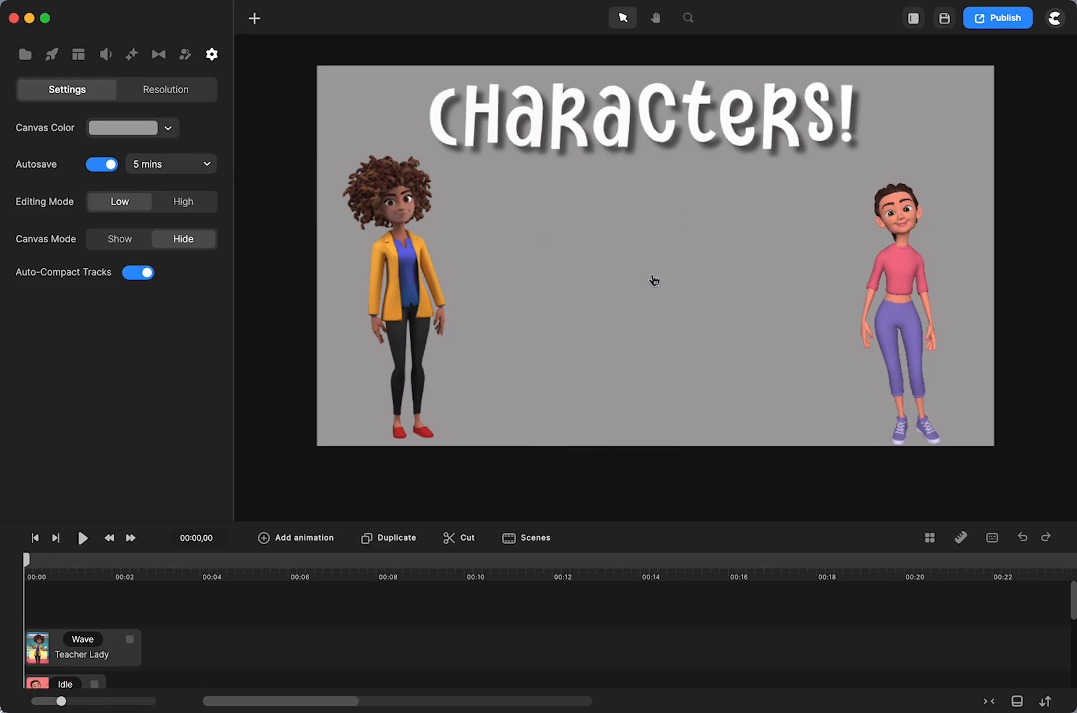
Step: Reopen the character library and browse the Minimal and Flow collections
left_click(52, 54)
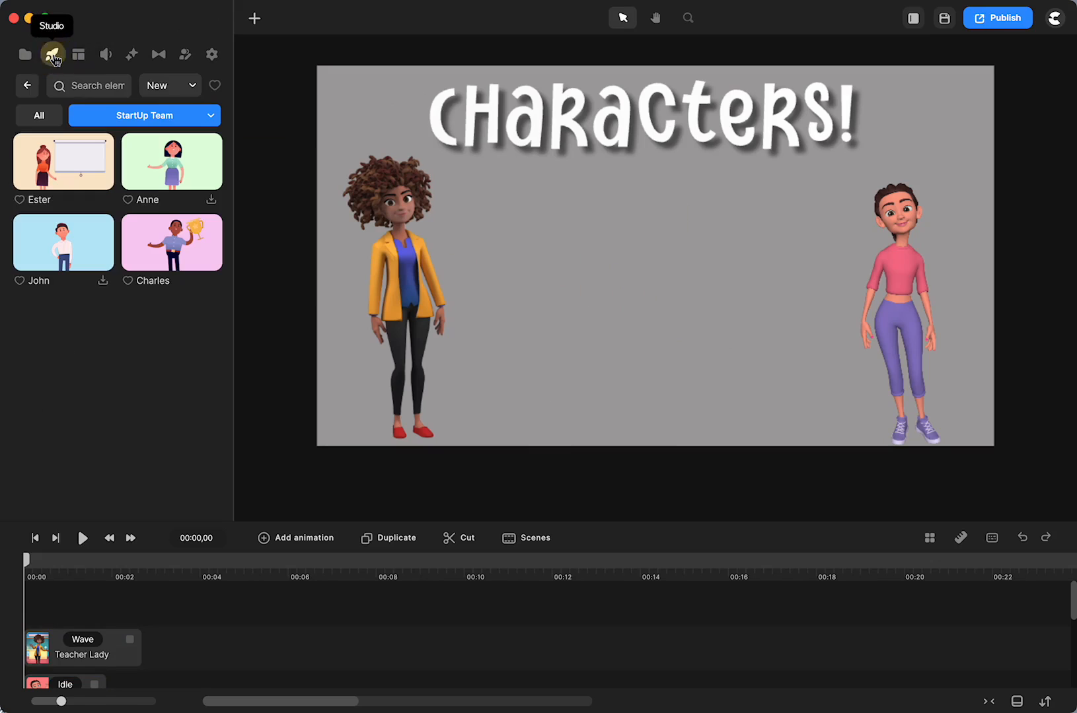
left_click(144, 116)
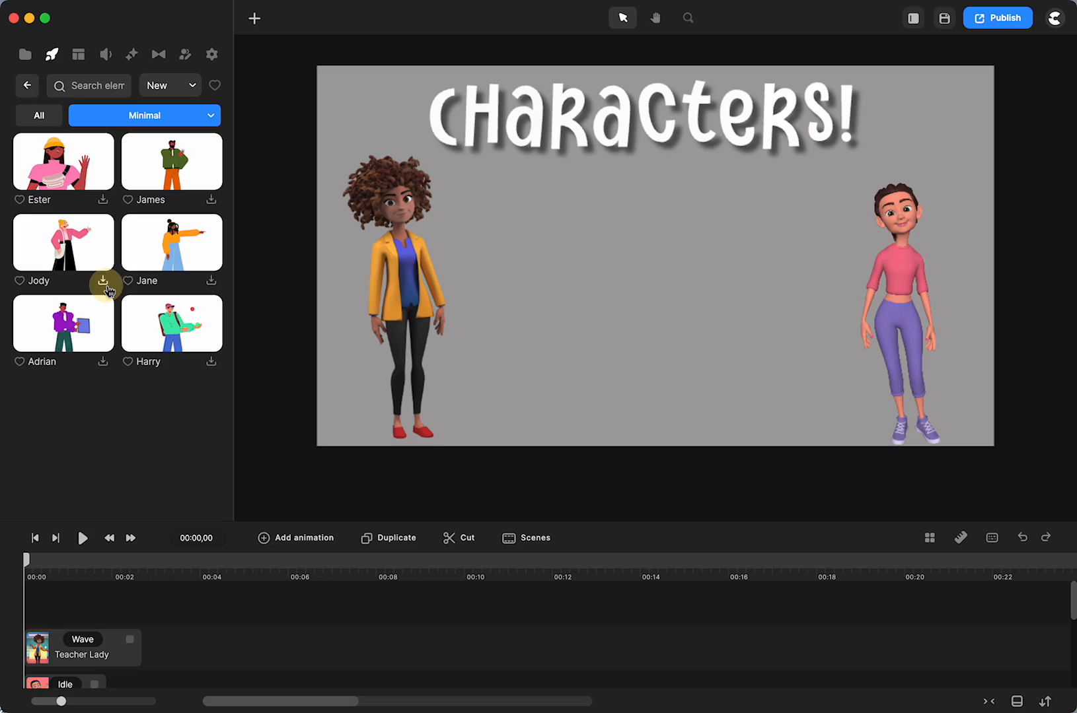
mouse_move(119, 196)
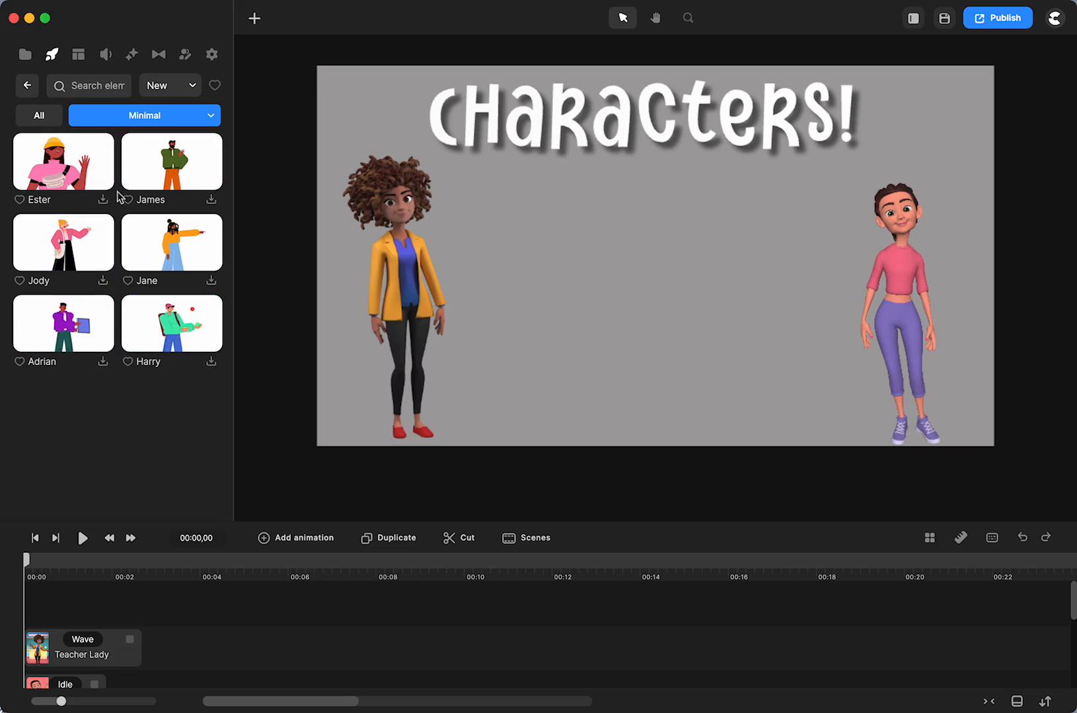
left_click(144, 115)
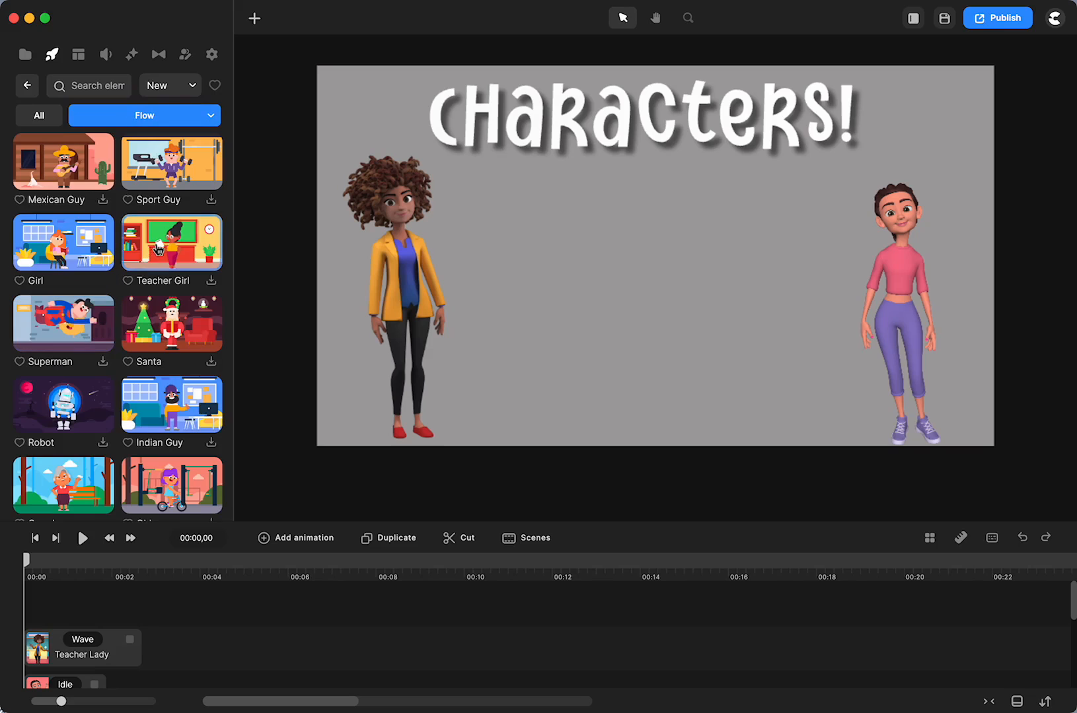
scroll("down", 3)
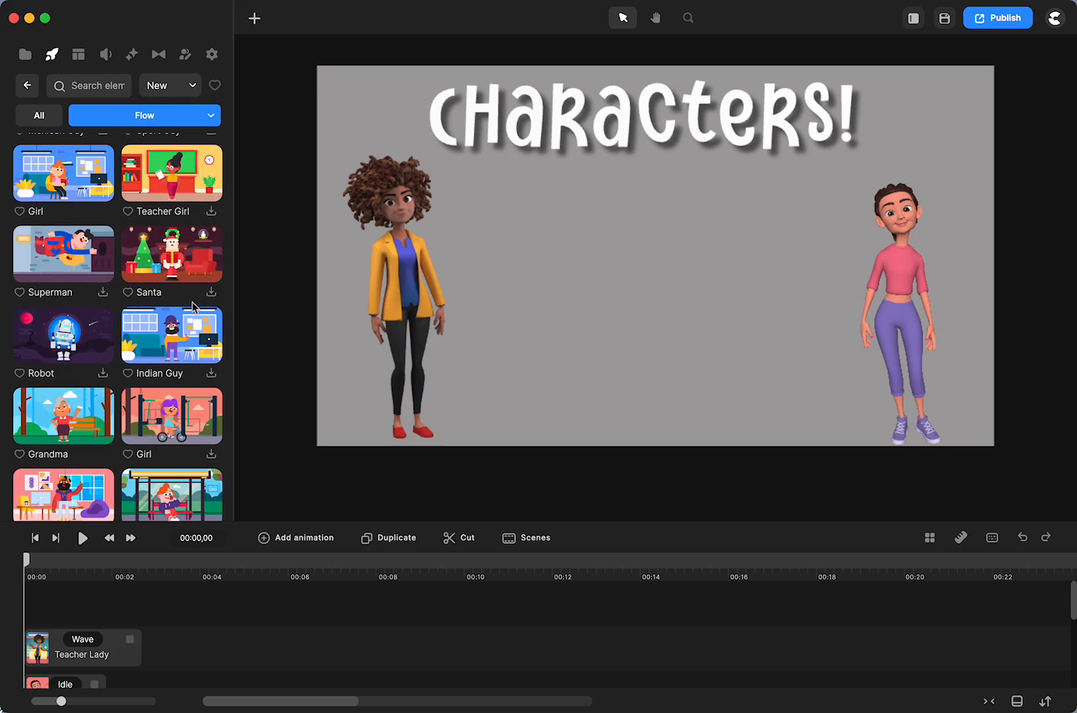
Step: Select and delete the grandmother character, then browse the collections list
left_click(63, 419)
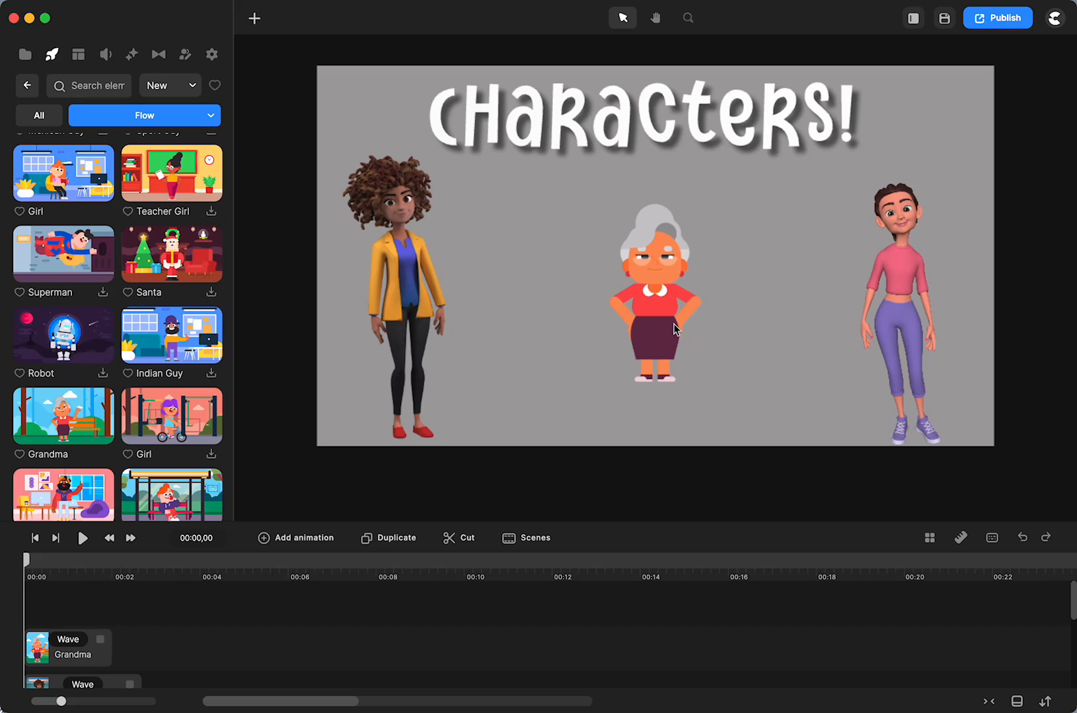
left_click(655, 299)
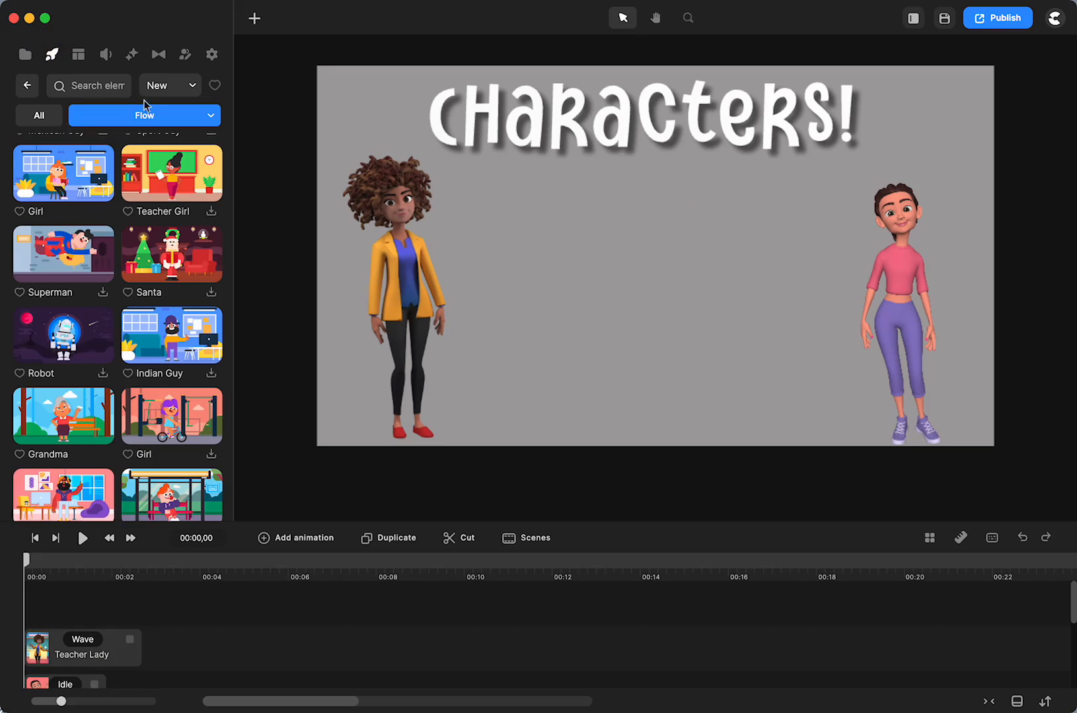
left_click(144, 116)
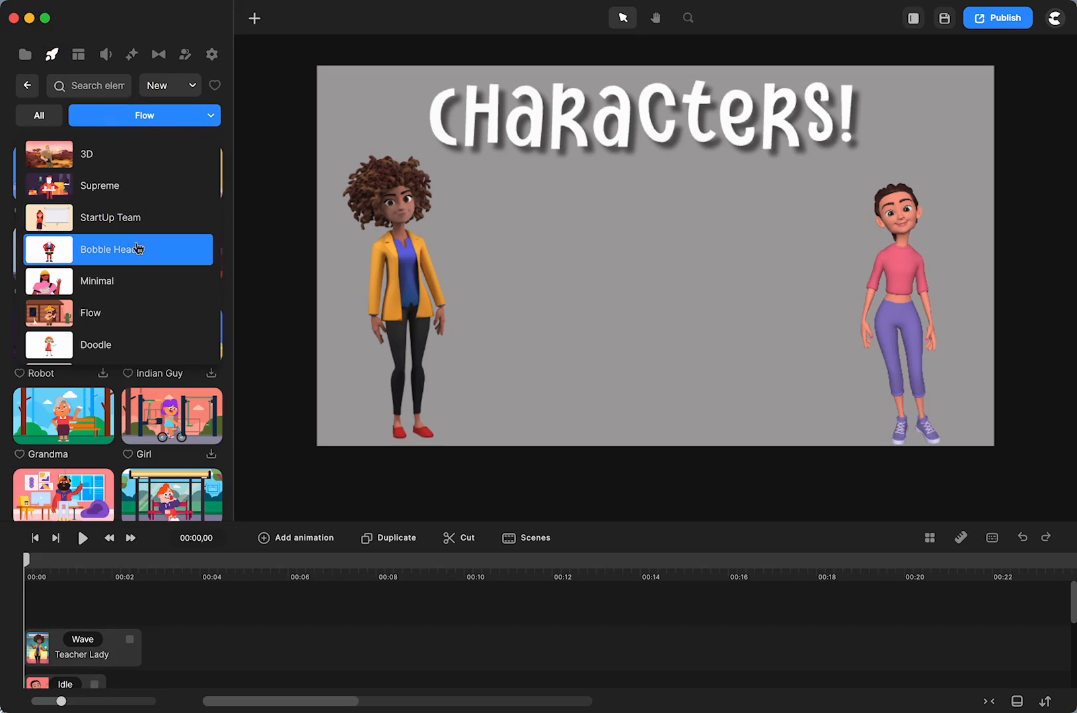
scroll("down", 3)
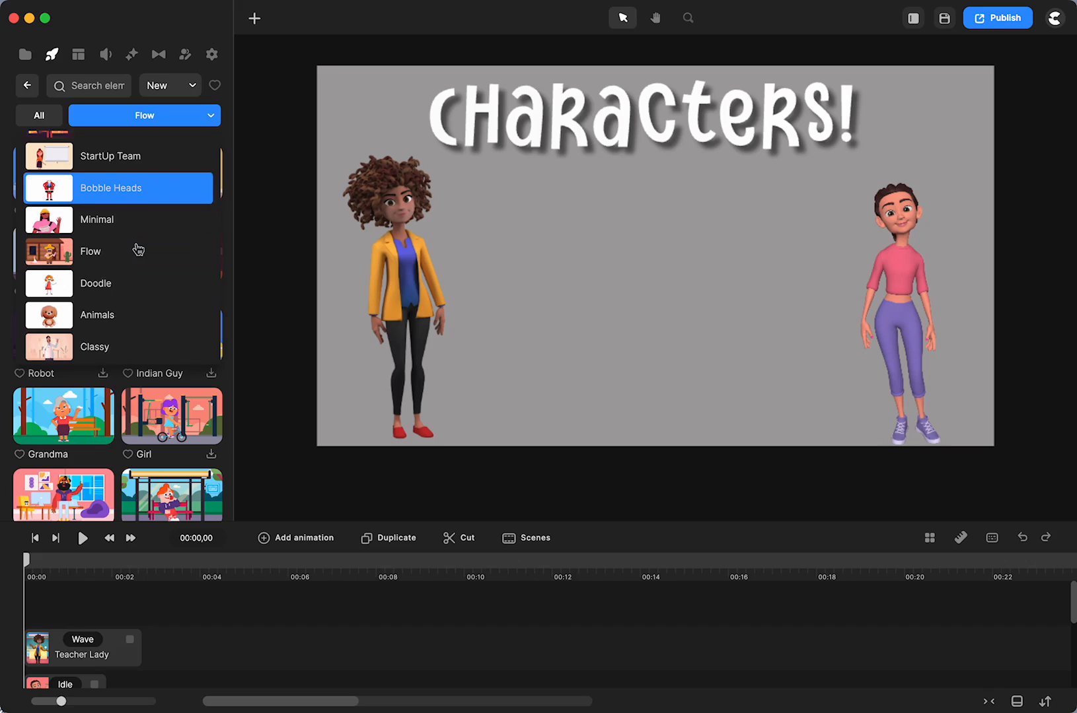
Step: Switch to the Animals collection and download the Bird character
left_click(110, 267)
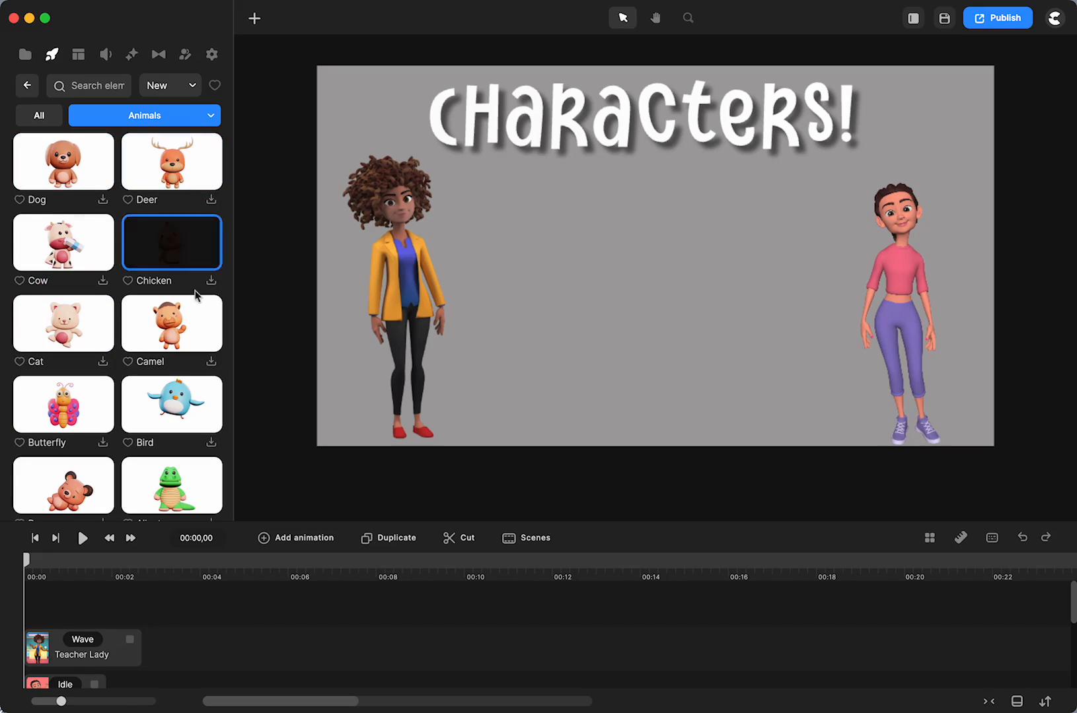
left_click(171, 323)
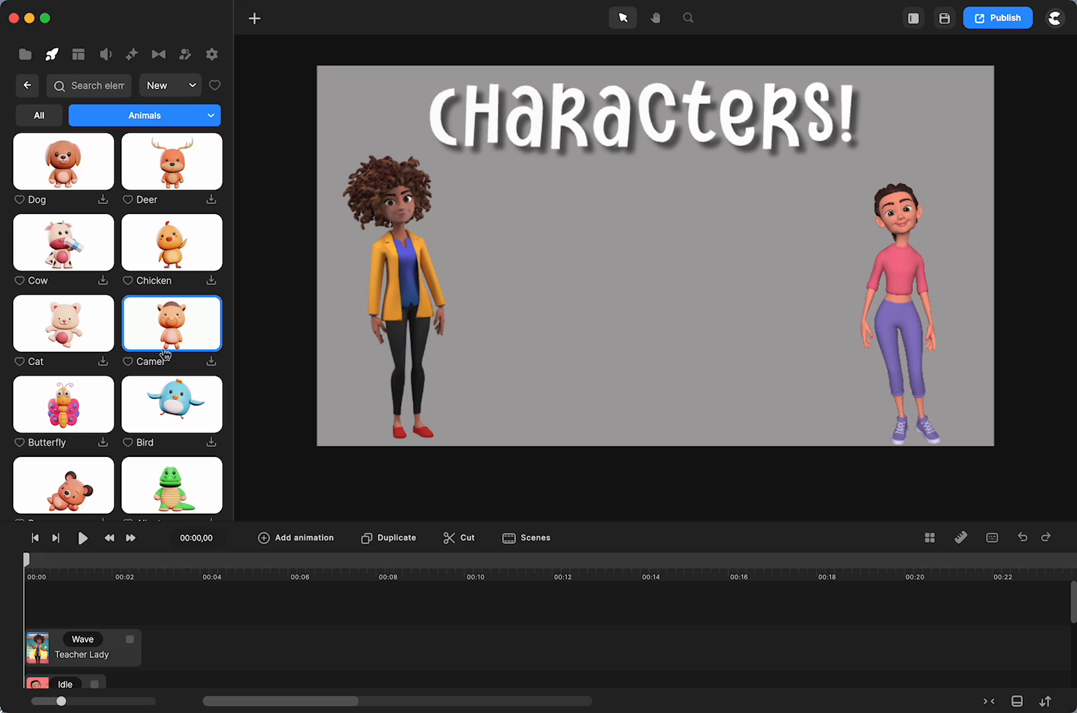
scroll("down", 3)
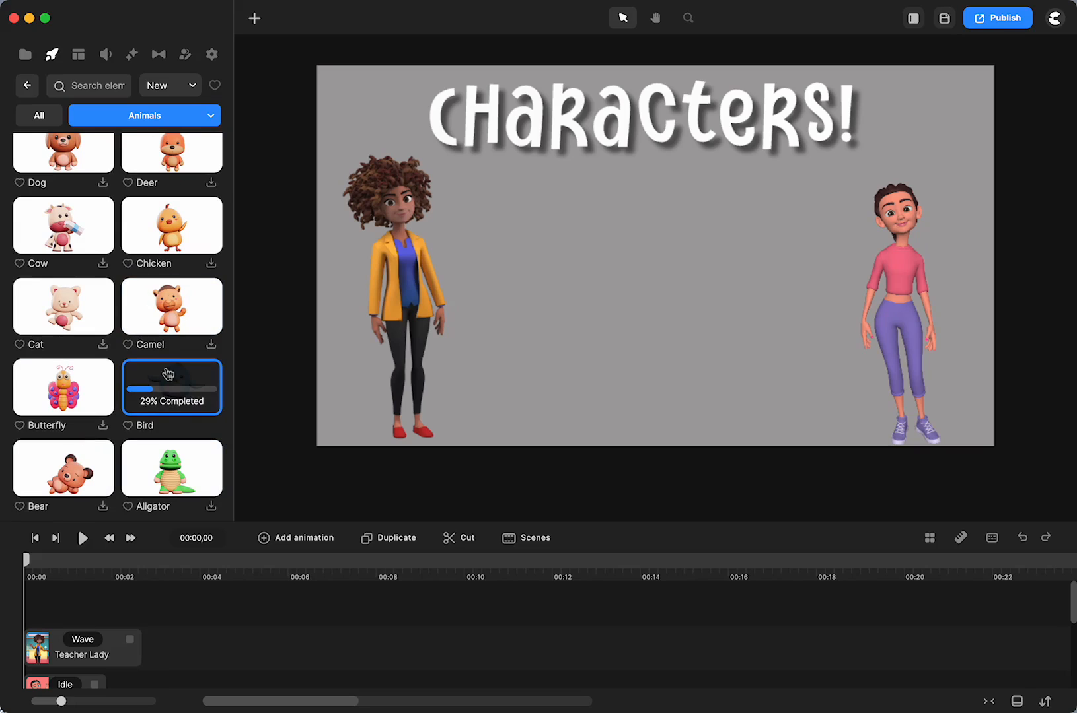
left_click(144, 116)
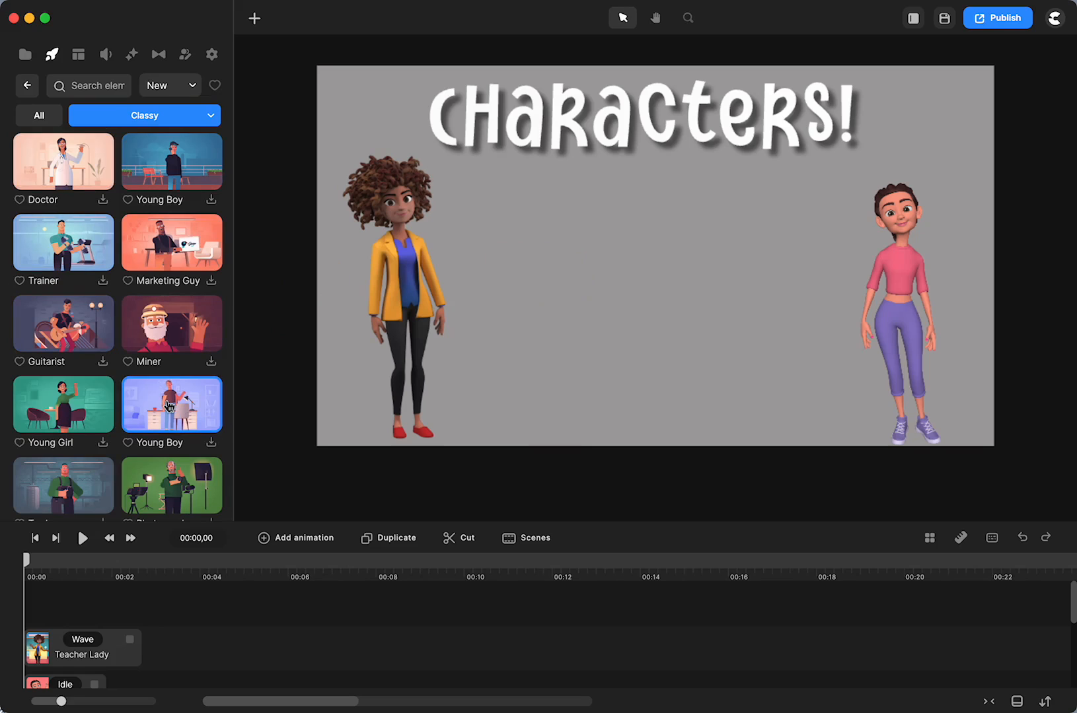
left_click(144, 115)
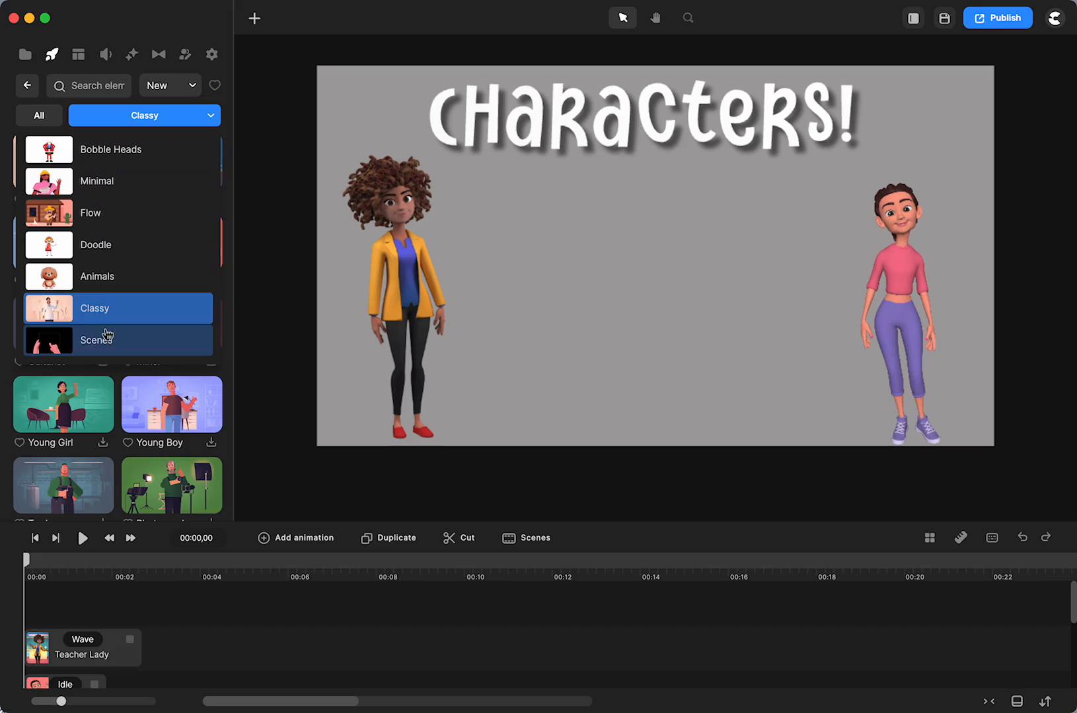
left_click(97, 339)
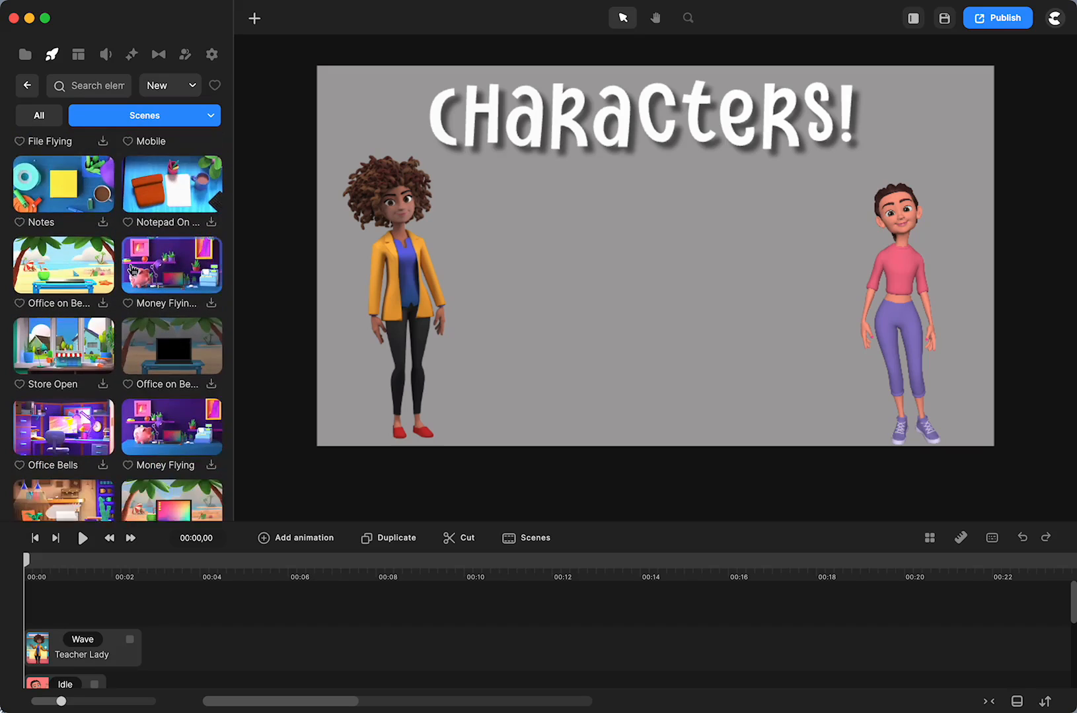
scroll("down", 3)
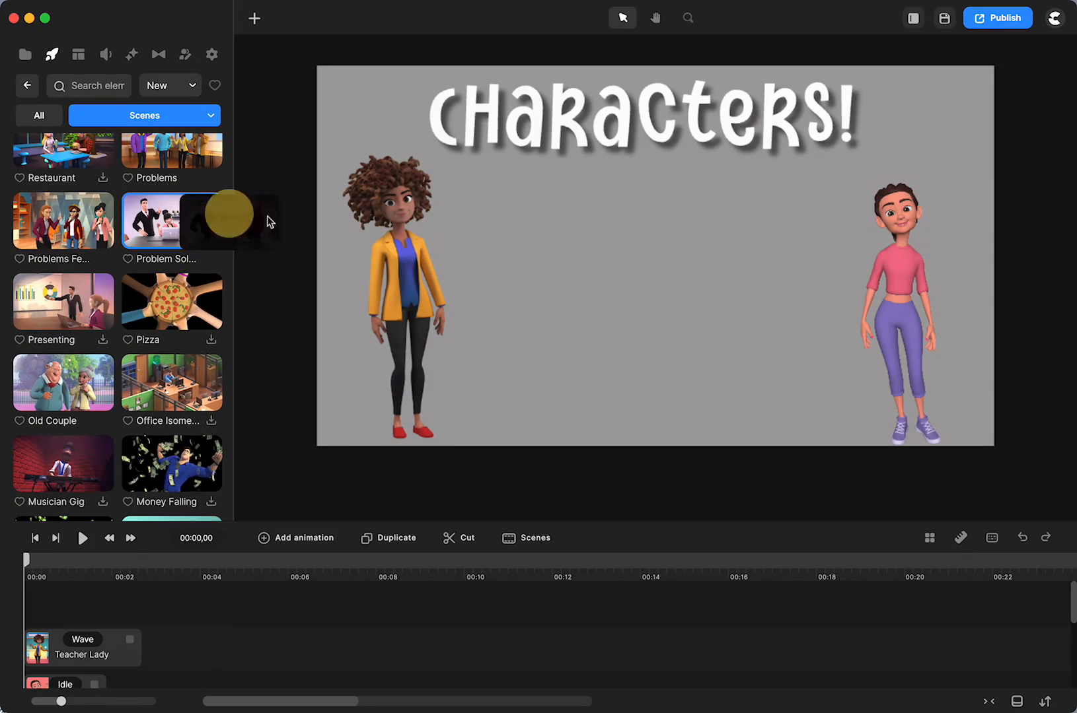
left_click(171, 221)
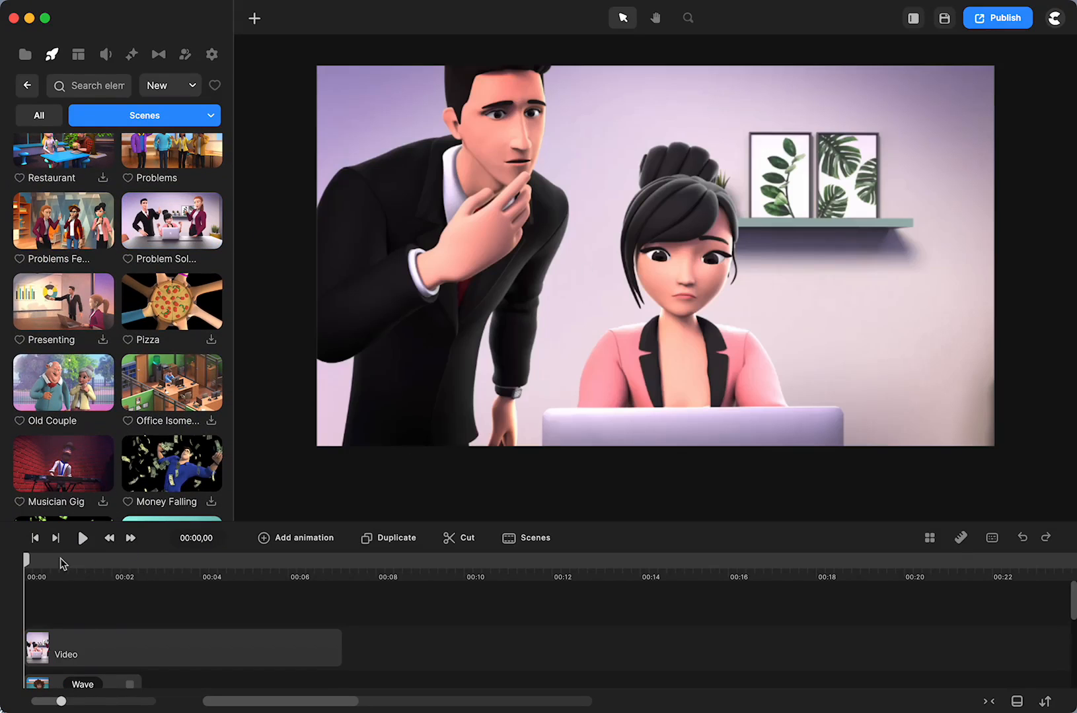
left_click_drag(26, 561, 184, 562)
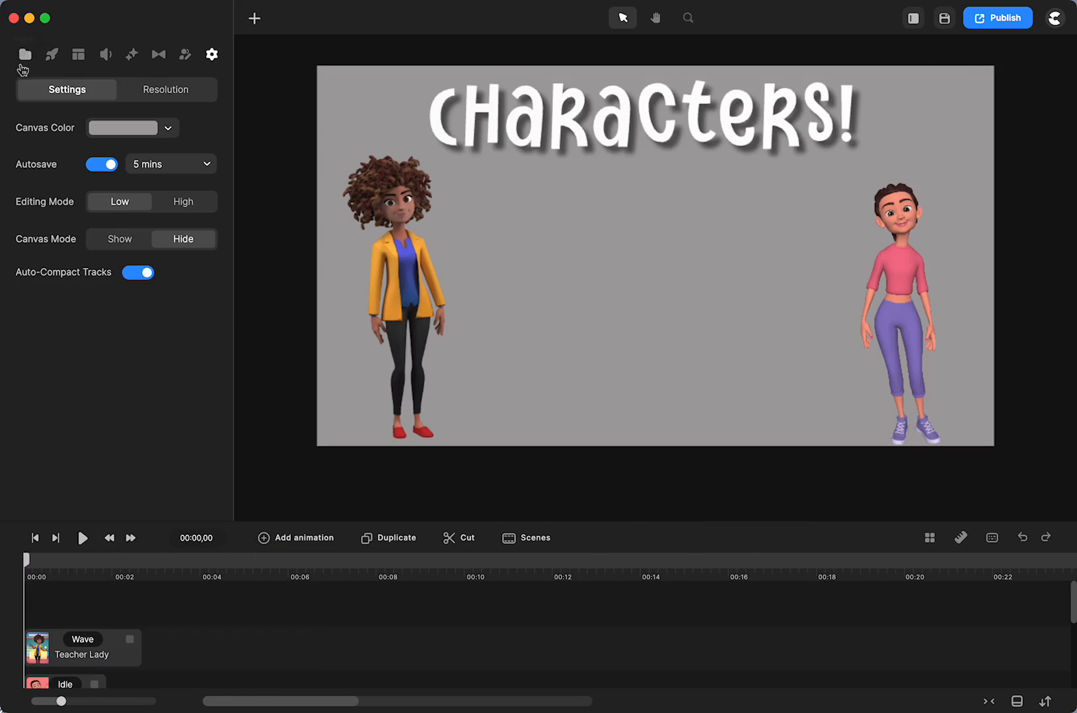
Step: Drag Bird from Animals onto the canvas, shrink it, and move it top-right
left_click(51, 55)
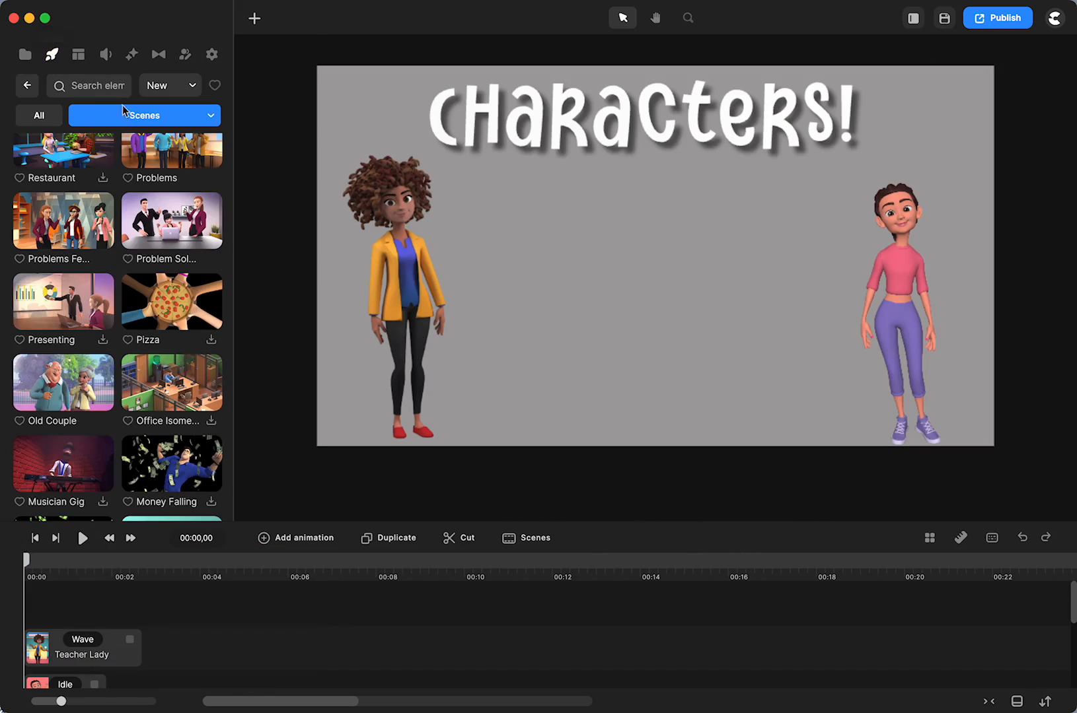
left_click(144, 116)
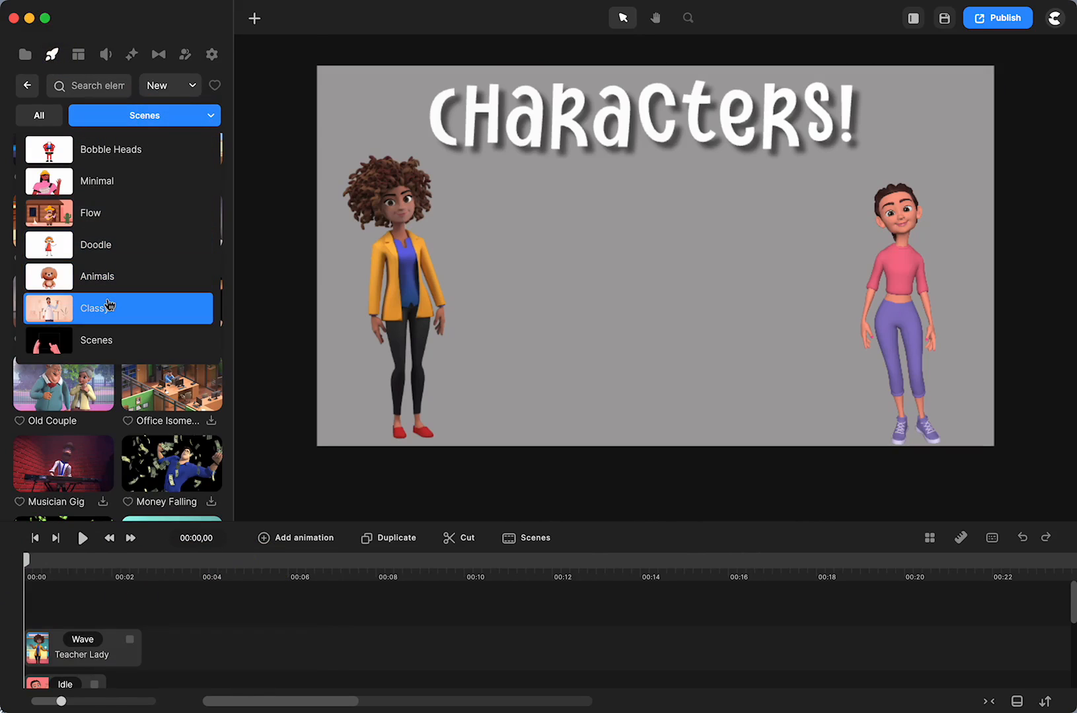
left_click(98, 276)
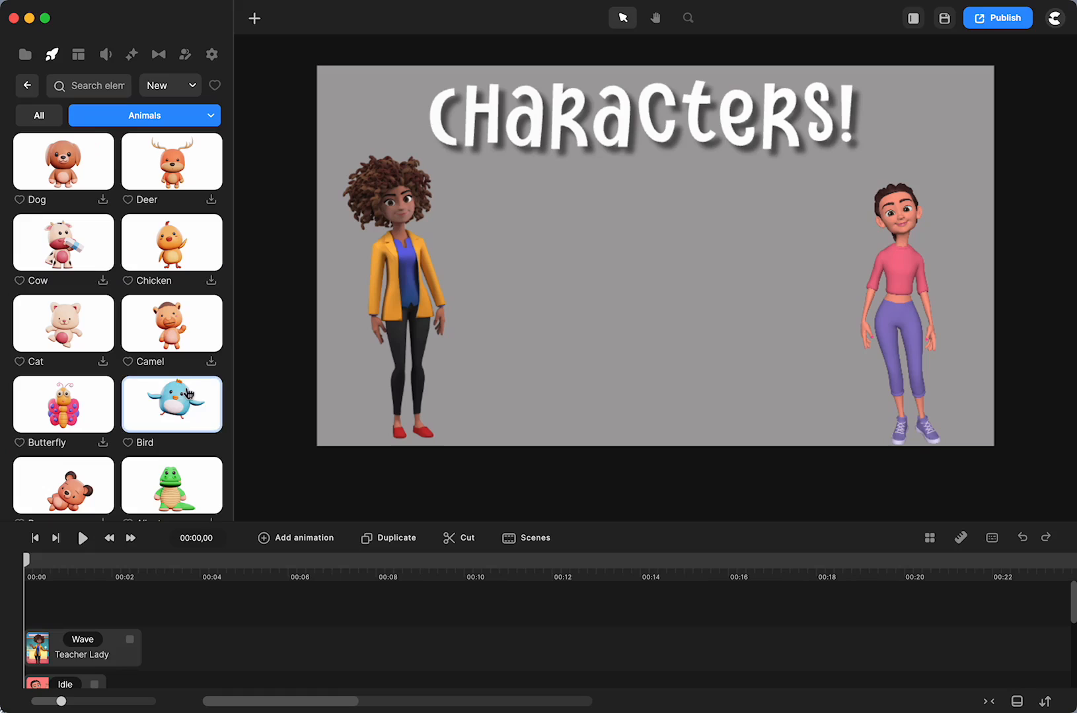
left_click_drag(171, 403, 706, 278)
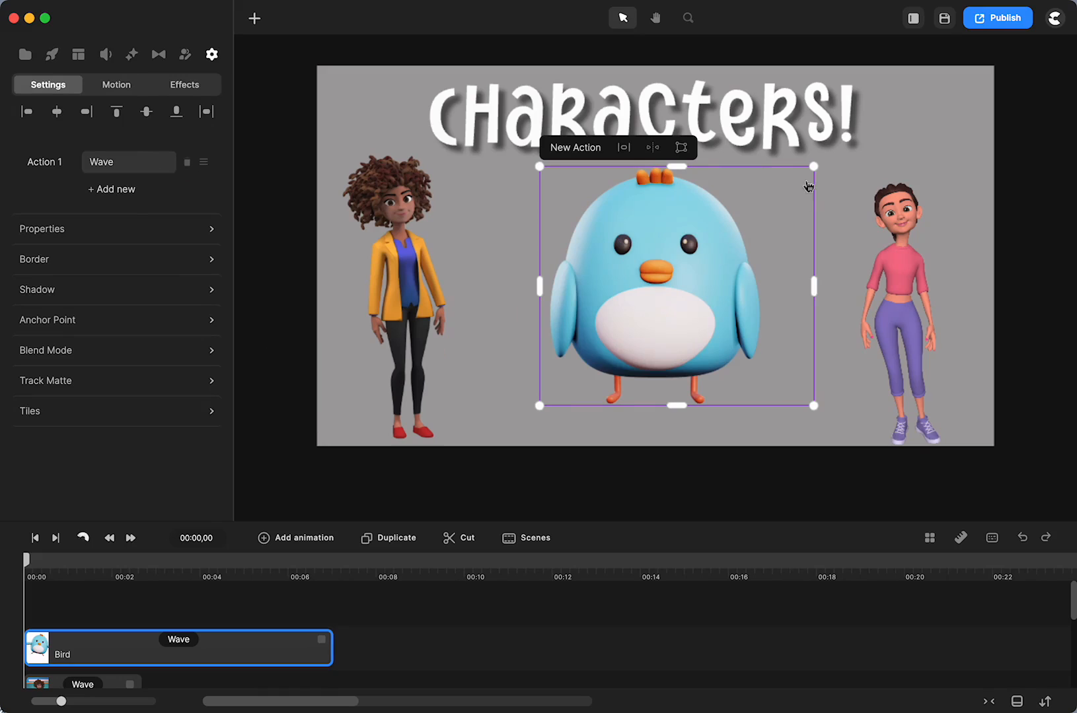
left_click_drag(674, 285, 861, 184)
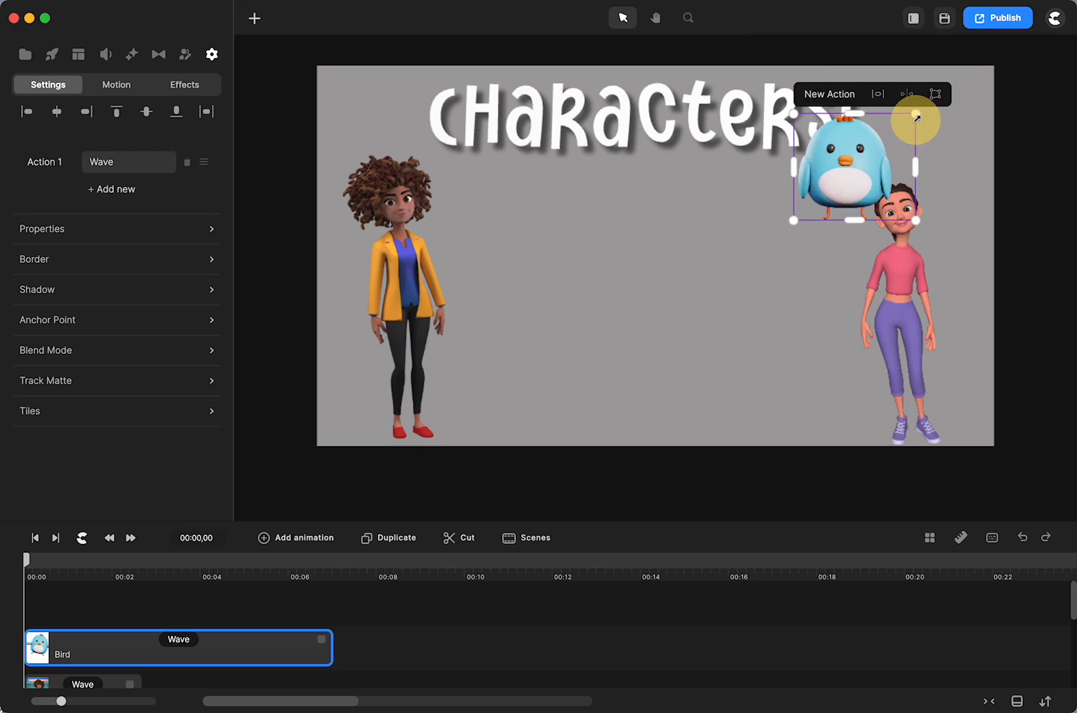
left_click_drag(846, 169, 944, 114)
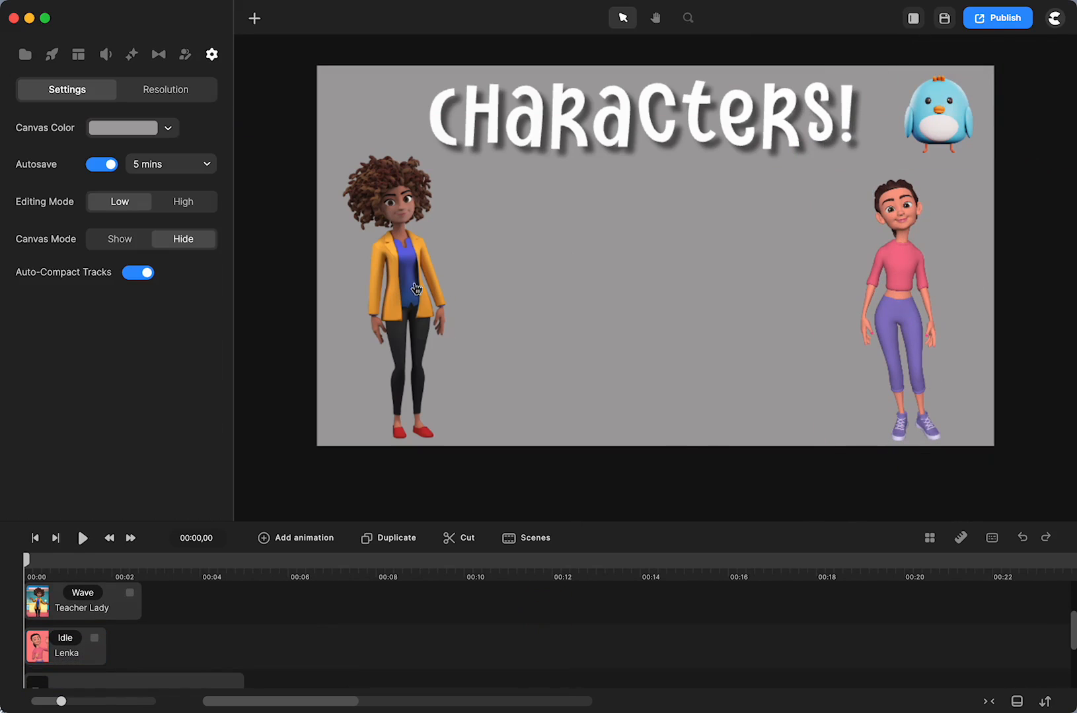
Step: Select Teacher Lady, open her actions list, and play the animation preview
left_click(410, 285)
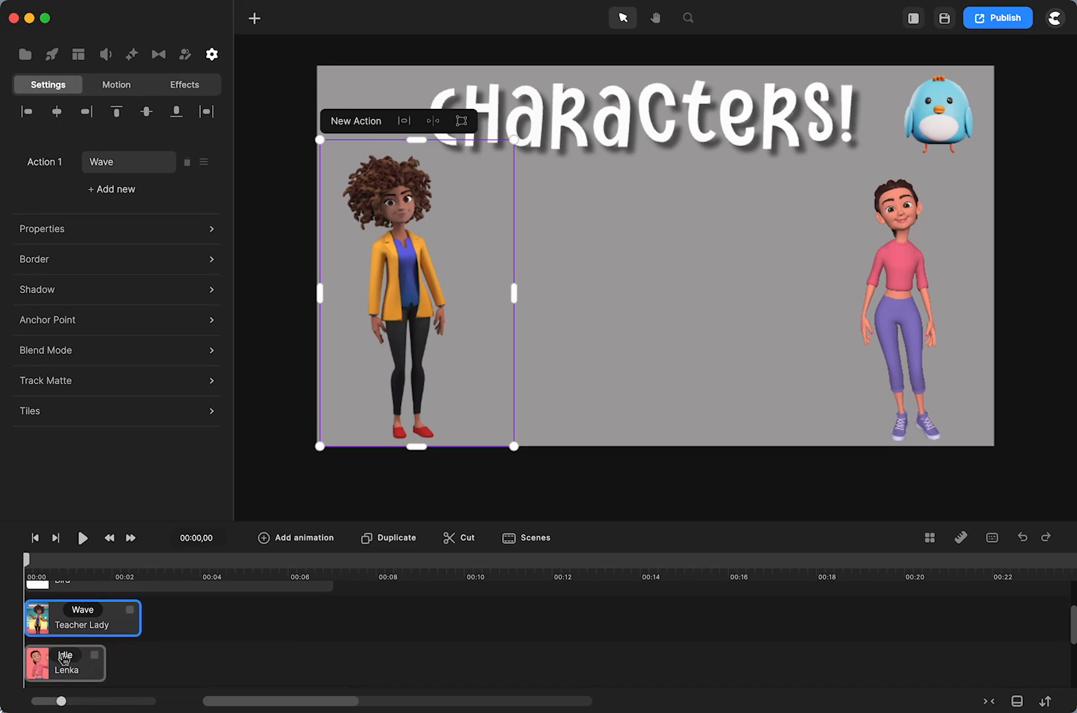
left_click(66, 664)
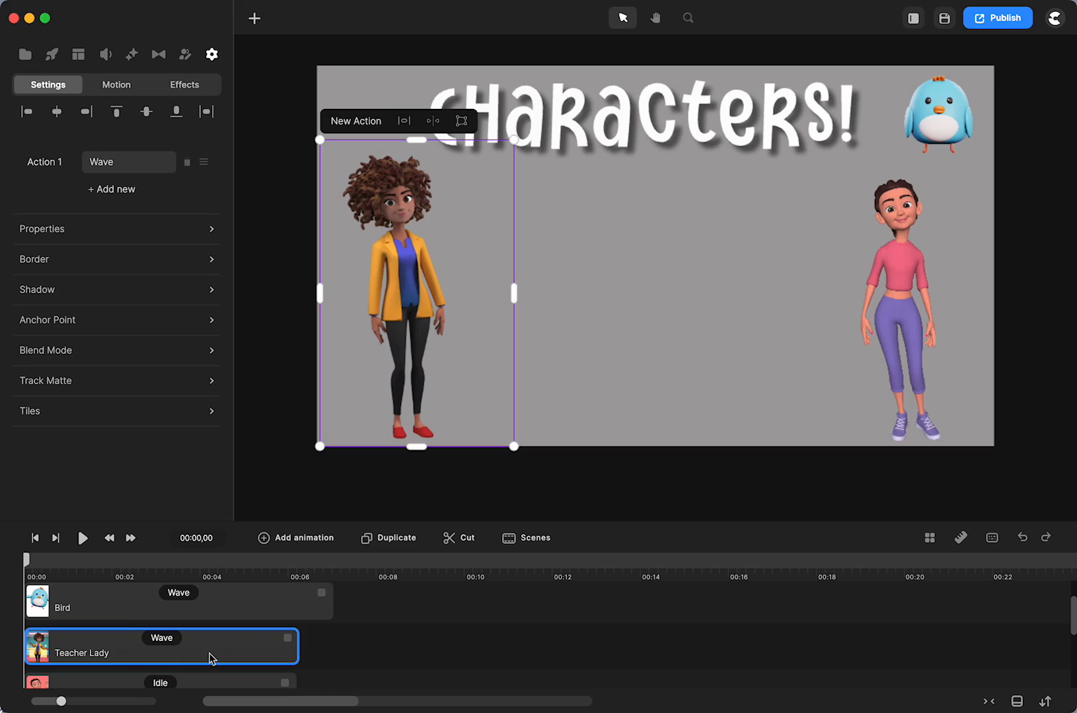
mouse_move(605, 415)
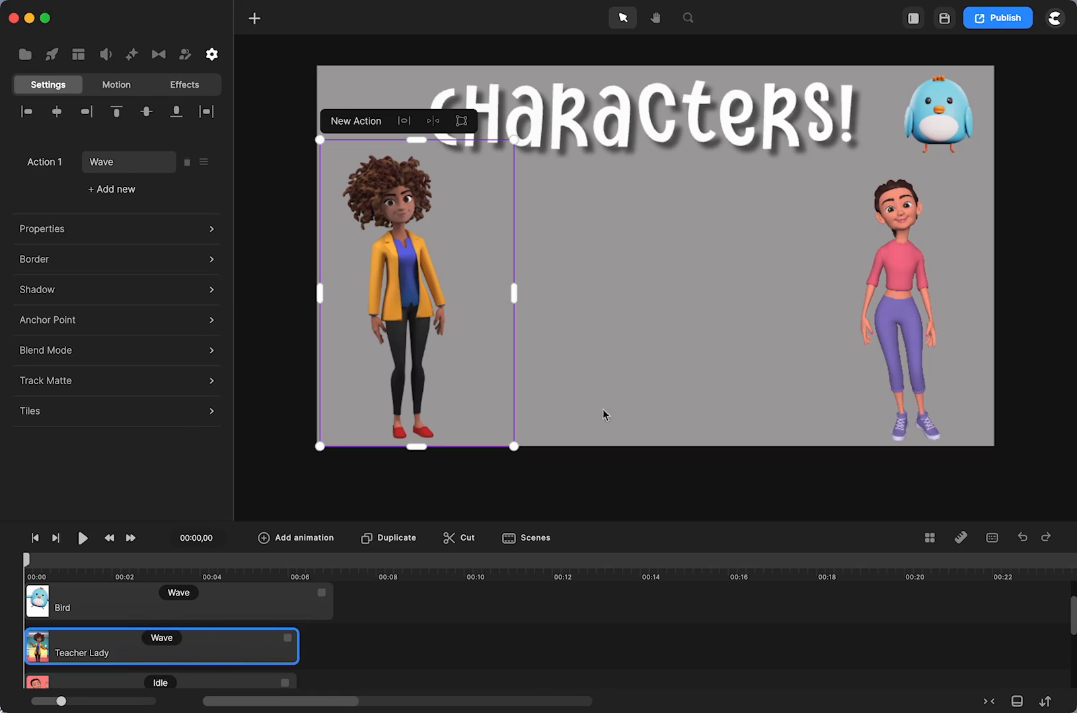
mouse_move(396, 237)
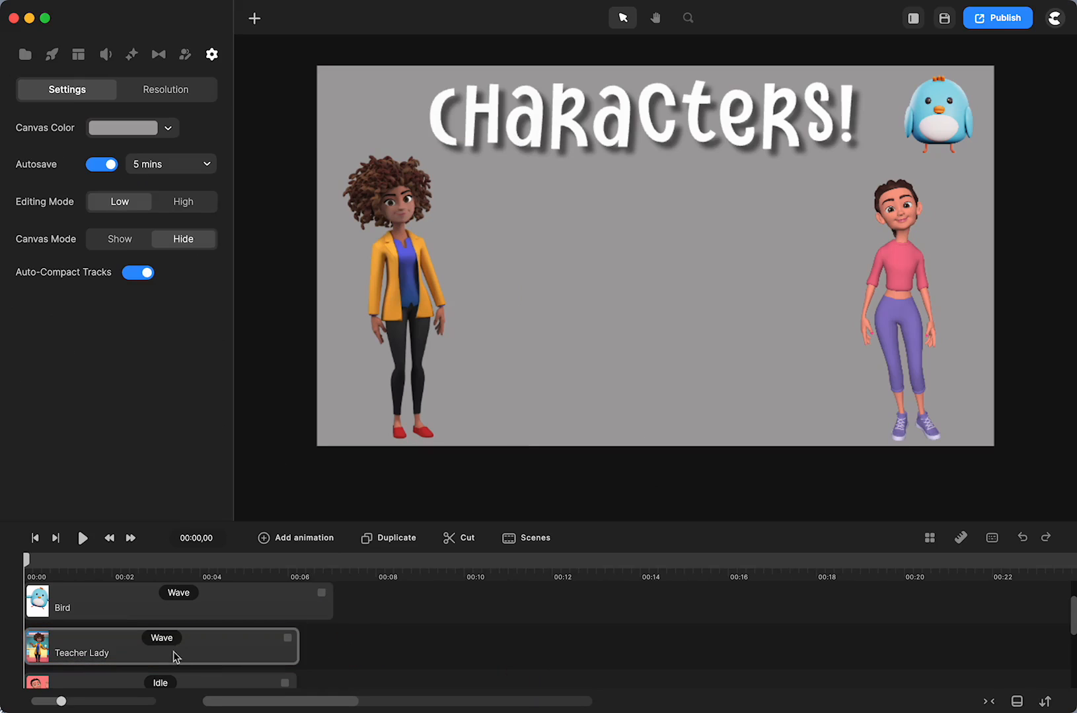
left_click(160, 653)
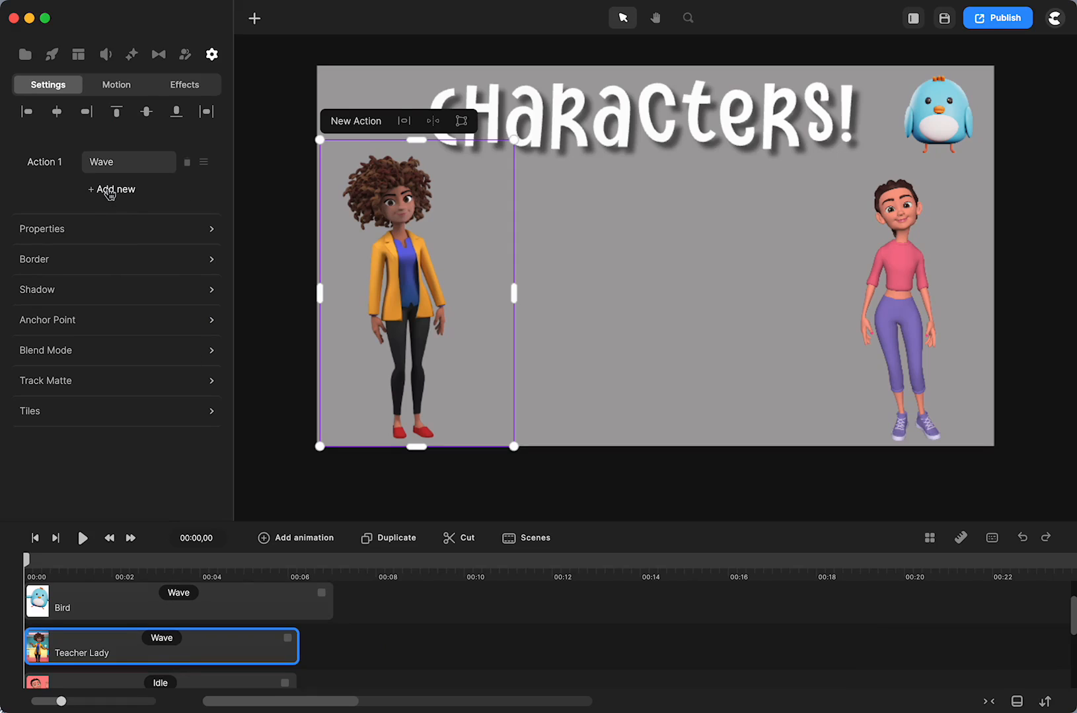
left_click(110, 189)
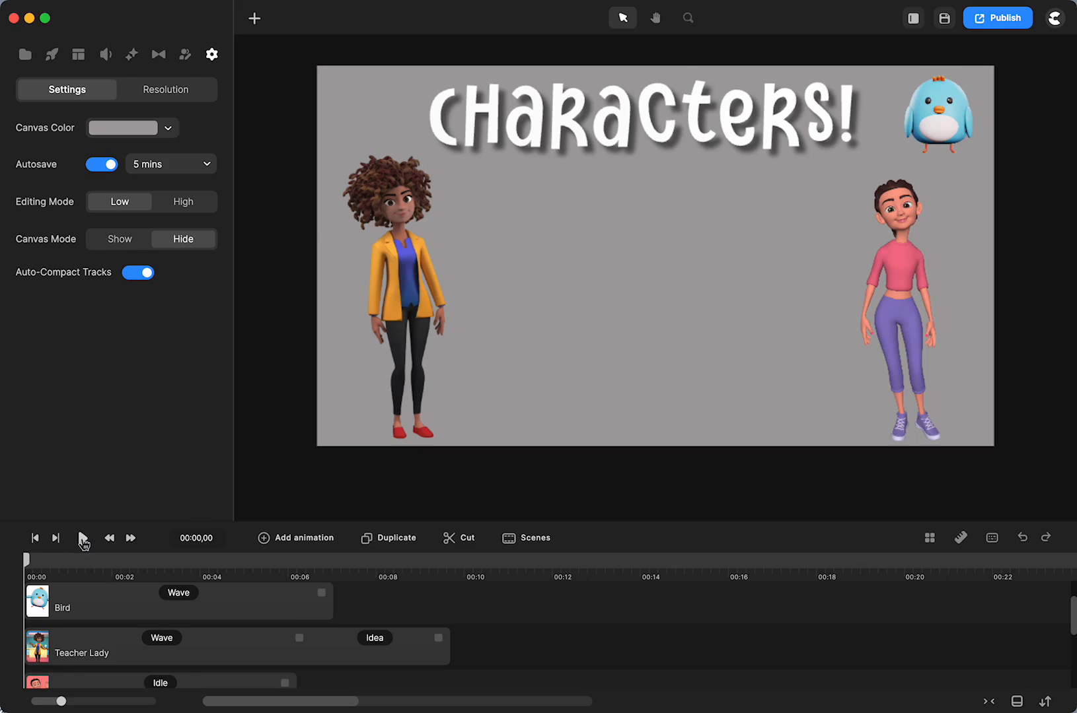
left_click(83, 538)
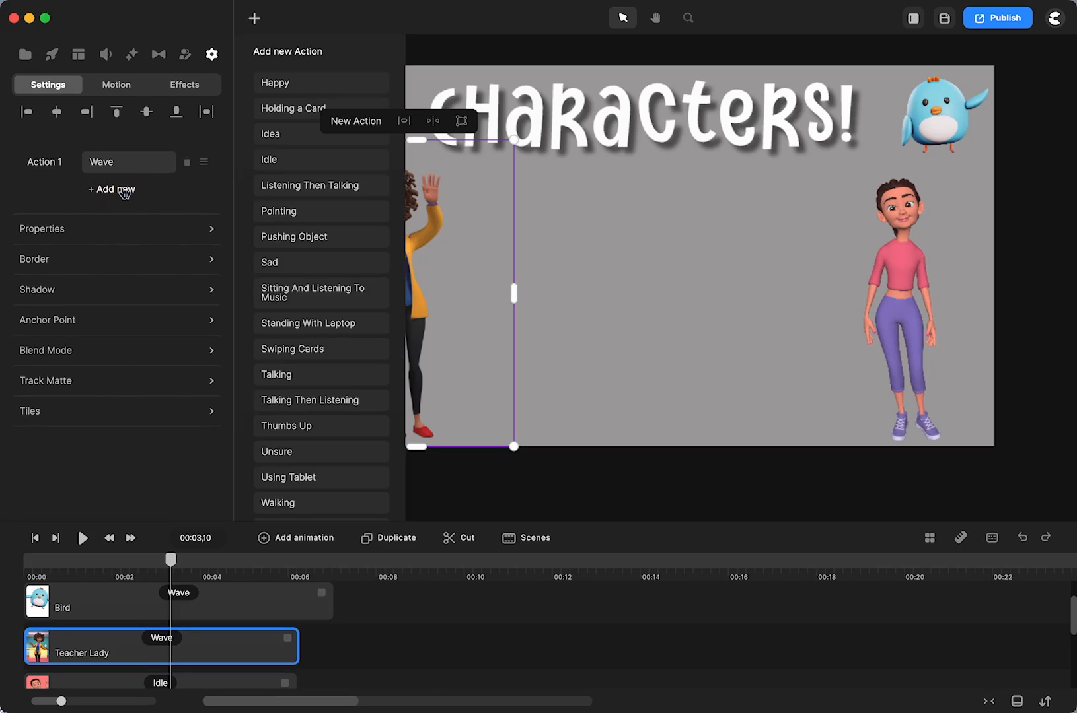
left_click(269, 134)
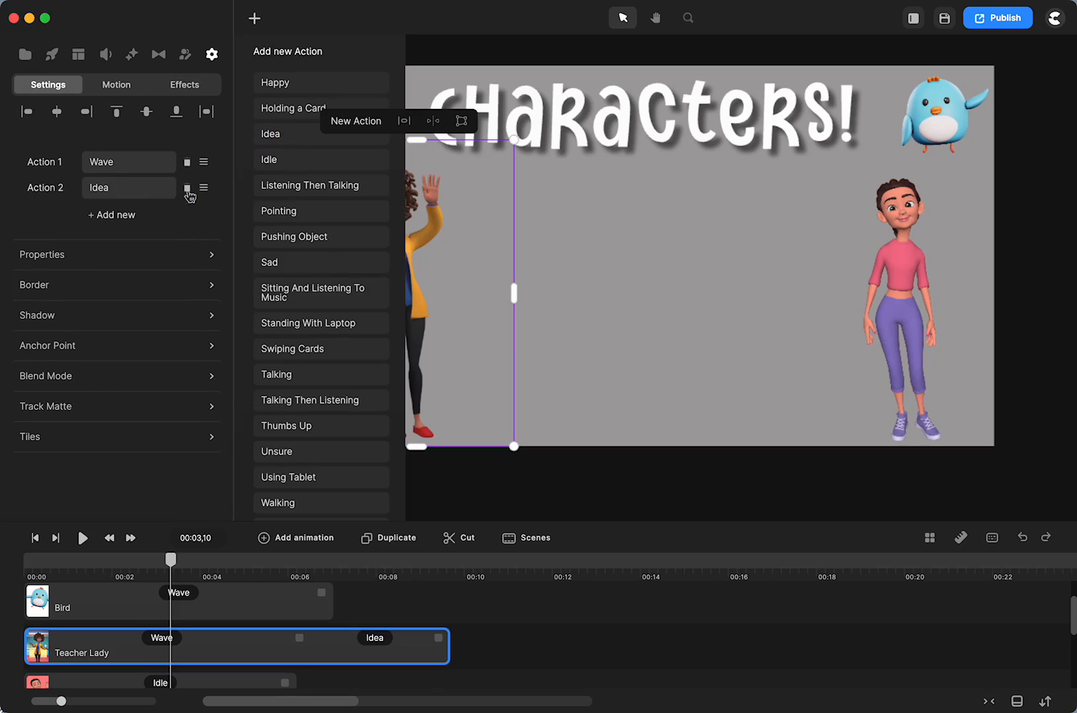
mouse_move(106, 150)
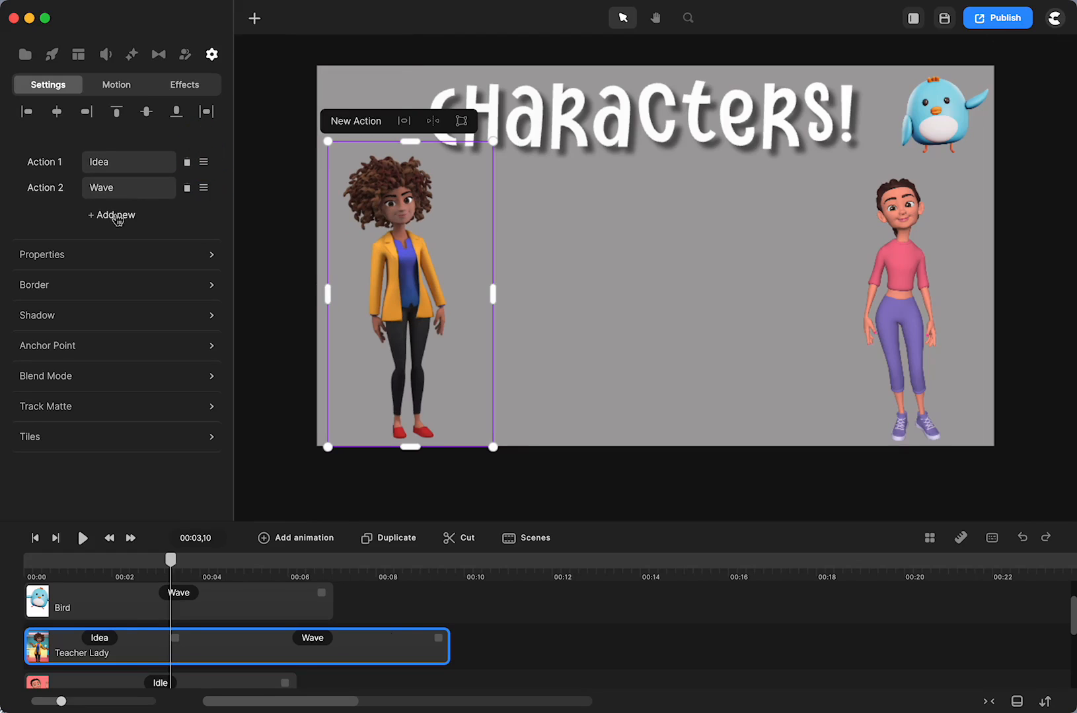
left_click(110, 215)
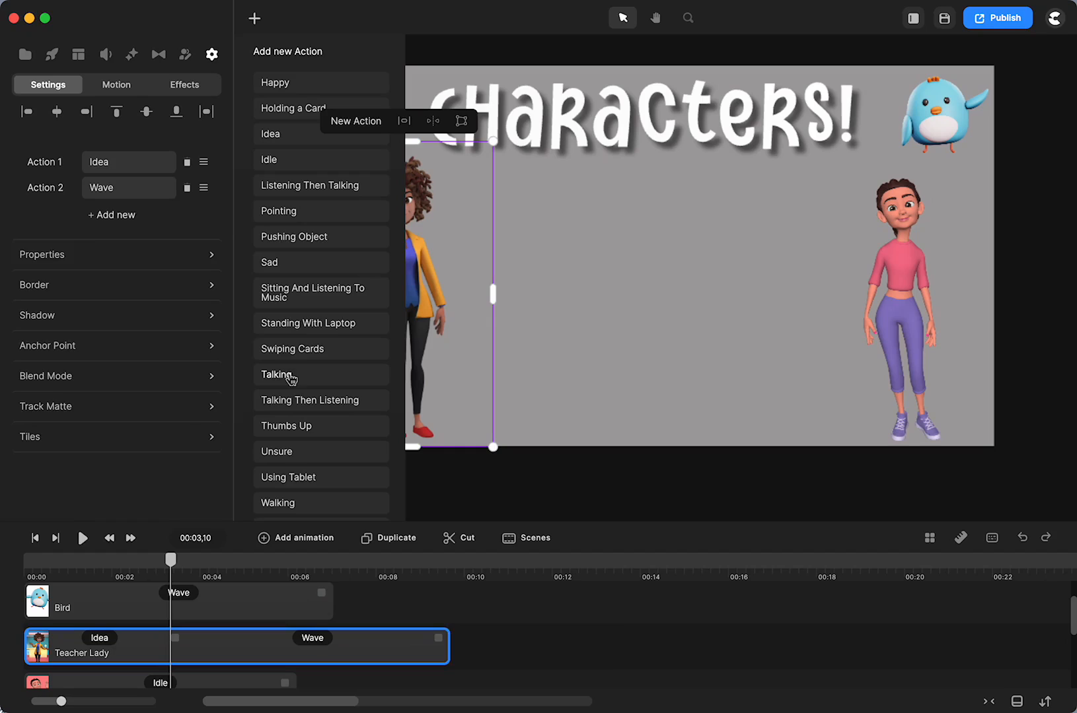
left_click(278, 375)
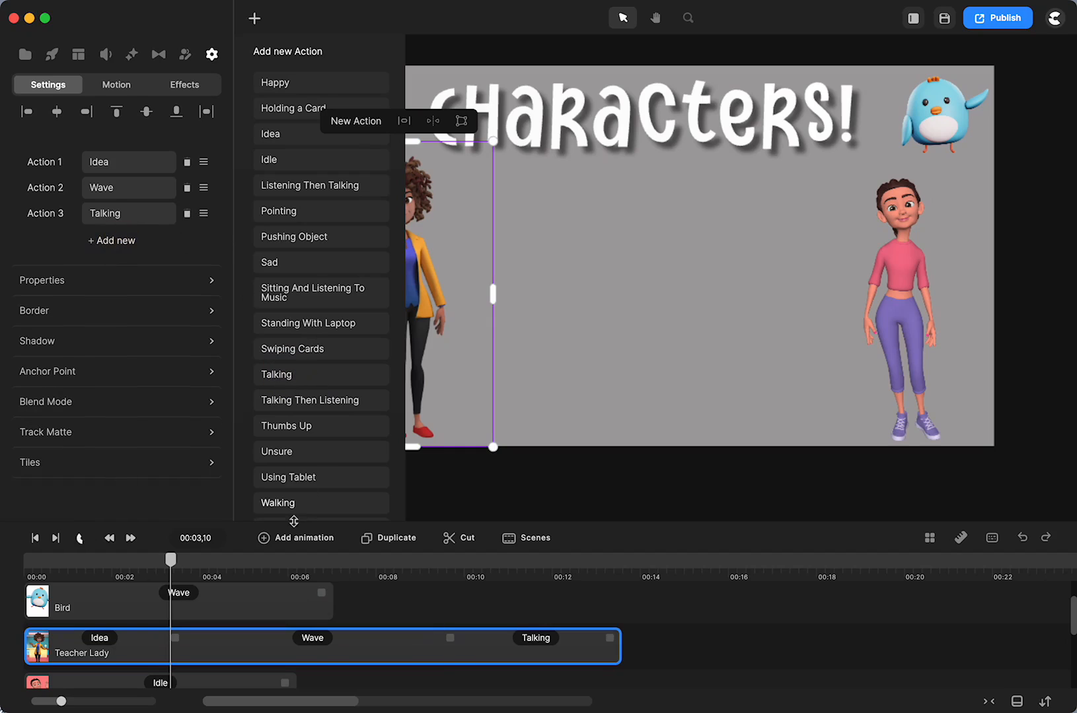
left_click(278, 502)
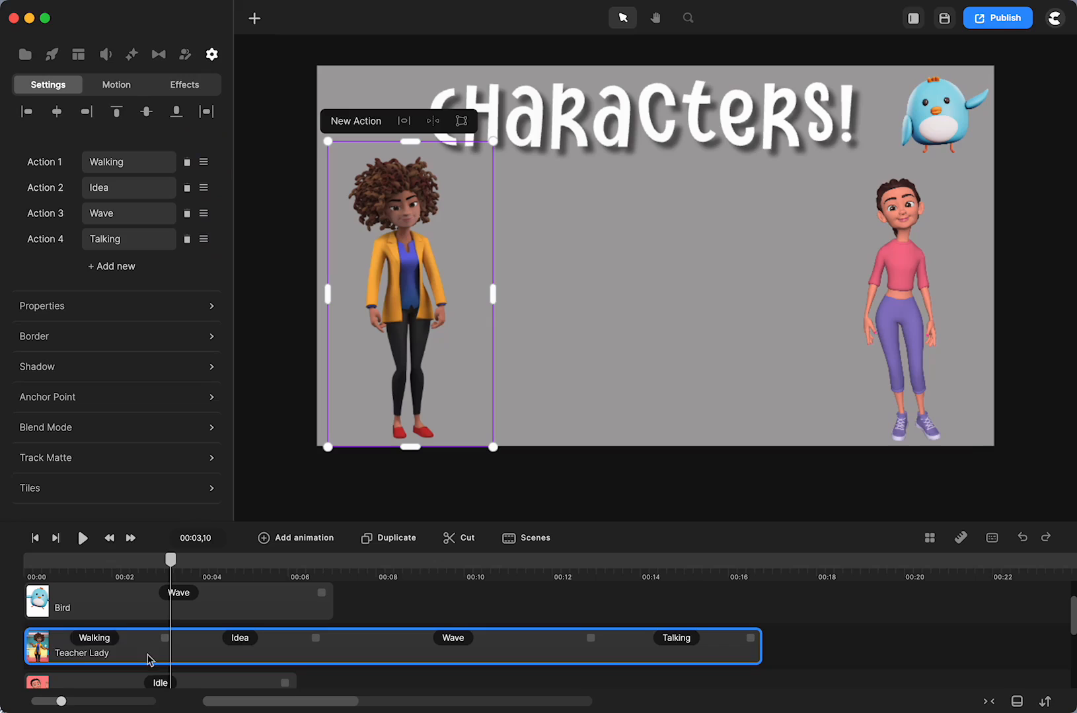
mouse_move(204, 231)
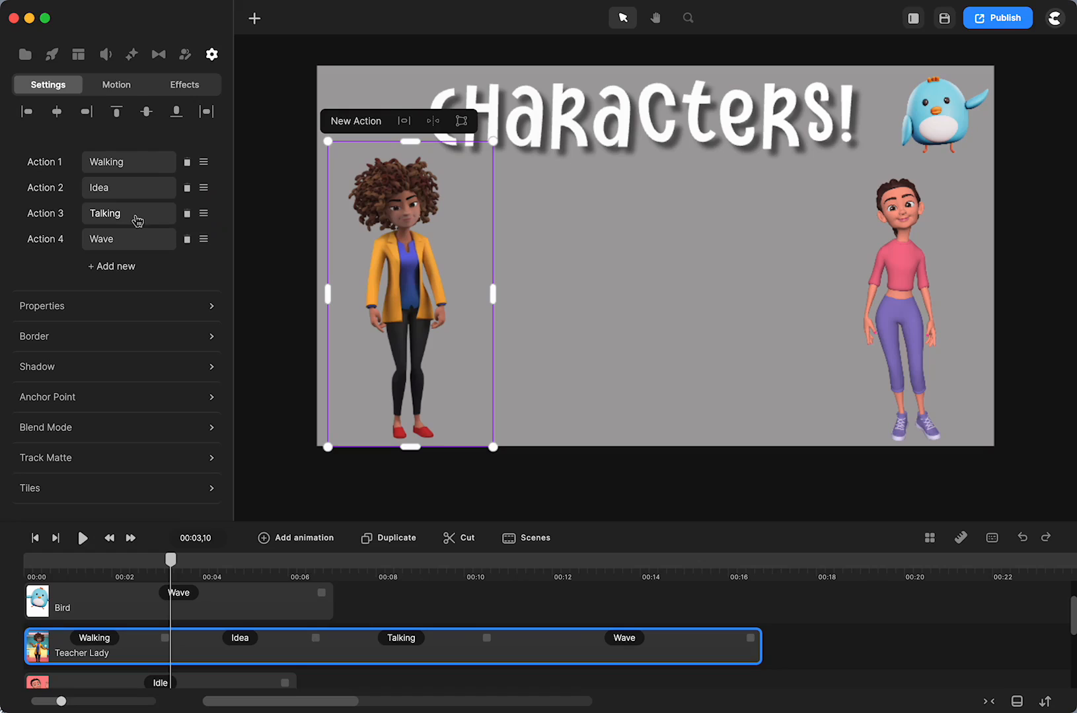
mouse_move(158, 163)
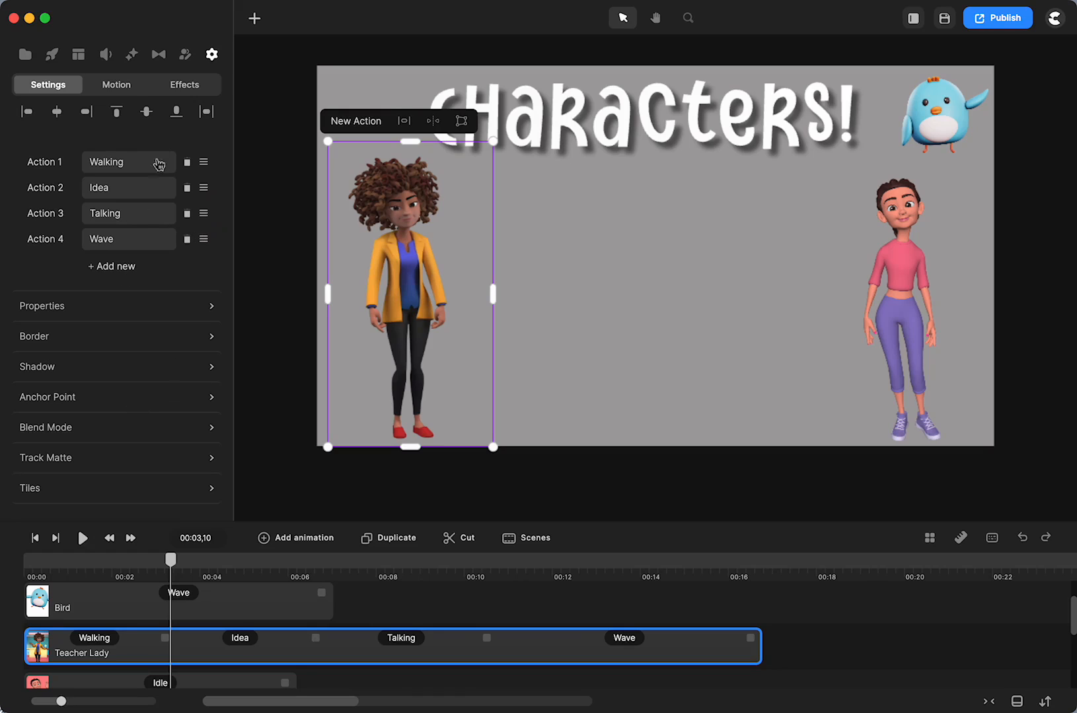
mouse_move(913, 236)
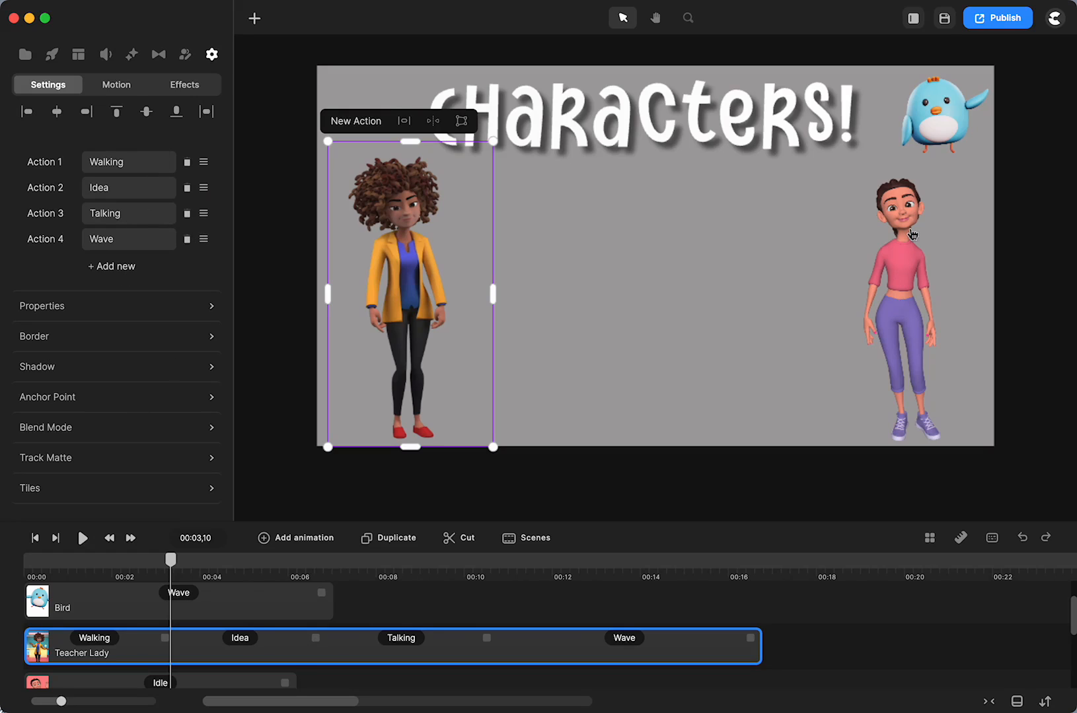
mouse_move(940, 170)
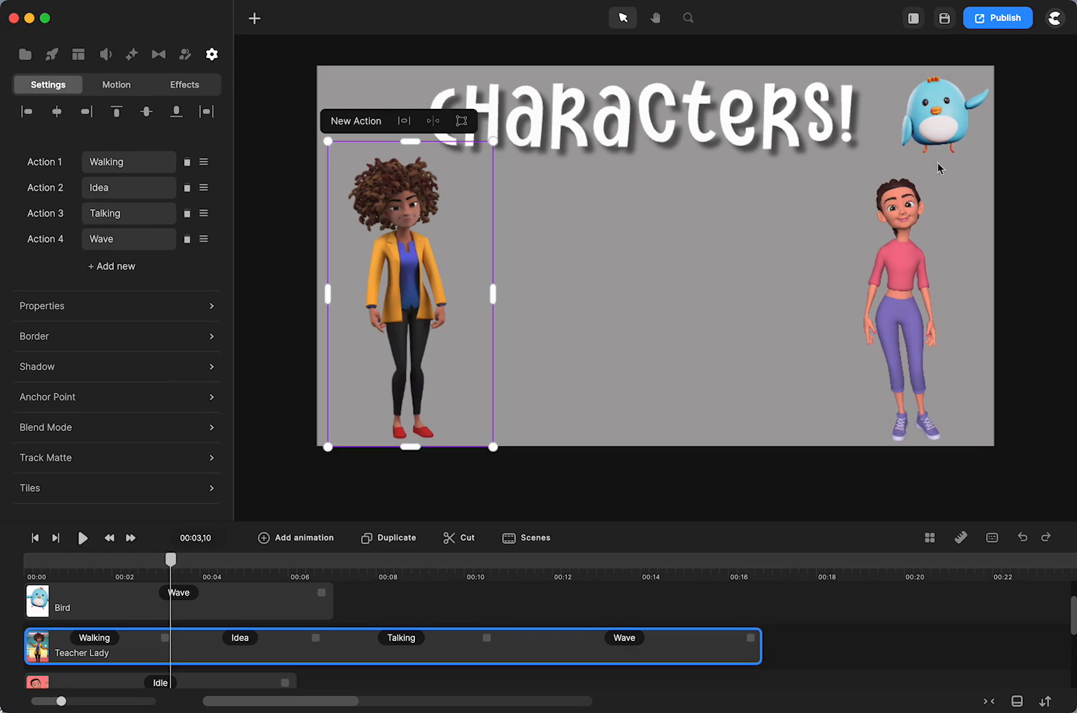
mouse_move(640, 378)
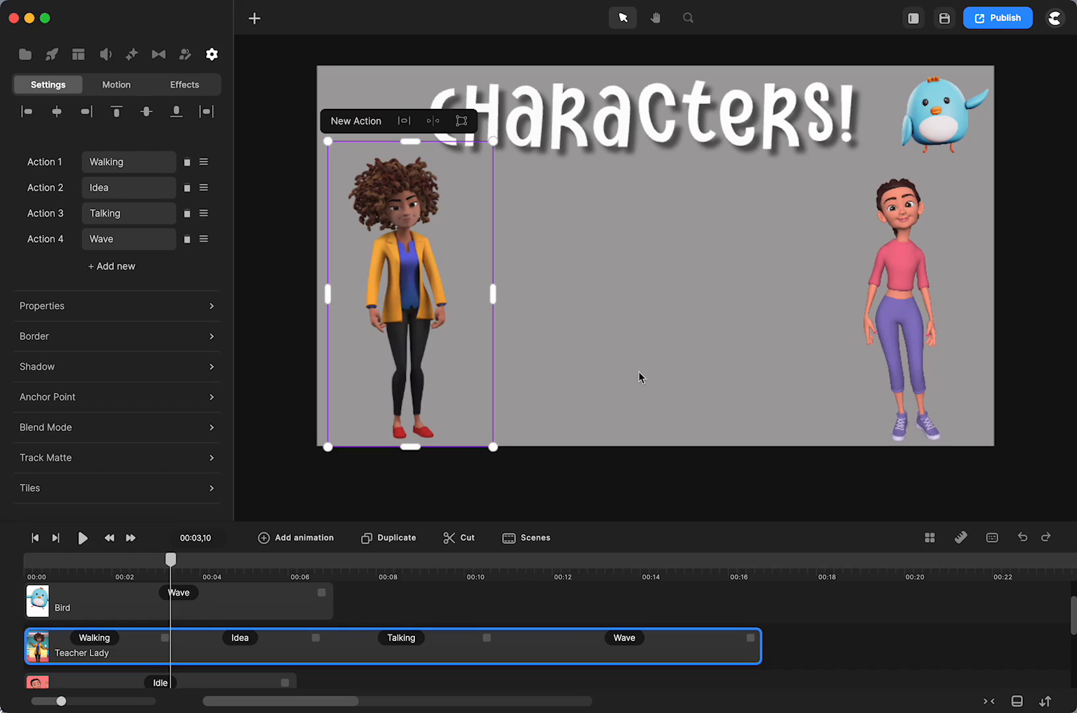
mouse_move(612, 412)
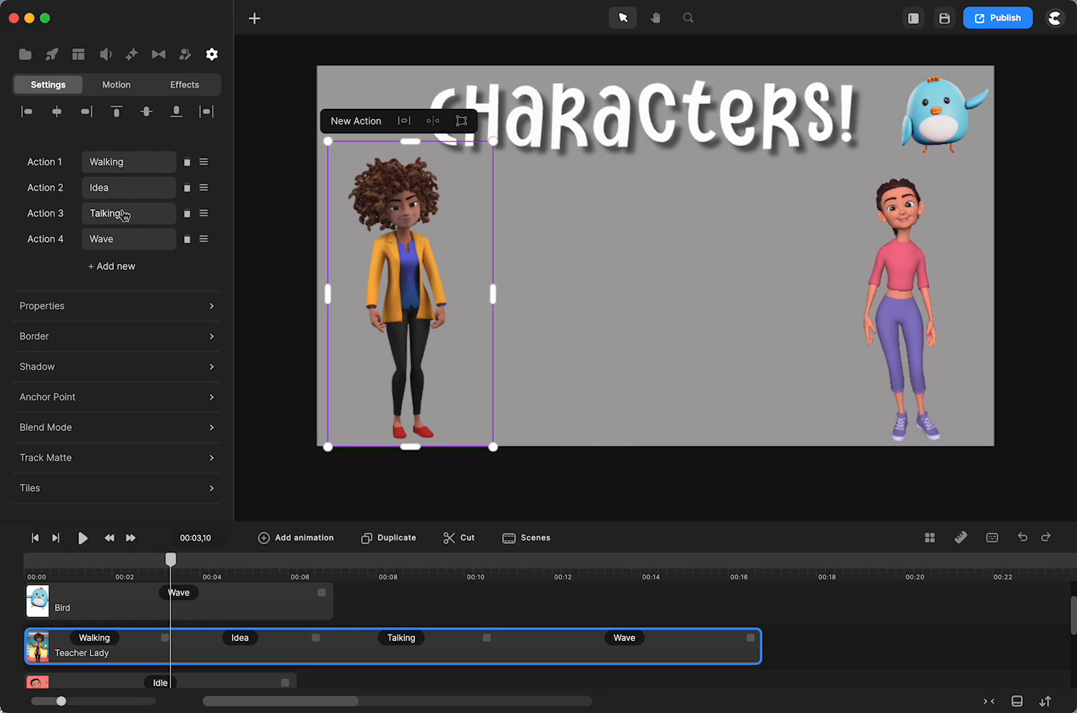
mouse_move(112, 270)
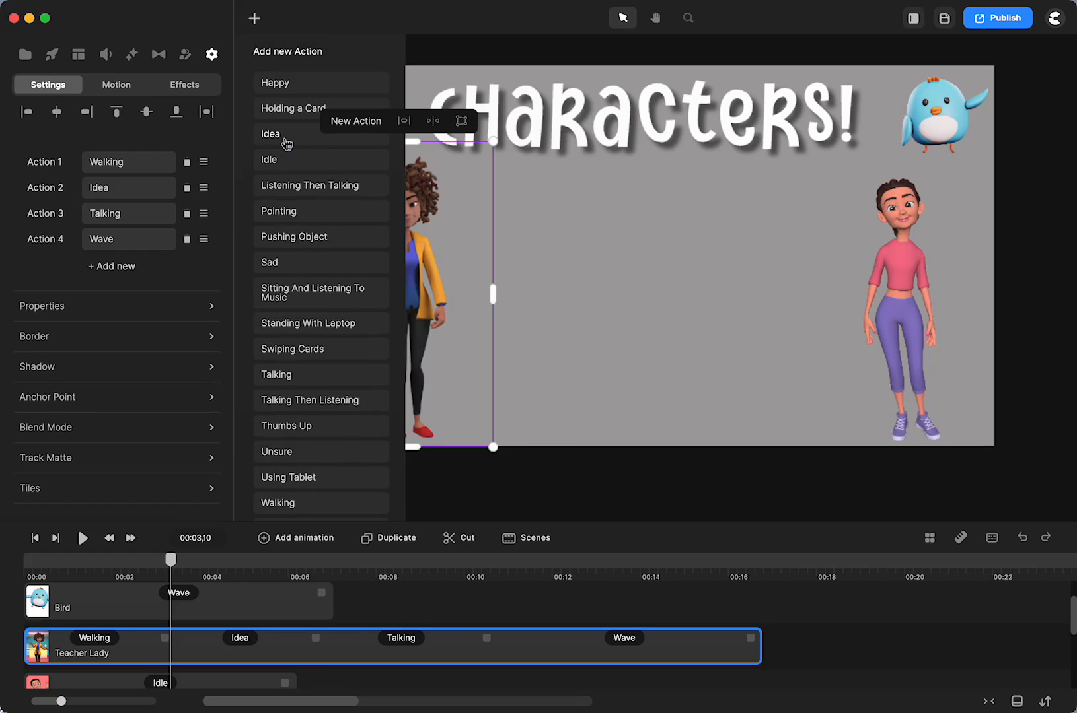
Step: Add Pointing as Teacher Lady's fifth action after Wave
scroll("down", 3)
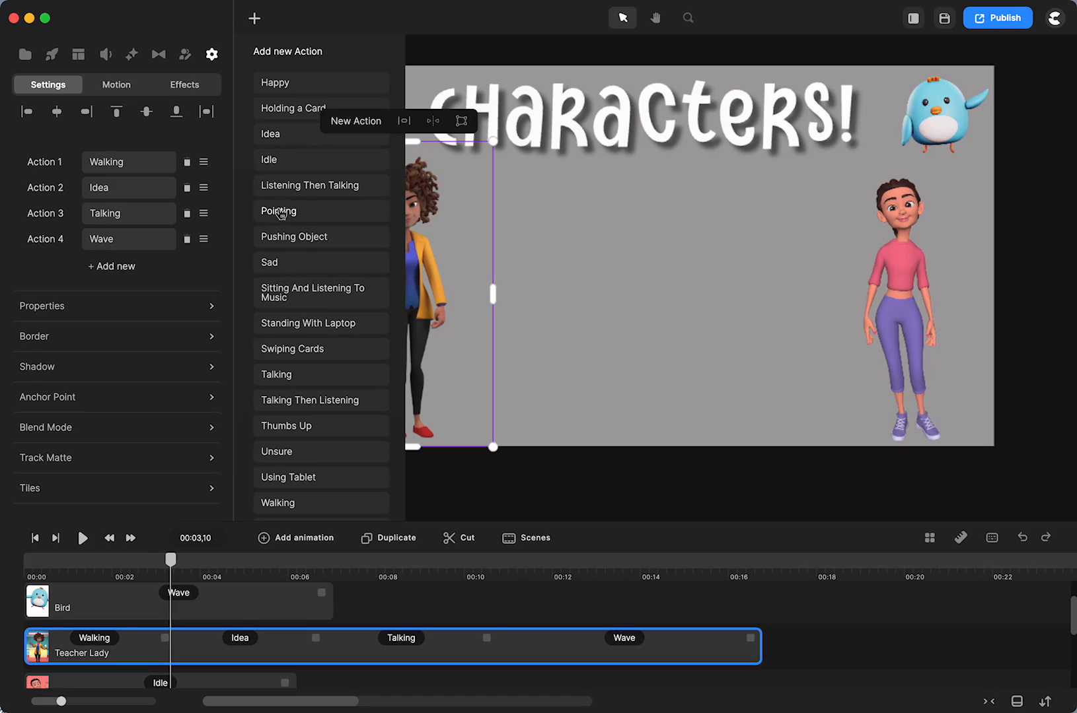
left_click(279, 211)
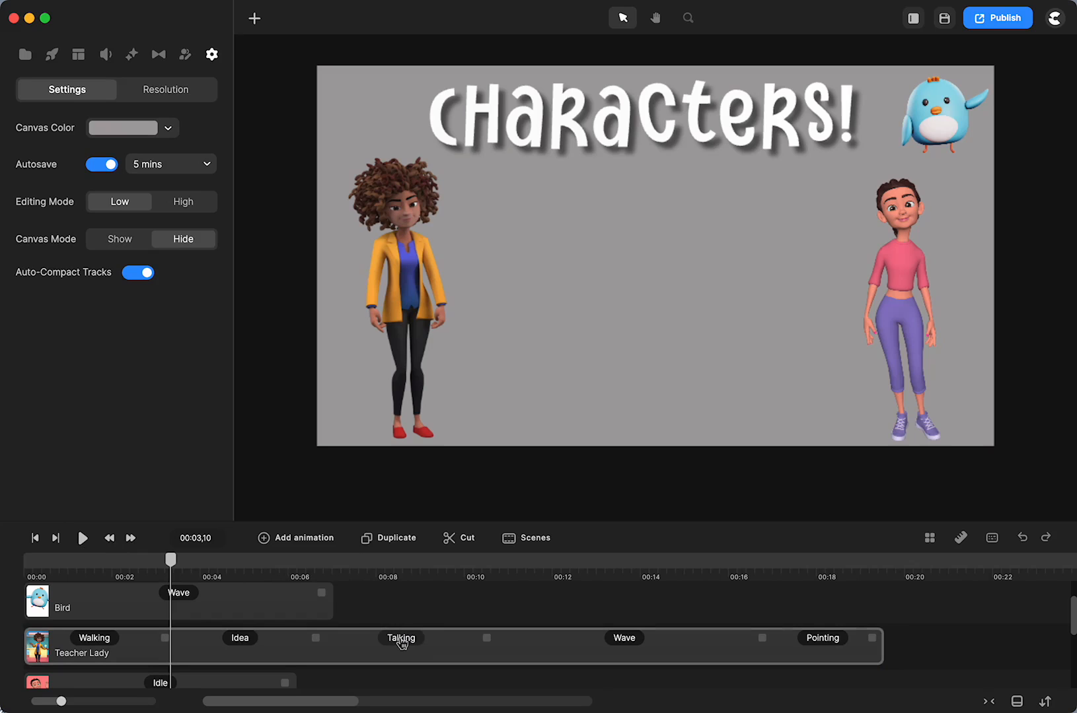
Step: Preview the Pointing action and scrub the timeline around the six-second mark
left_click(401, 639)
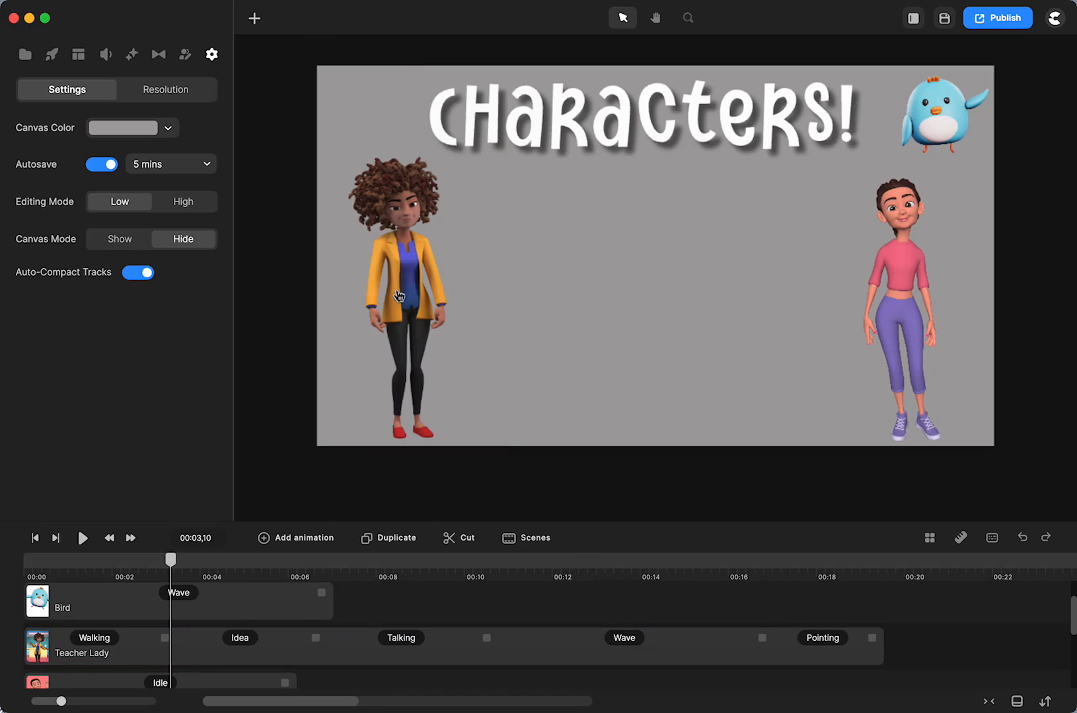
mouse_move(400, 238)
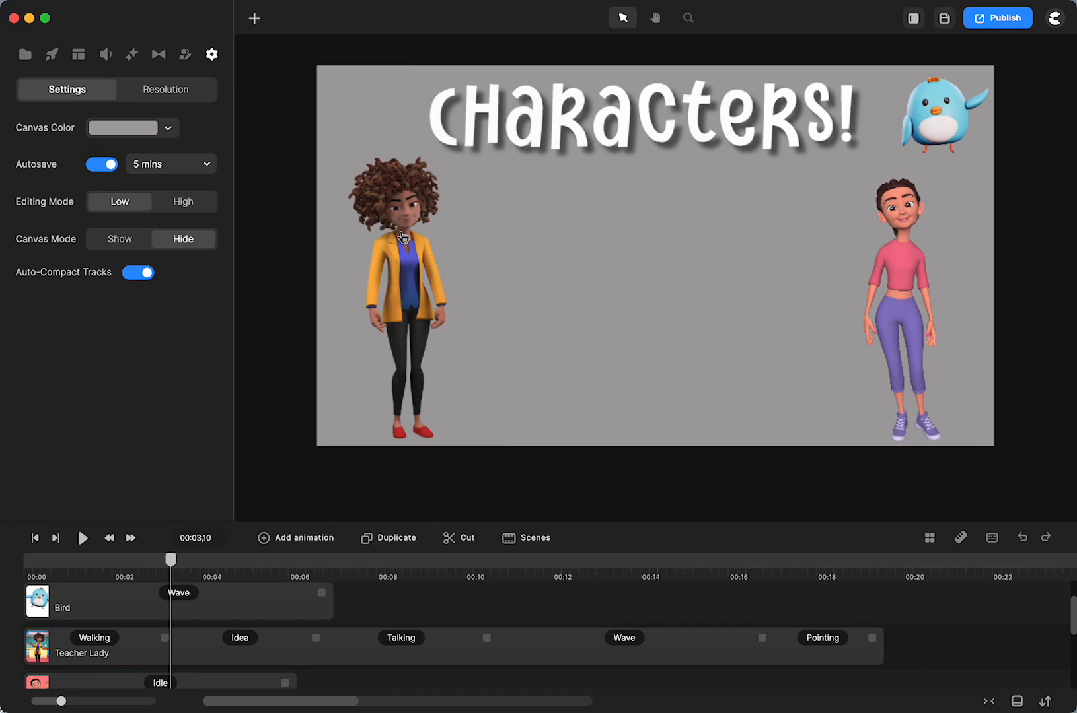
mouse_move(955, 103)
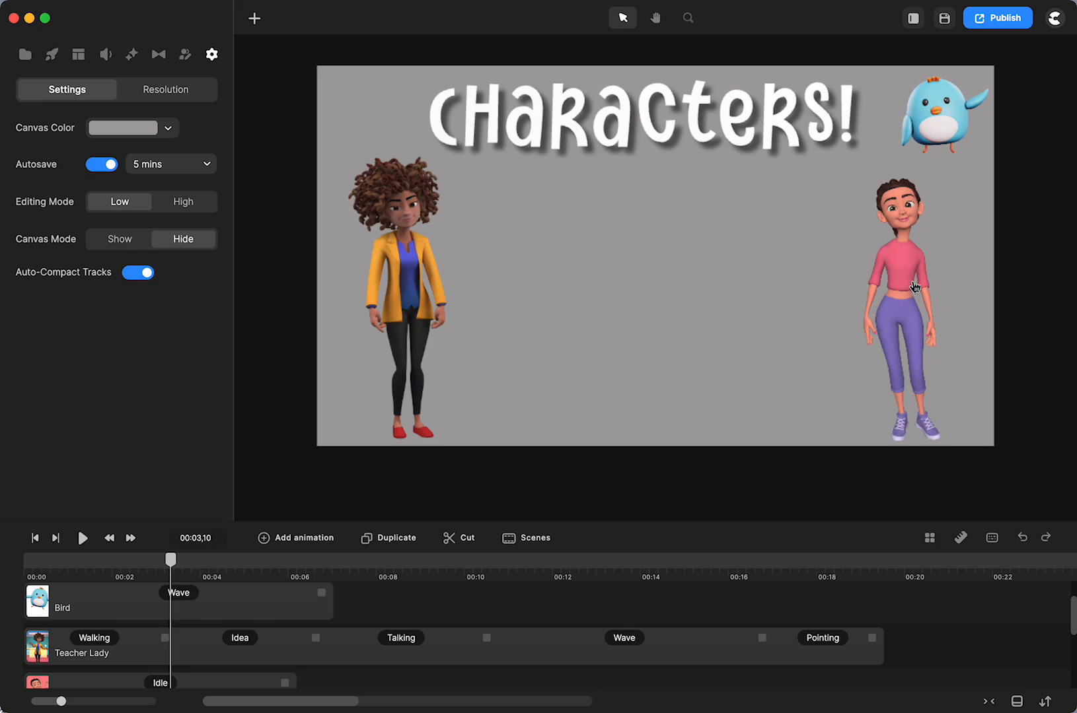
mouse_move(353, 302)
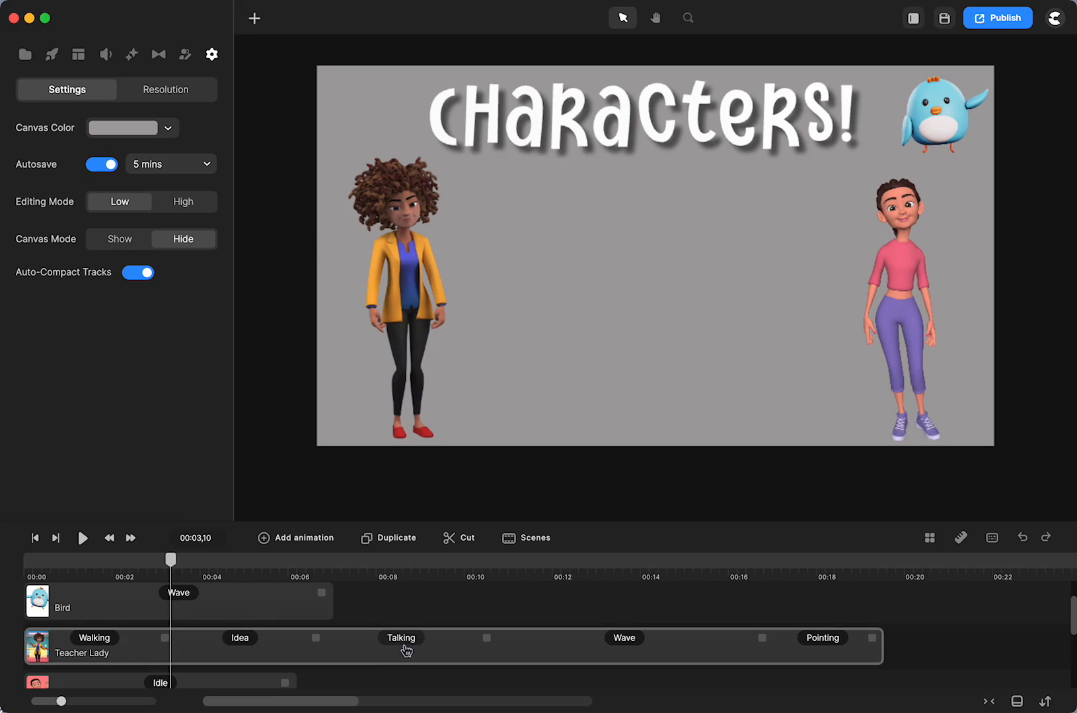
right_click(400, 638)
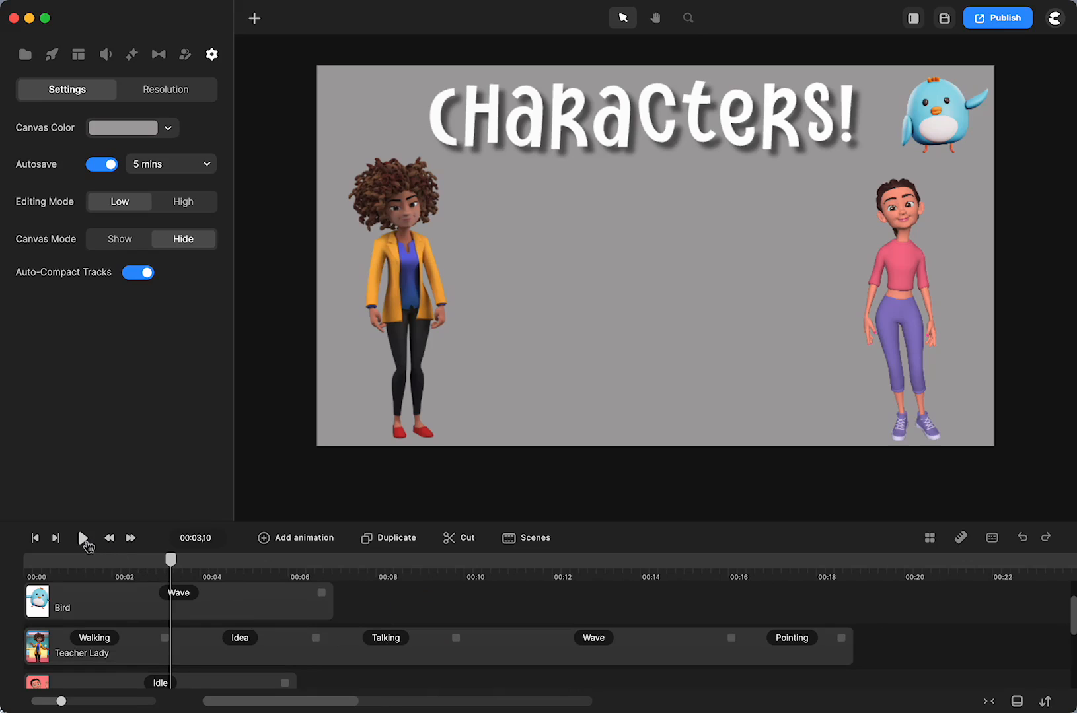
left_click(82, 538)
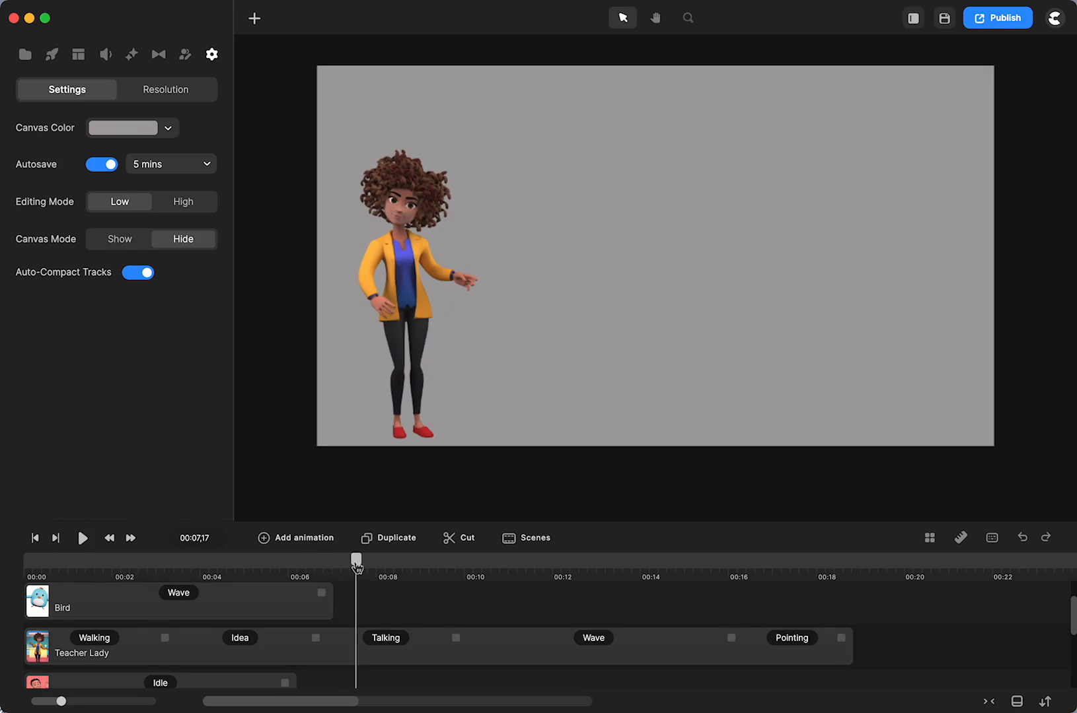
left_click_drag(355, 556, 313, 575)
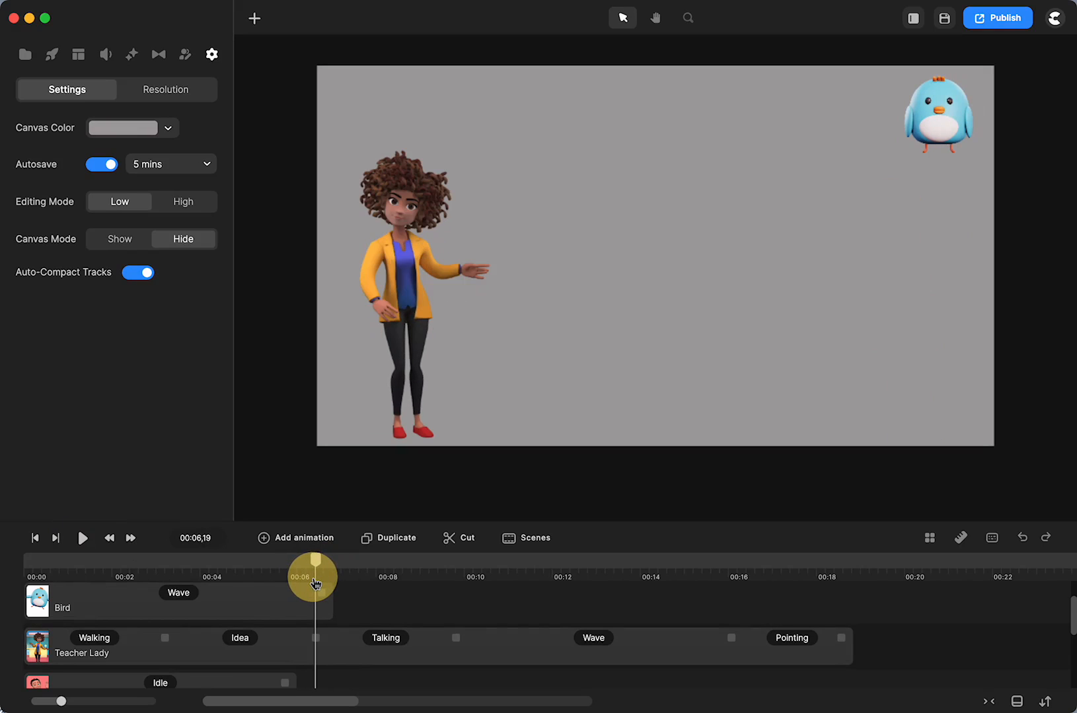
right_click(323, 601)
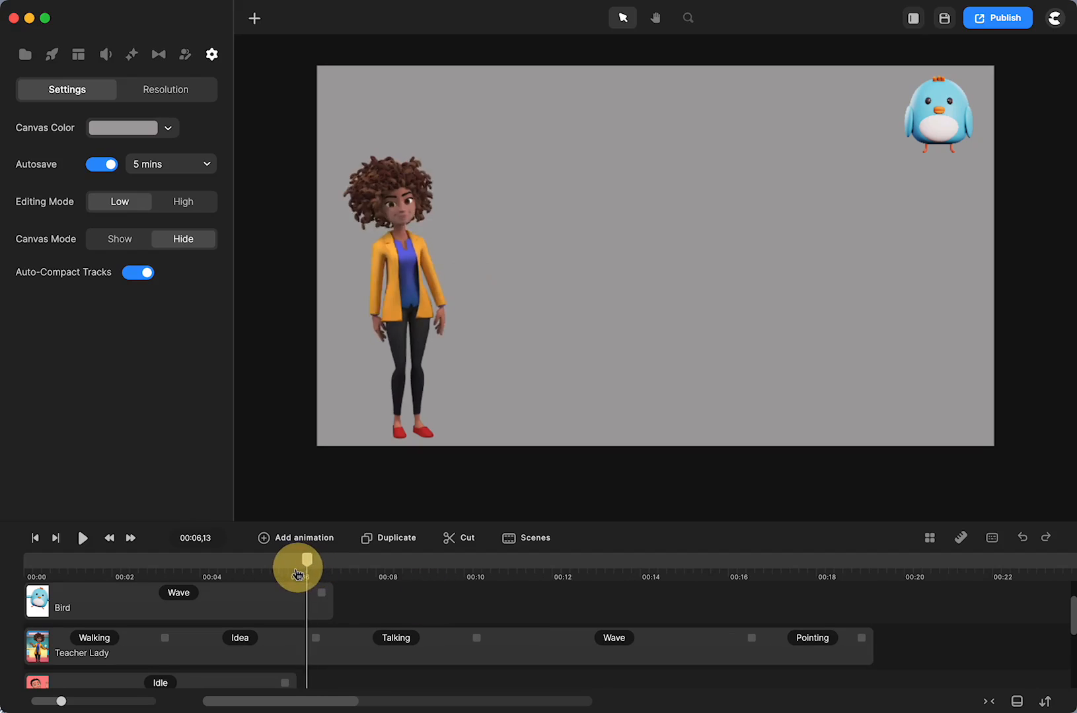
left_click_drag(297, 567, 312, 570)
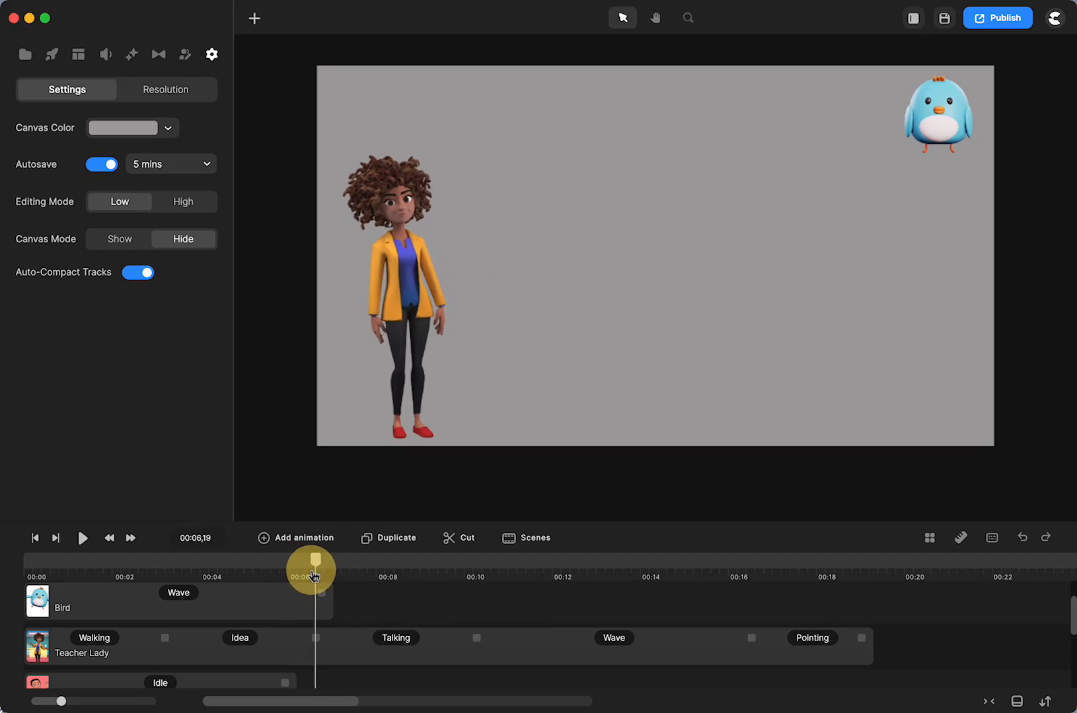
left_click_drag(311, 571, 323, 576)
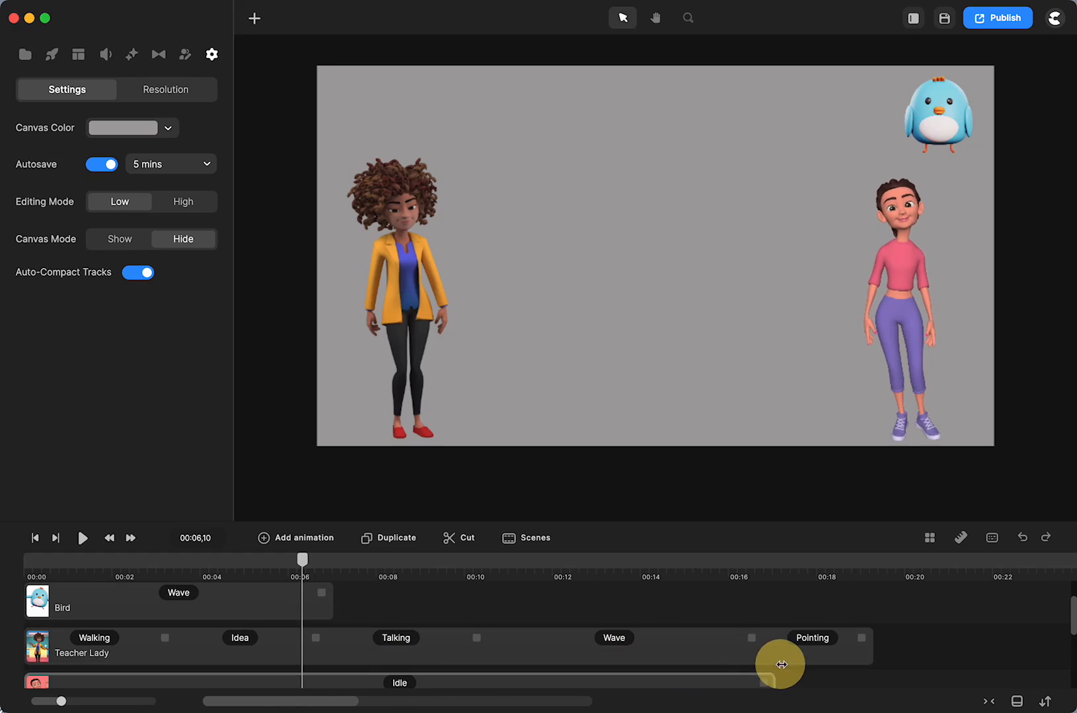
Step: Delete Talking and Wave, replace Idea with Idle, and trim it to about 12 seconds
left_click(903, 309)
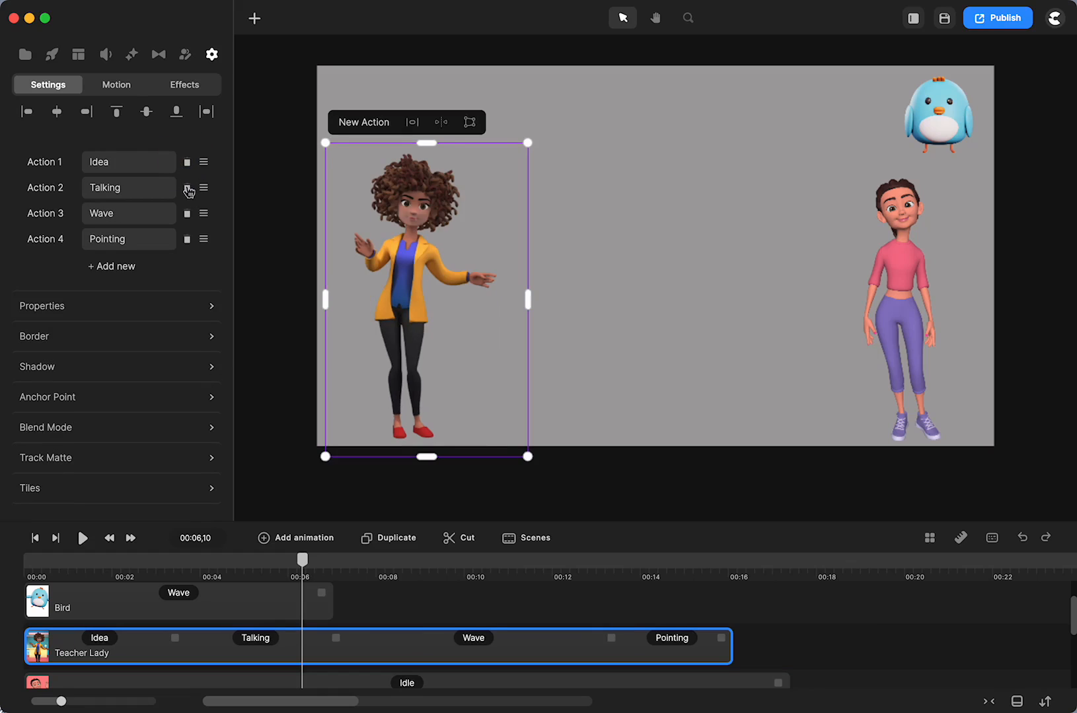
left_click(188, 187)
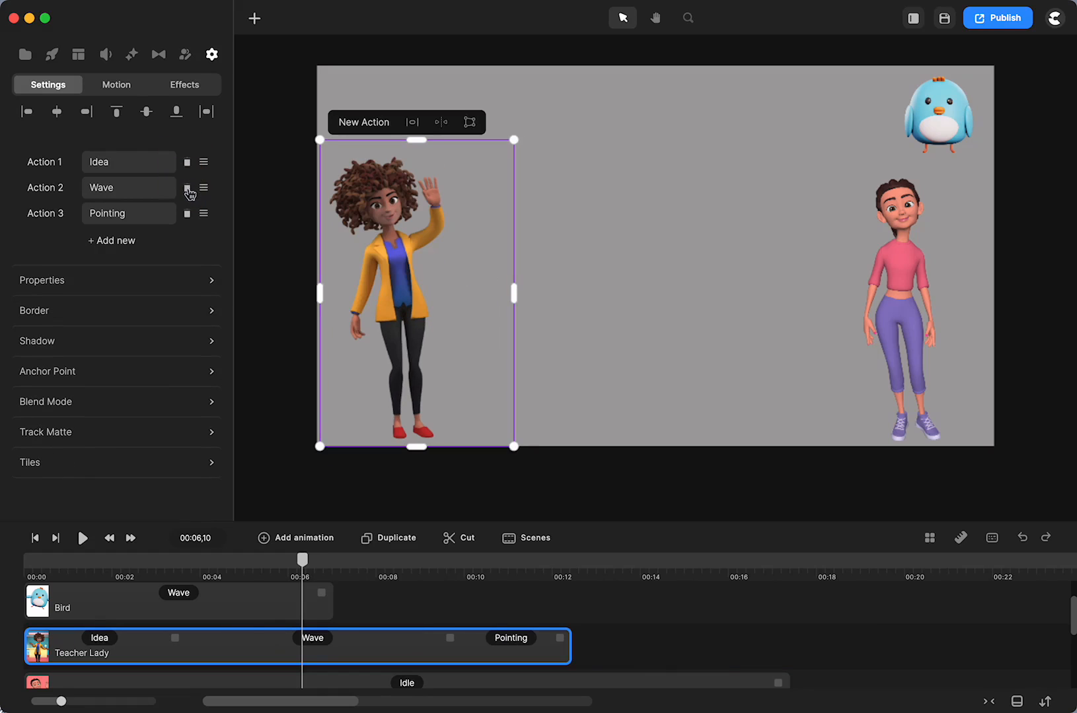
left_click(188, 189)
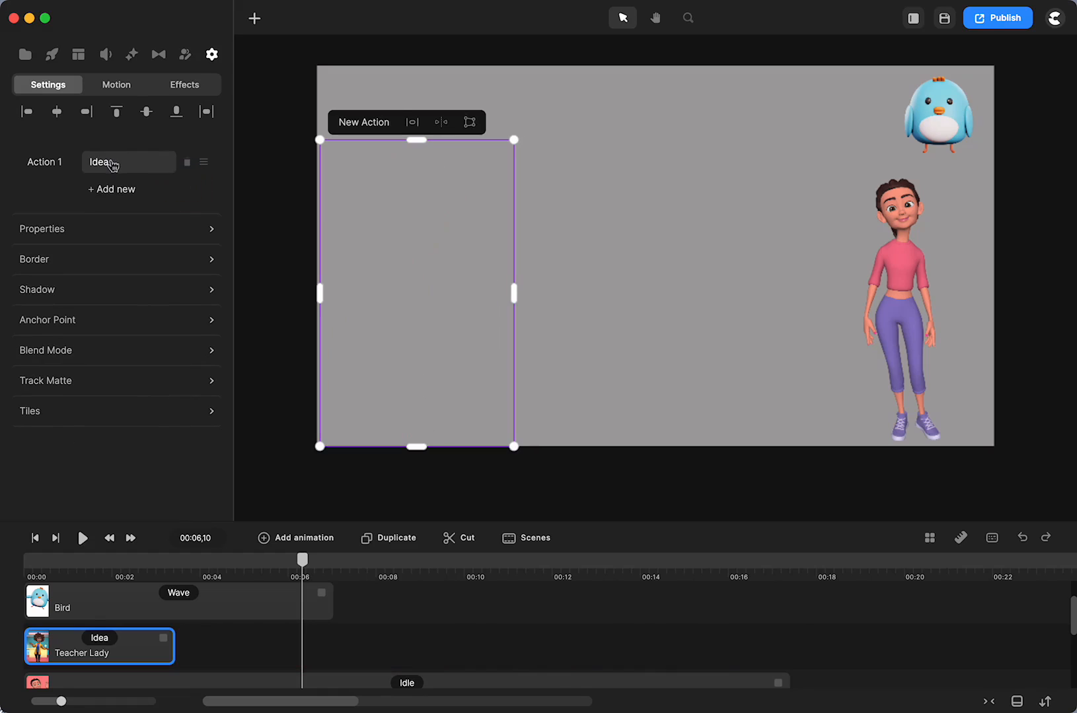
left_click(127, 162)
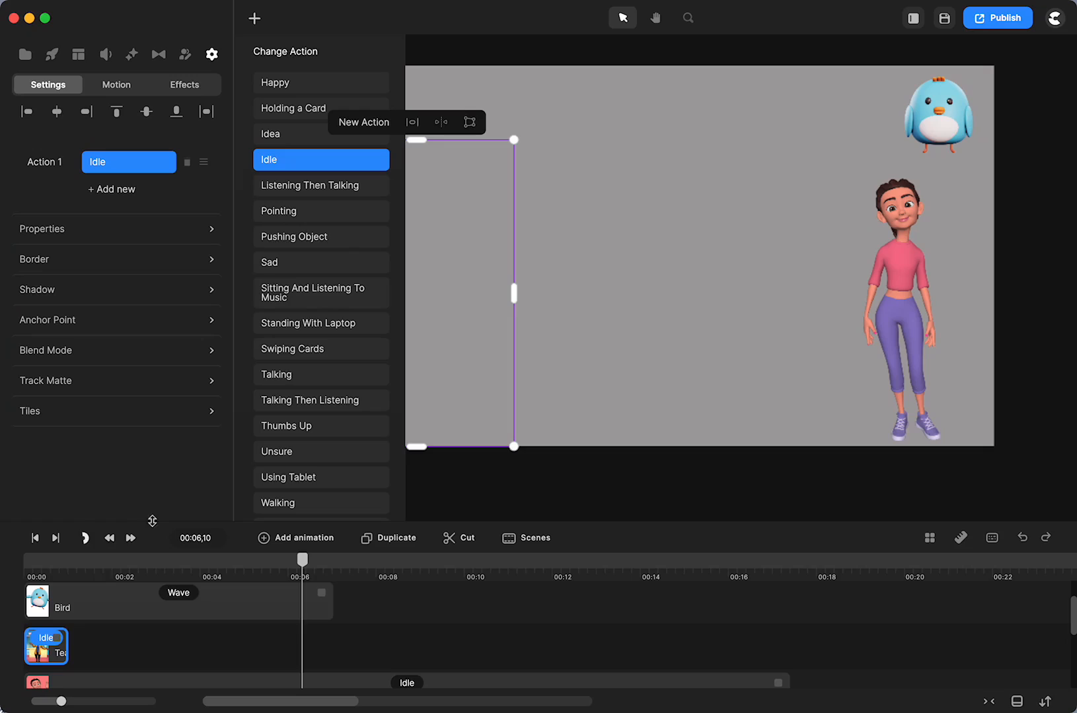
left_click(82, 538)
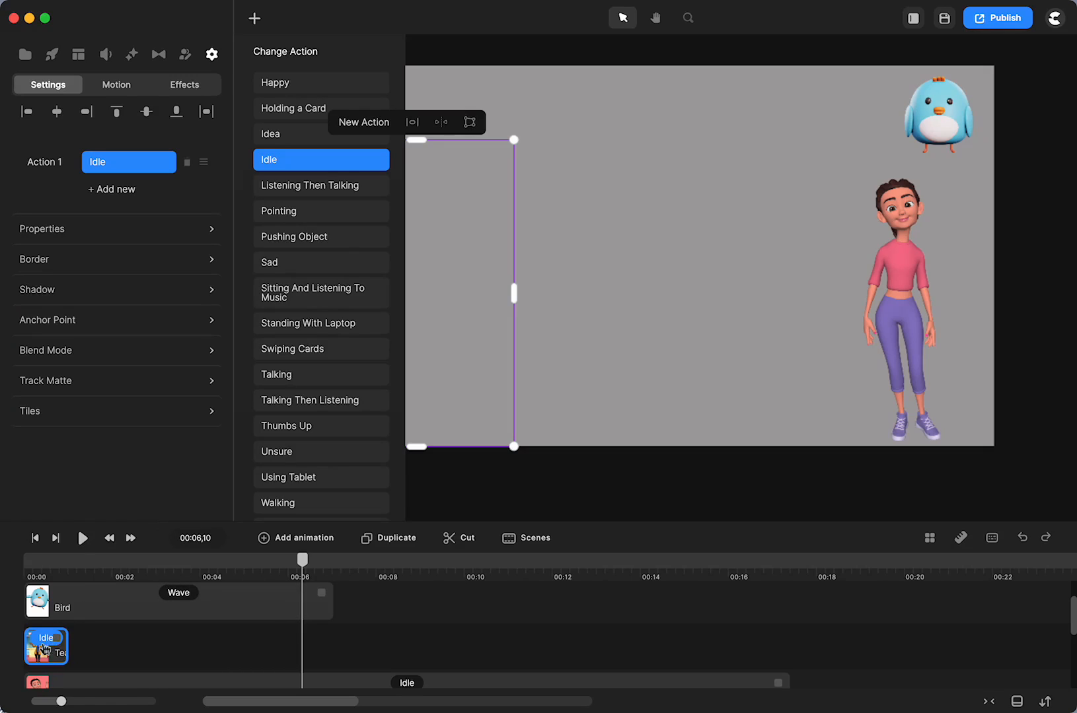
mouse_move(68, 568)
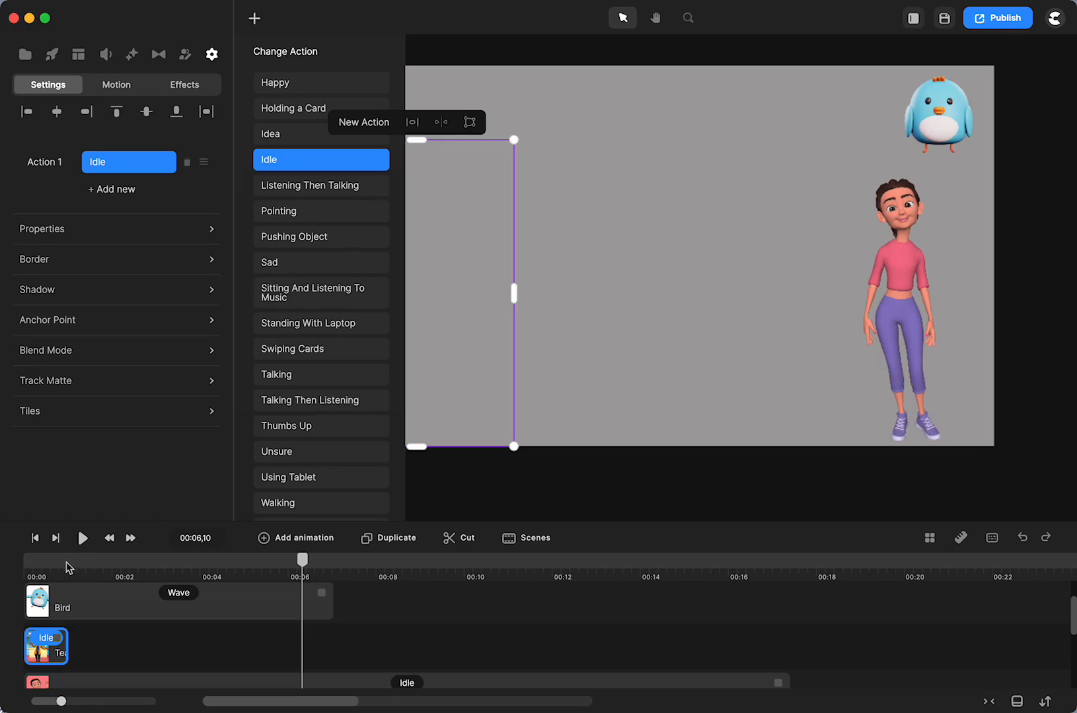
left_click(65, 561)
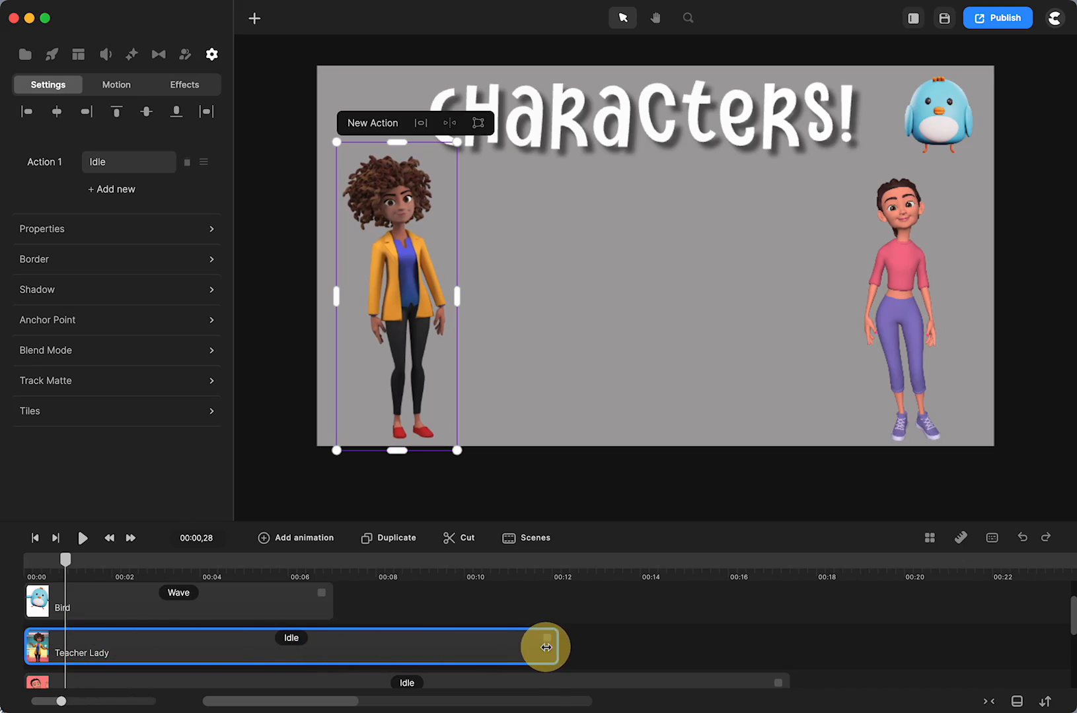
Step: Shorten the teacher lady's Idle clip, then stretch it back to about 17-18 seconds
left_click(128, 162)
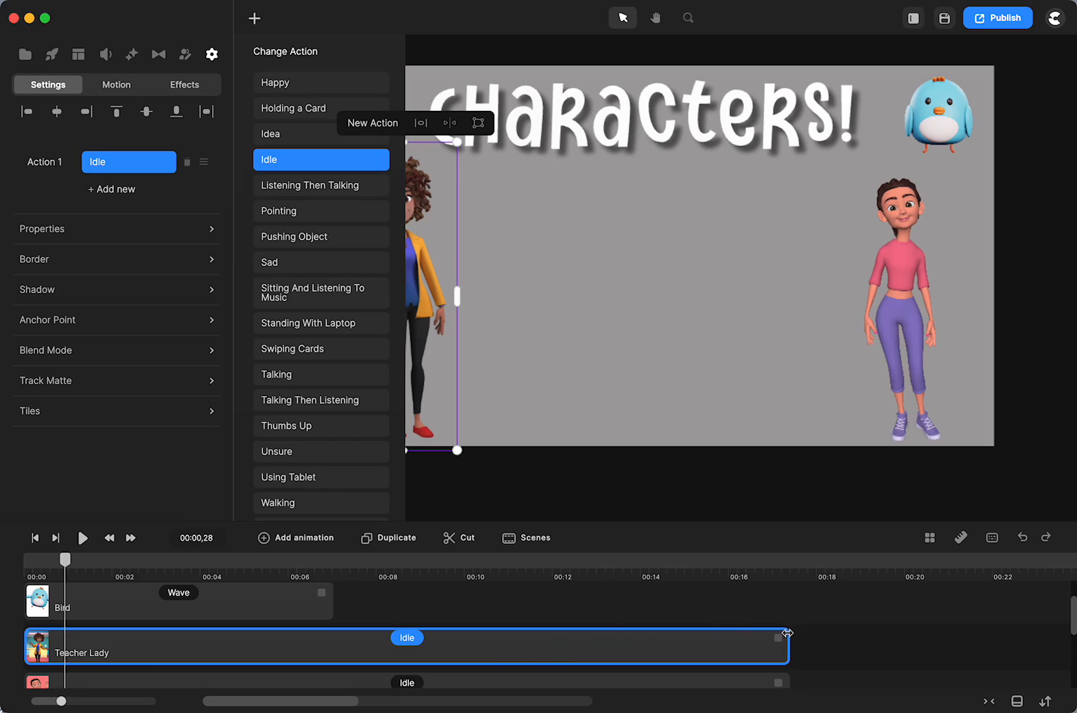
left_click_drag(786, 645, 103, 644)
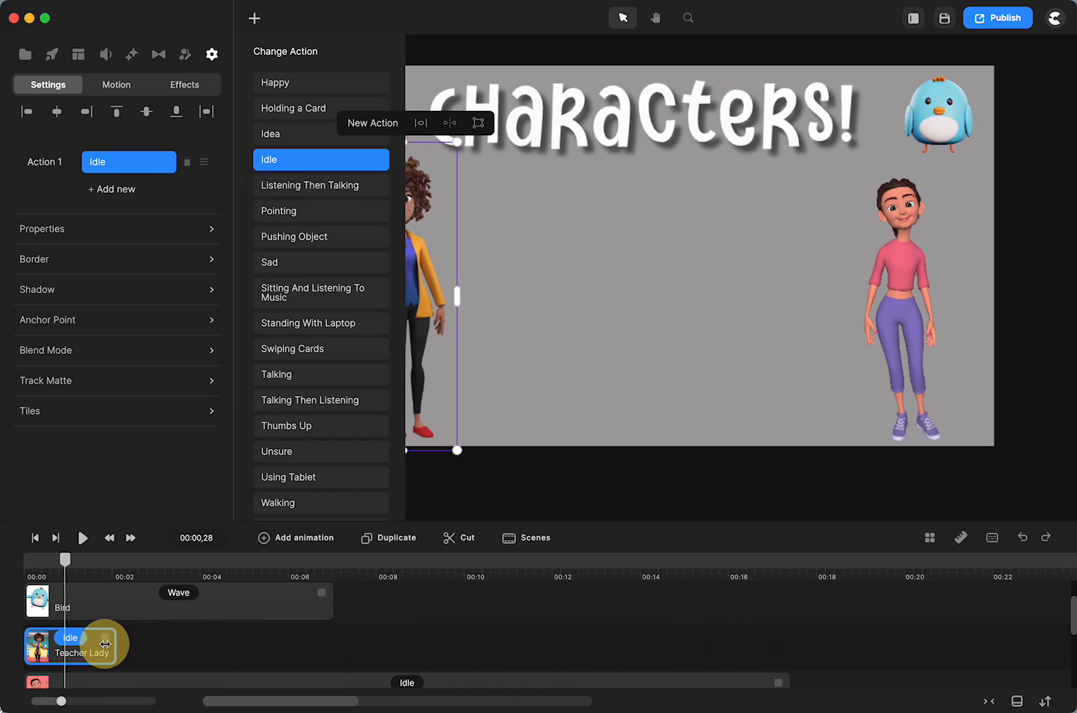
left_click_drag(107, 643, 828, 637)
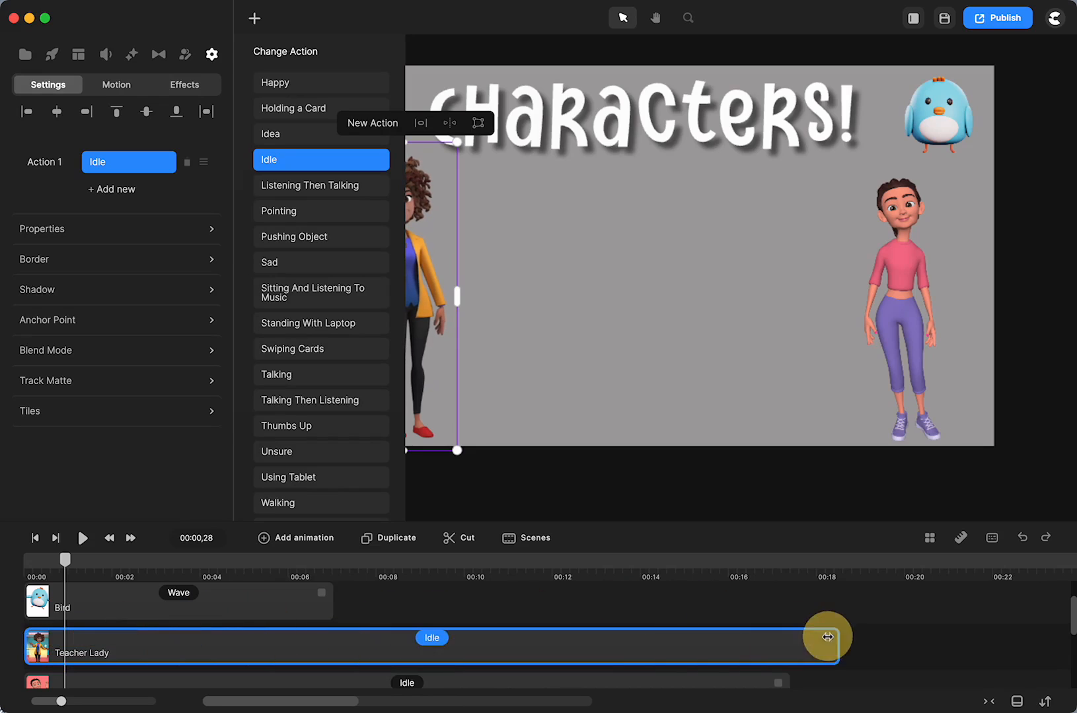
left_click_drag(828, 637, 793, 640)
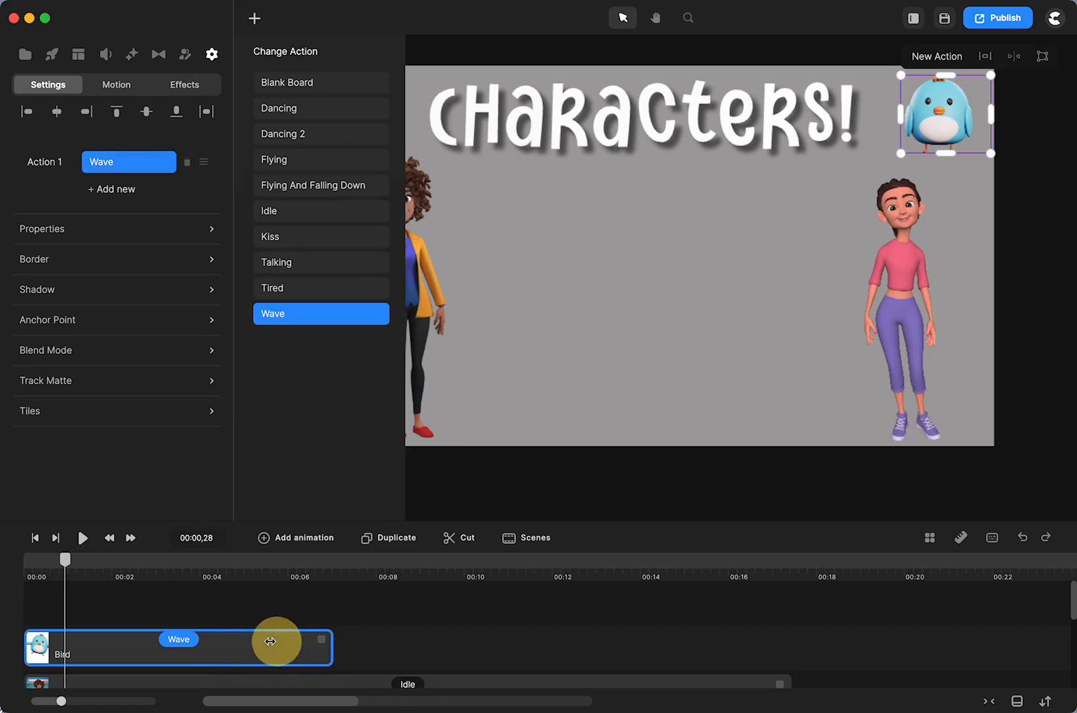
mouse_move(178, 659)
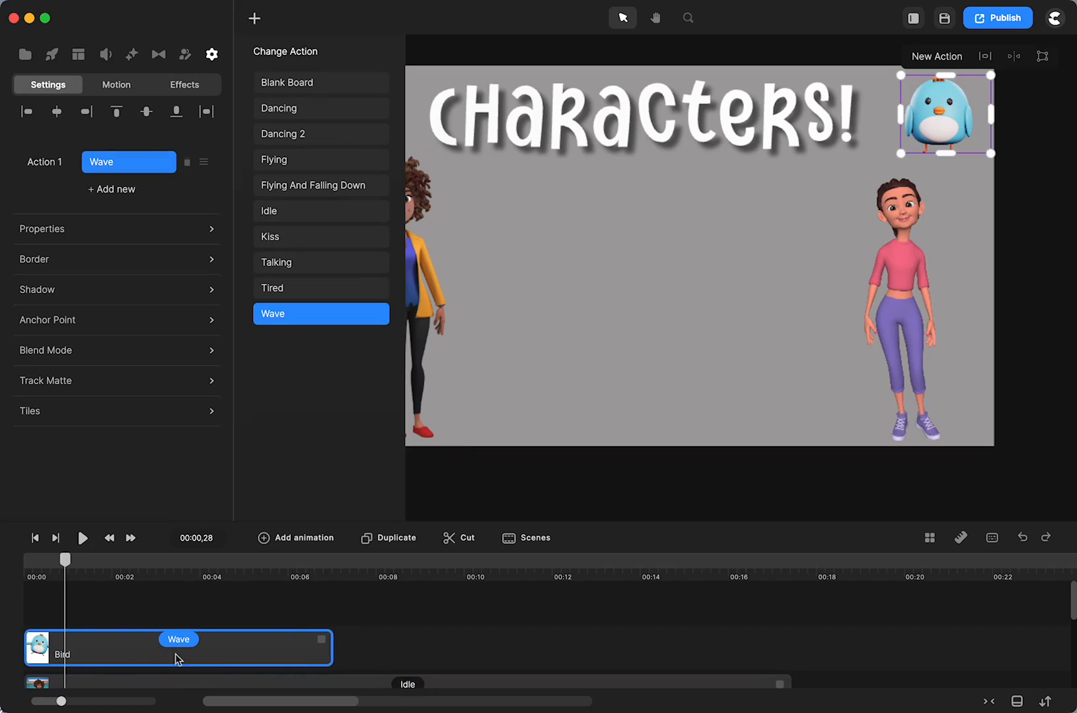
mouse_move(218, 658)
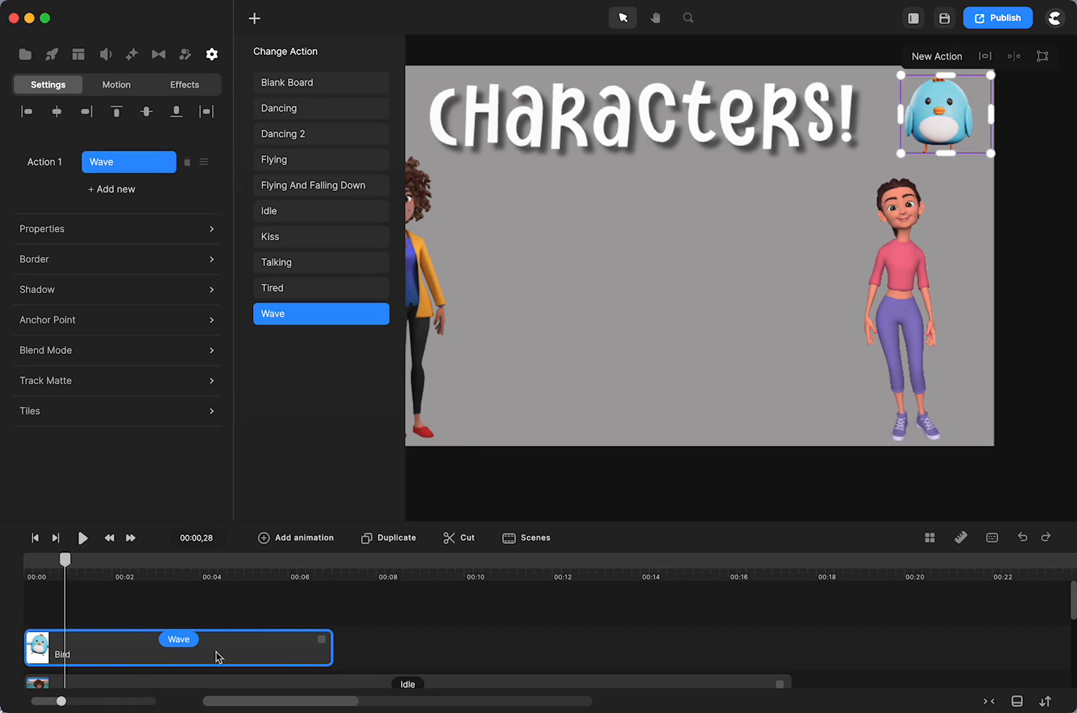
mouse_move(102, 677)
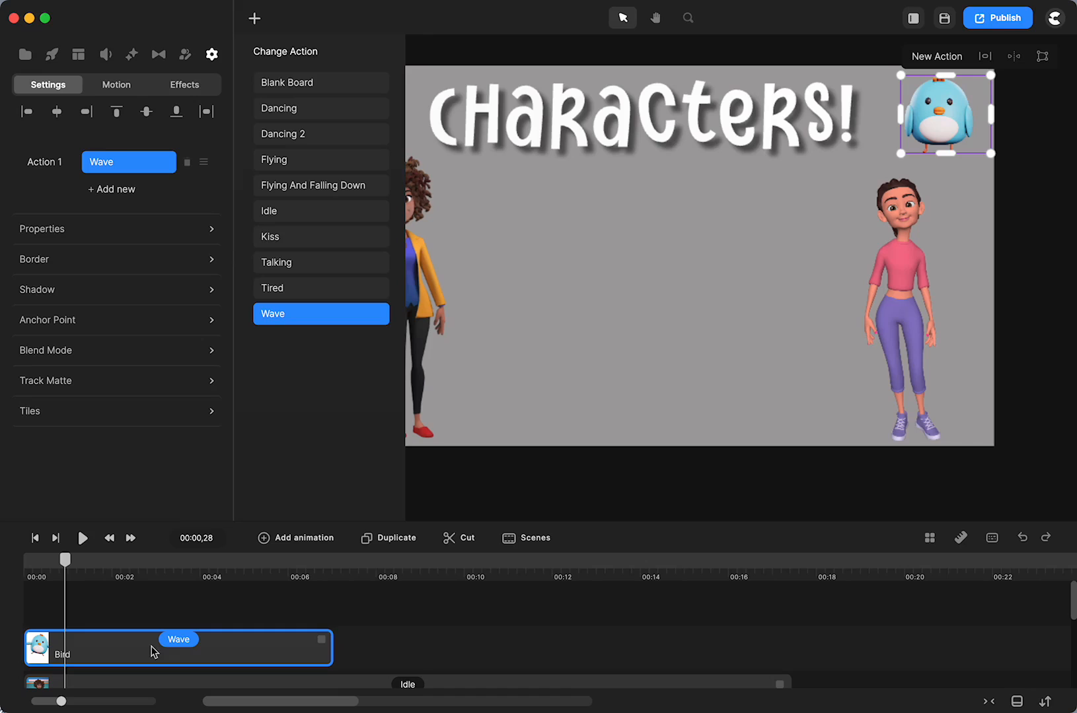
mouse_move(343, 641)
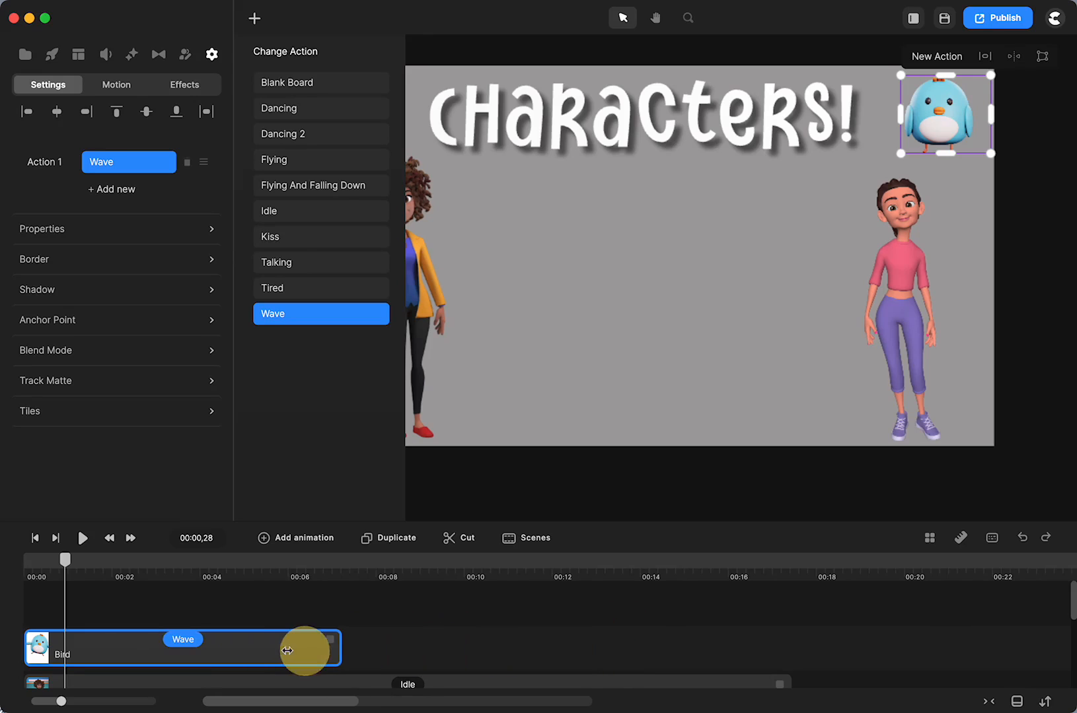
Step: Shorten the bird's Wave clip, then lengthen it again and select it
left_click_drag(313, 649, 330, 649)
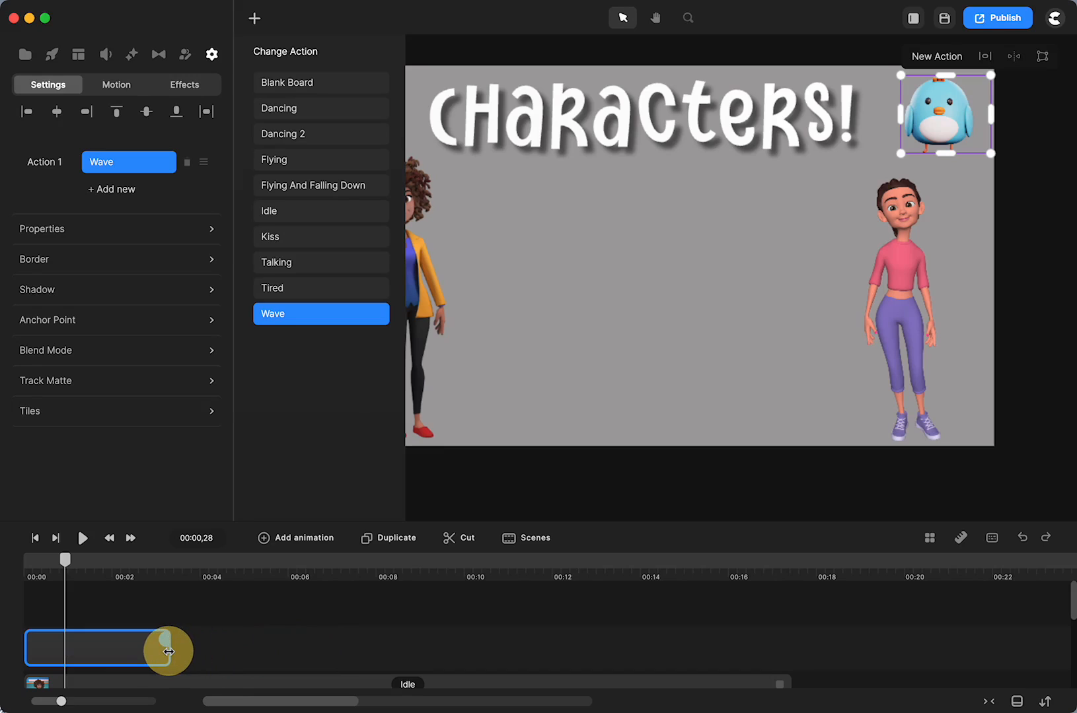
left_click_drag(165, 651, 375, 650)
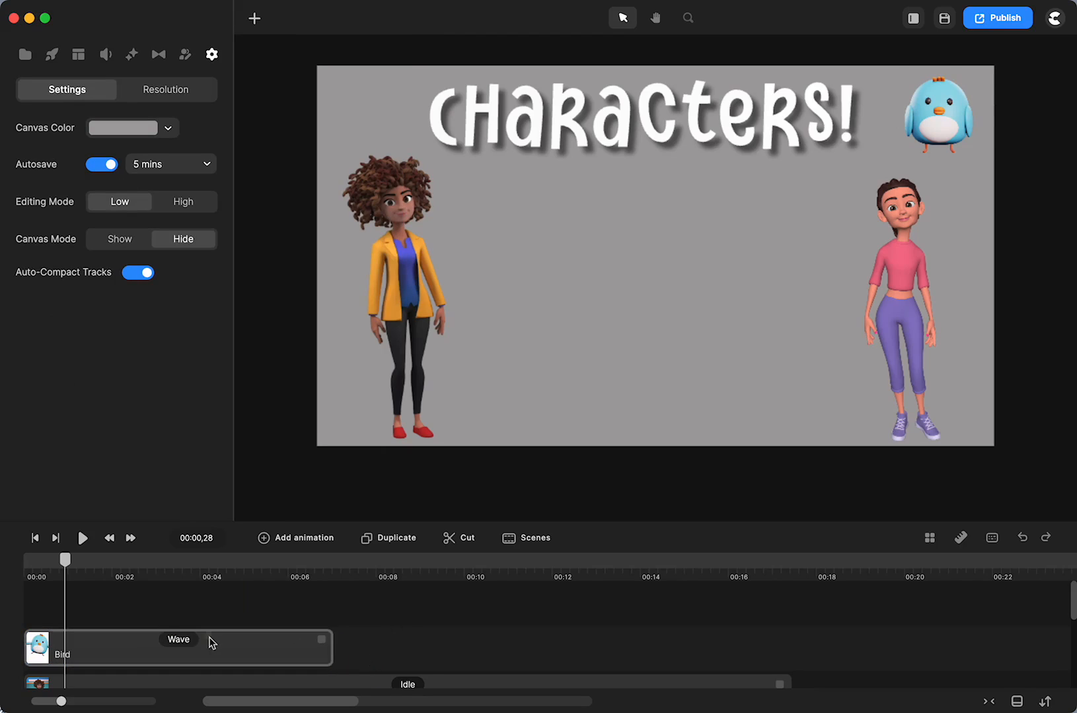
left_click(206, 647)
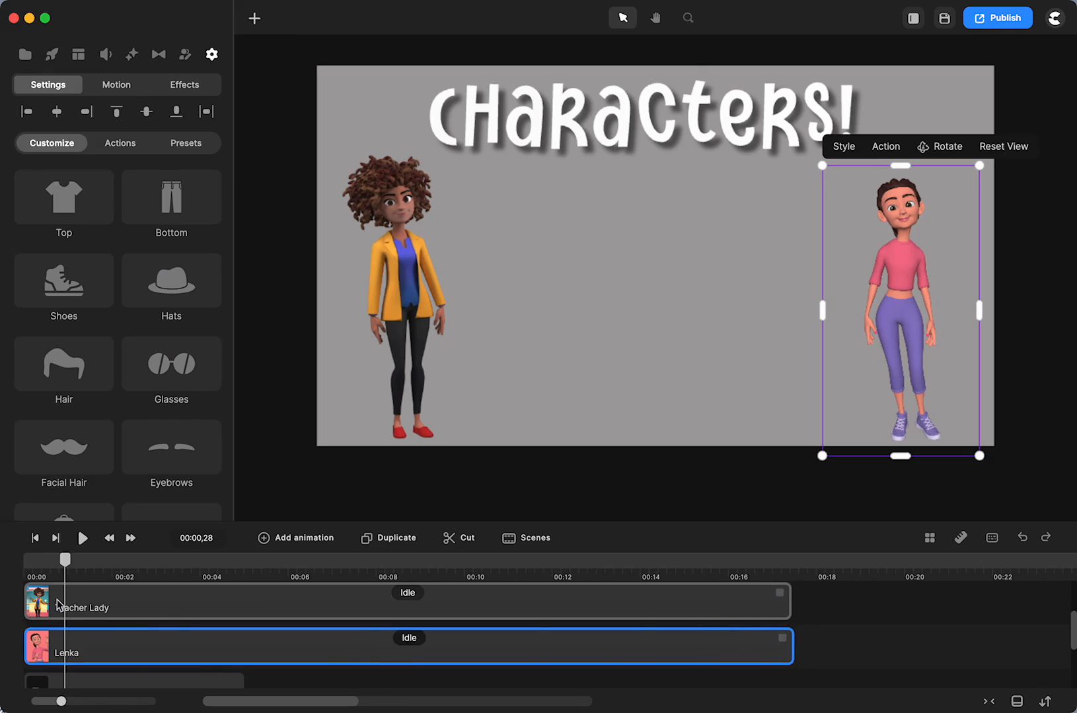
mouse_move(125, 565)
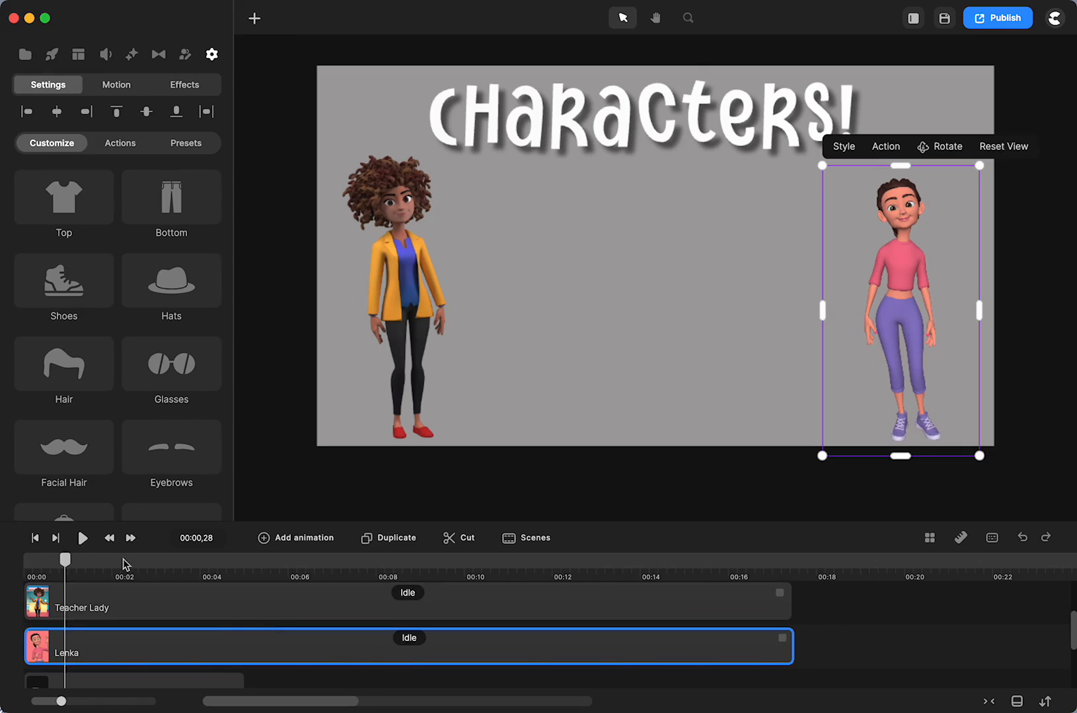
Step: Scrub the playhead near the start and open the teacher lady's clip options
left_click(83, 549)
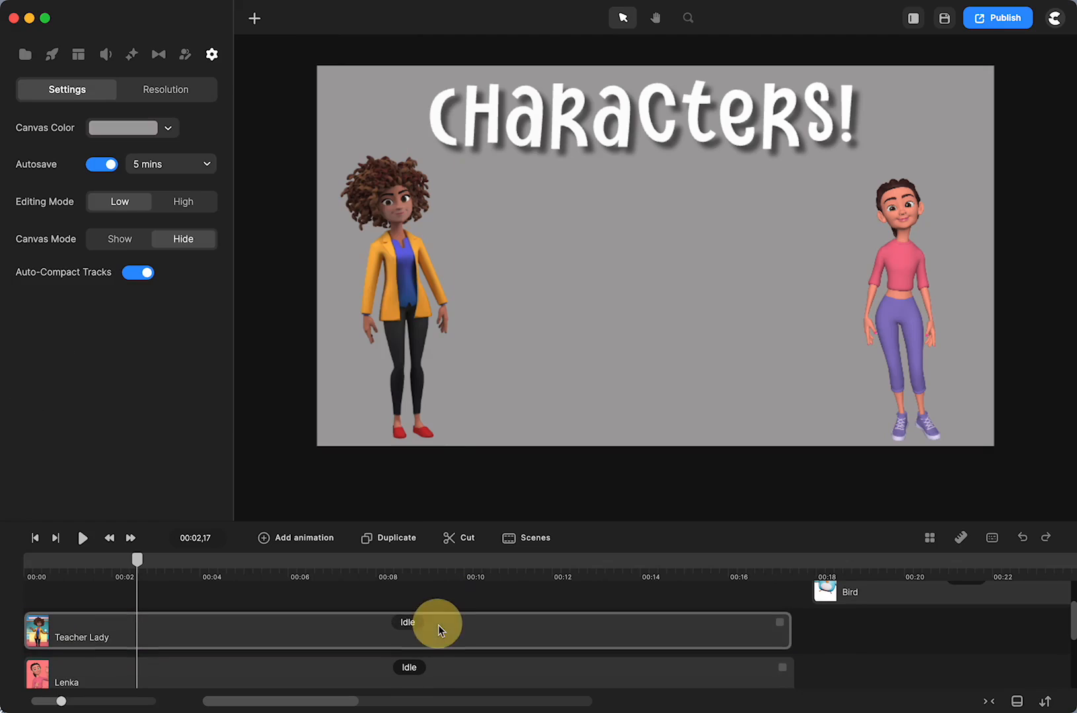
mouse_move(212, 610)
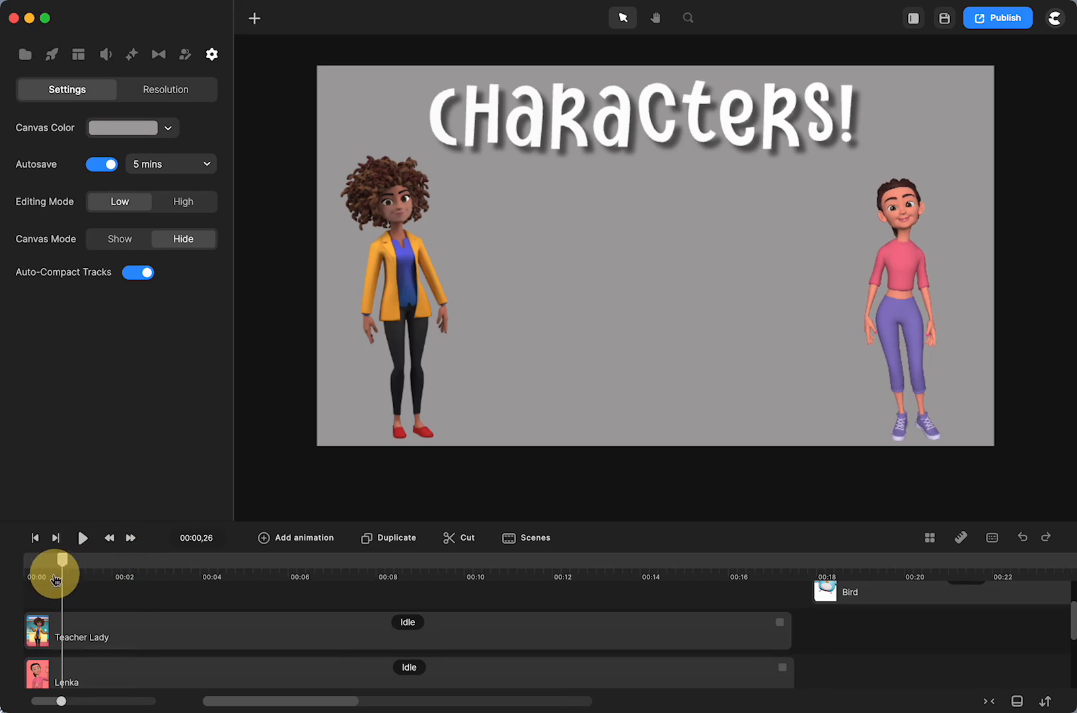
left_click_drag(54, 576, 258, 589)
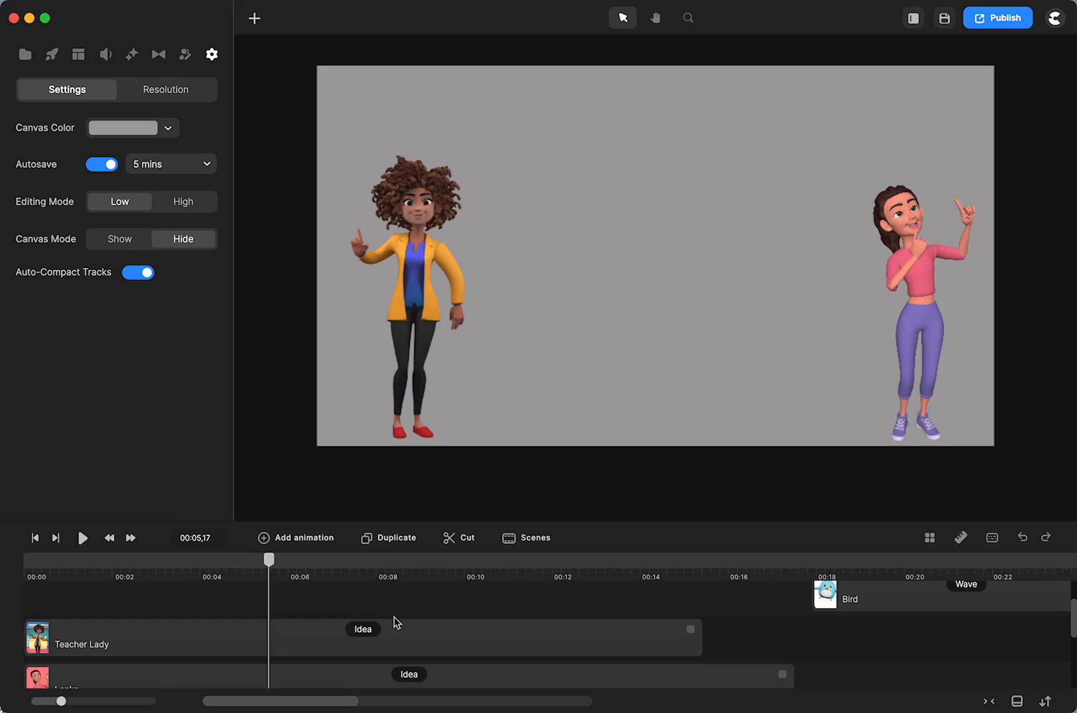
right_click(364, 629)
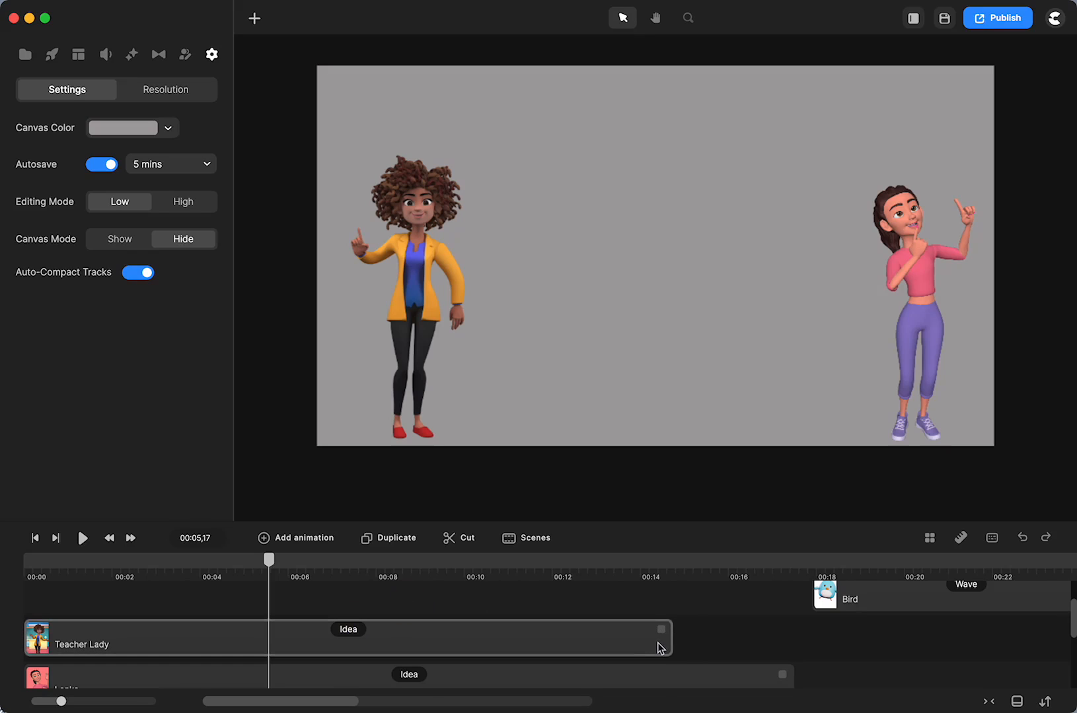
mouse_move(557, 665)
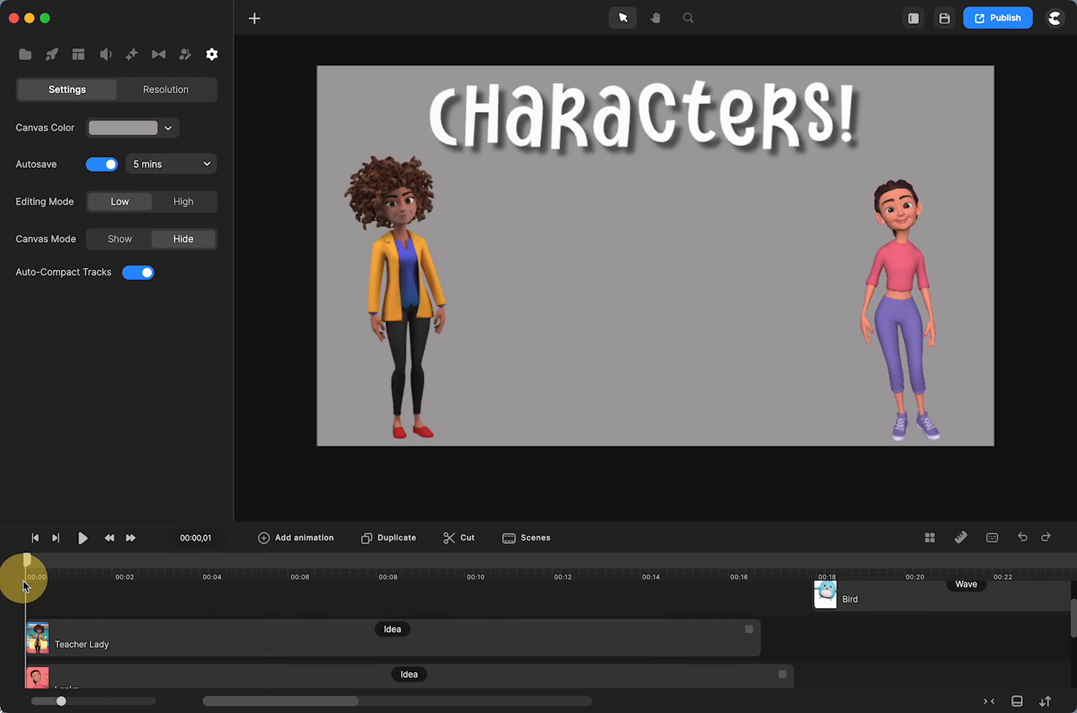
left_click_drag(30, 577, 224, 583)
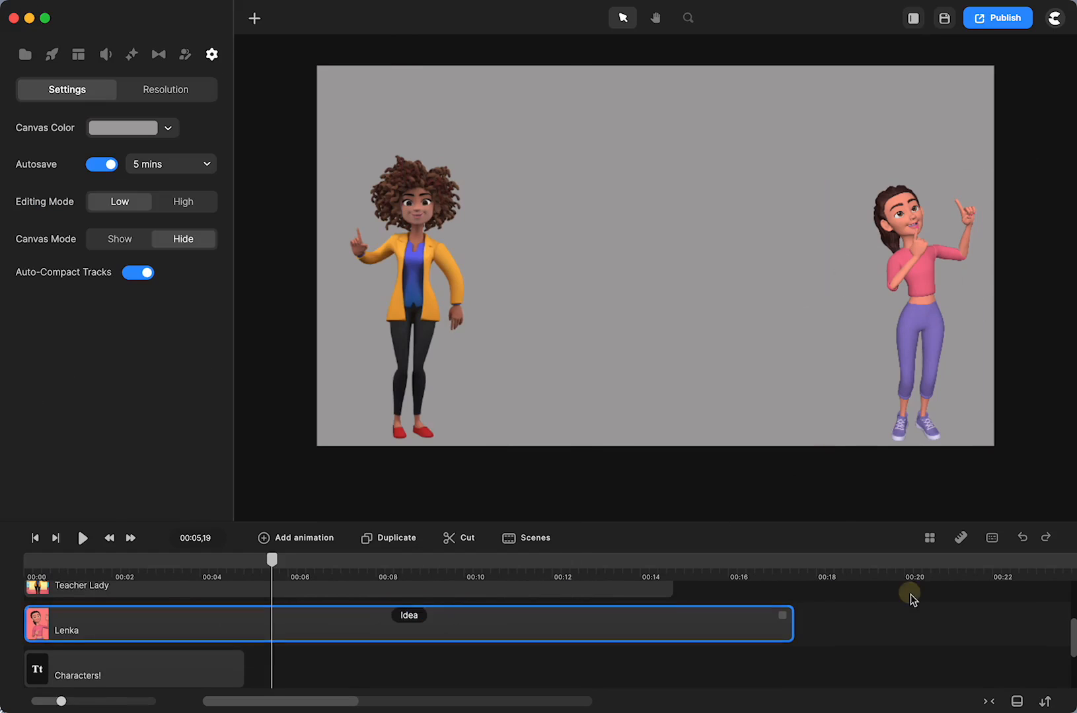
right_click(409, 623)
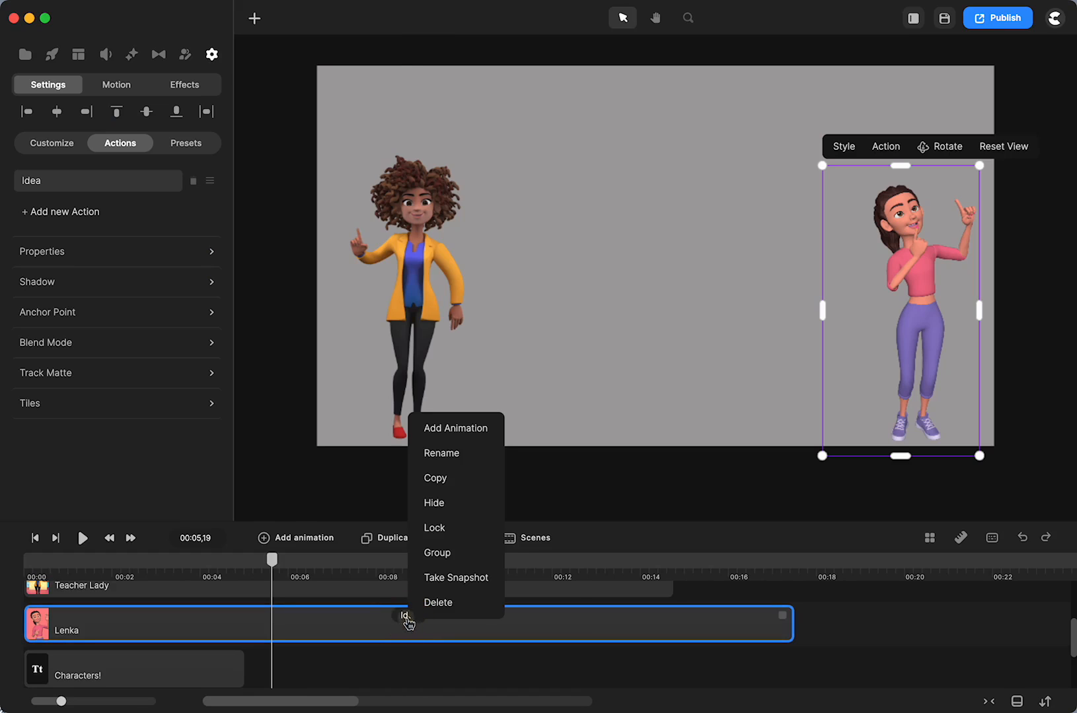
left_click(455, 429)
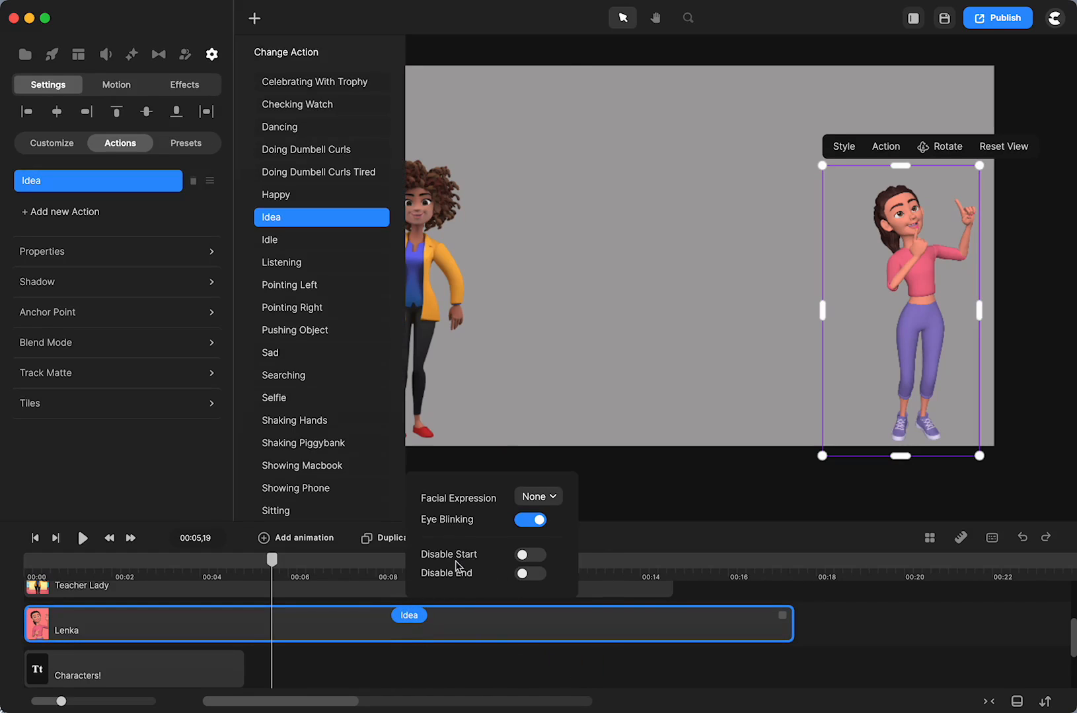
mouse_move(442, 581)
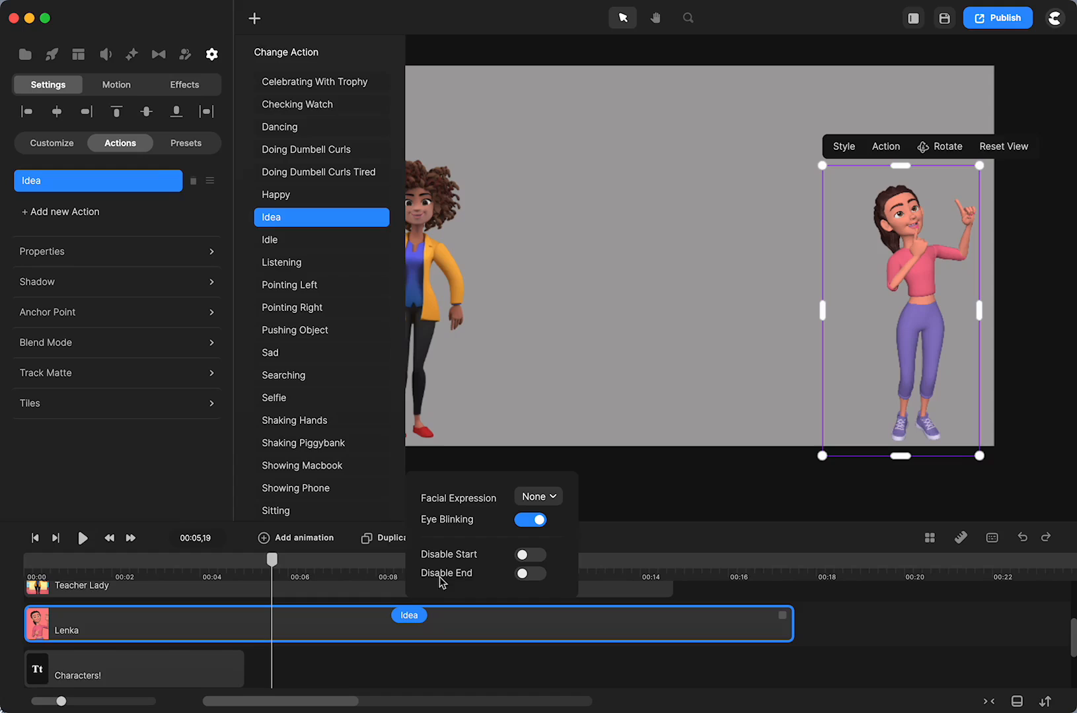
mouse_move(892, 313)
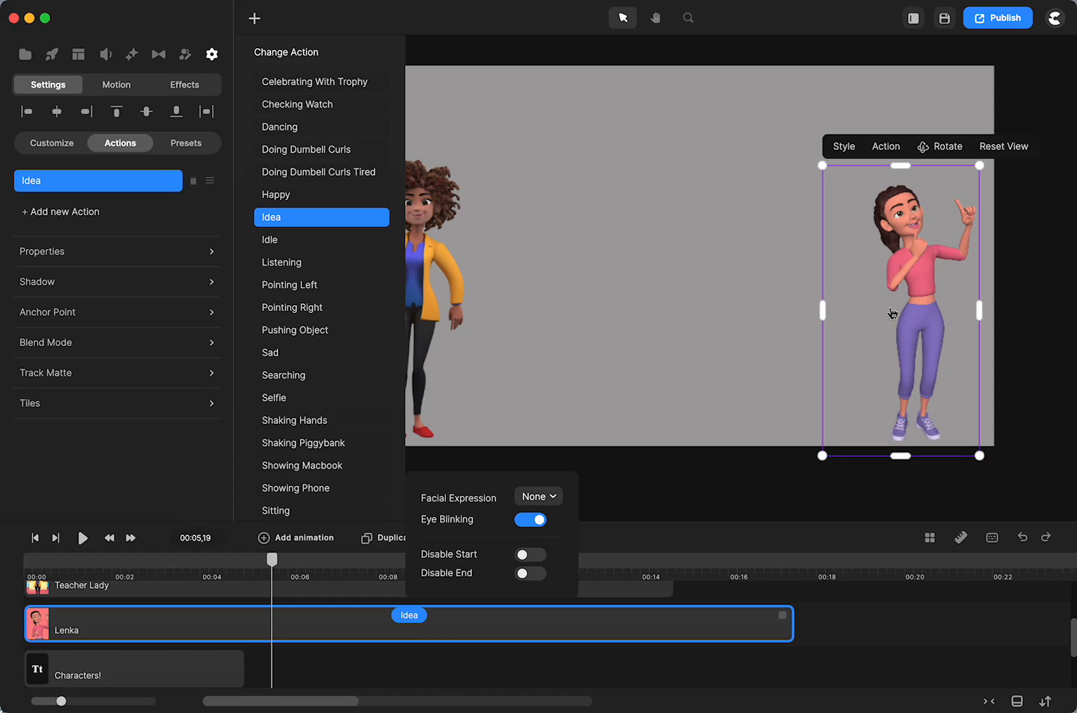
mouse_move(931, 298)
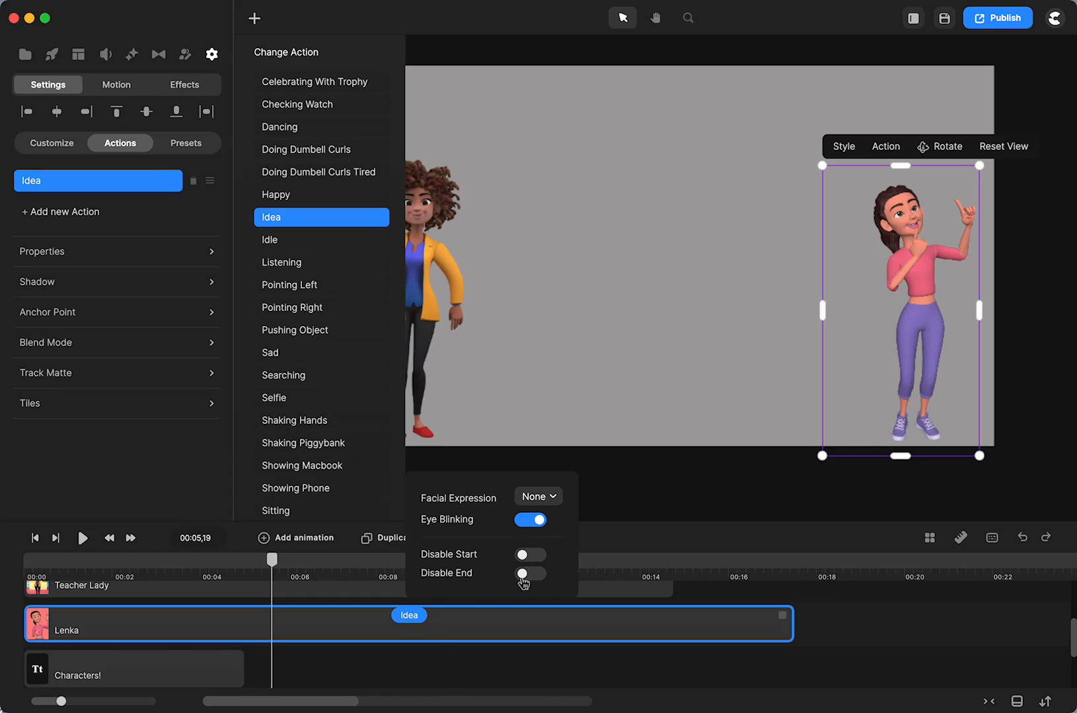
left_click(531, 554)
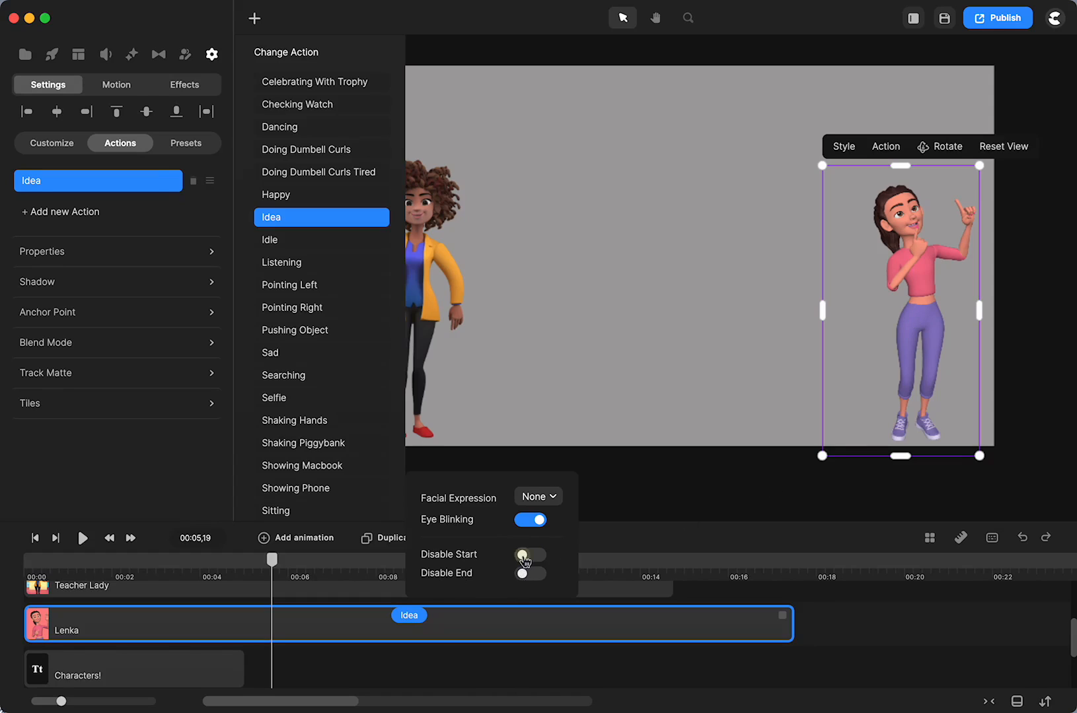
left_click(529, 555)
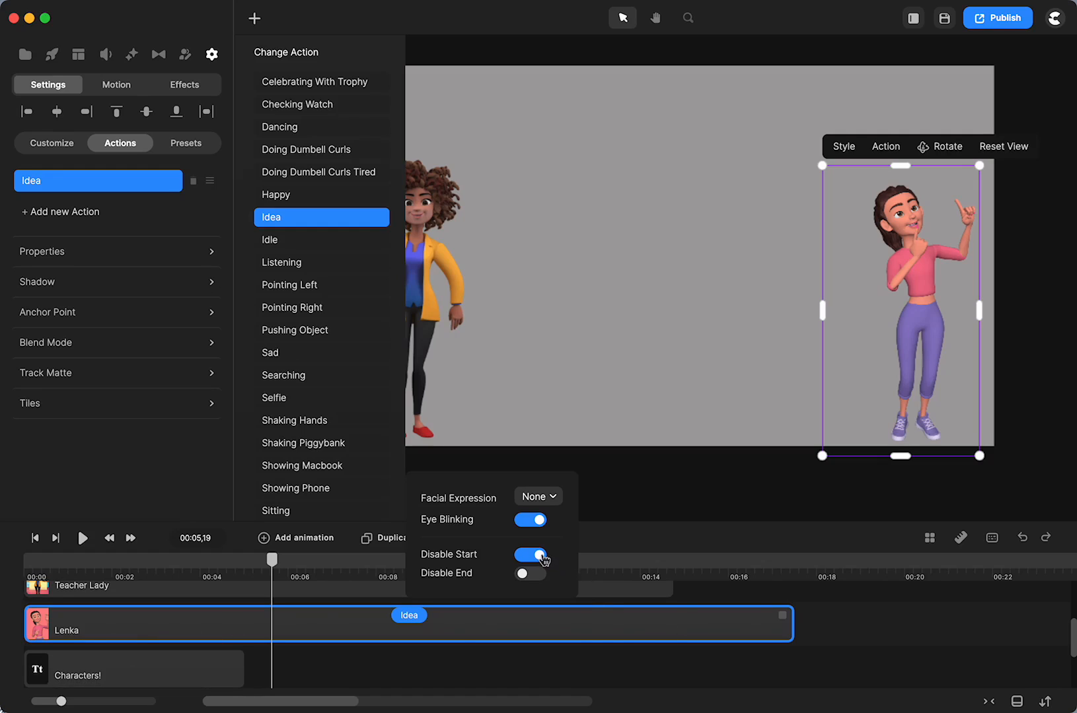
left_click(530, 554)
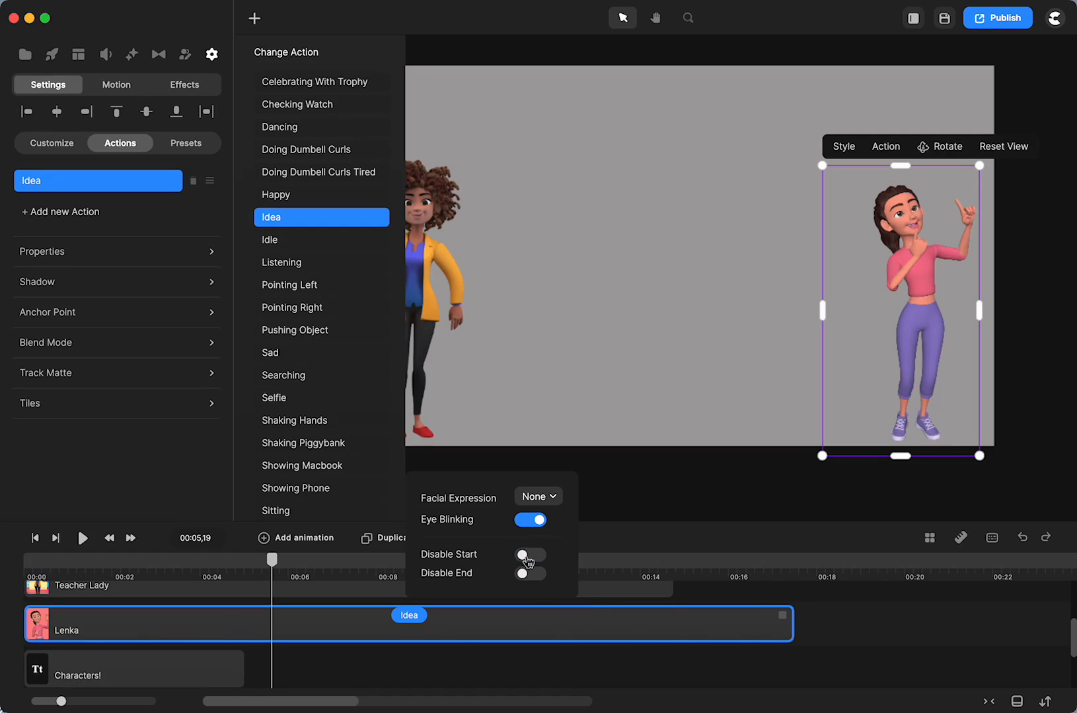
left_click(530, 555)
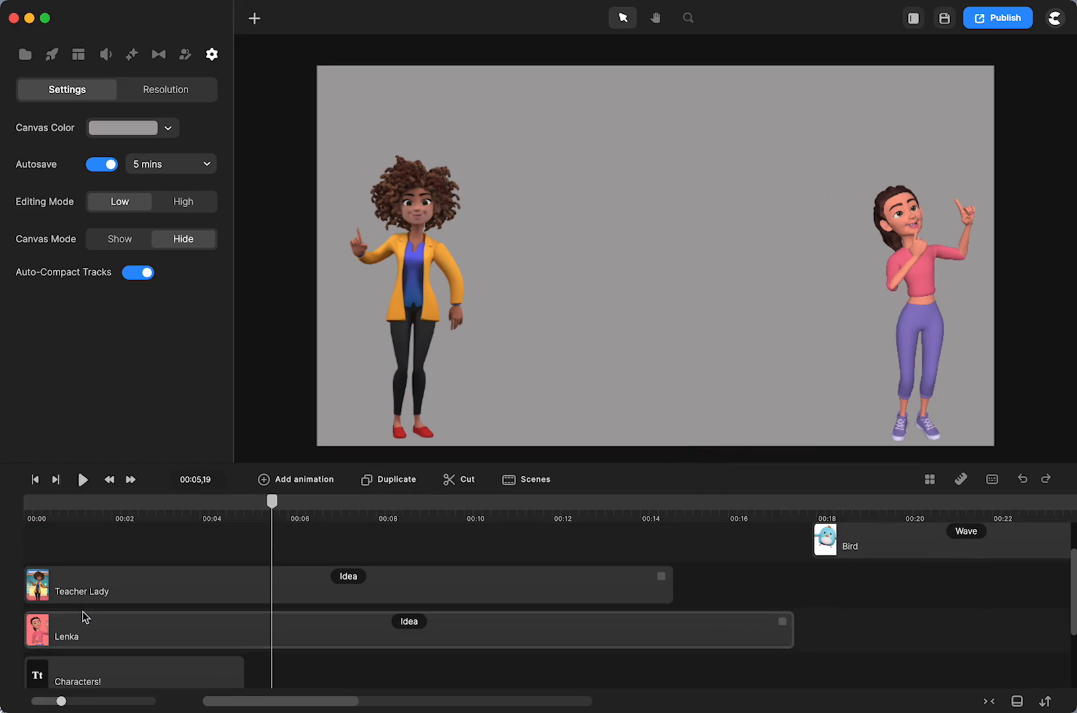
left_click(82, 630)
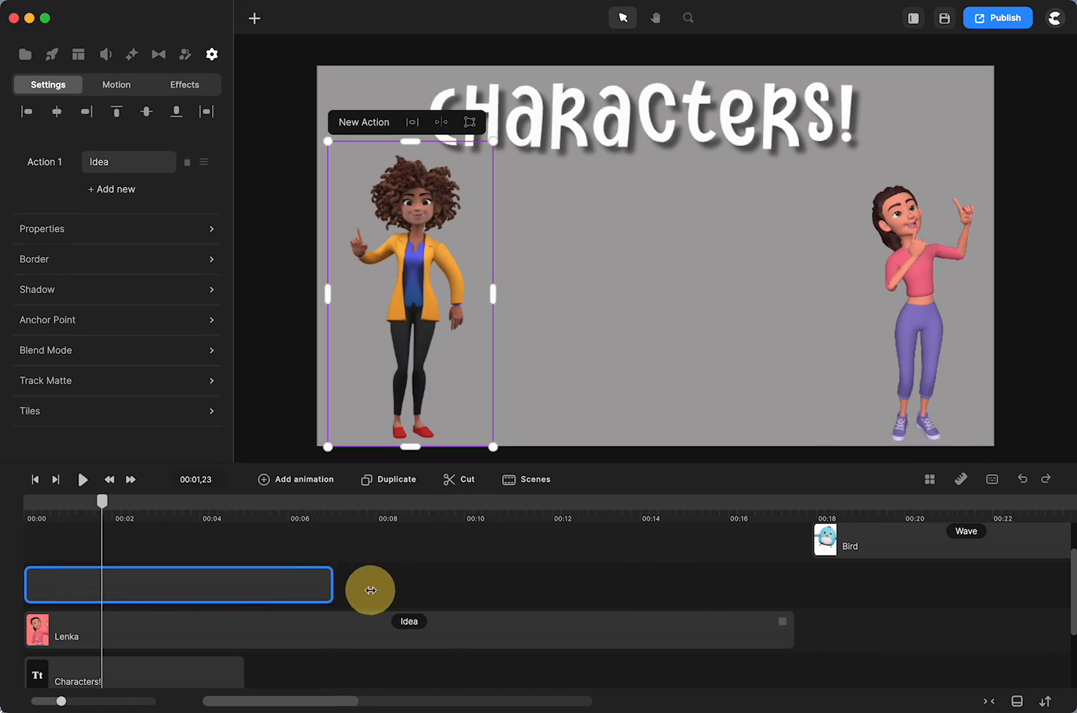
left_click_drag(371, 590, 693, 593)
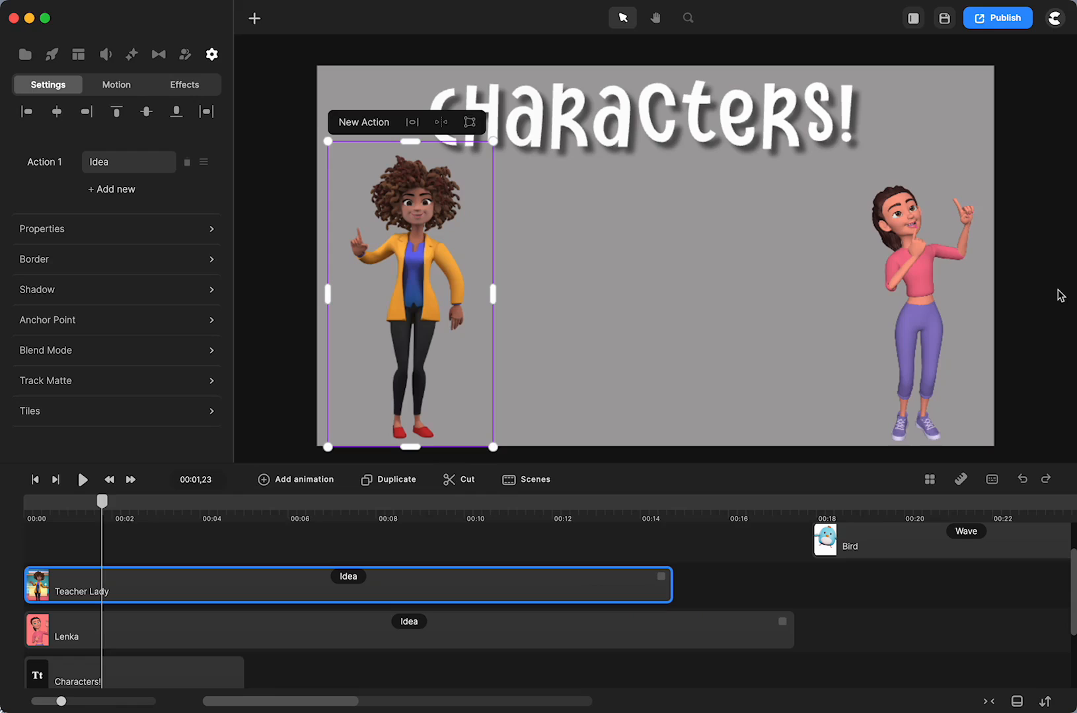
mouse_move(1017, 366)
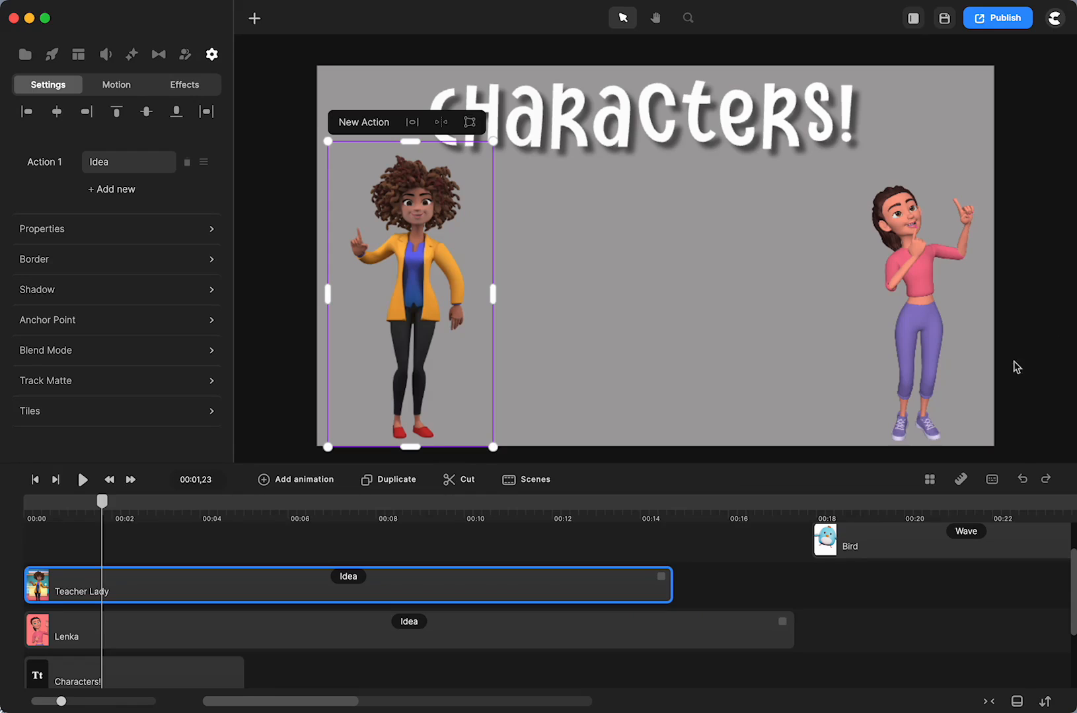
mouse_move(93, 570)
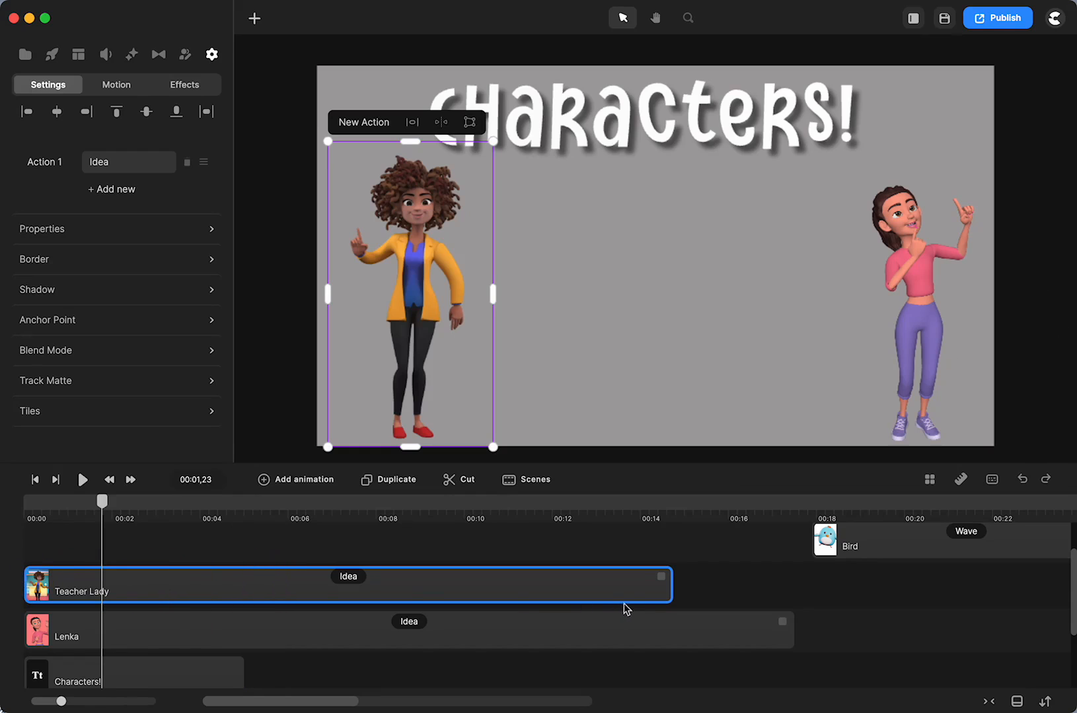
mouse_move(802, 642)
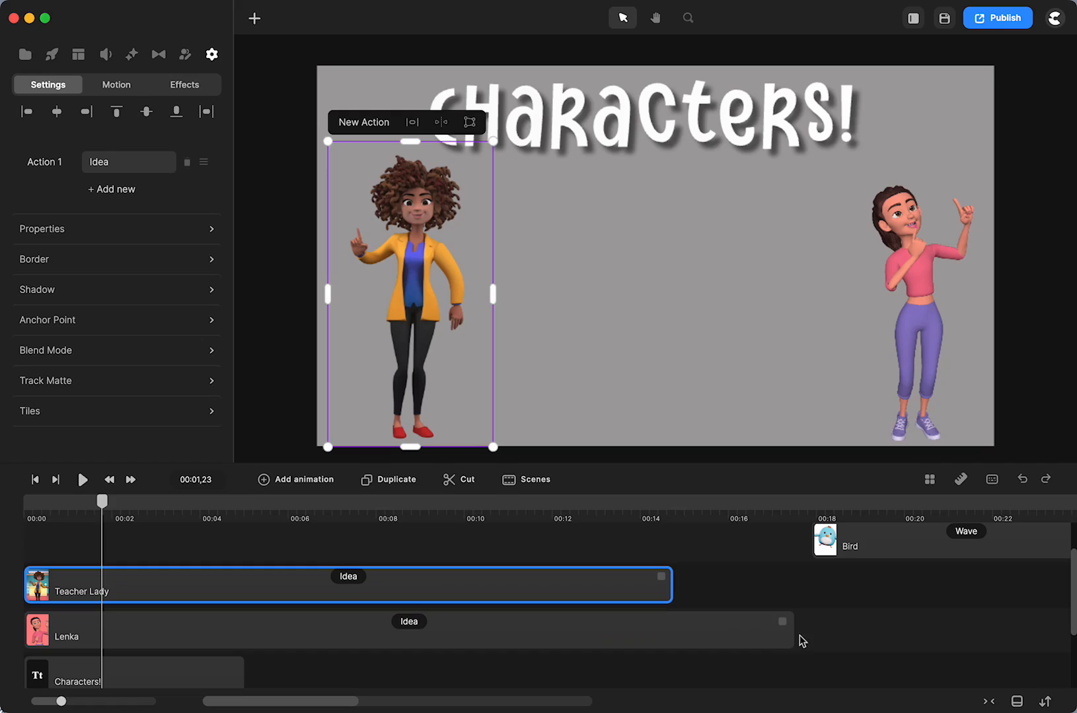
left_click(409, 630)
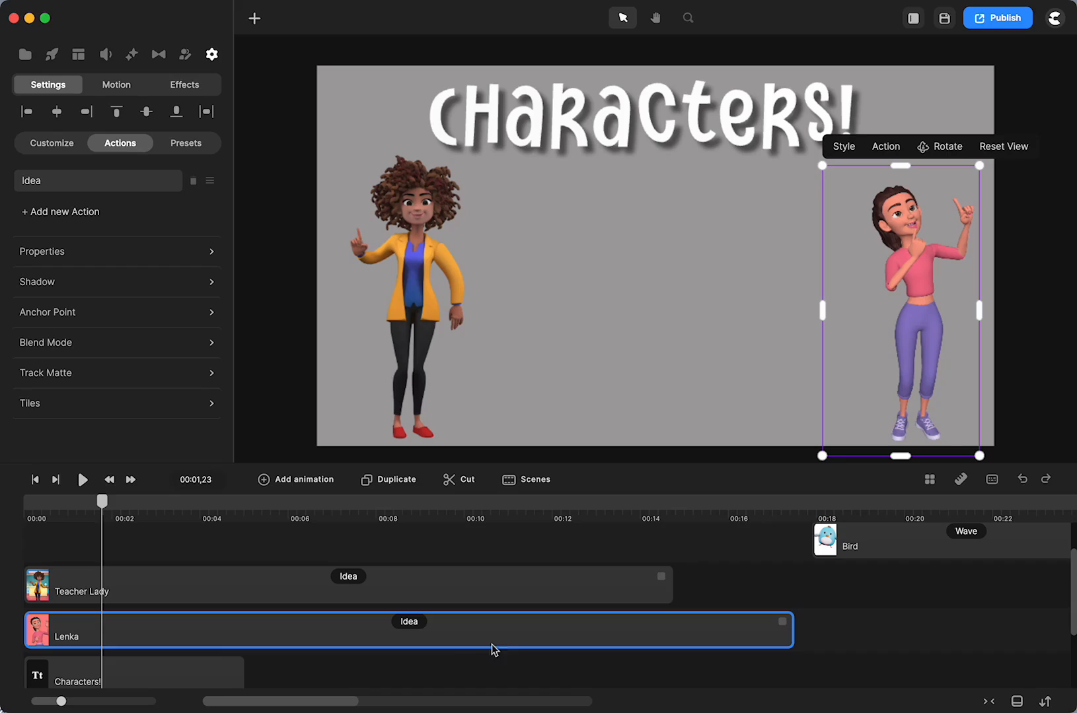
mouse_move(484, 643)
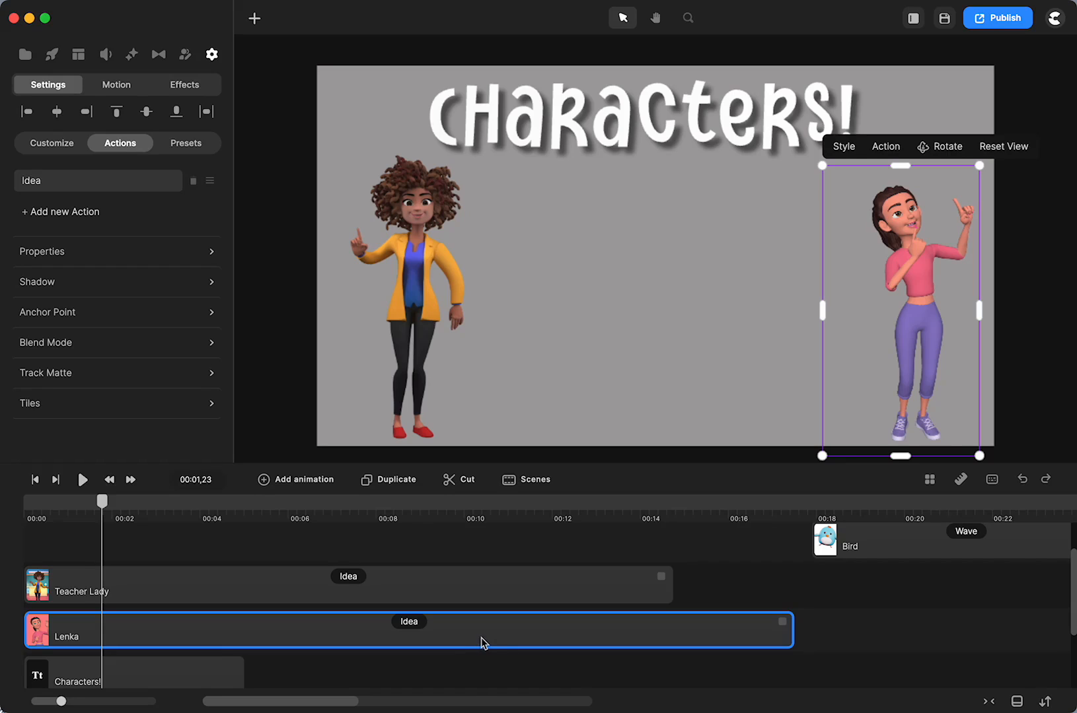
mouse_move(465, 539)
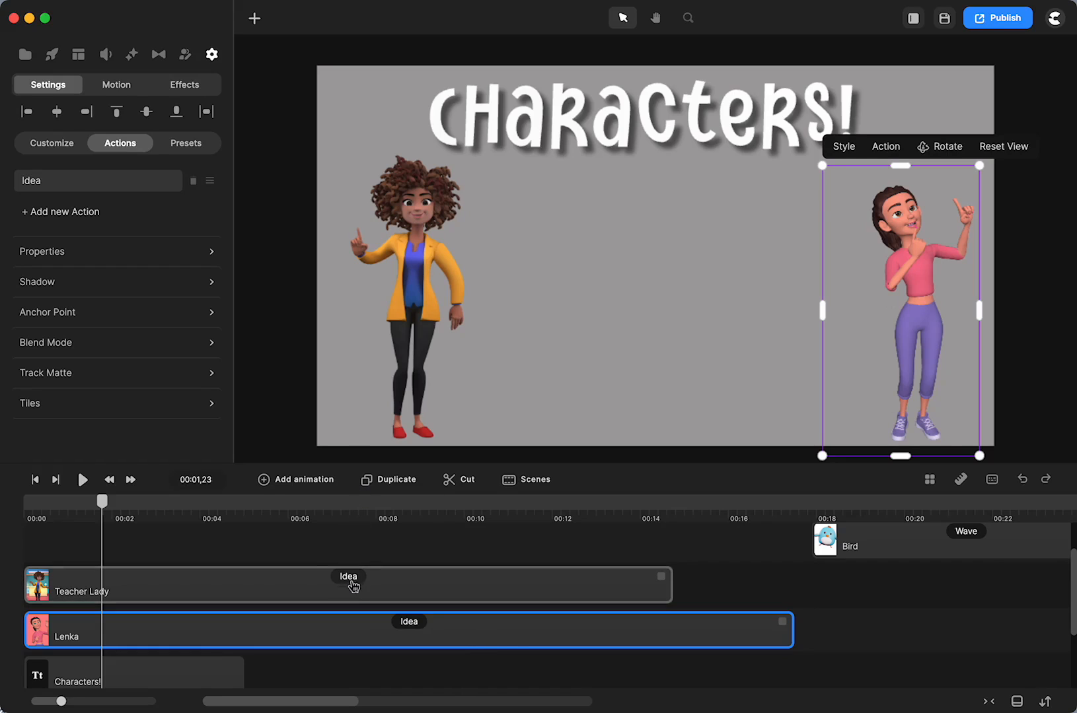
mouse_move(316, 598)
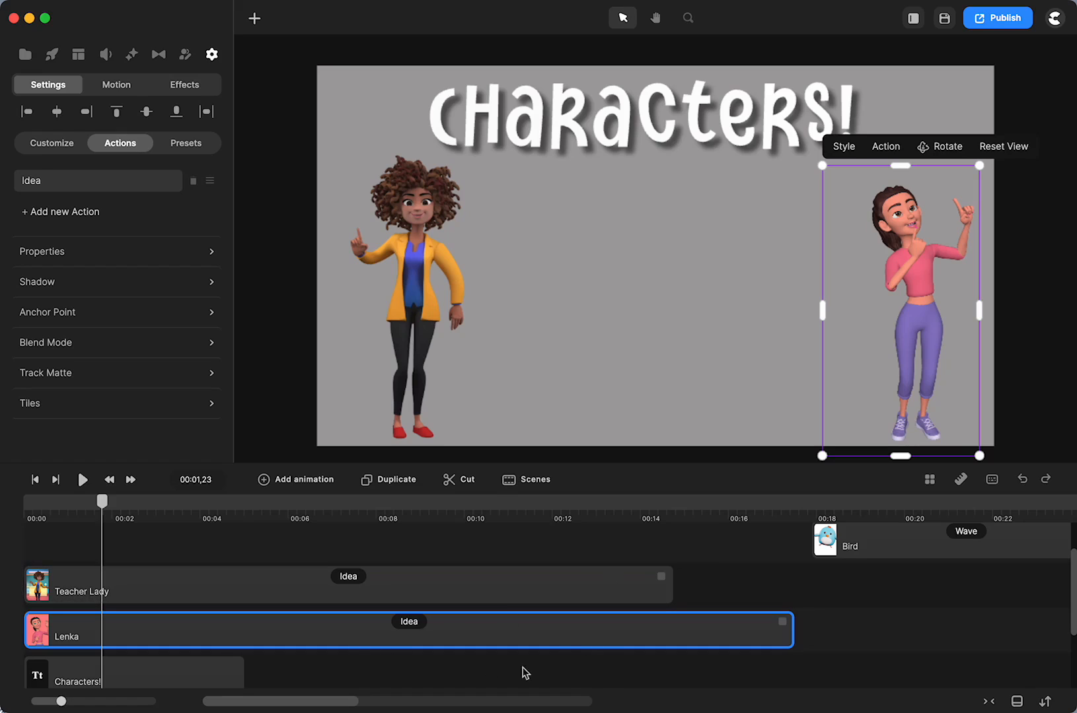
mouse_move(754, 651)
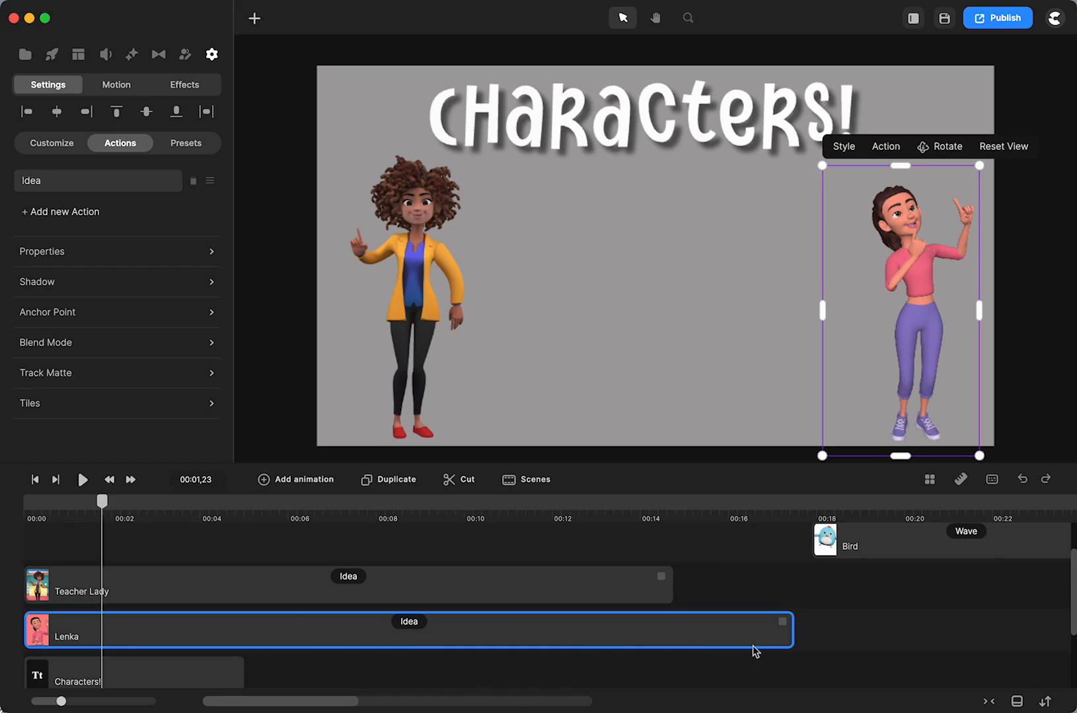
mouse_move(723, 597)
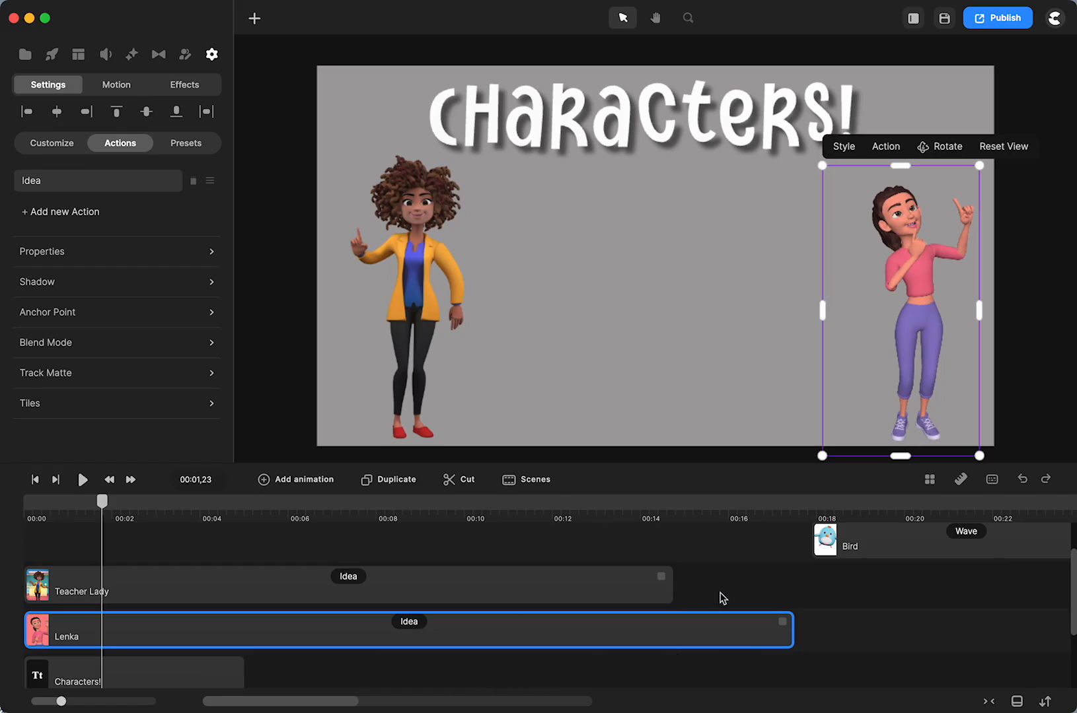
mouse_move(688, 595)
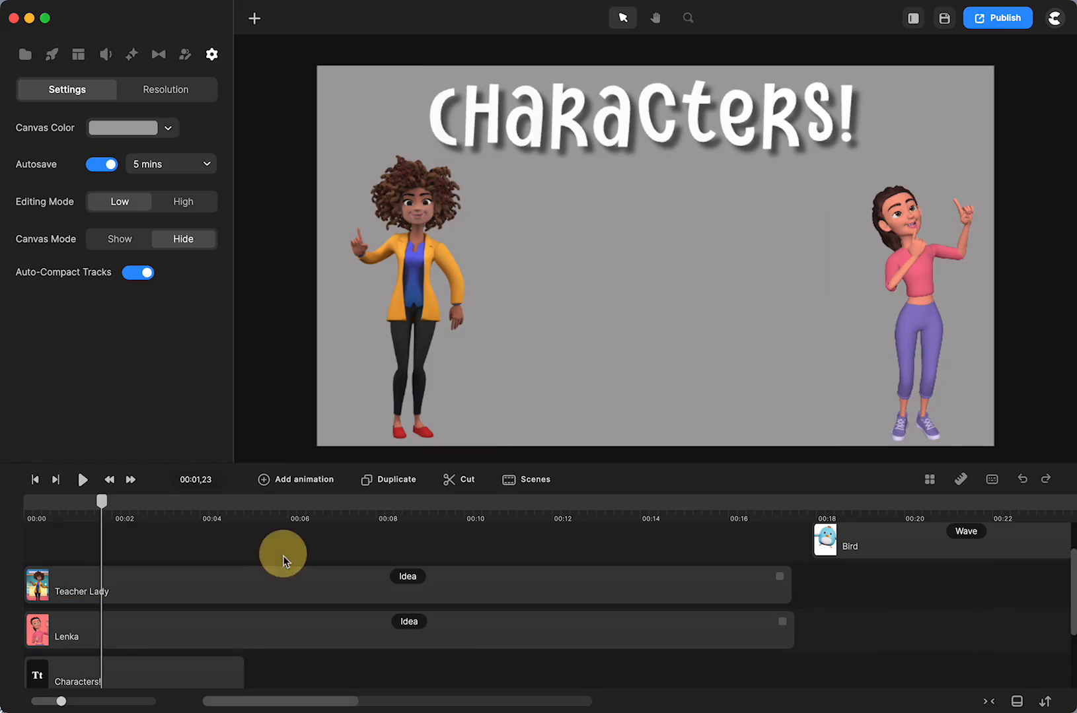
Step: Flip Lenka horizontally in her transform properties, then deselect her to view the canvas
left_click(900, 289)
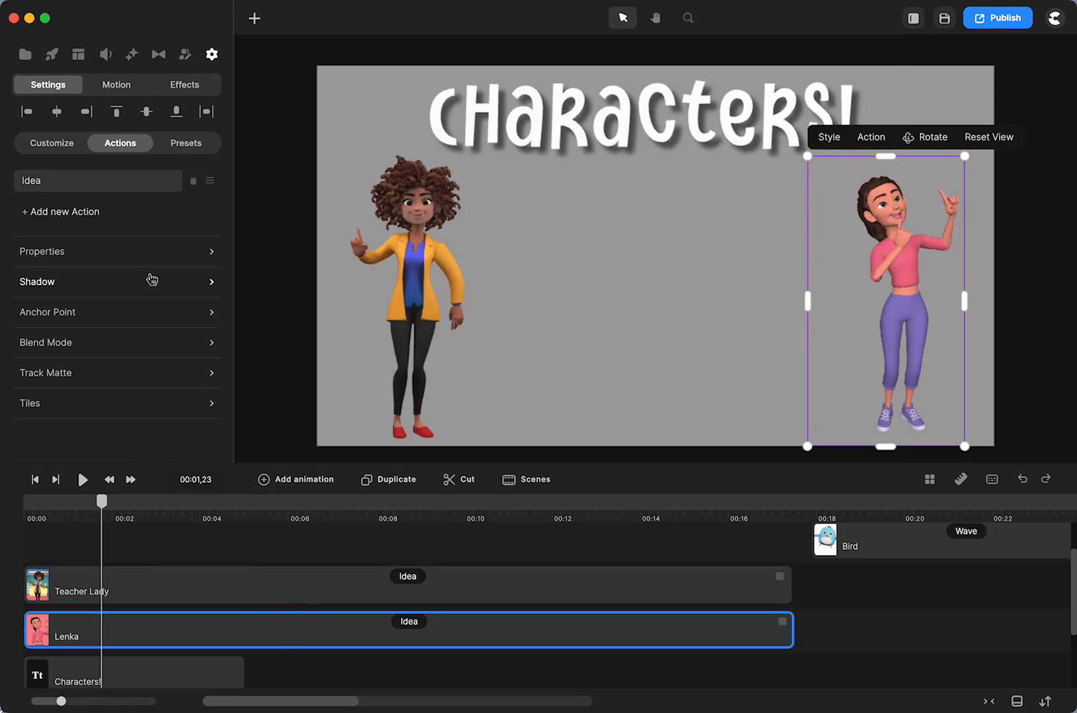
mouse_move(106, 262)
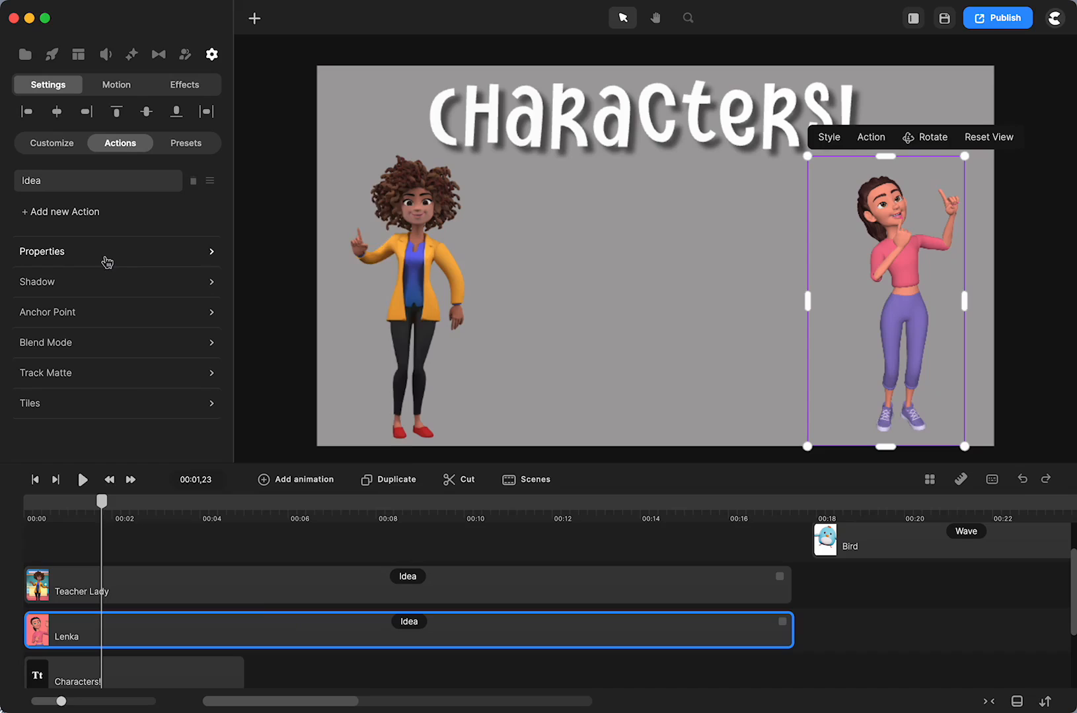
left_click(117, 251)
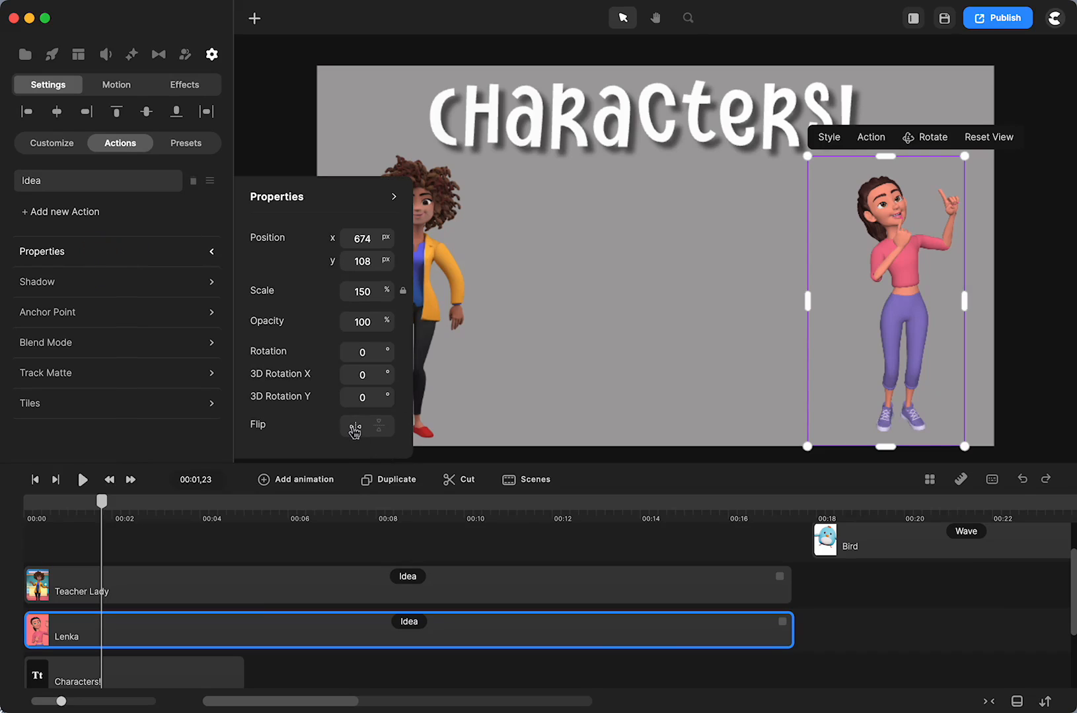
left_click(355, 427)
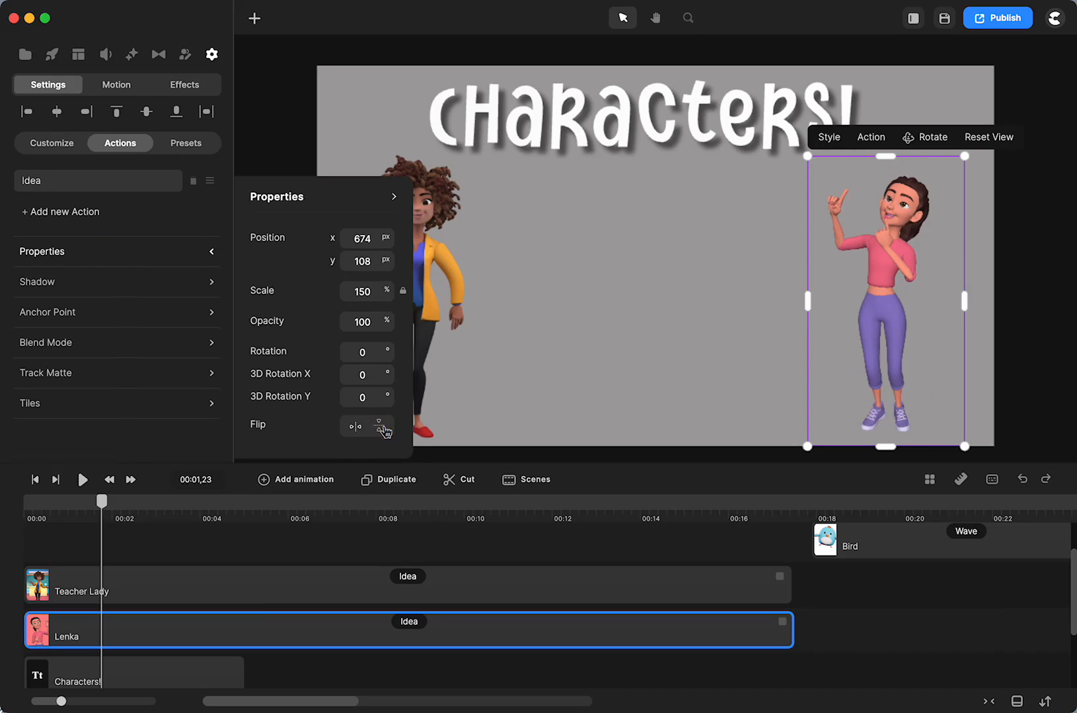
left_click(353, 427)
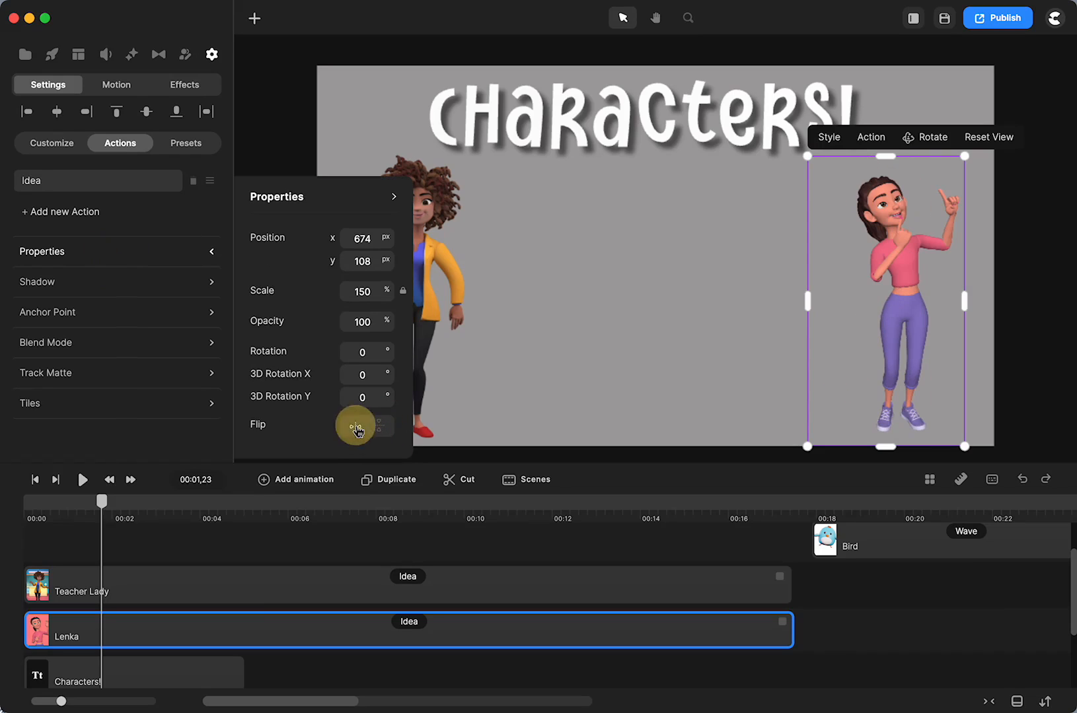
left_click(357, 429)
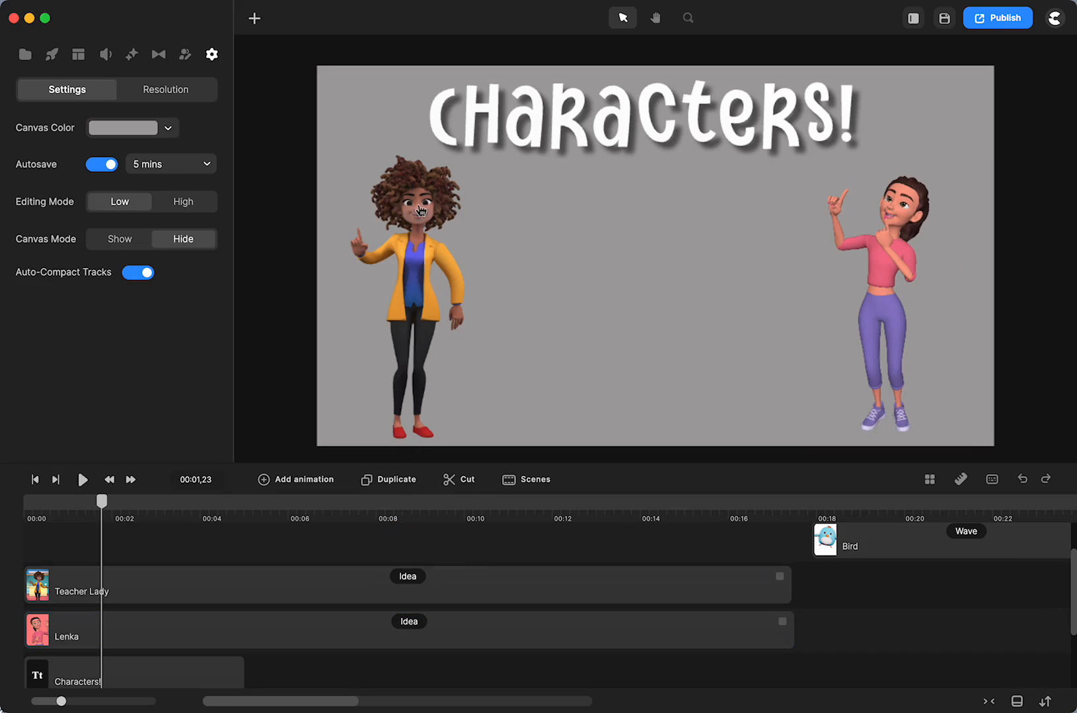
mouse_move(439, 550)
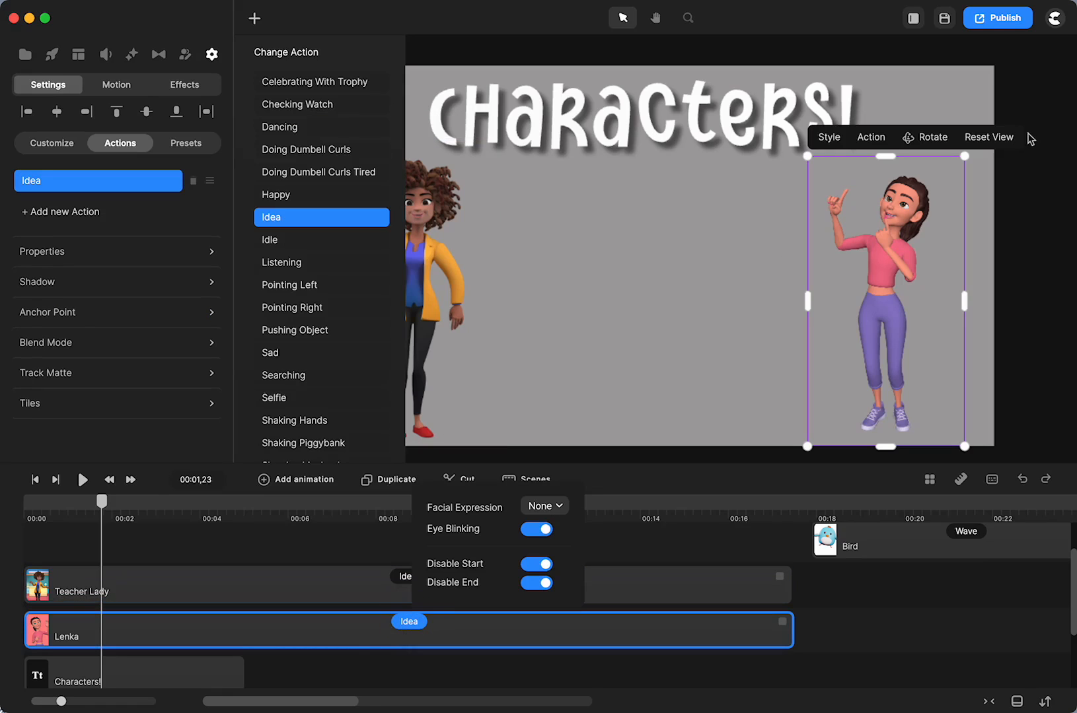
mouse_move(932, 217)
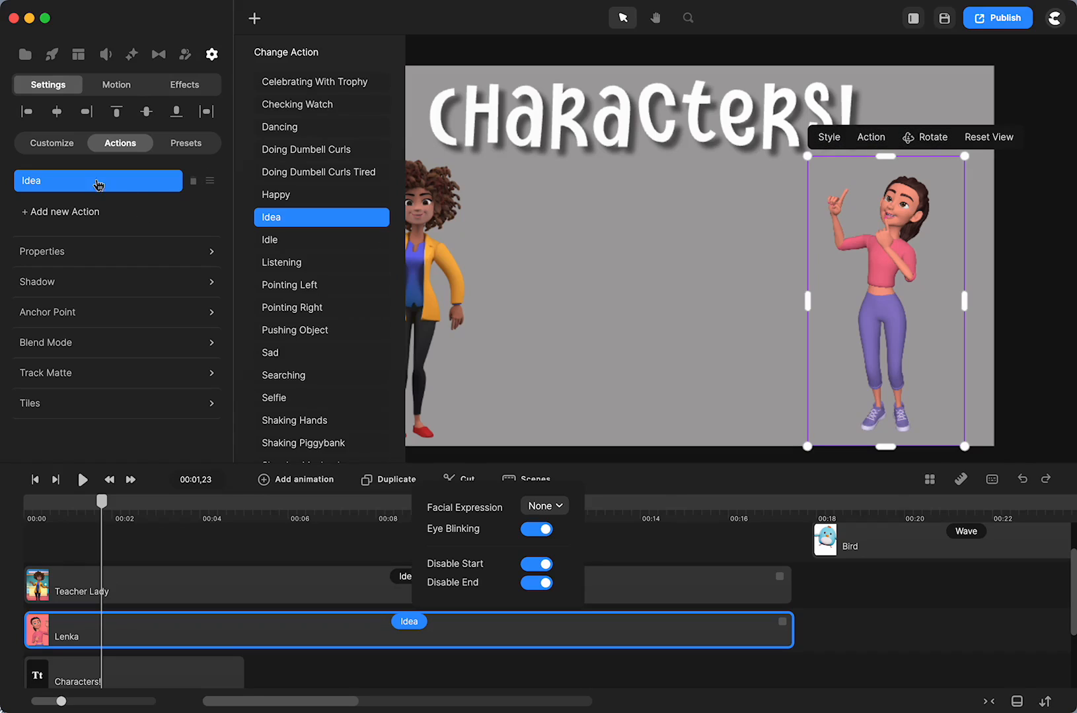
mouse_move(931, 137)
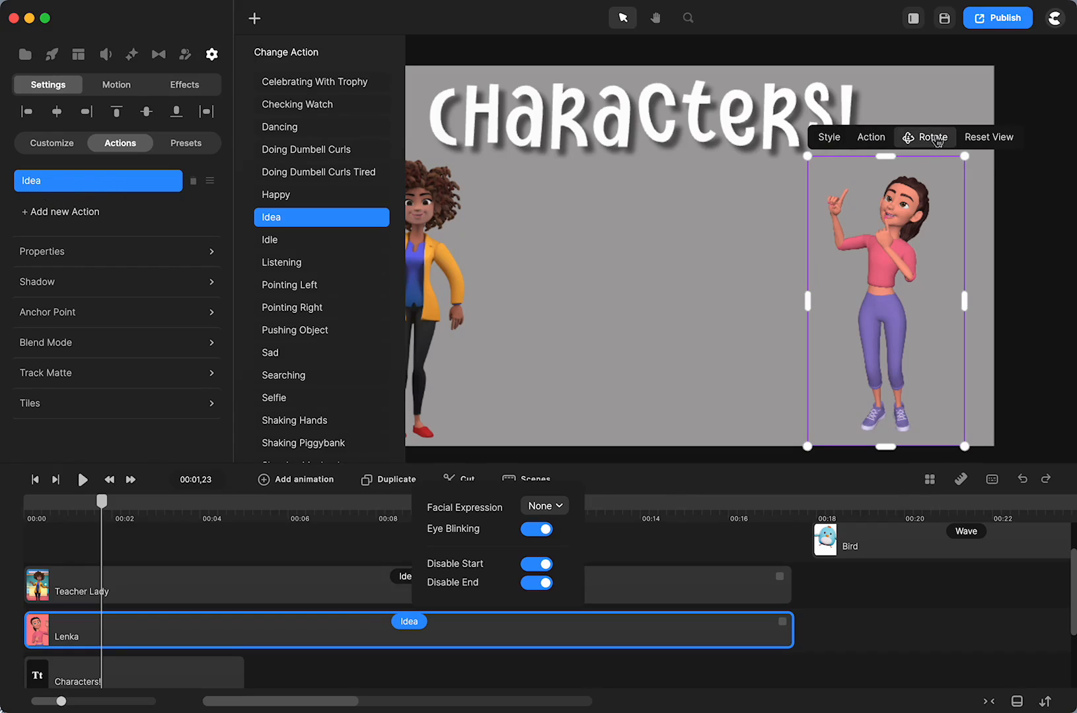
mouse_move(964, 138)
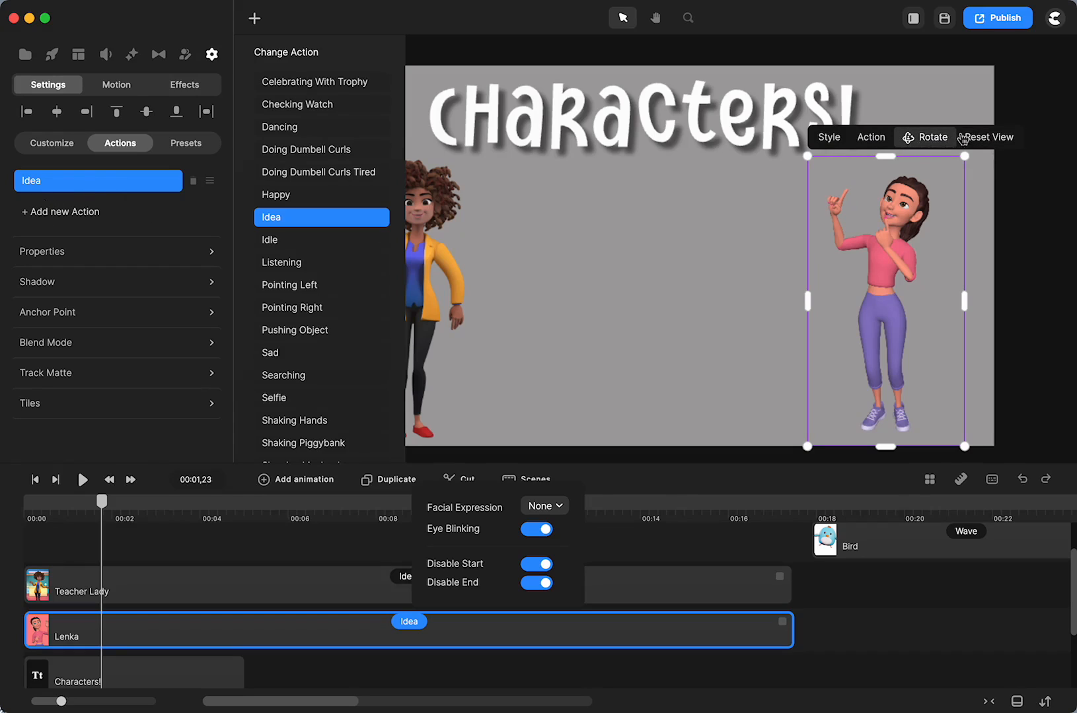
mouse_move(625, 561)
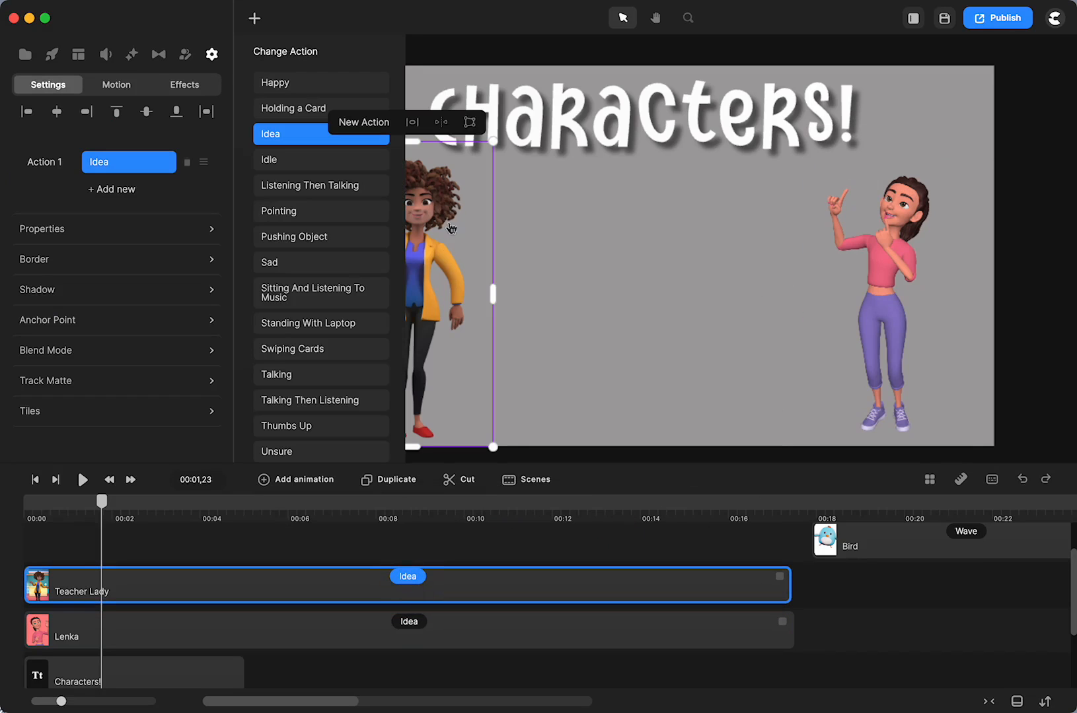
mouse_move(429, 245)
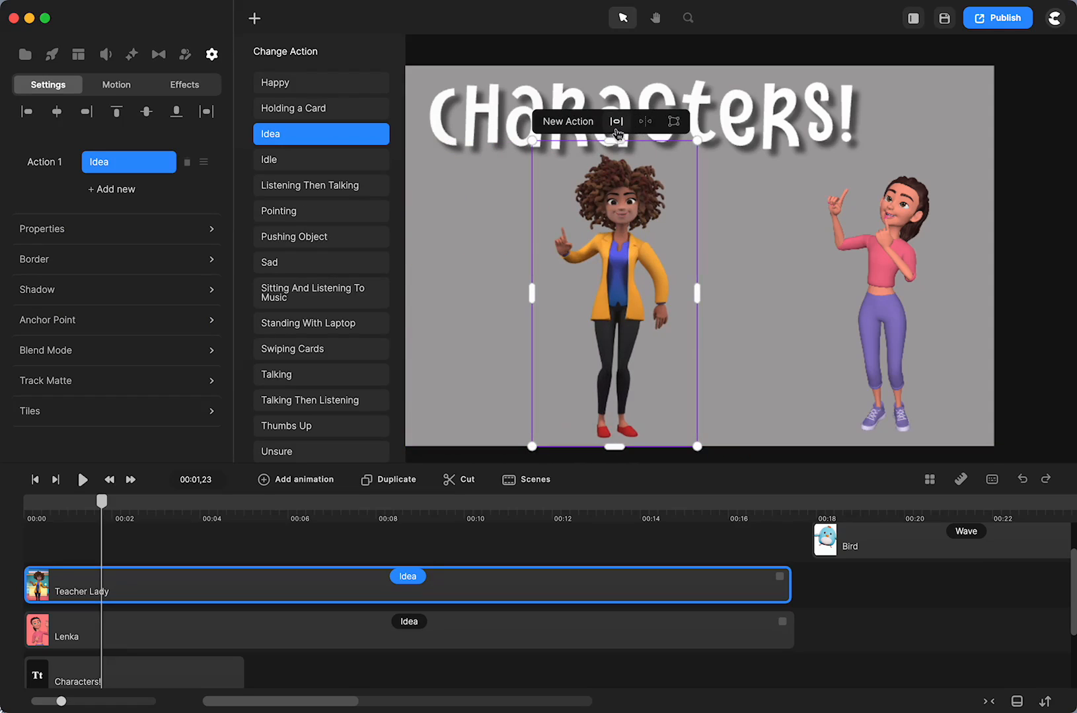
mouse_move(644, 129)
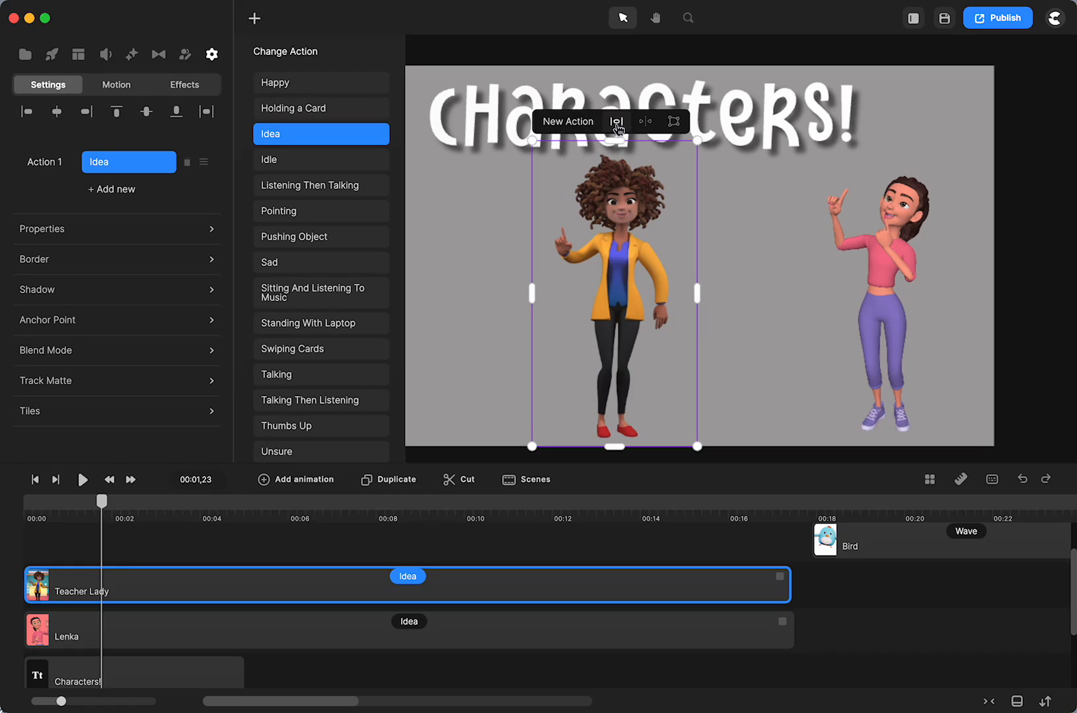
Step: Drag the teacher lady up toward the canvas centre beside Lenka
left_click_drag(613, 293, 664, 243)
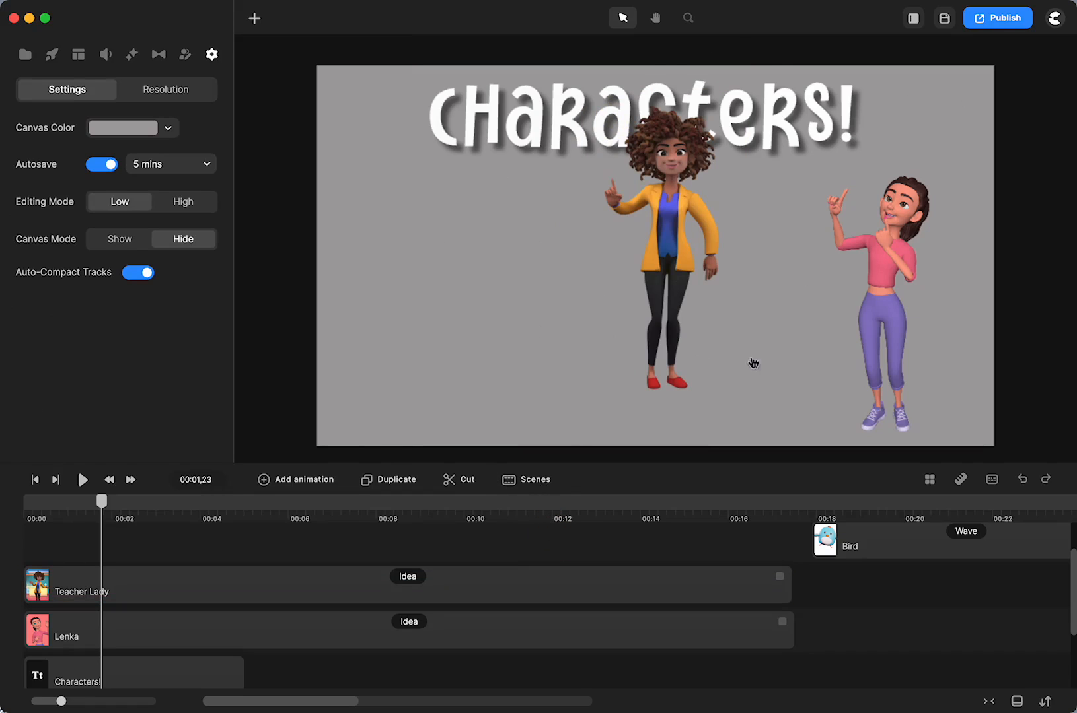
mouse_move(659, 271)
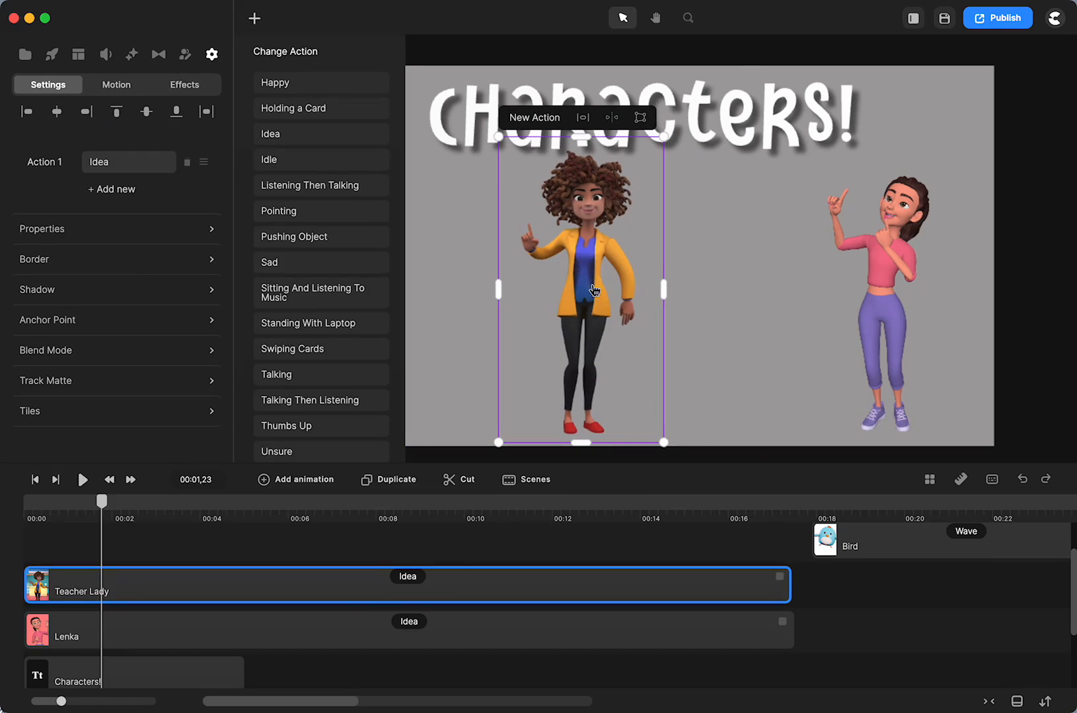
mouse_move(446, 604)
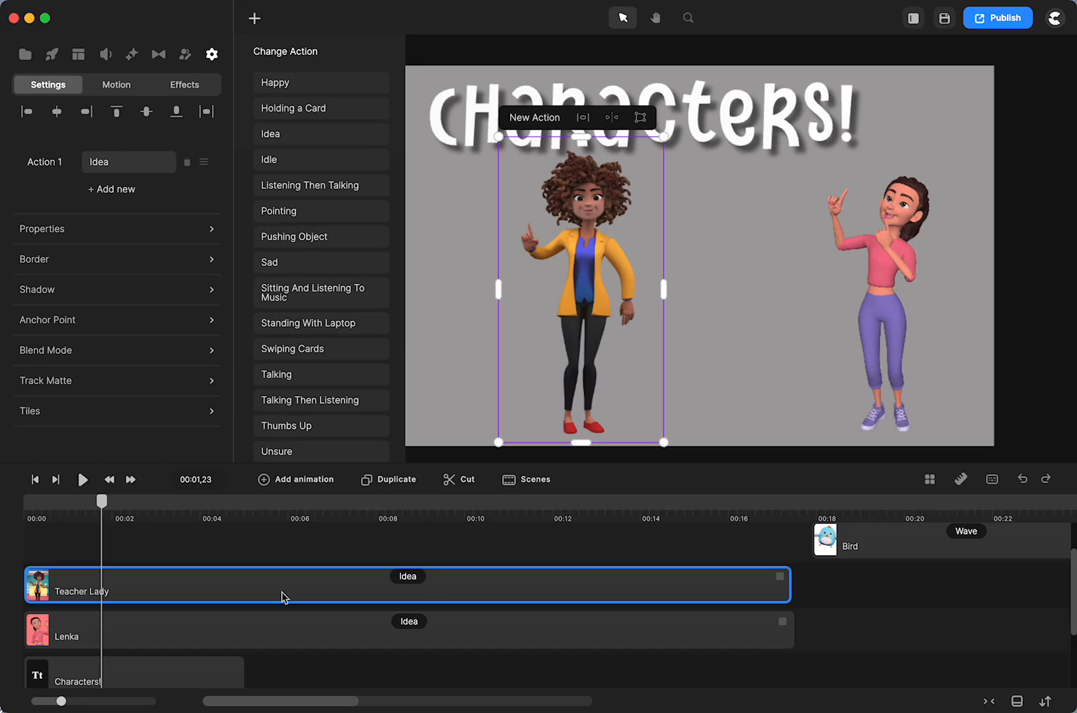
mouse_move(236, 541)
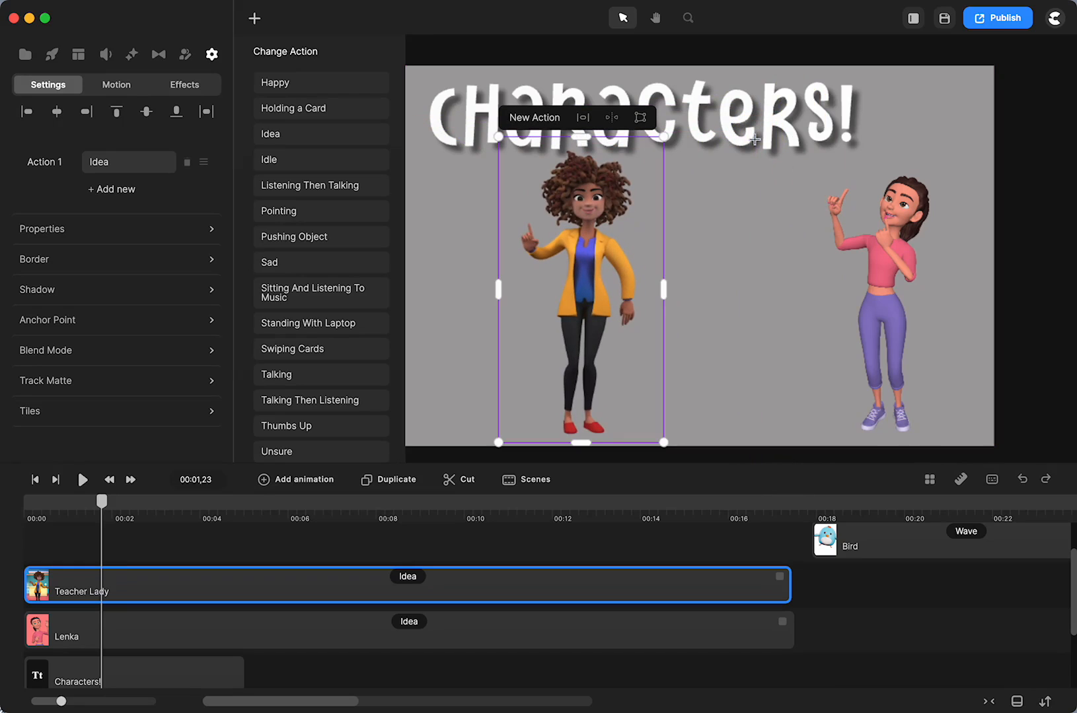
mouse_move(761, 295)
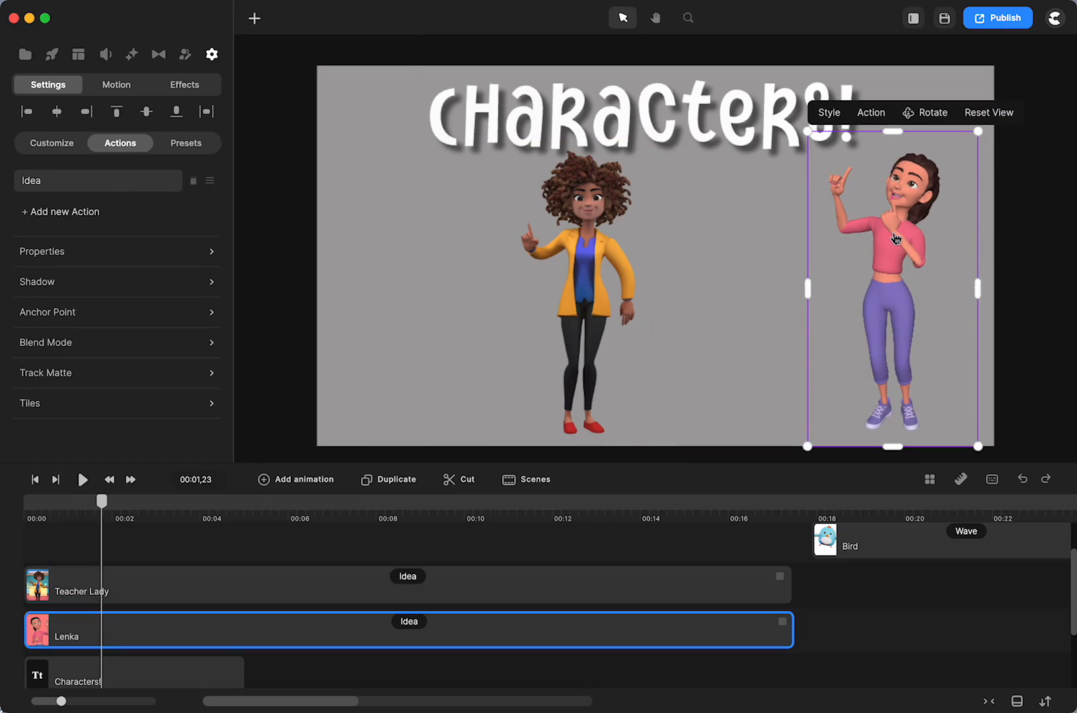
mouse_move(932, 116)
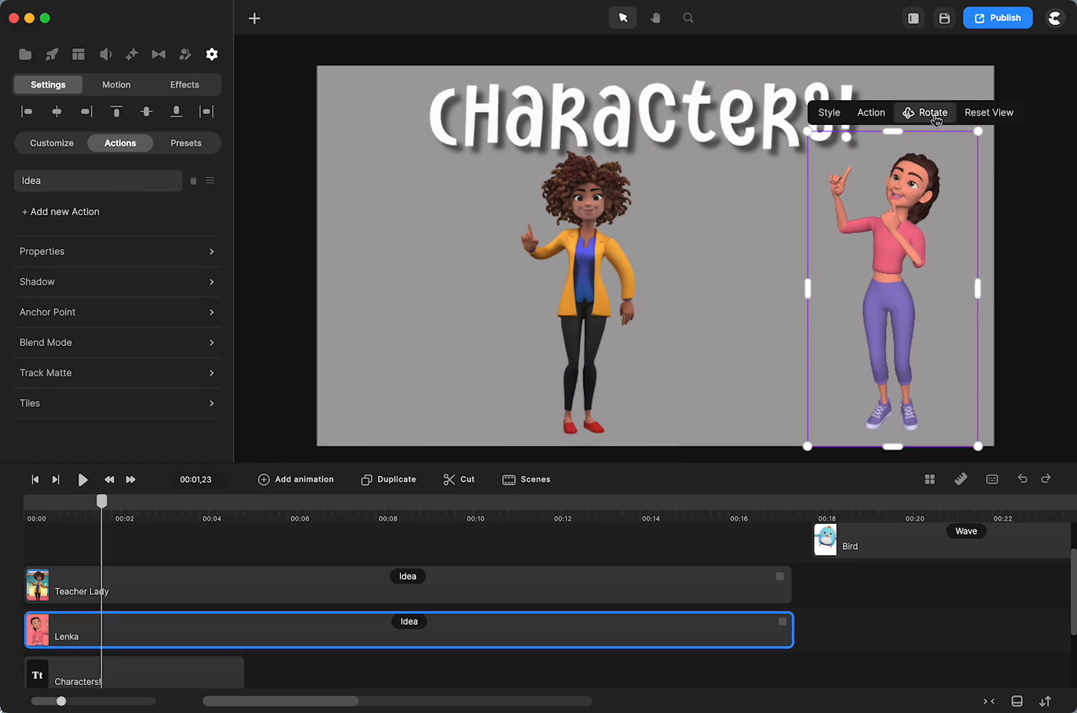
mouse_move(893, 300)
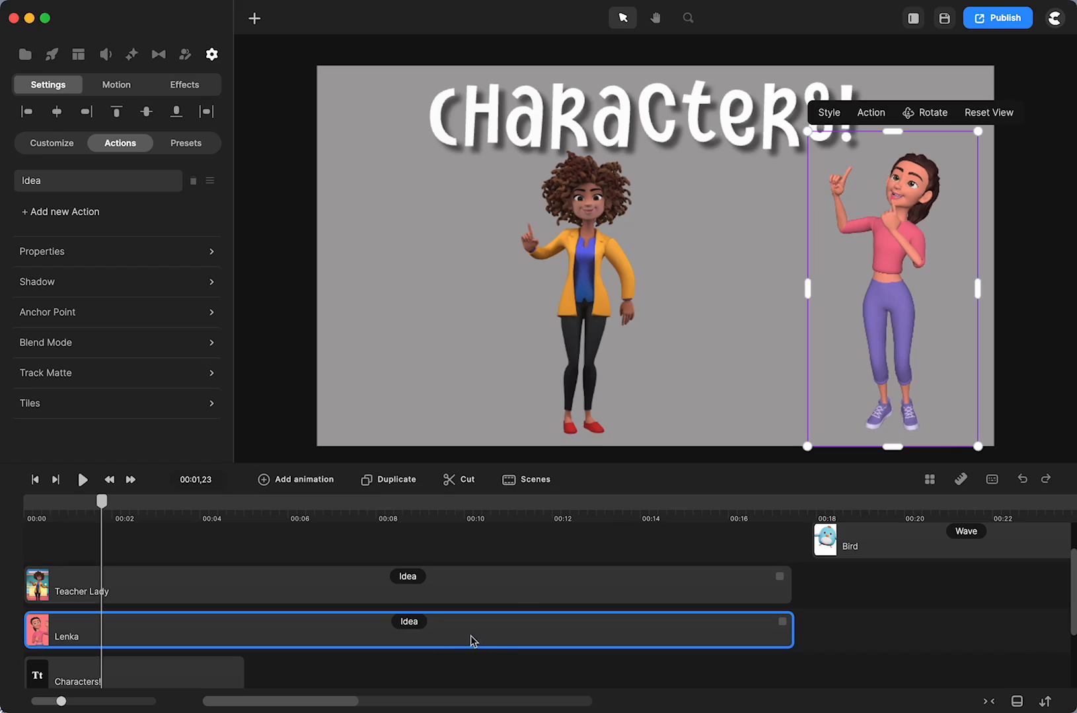
mouse_move(485, 644)
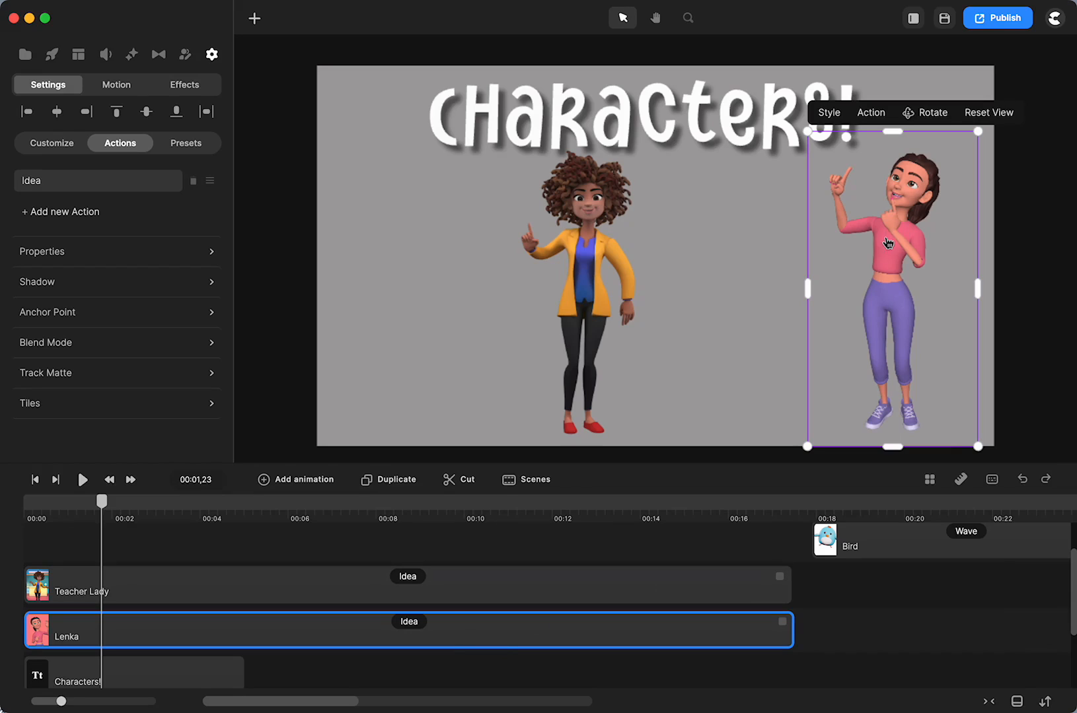
mouse_move(924, 124)
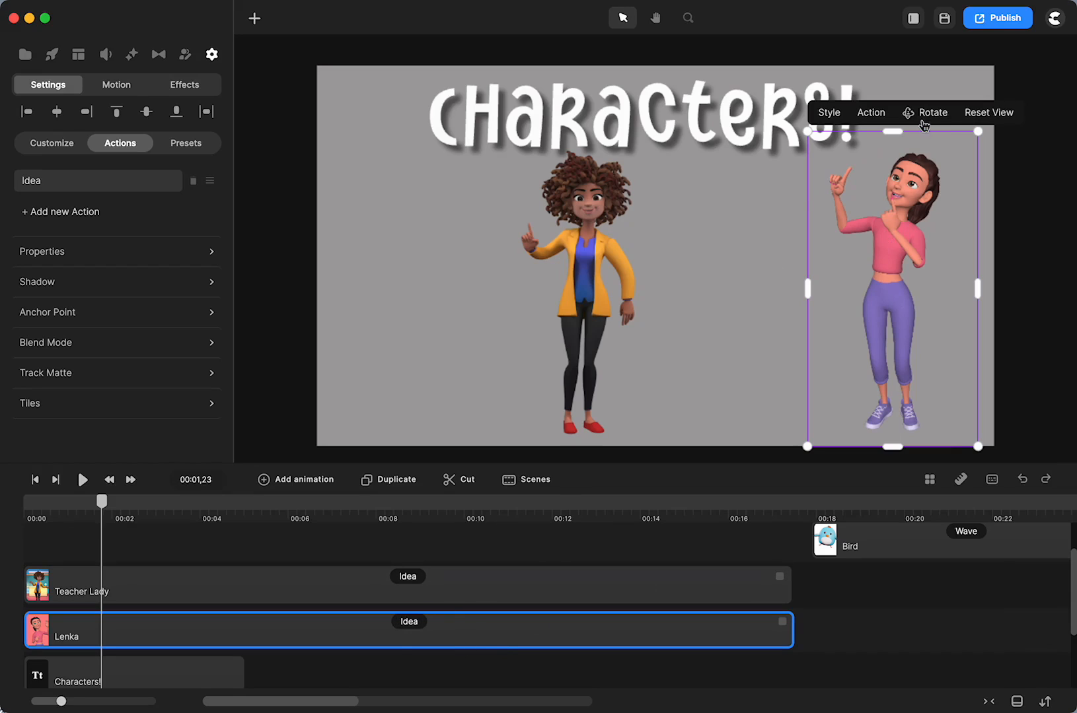
mouse_move(860, 159)
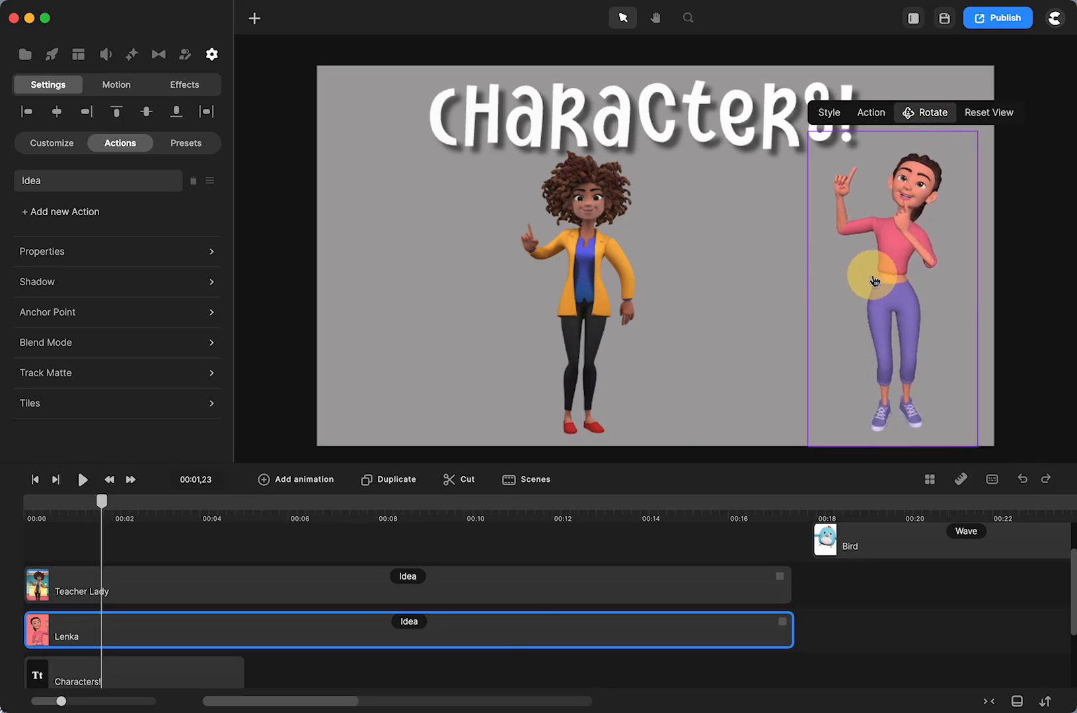
left_click_drag(876, 281, 753, 280)
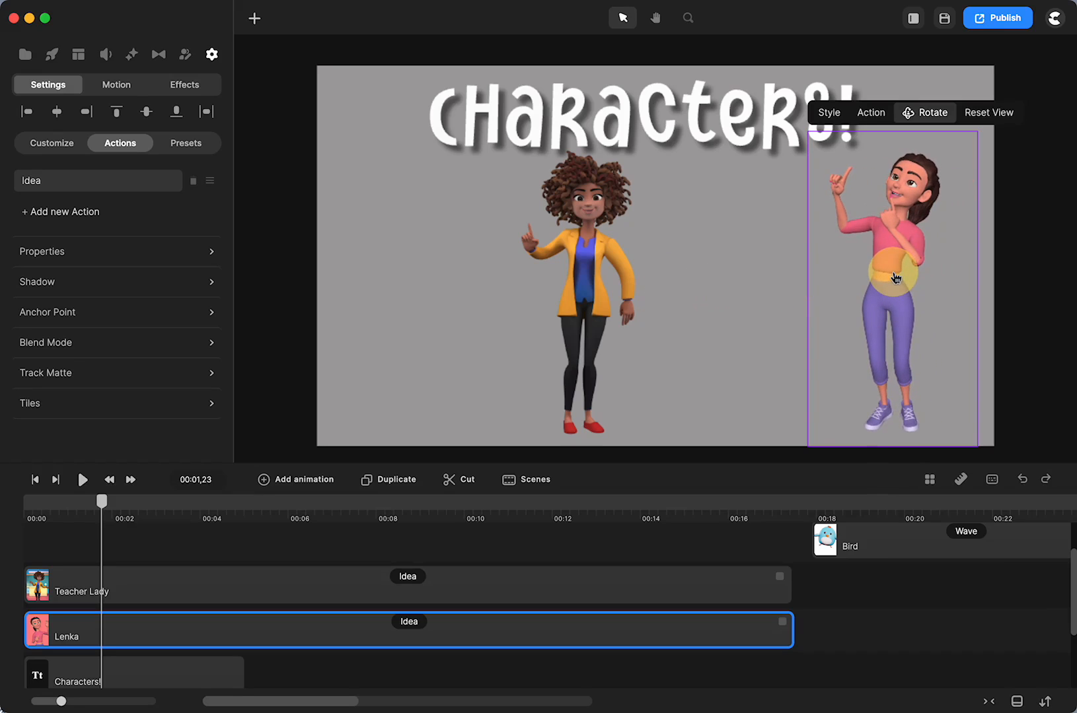
left_click(42, 251)
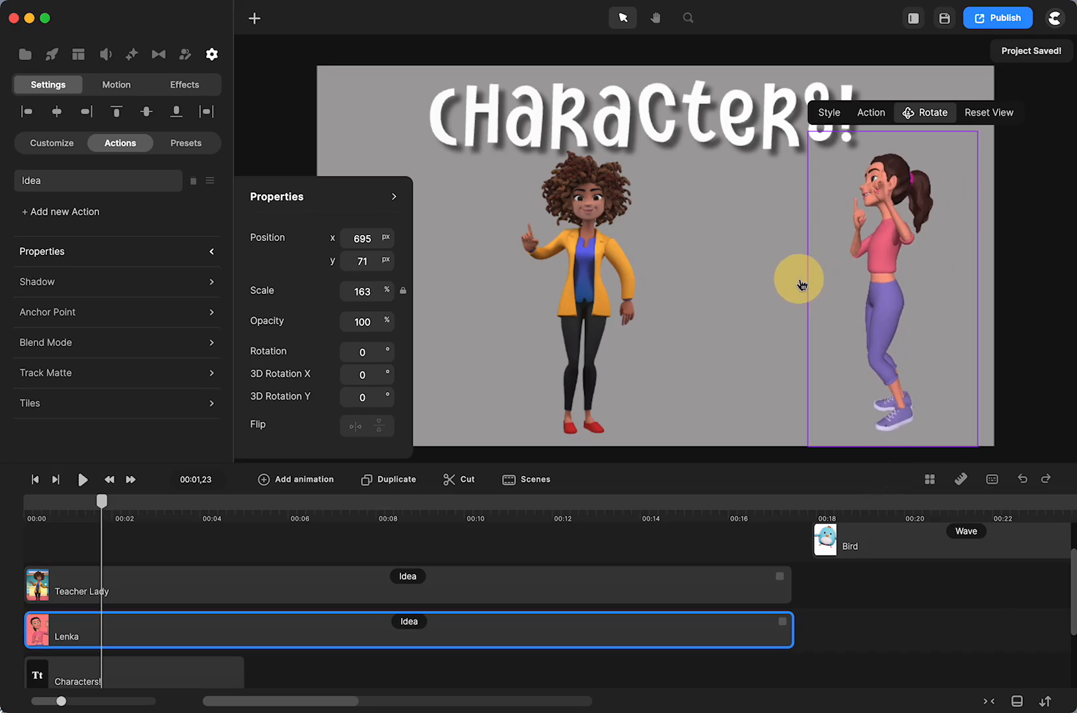
left_click_drag(798, 280, 885, 278)
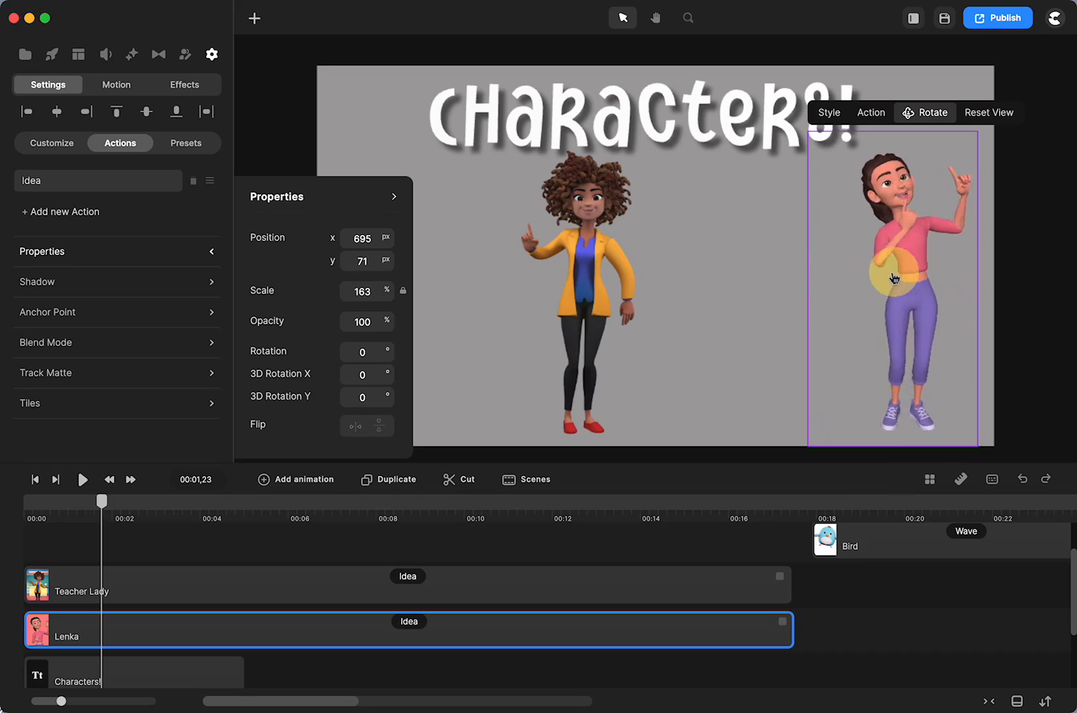
left_click(355, 426)
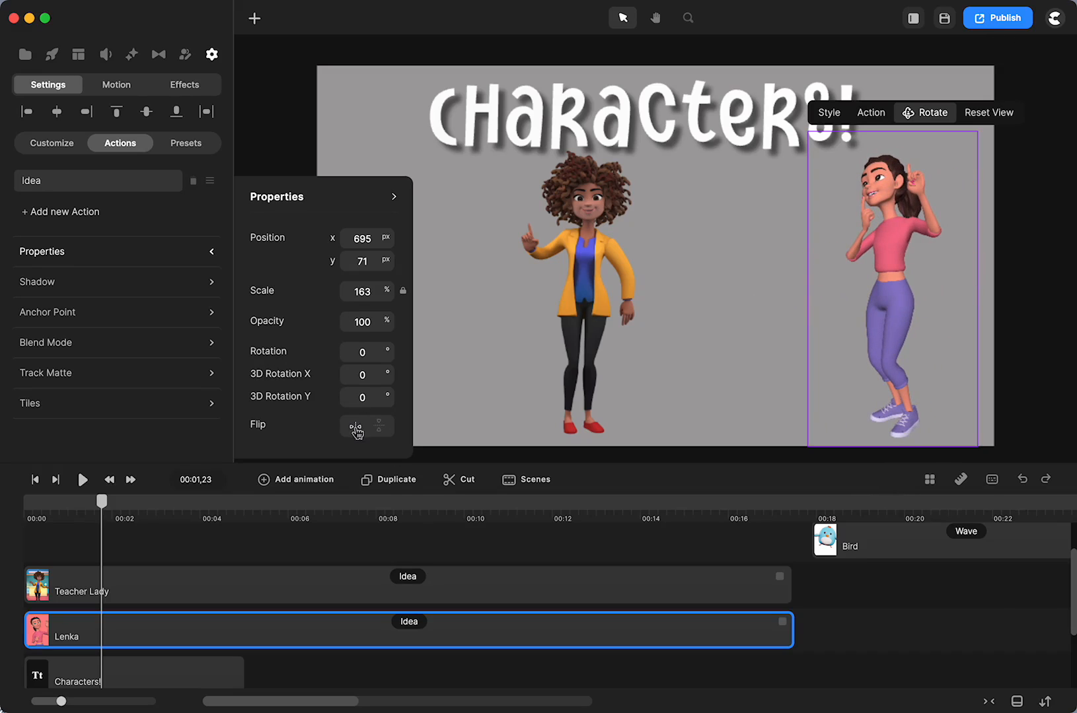
left_click(355, 426)
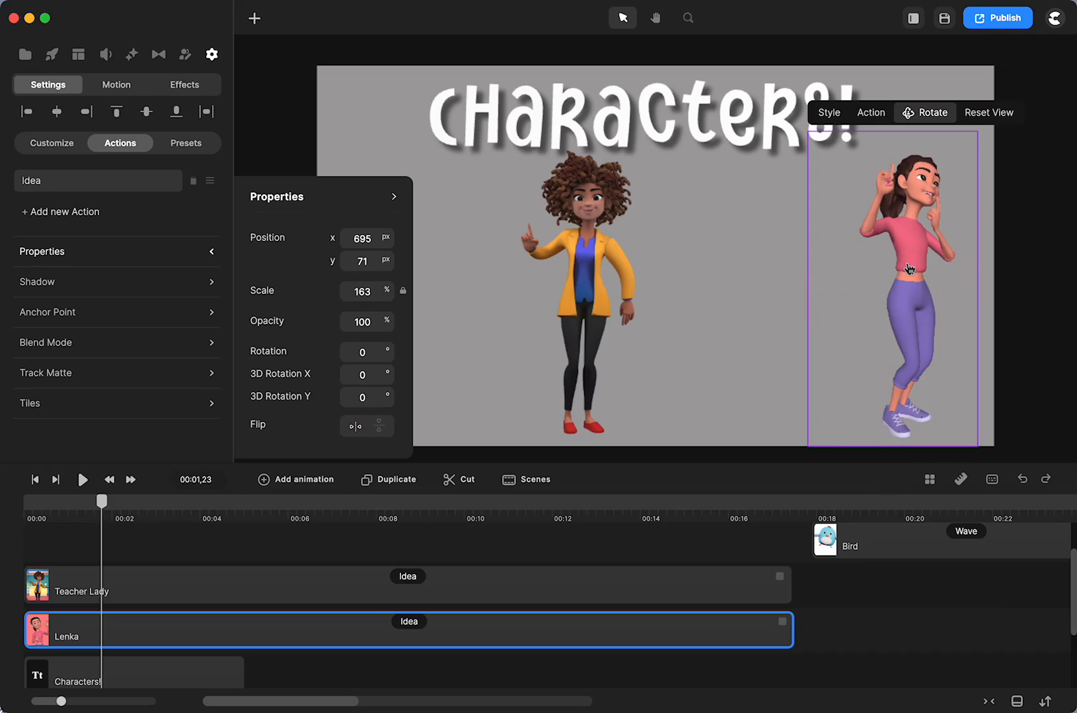
left_click_drag(906, 268, 800, 263)
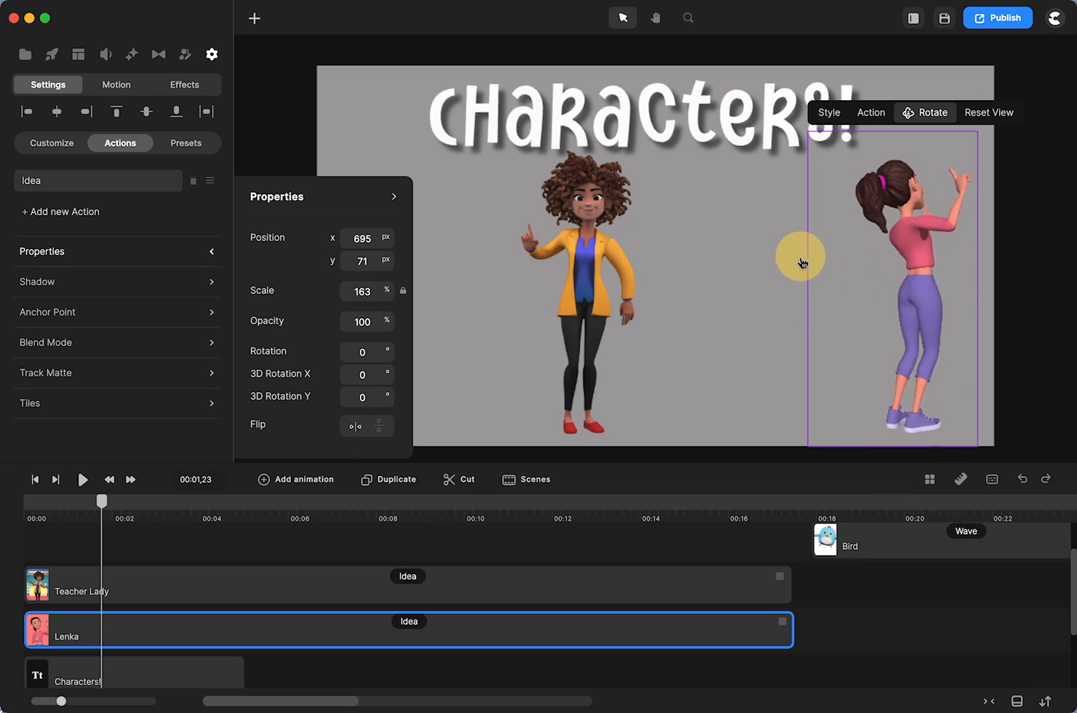
left_click_drag(802, 263, 764, 270)
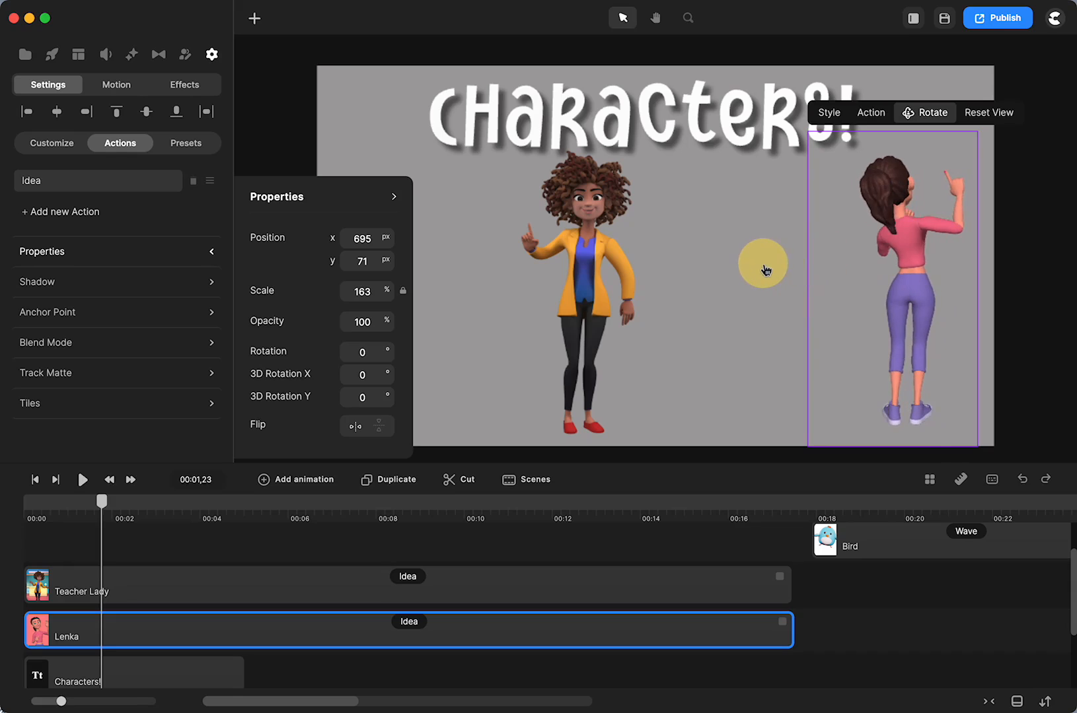
left_click_drag(763, 266, 985, 262)
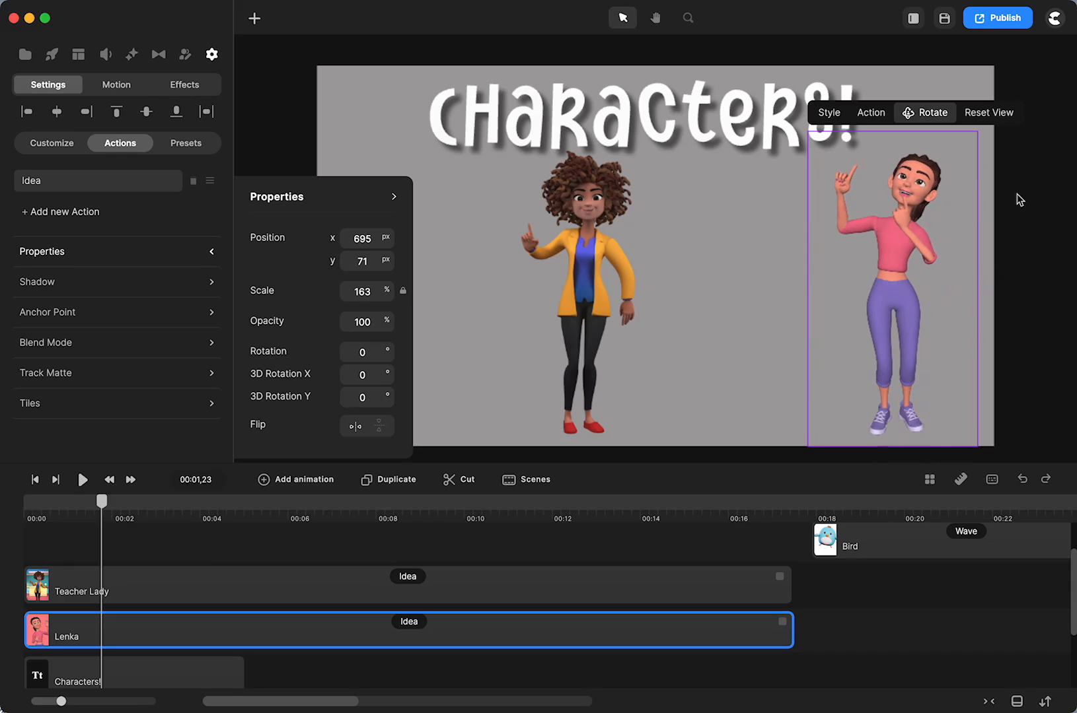
left_click(931, 112)
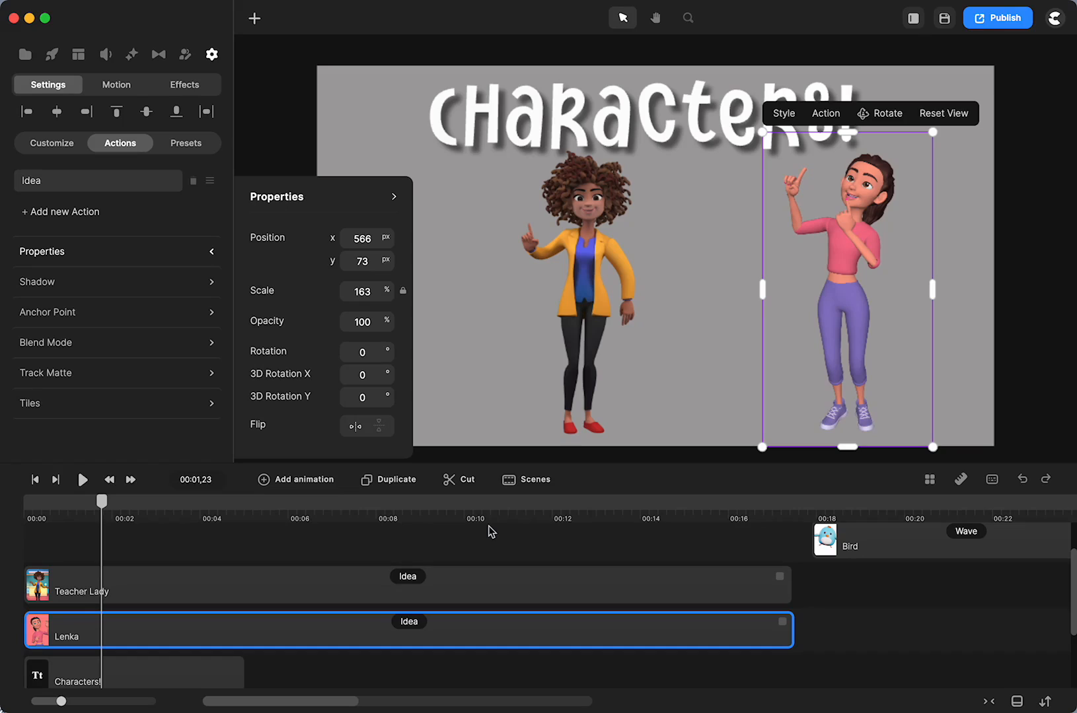
mouse_move(28, 701)
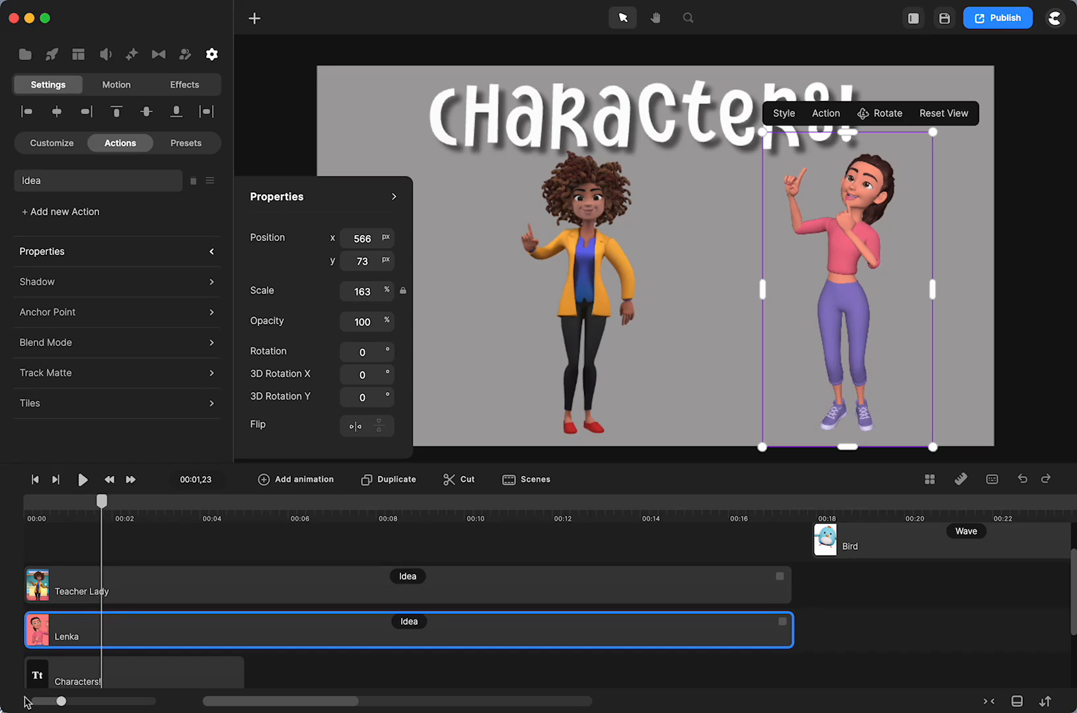
mouse_move(514, 562)
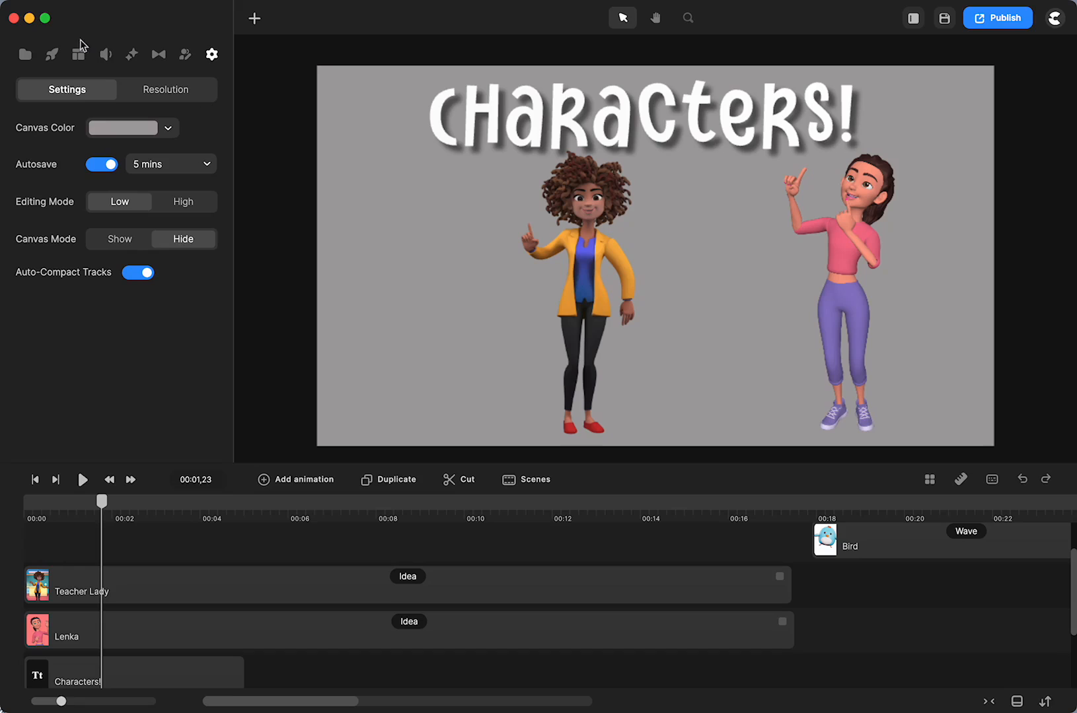
Step: Move the bird to the canvas's left side and trim its Wave clip to about three seconds
left_click(52, 54)
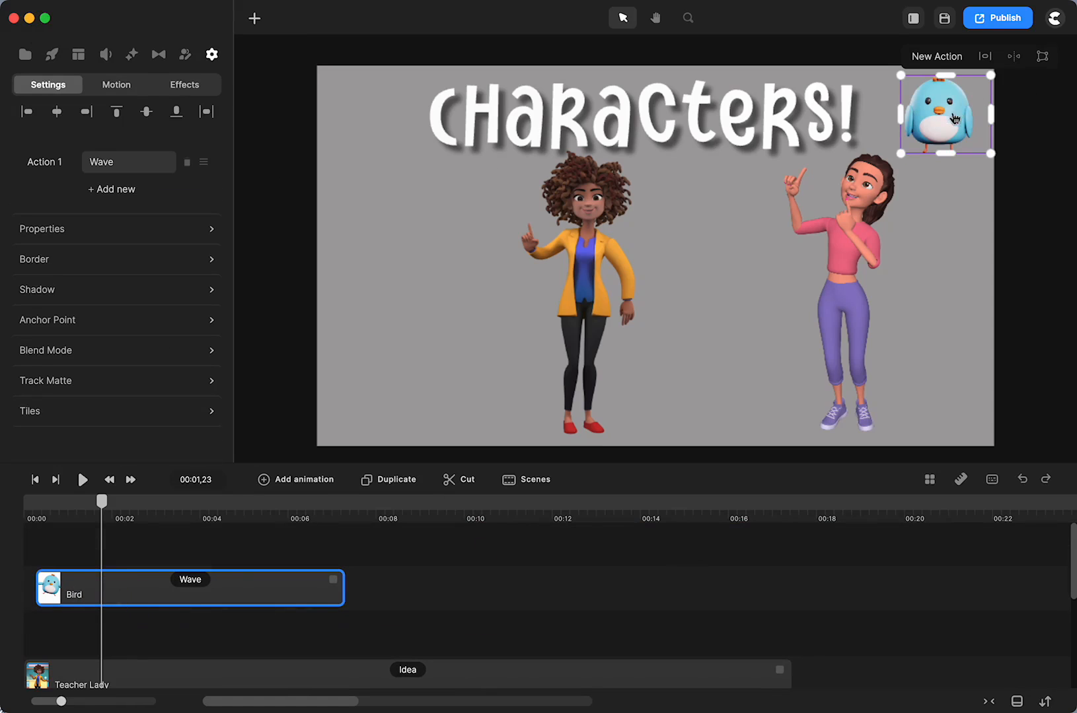
left_click_drag(944, 113, 404, 219)
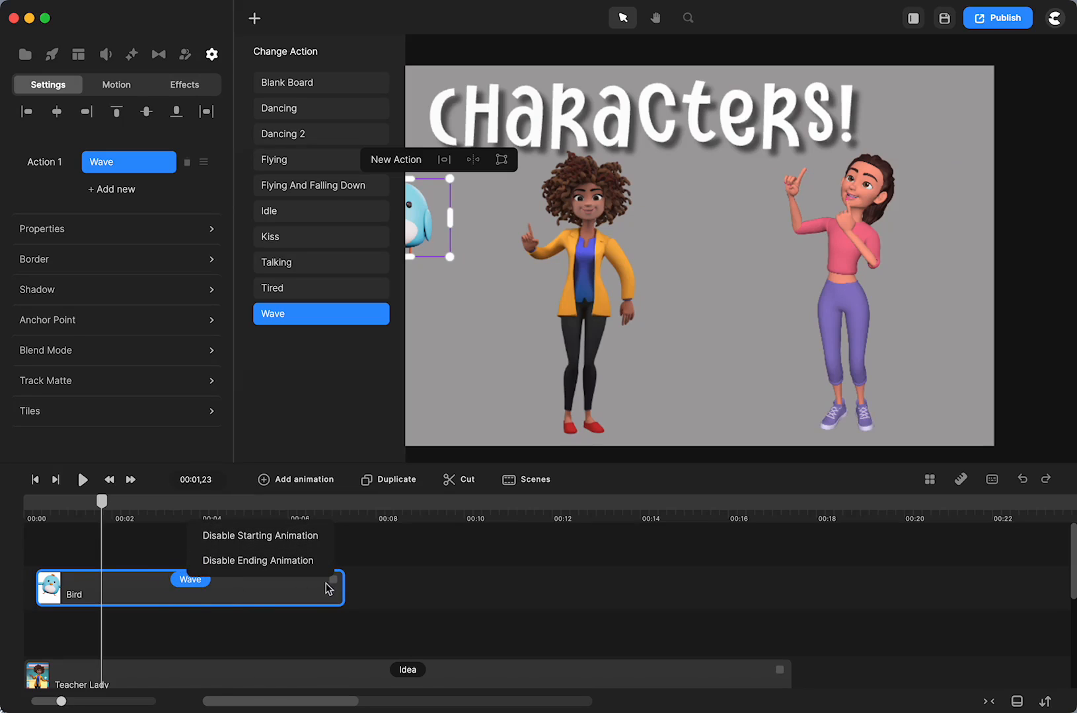
left_click_drag(336, 588, 638, 584)
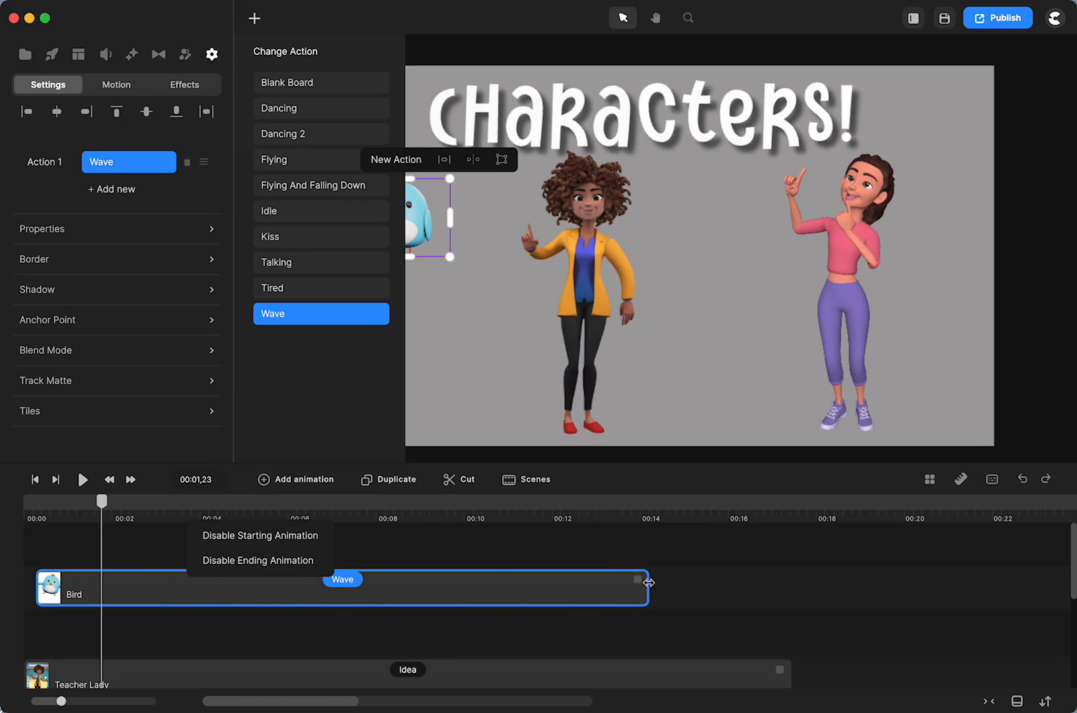
left_click_drag(643, 584, 276, 585)
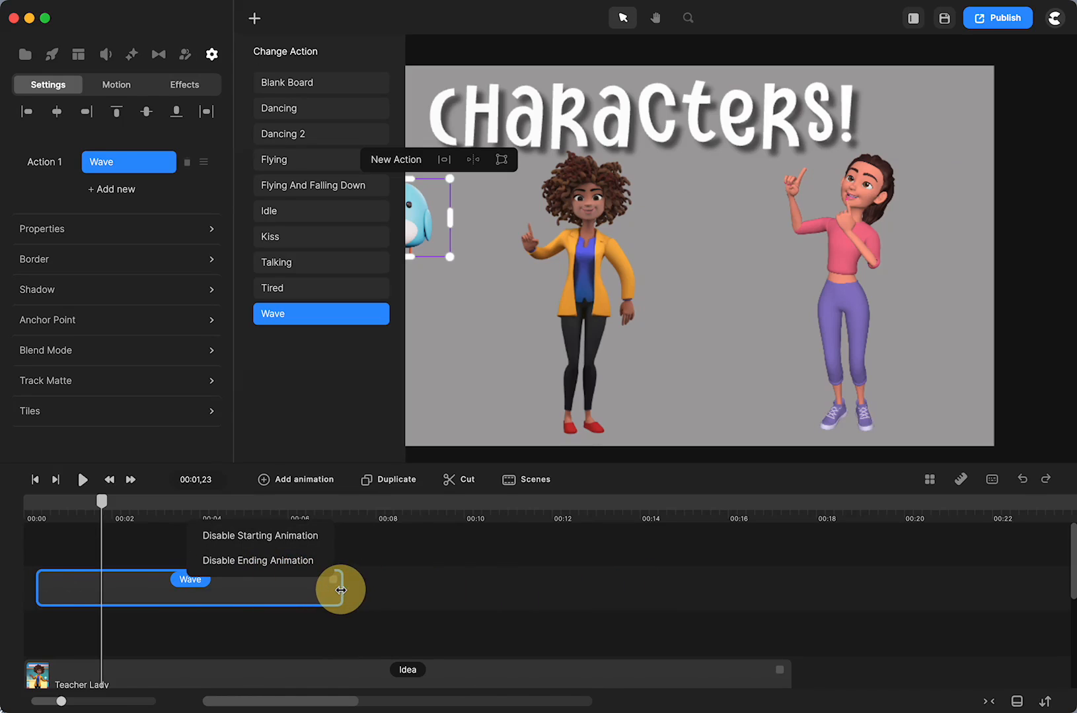
left_click_drag(341, 590, 172, 595)
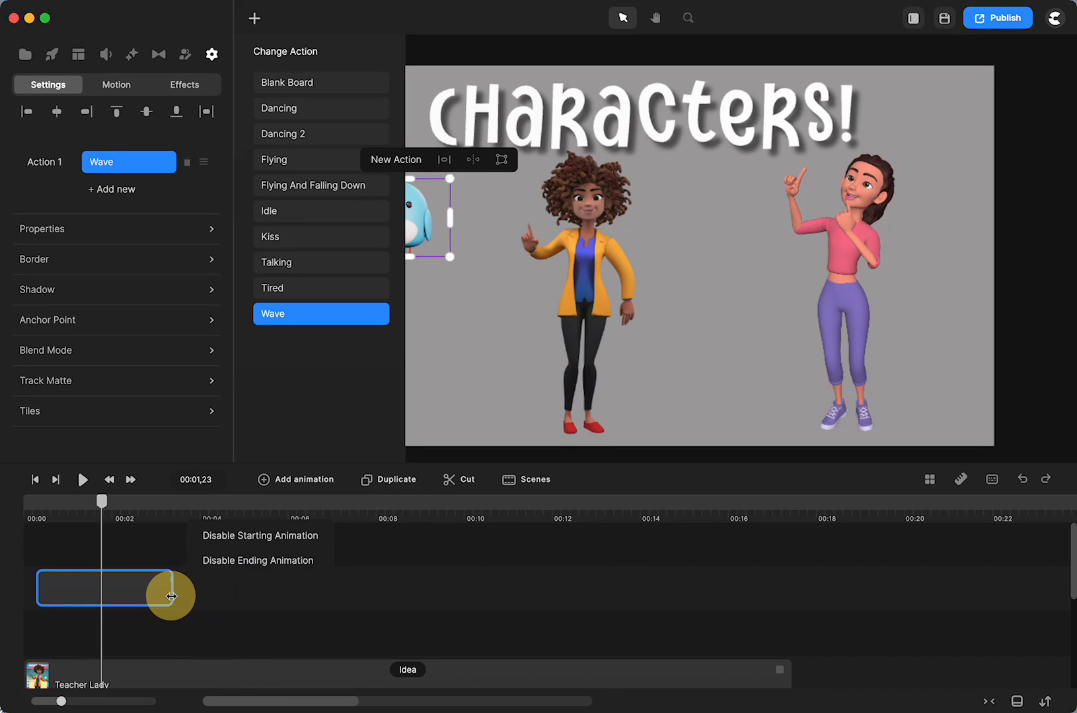
left_click(211, 54)
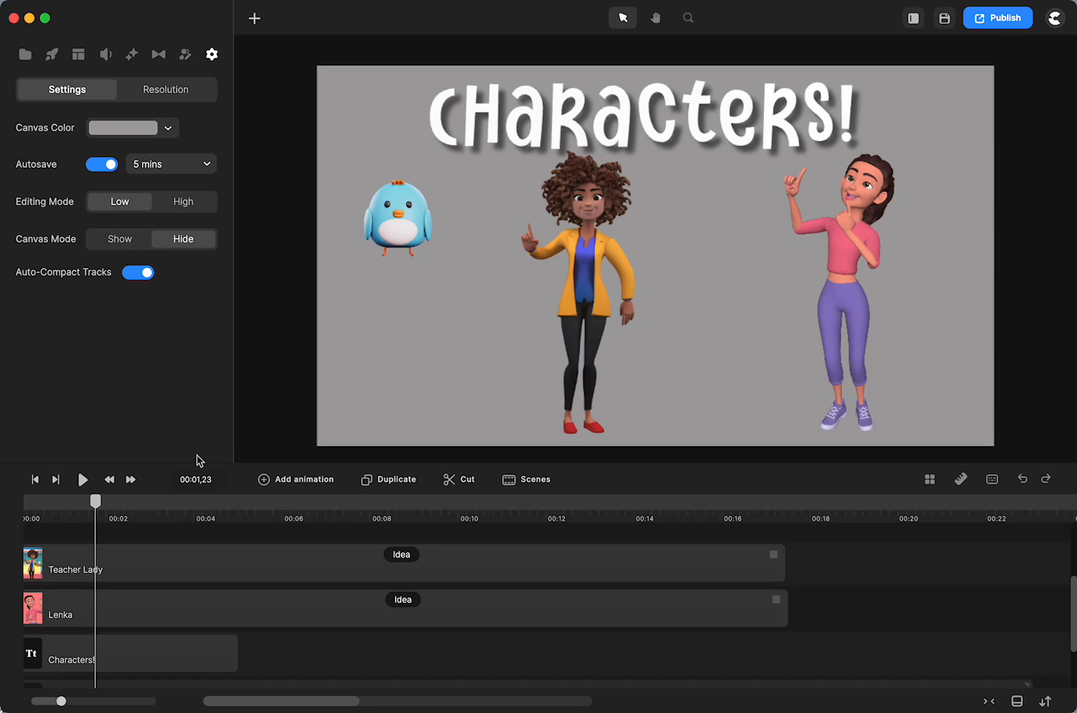
mouse_move(332, 607)
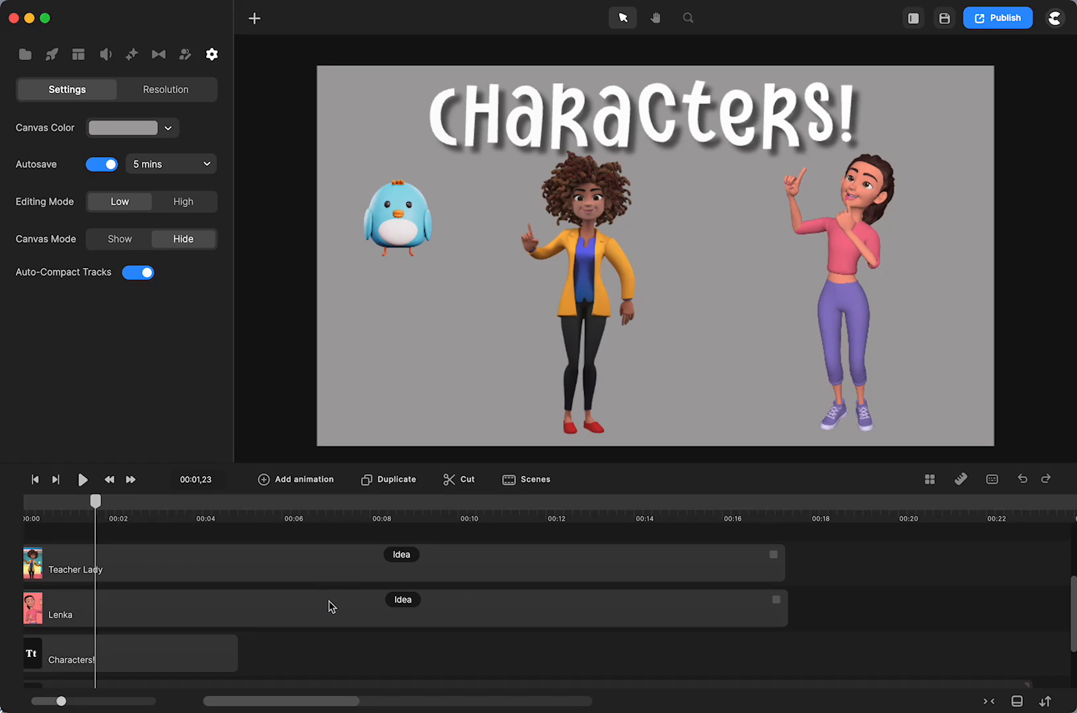
mouse_move(850, 218)
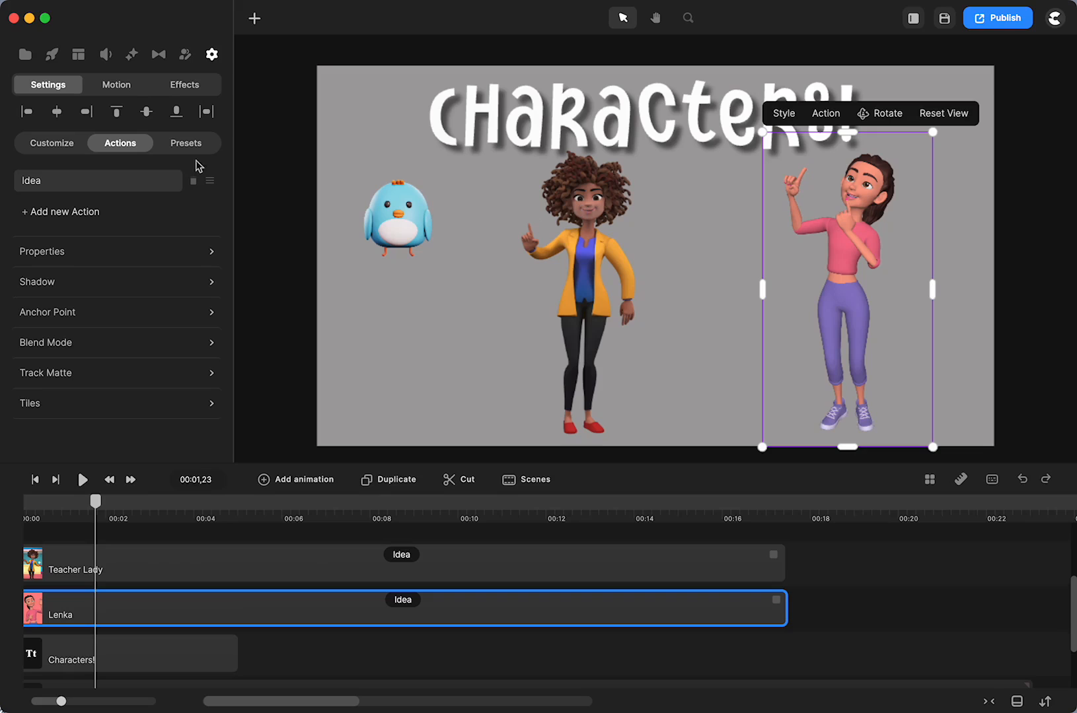
Step: Extend Lenka's Idle clip on the timeline and open its expression settings
left_click(98, 181)
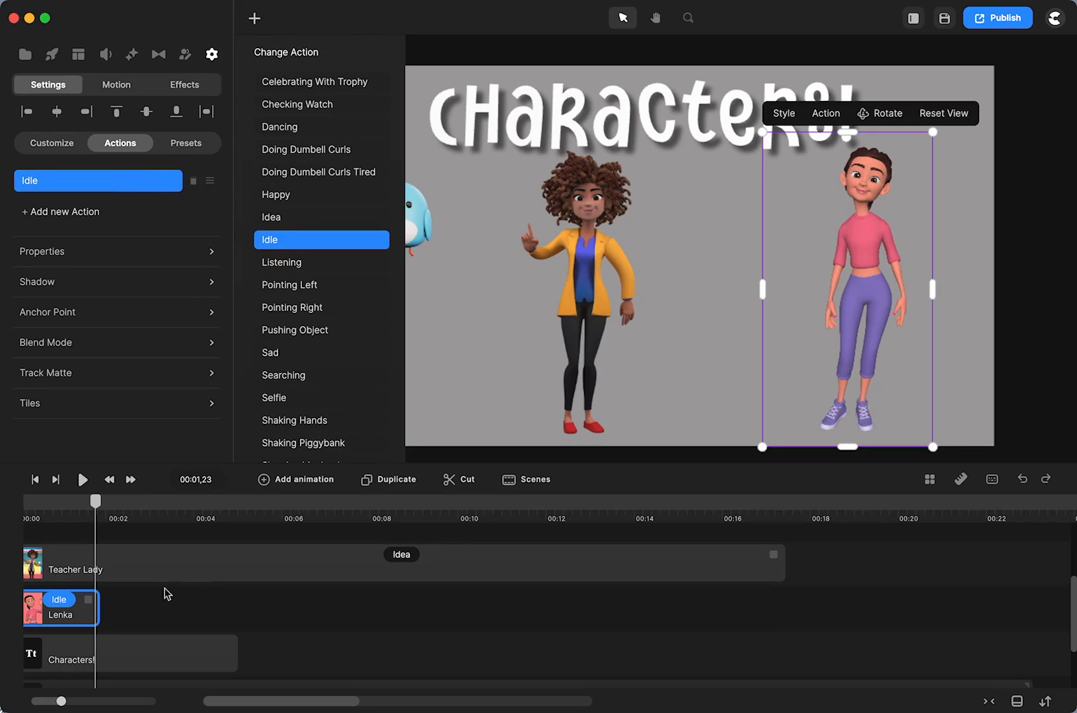
left_click_drag(97, 607, 455, 623)
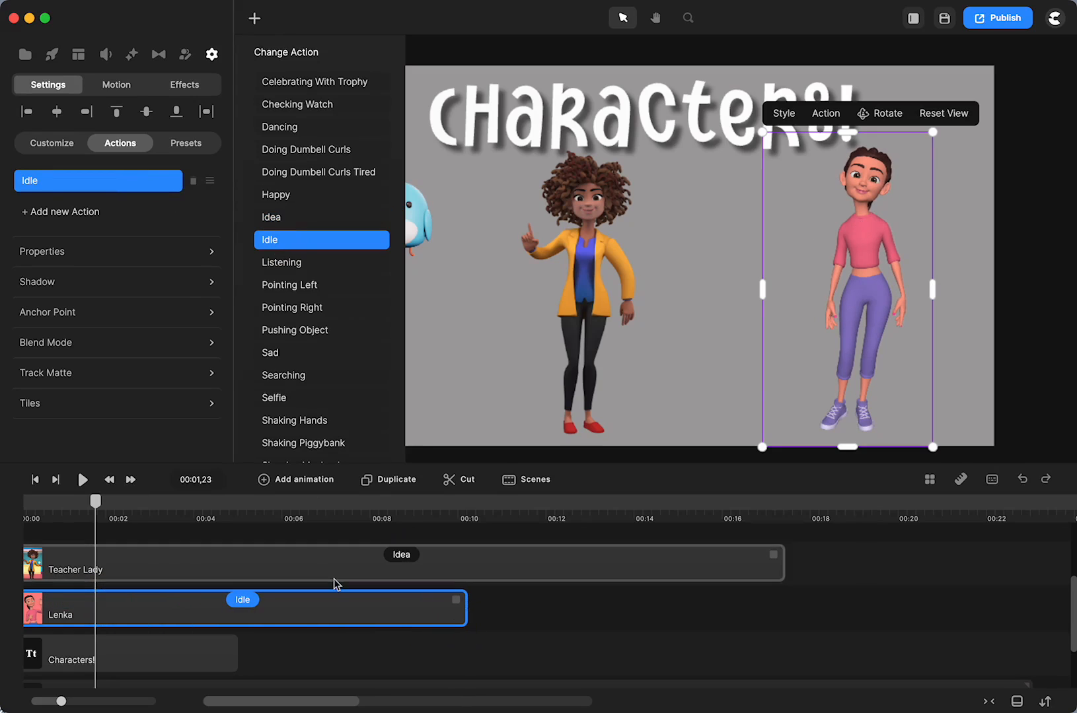
left_click(243, 599)
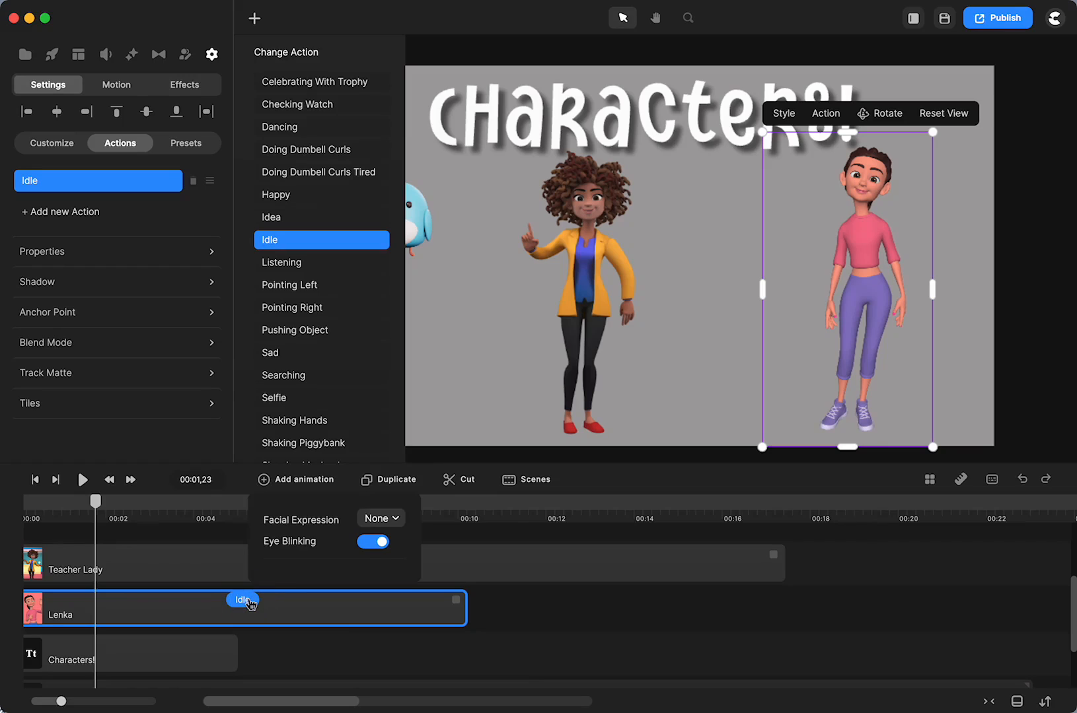
mouse_move(522, 636)
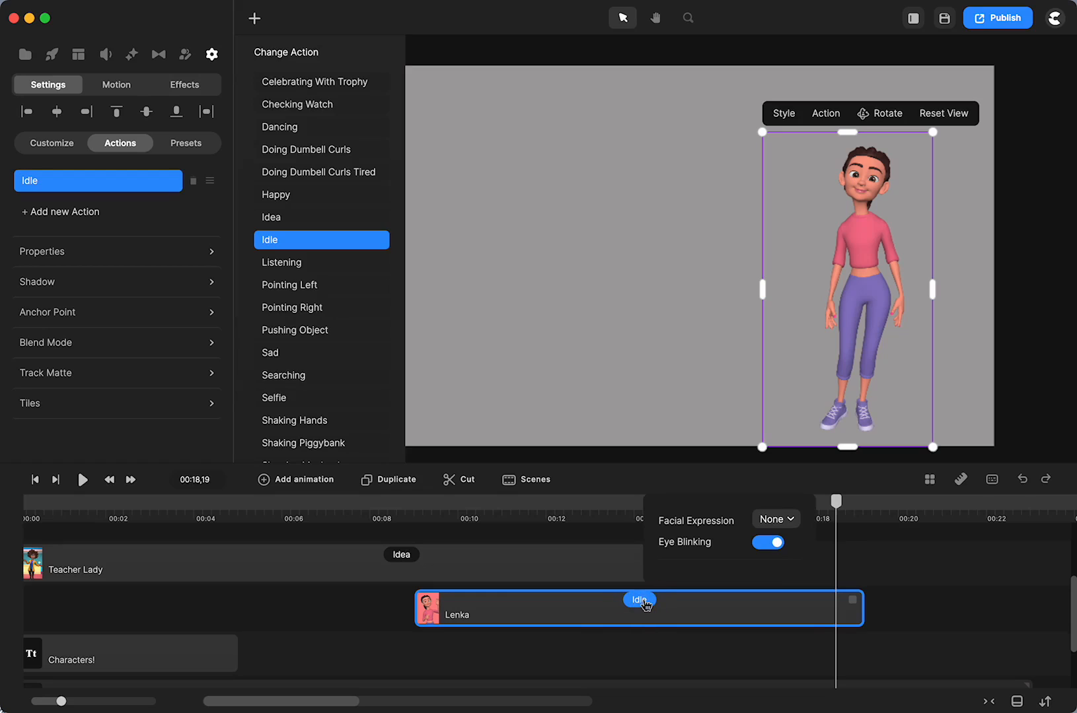
mouse_move(708, 524)
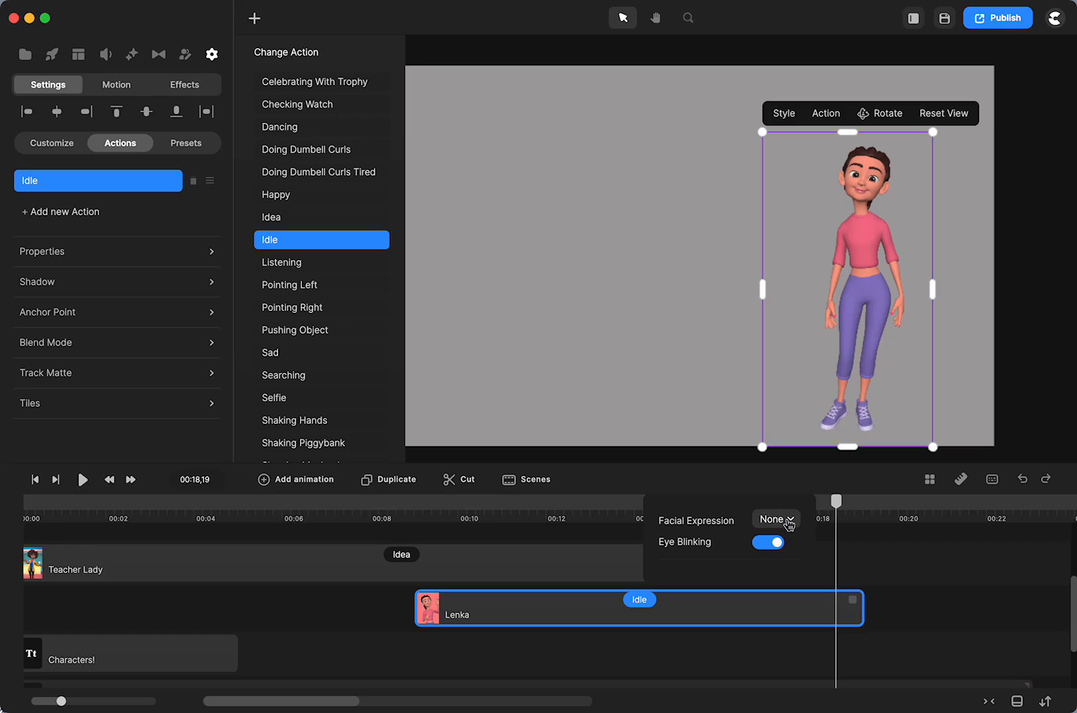
Step: Give Lenka's Idle action happy, then sad, then angry facial expressions
left_click(777, 520)
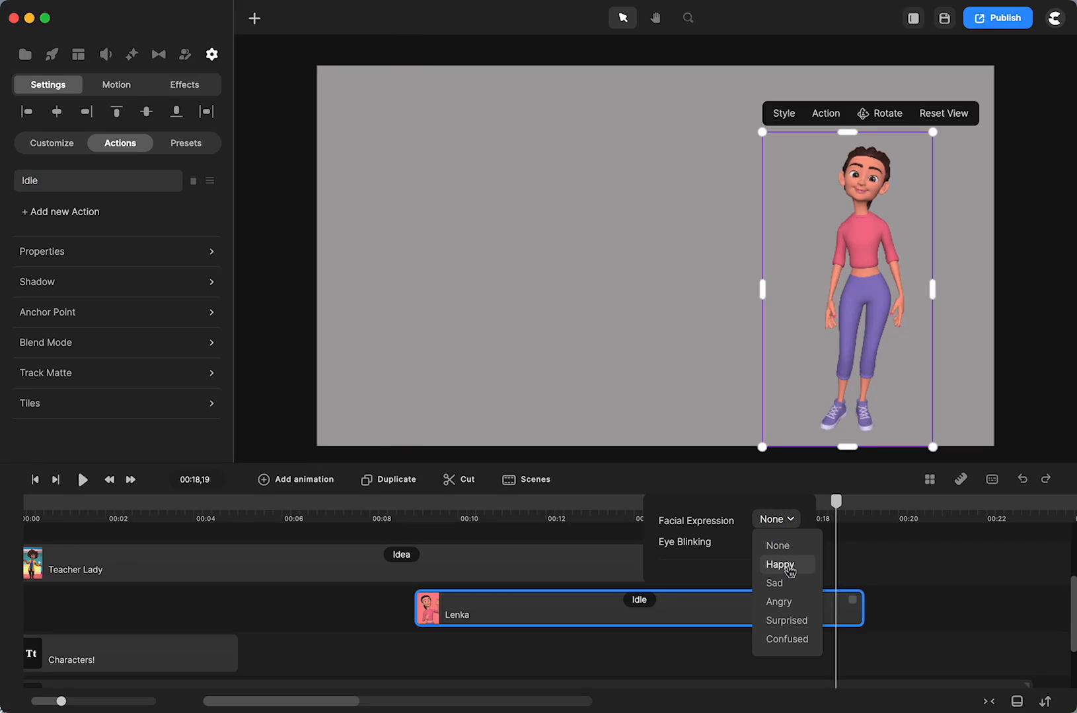
left_click(779, 564)
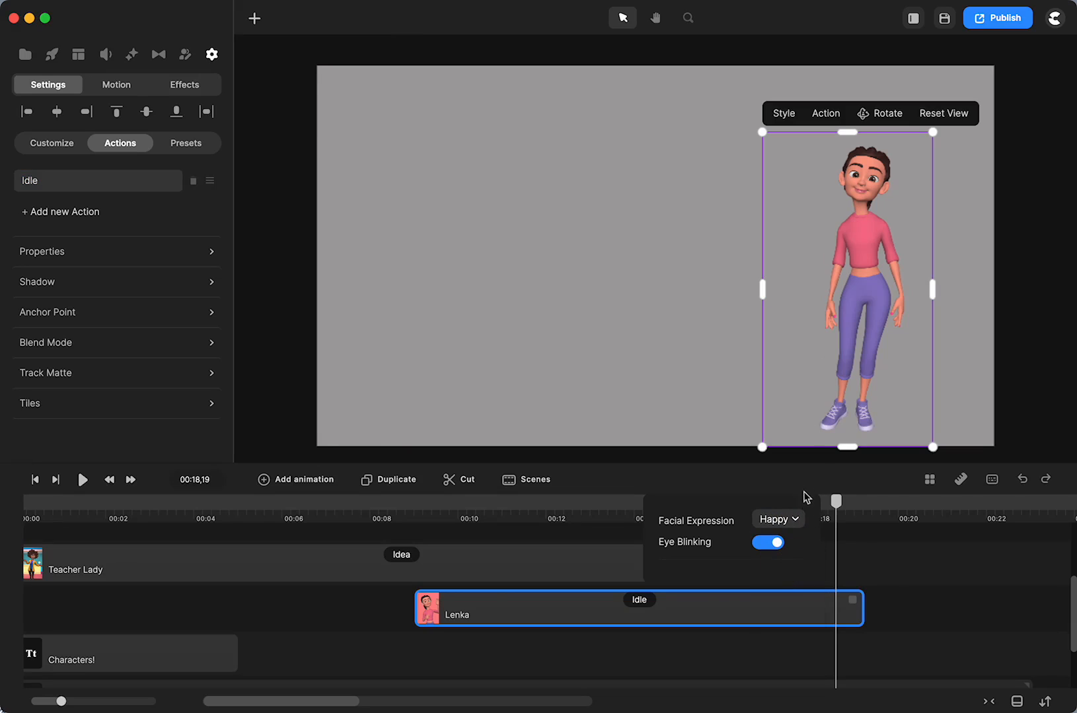
left_click(777, 519)
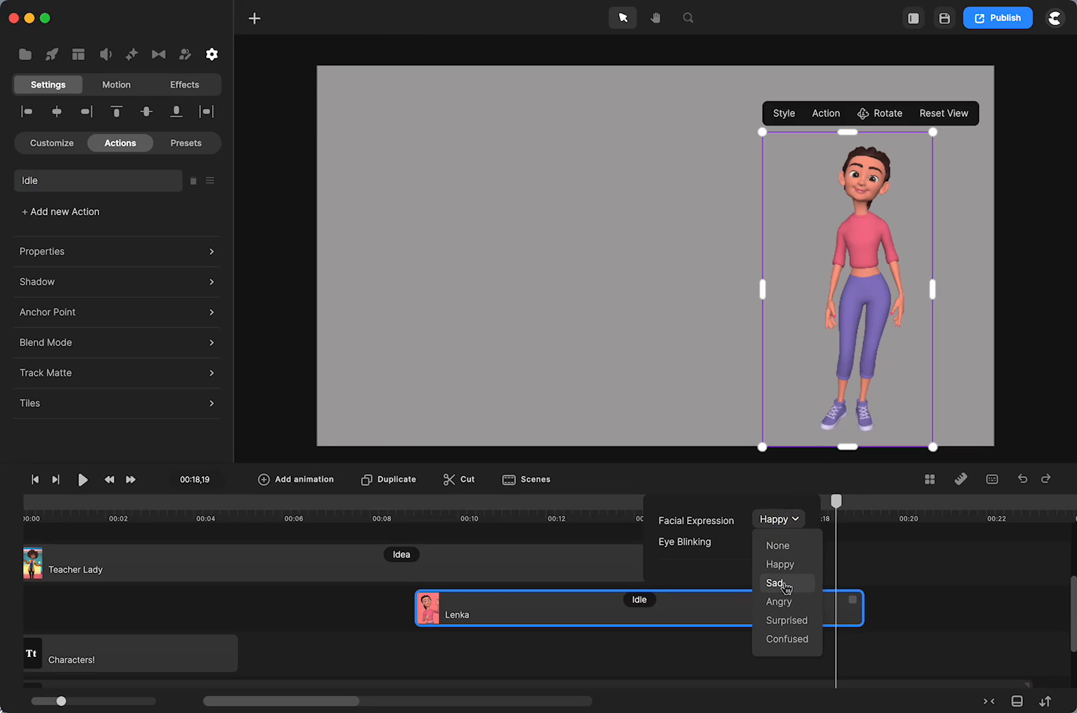
left_click(776, 583)
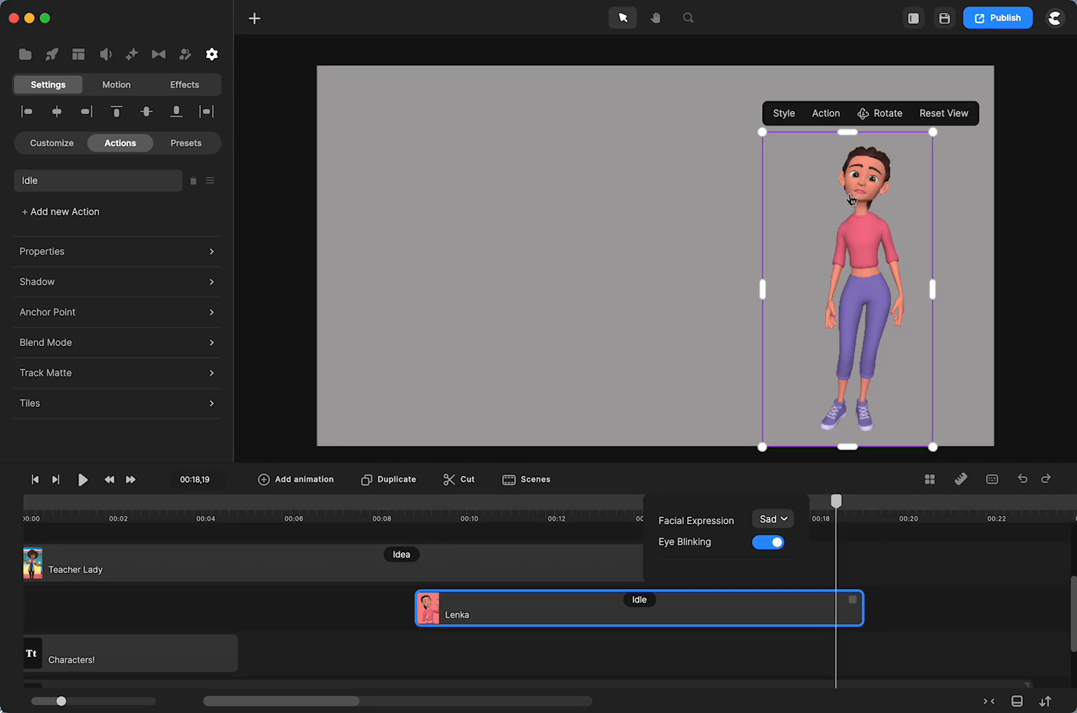
mouse_move(760, 453)
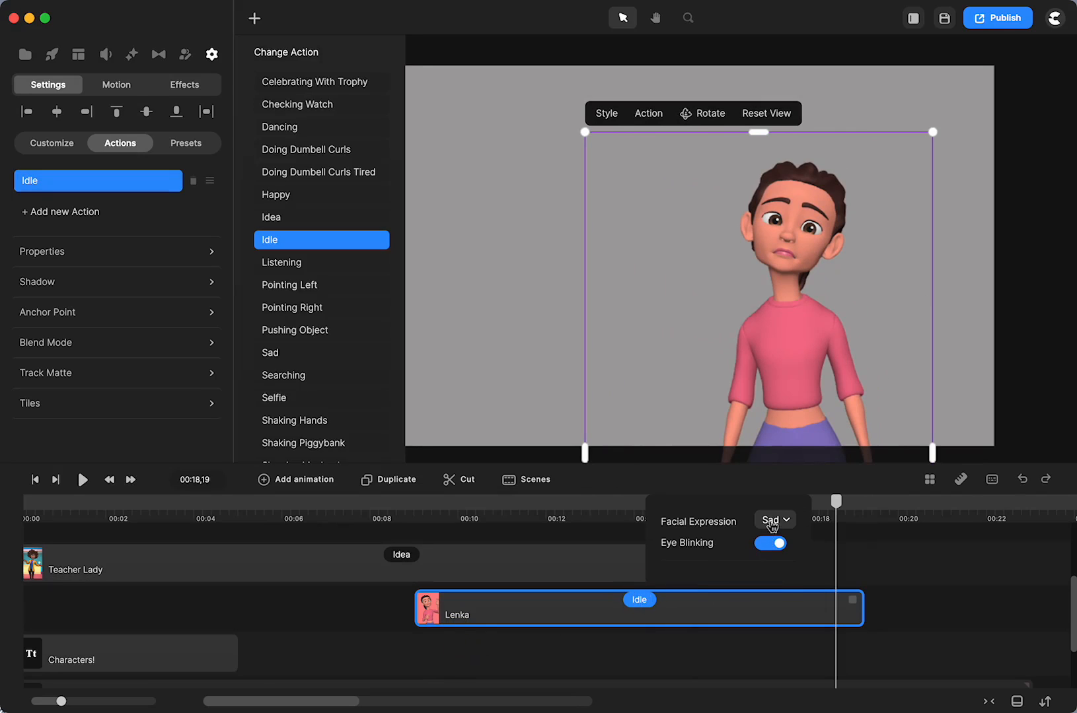
left_click(774, 522)
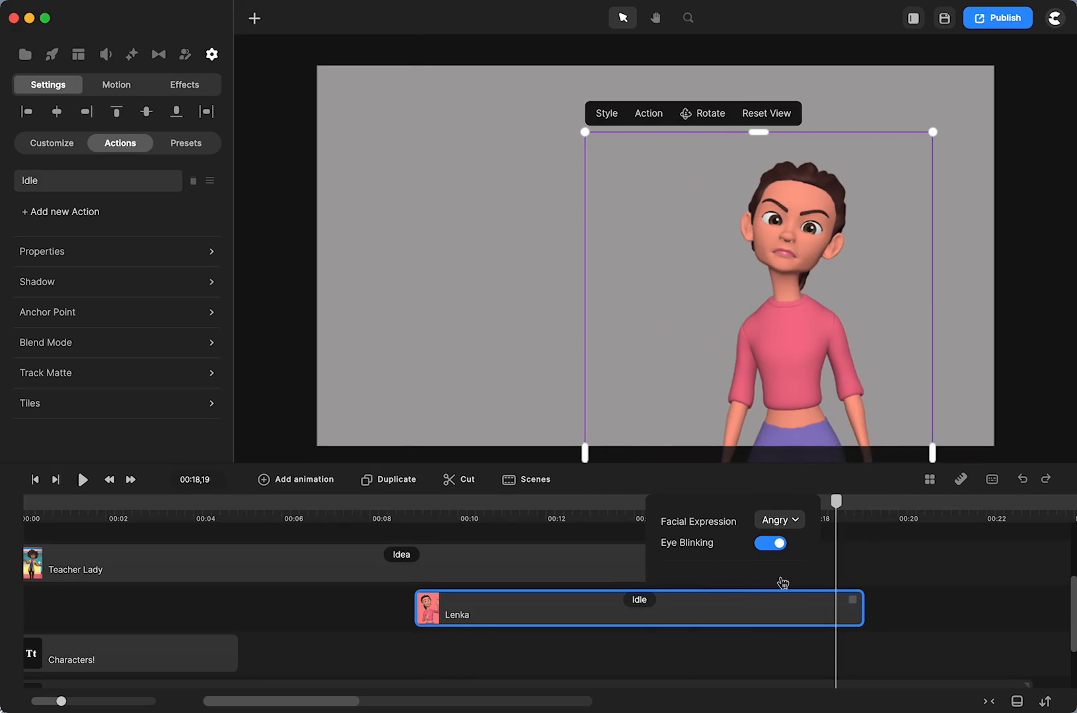
Step: Try surprised and confused expressions on Lenka, then settle on Happy
left_click(779, 520)
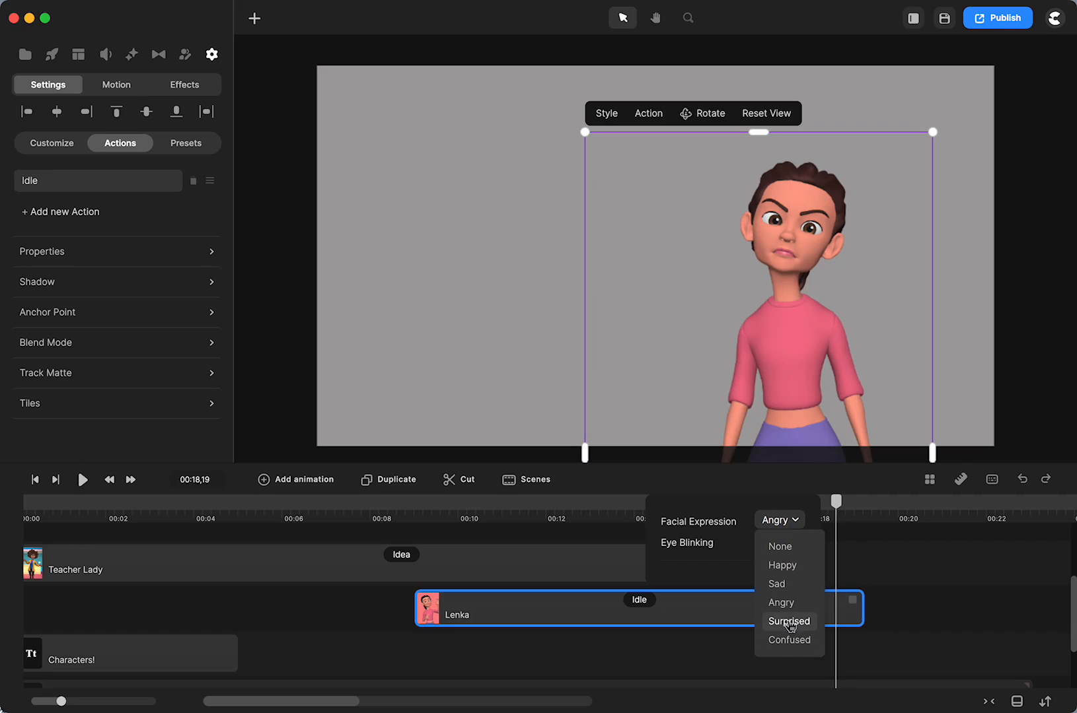
left_click(788, 621)
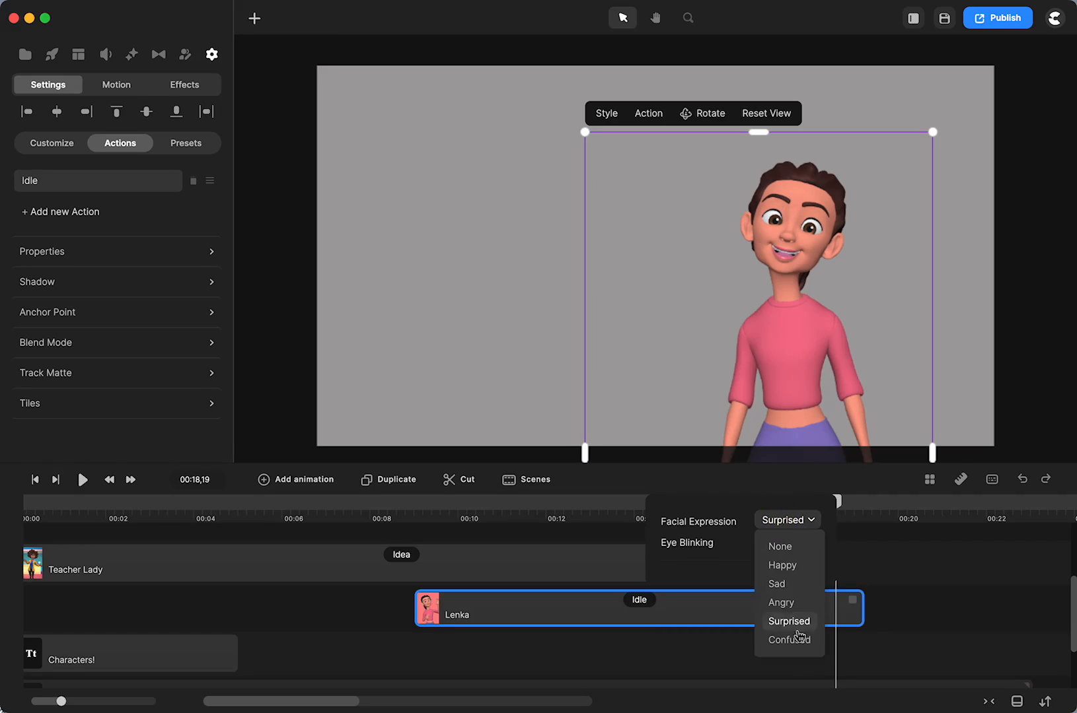
left_click(791, 640)
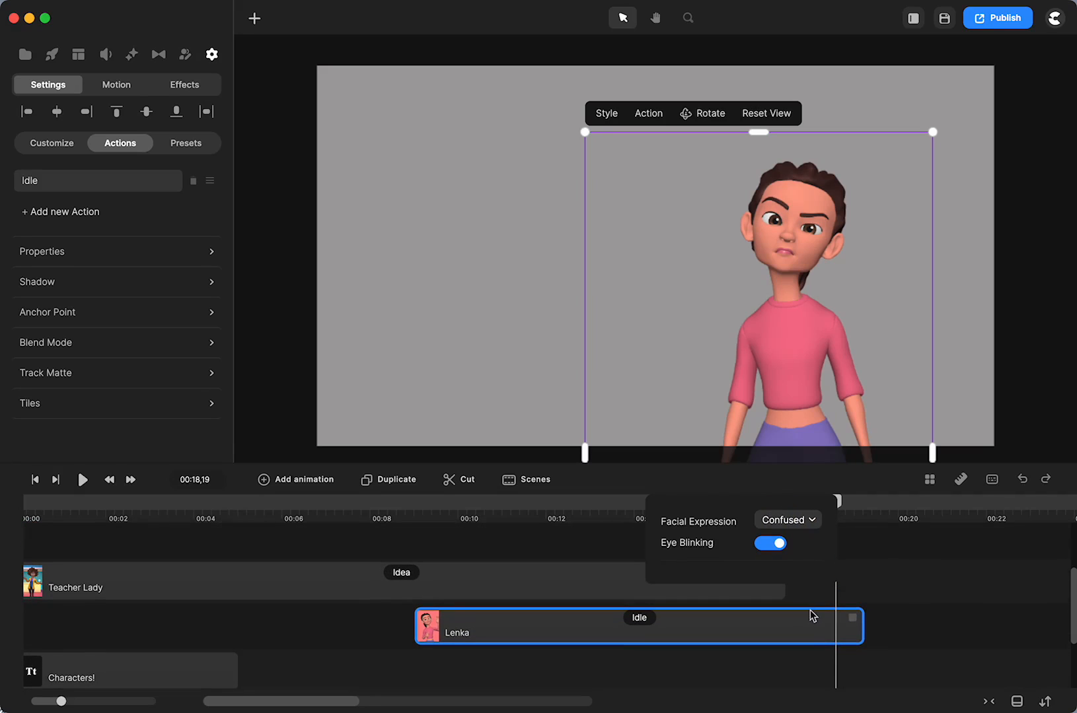
mouse_move(833, 640)
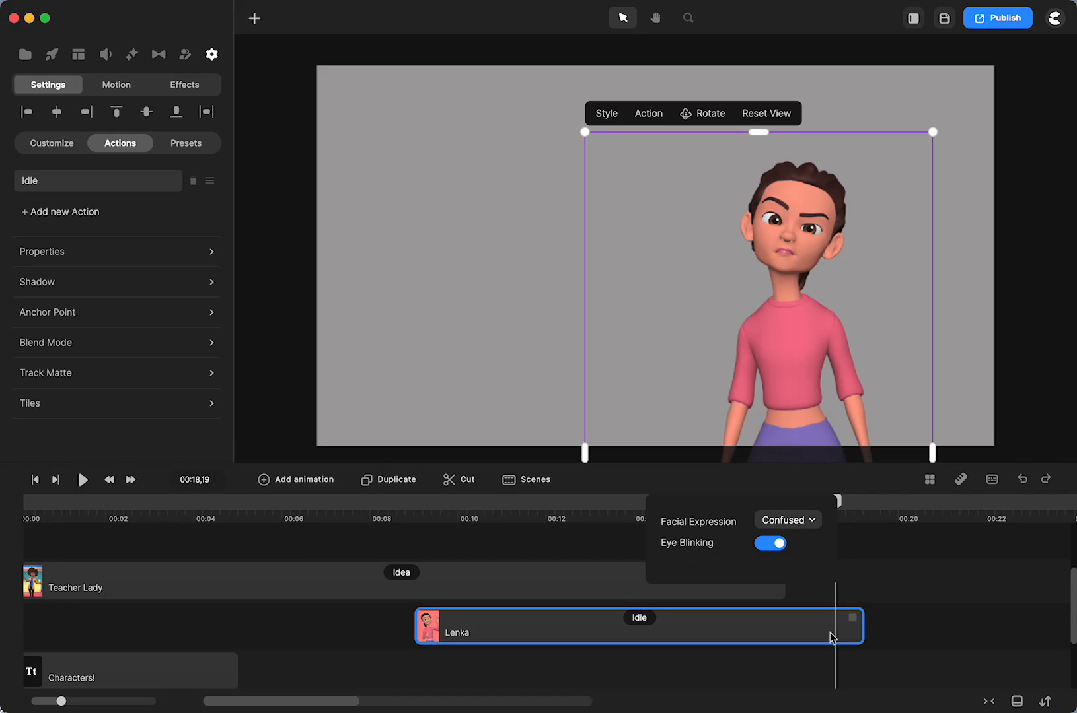
mouse_move(809, 629)
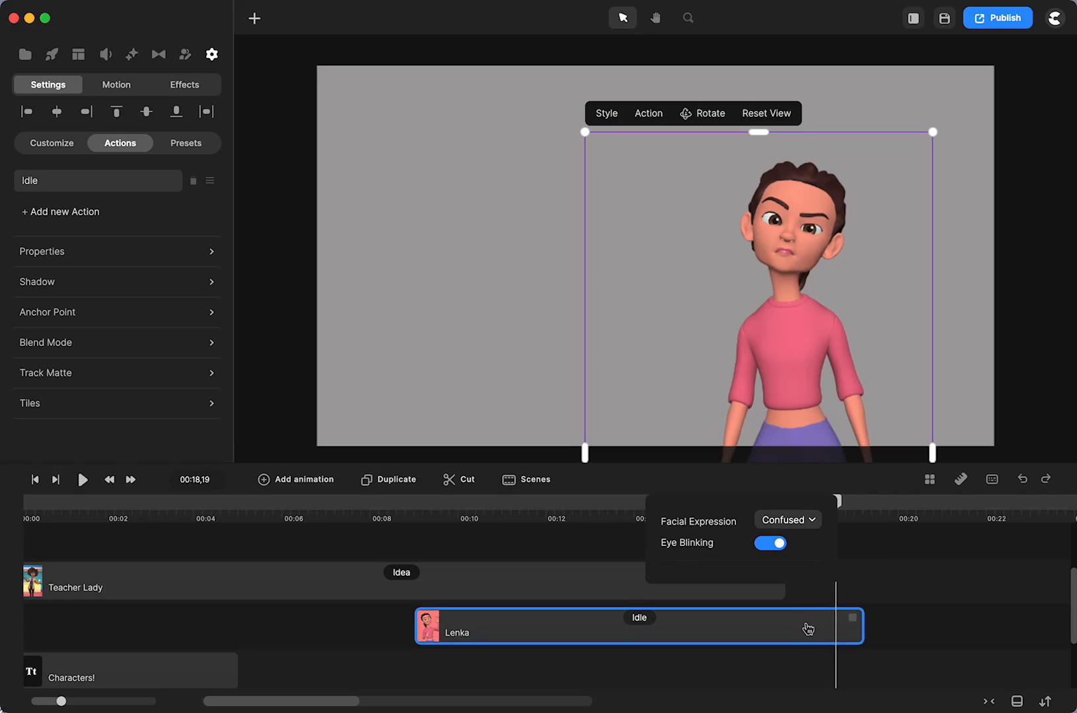
left_click(786, 520)
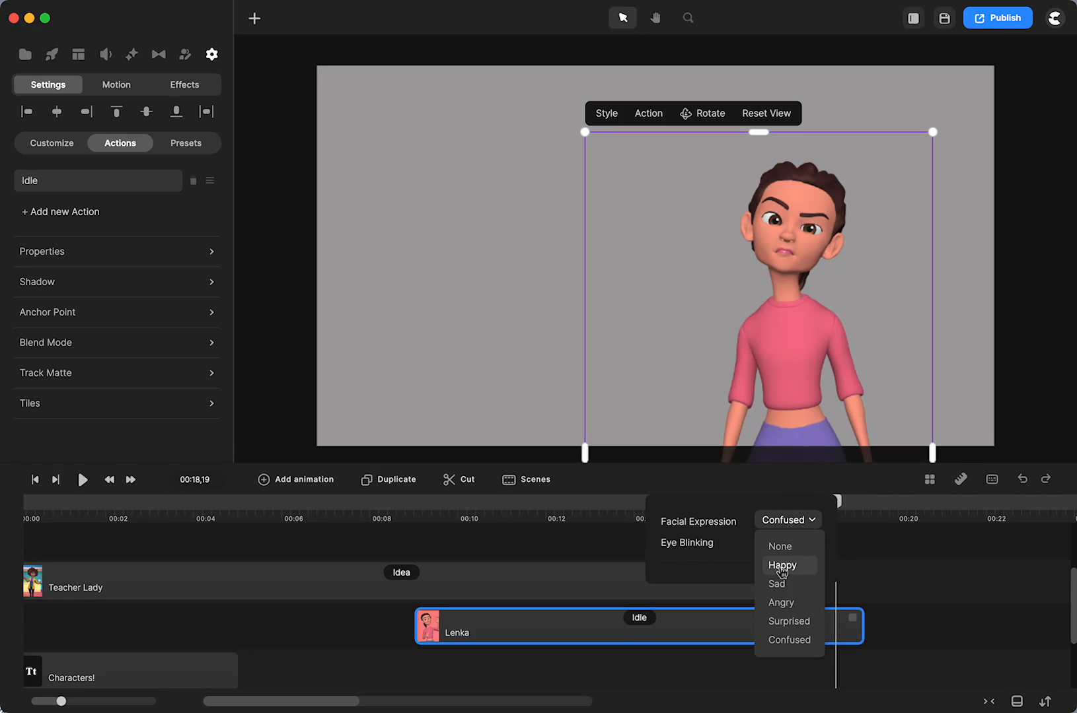
left_click(782, 565)
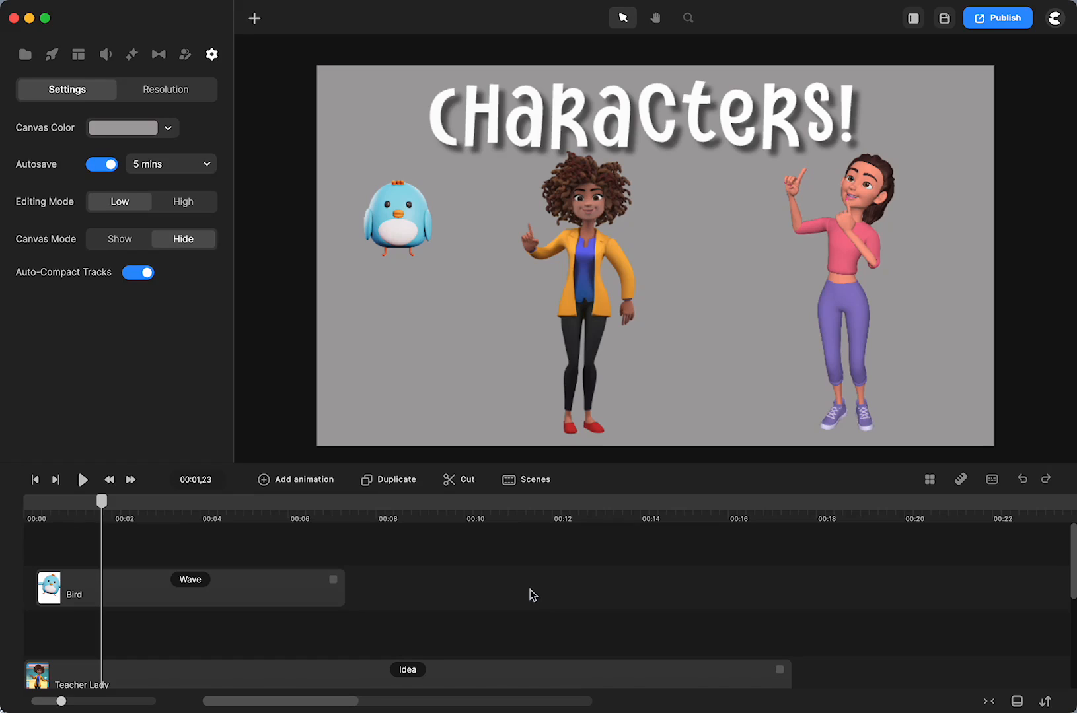
mouse_move(173, 398)
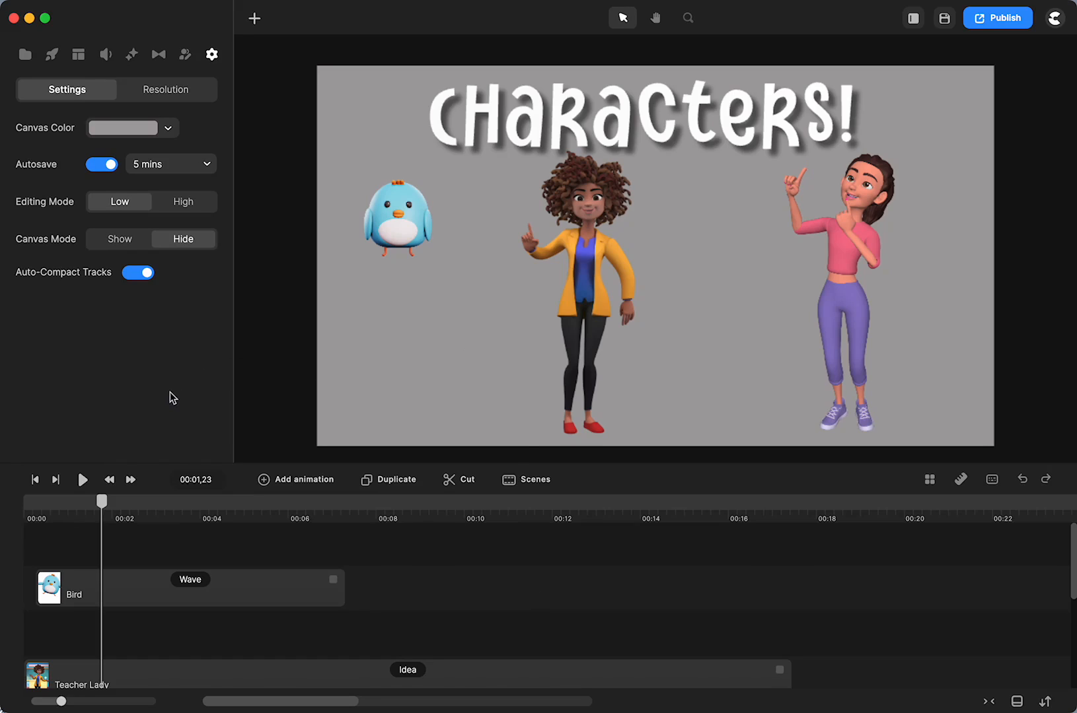